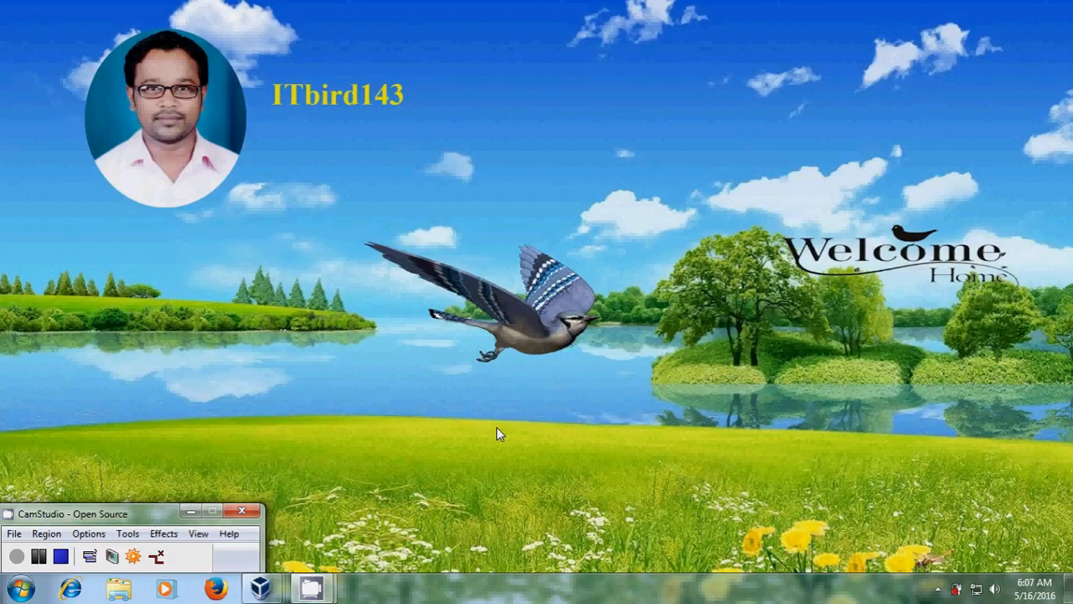
mouse_move(322, 536)
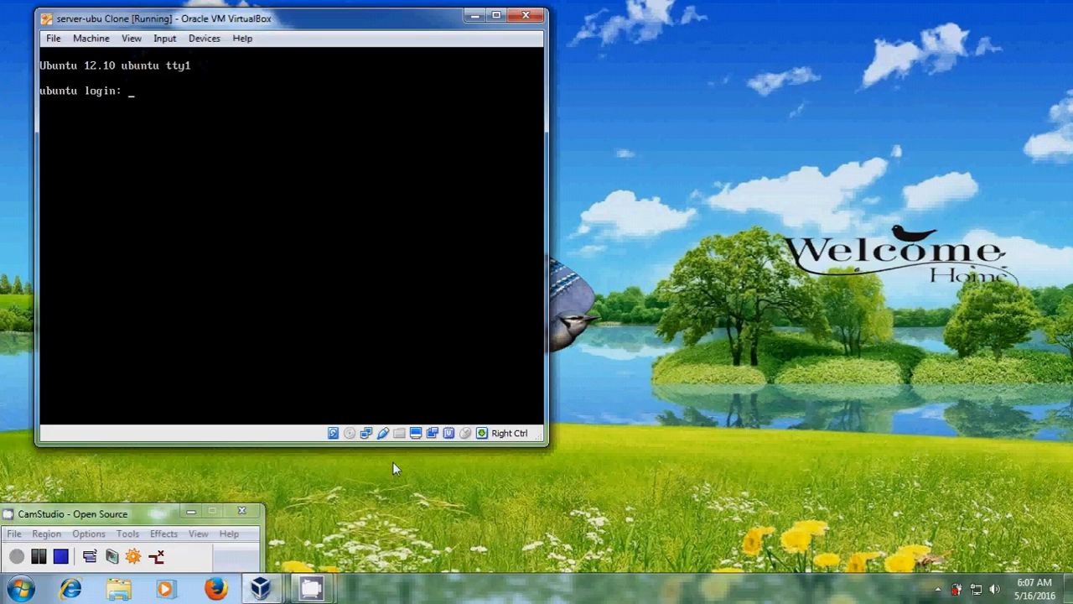
mouse_move(255, 563)
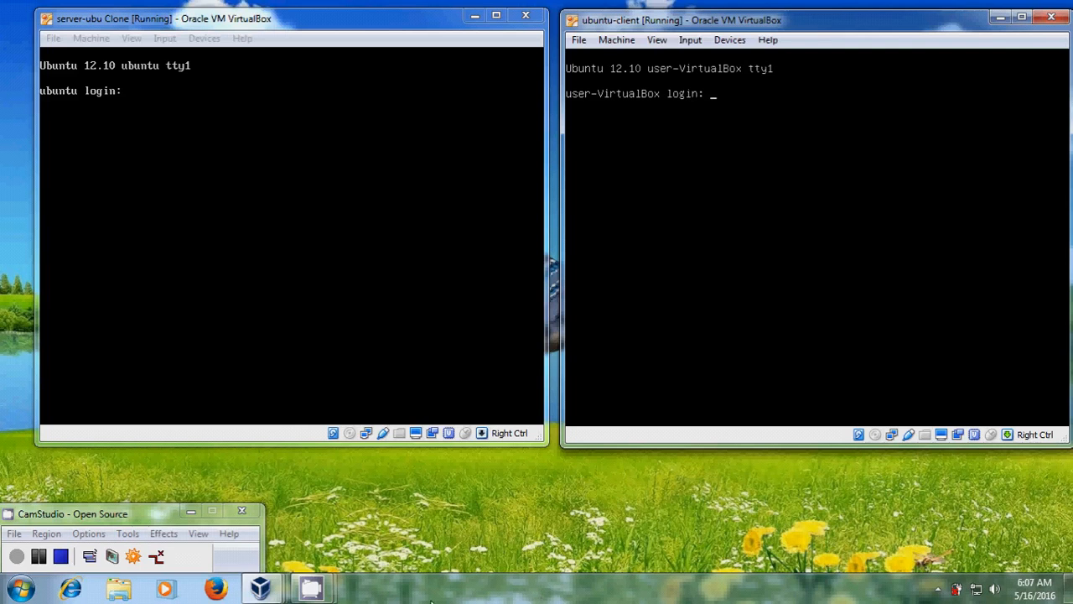
mouse_move(184, 128)
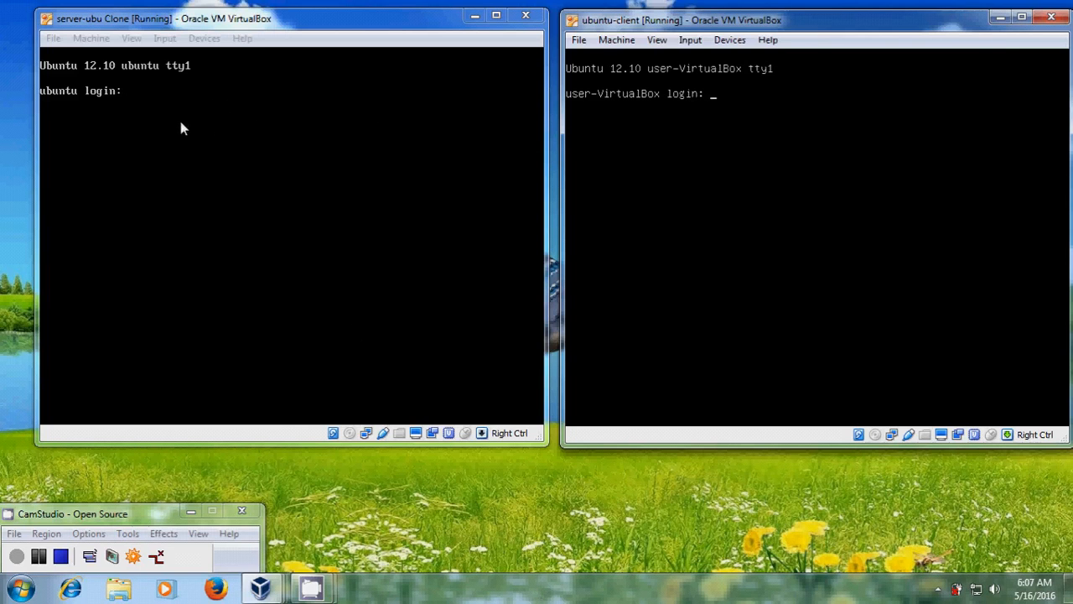
mouse_move(276, 77)
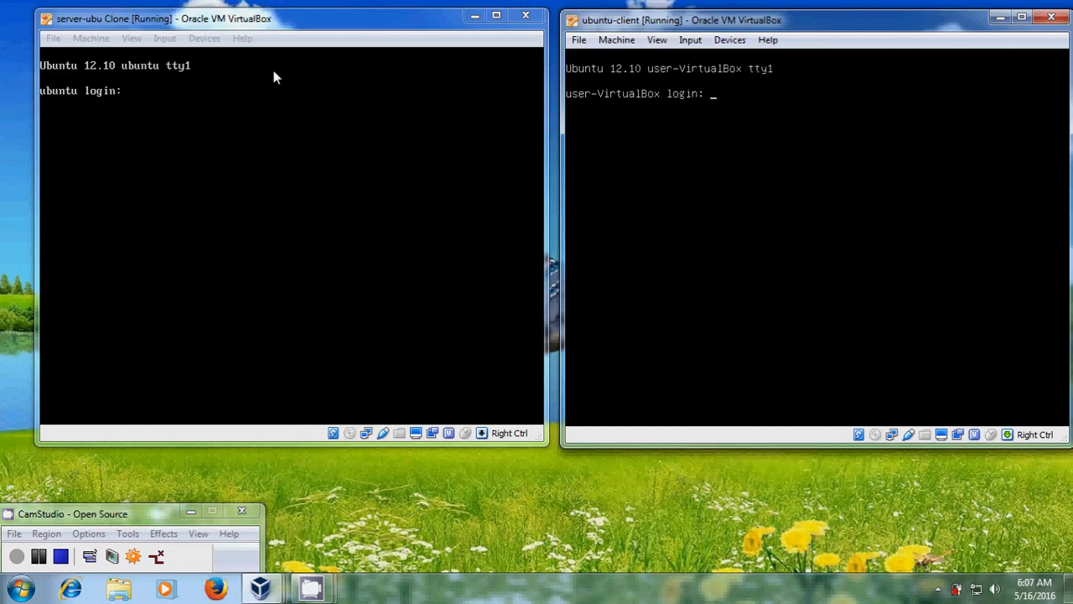
mouse_move(741, 156)
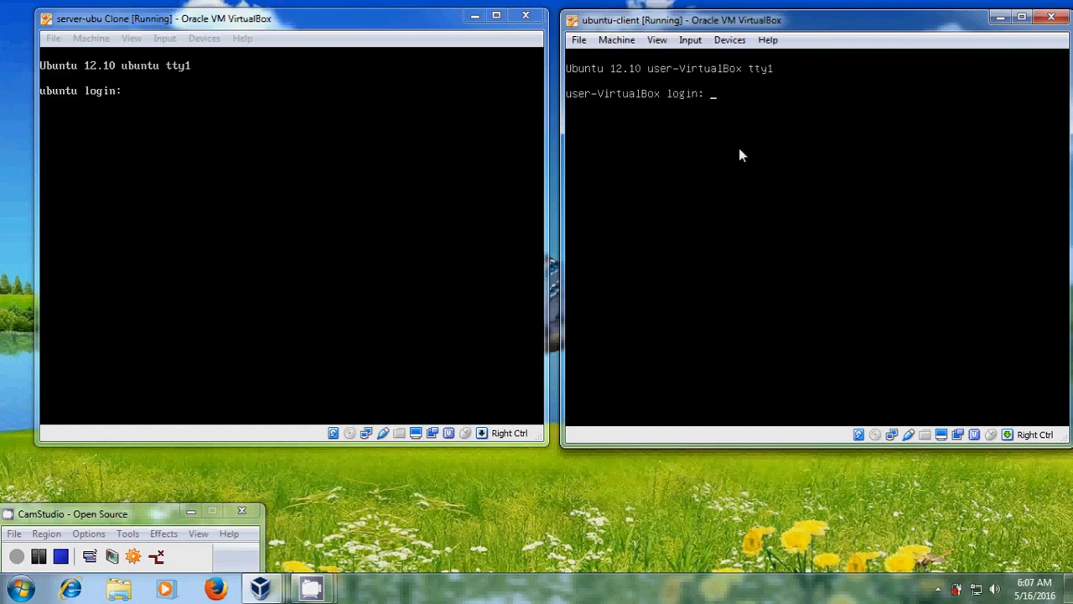
mouse_move(825, 151)
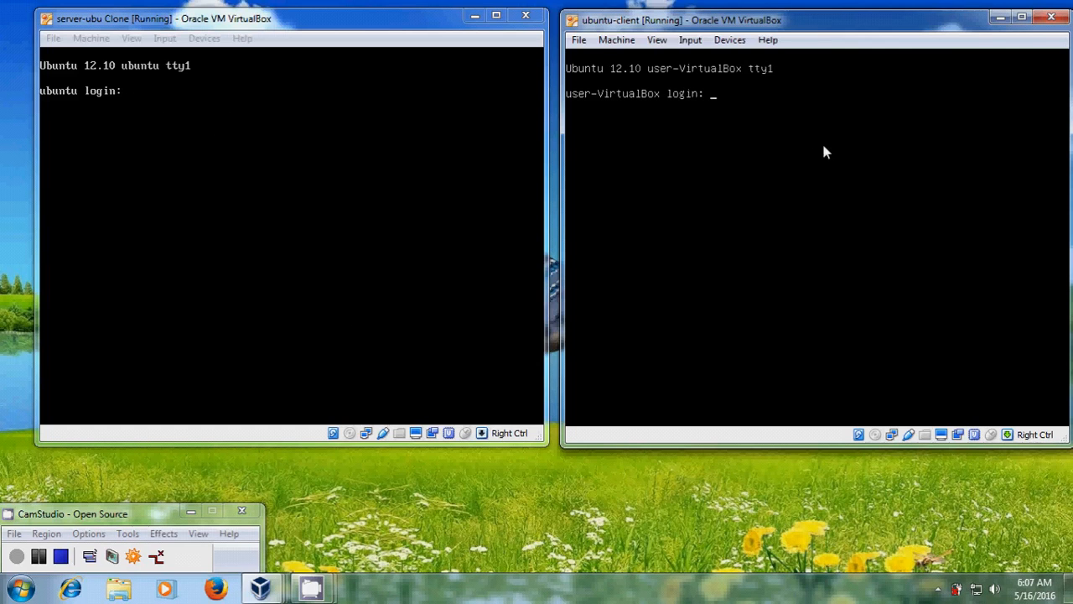
mouse_move(295, 243)
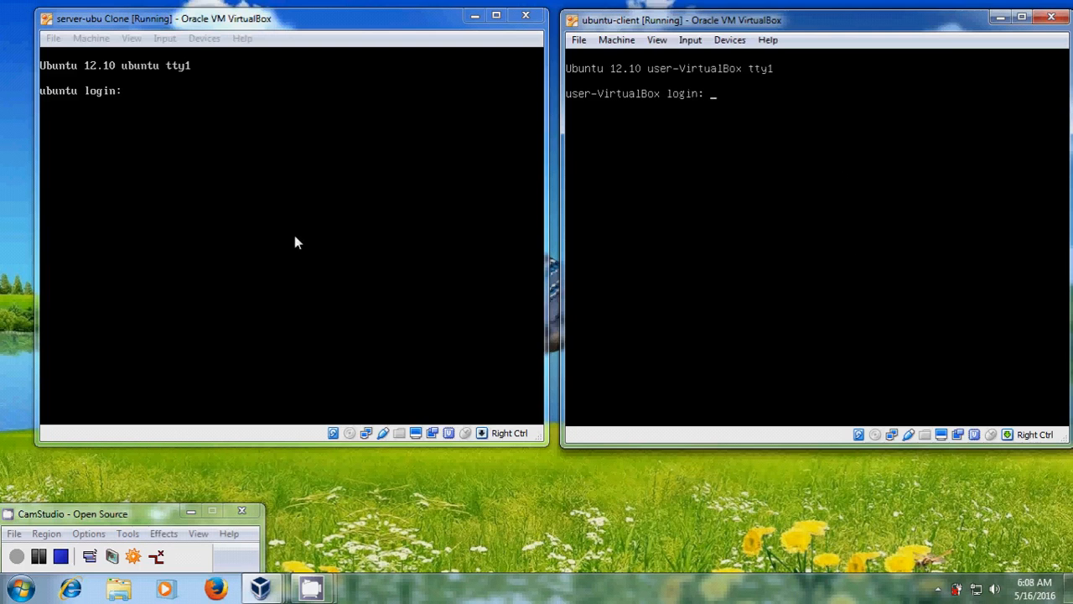
Enter the login username 'rajnageshwar' at the server-ubu Clone login prompt
click(288, 243)
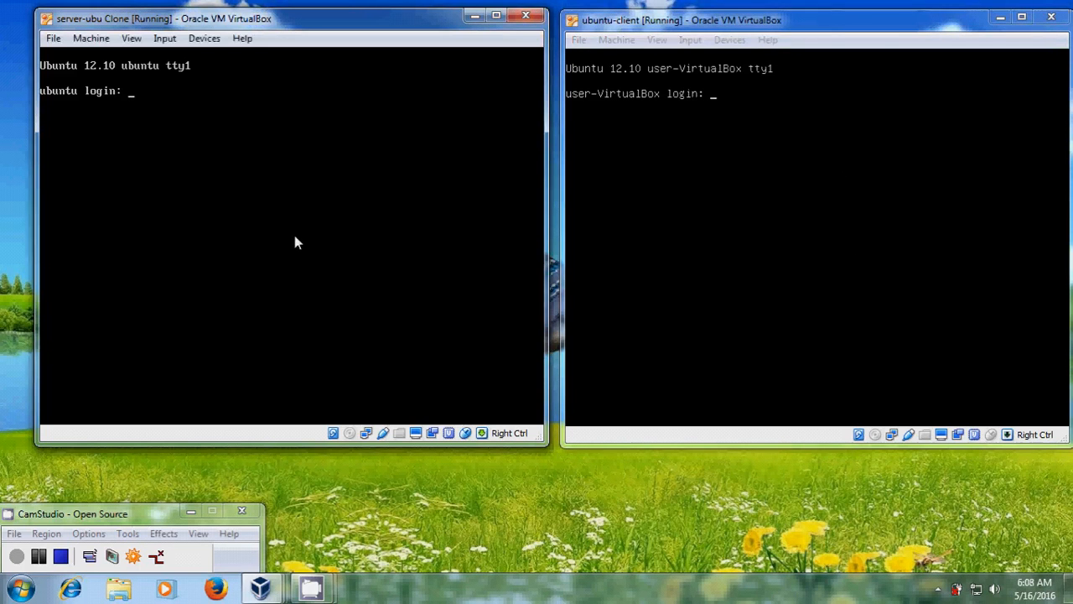
text(raj)
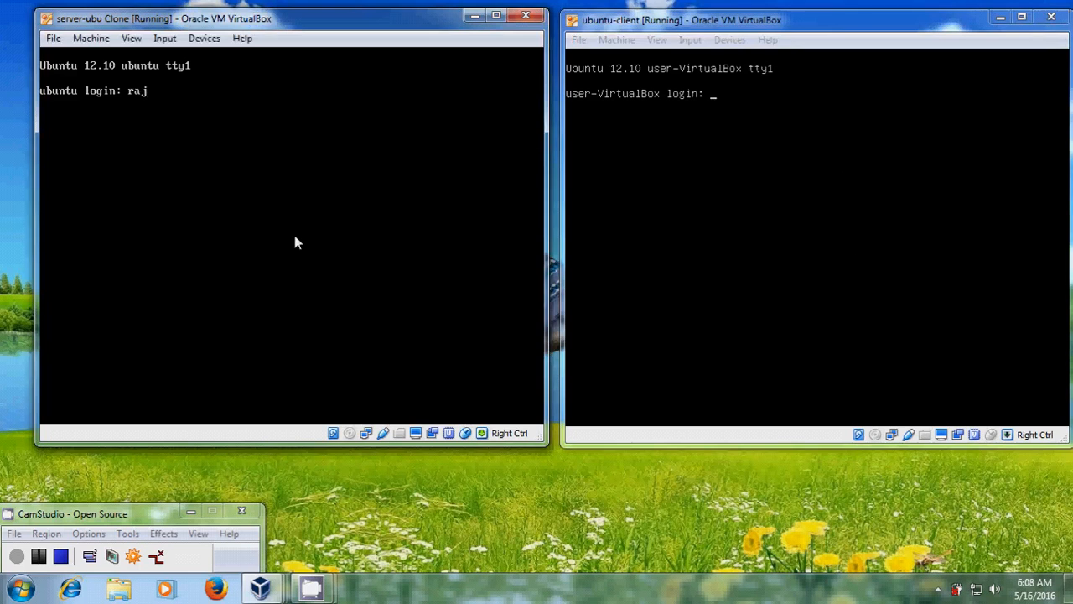
text(na)
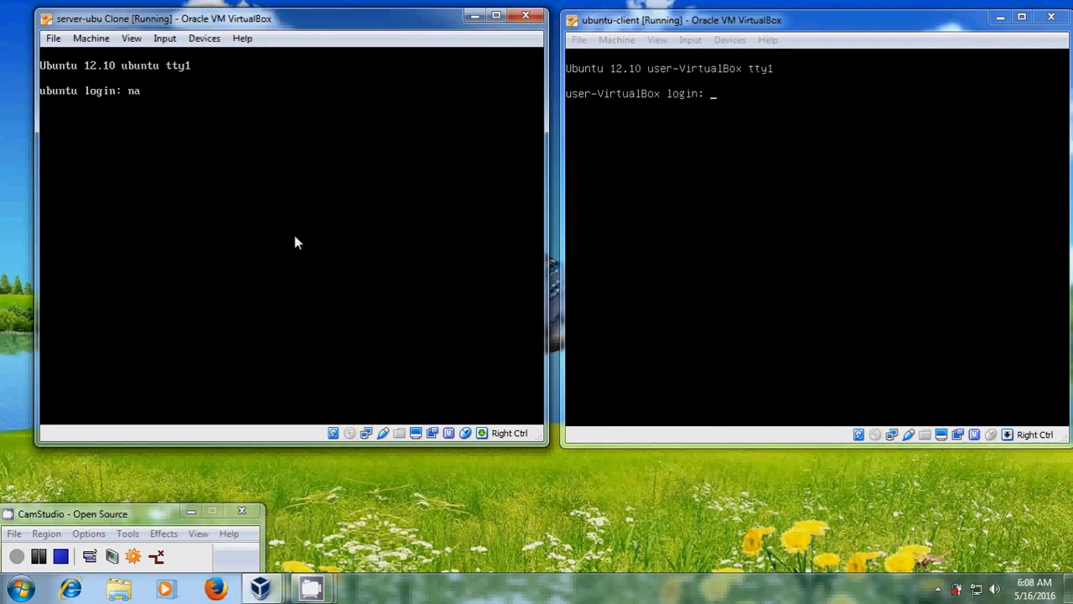
text(geshwar)
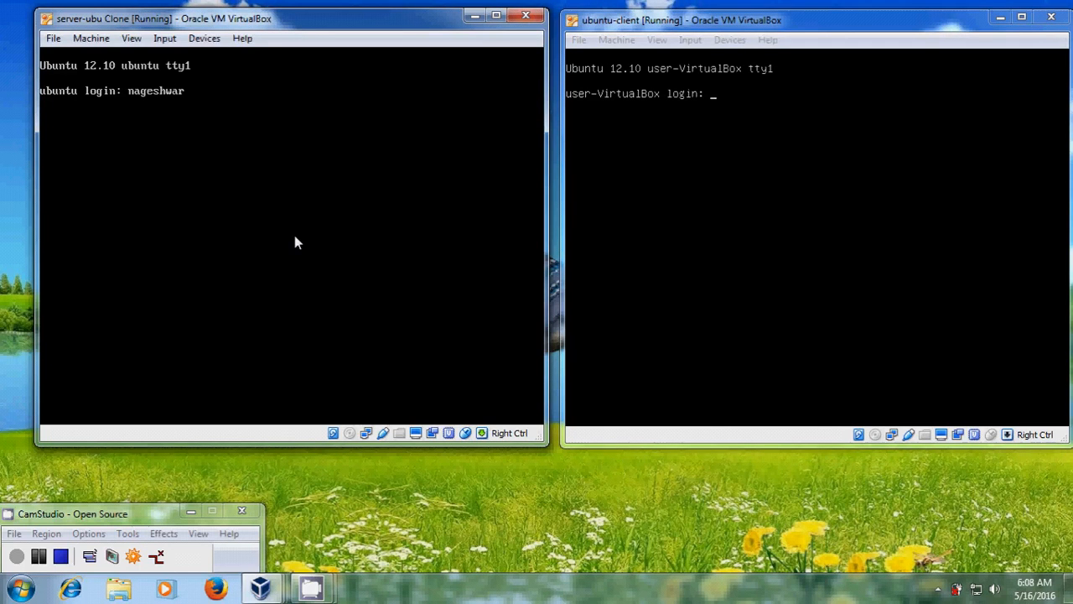
mouse_move(188, 71)
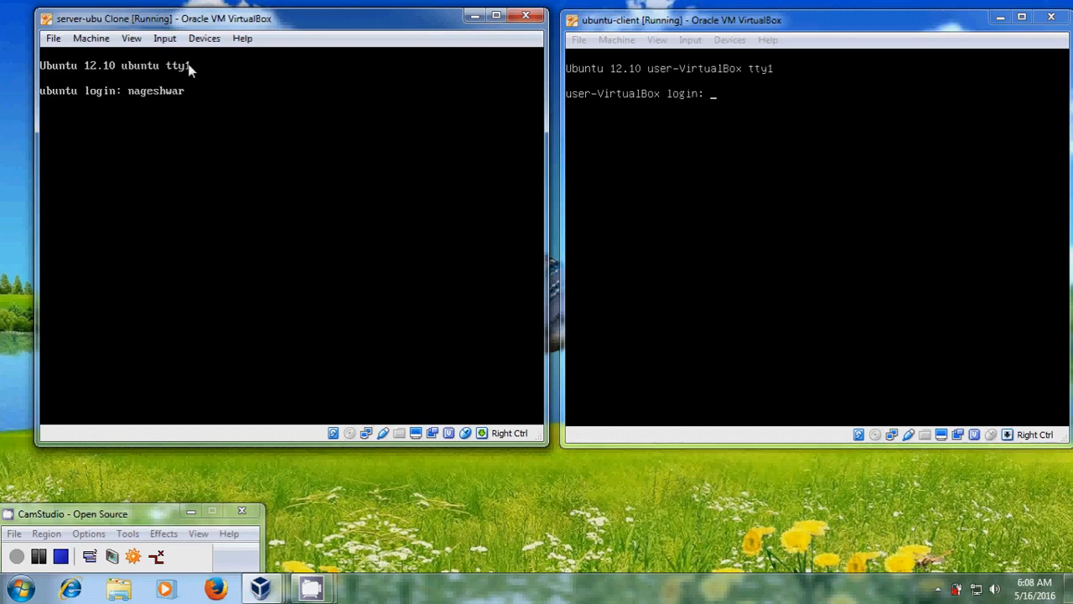
mouse_move(91, 38)
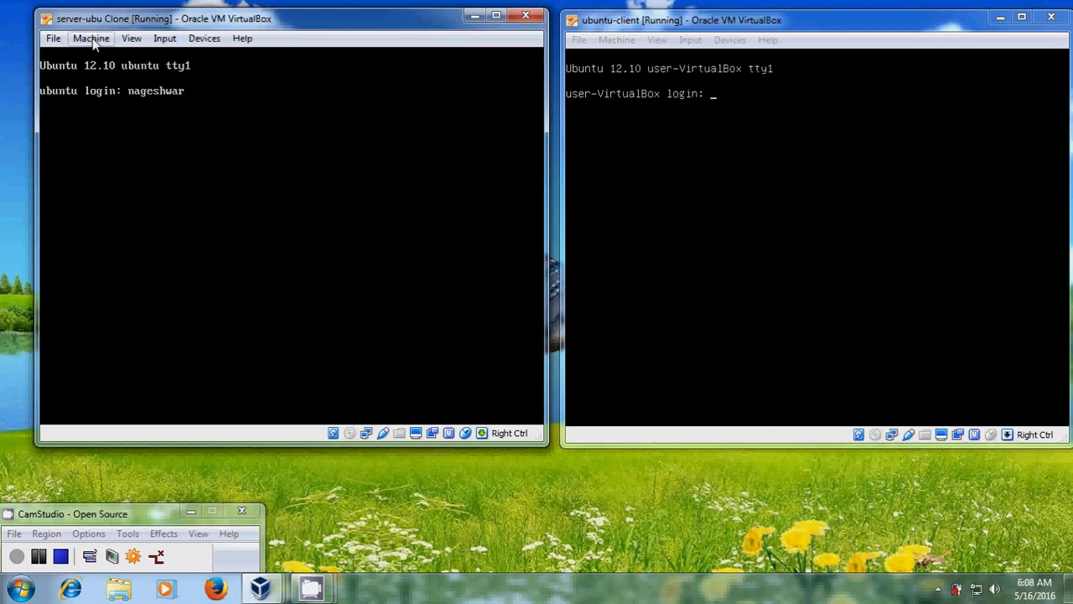
Go to the server VM's Network settings via Machine > Settings
click(91, 38)
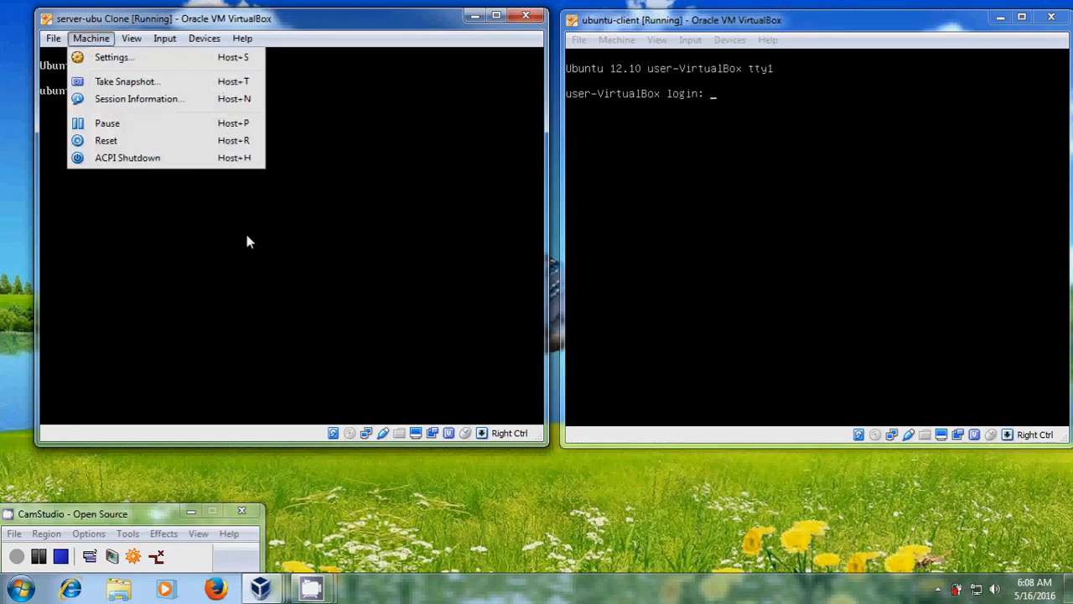
click(111, 57)
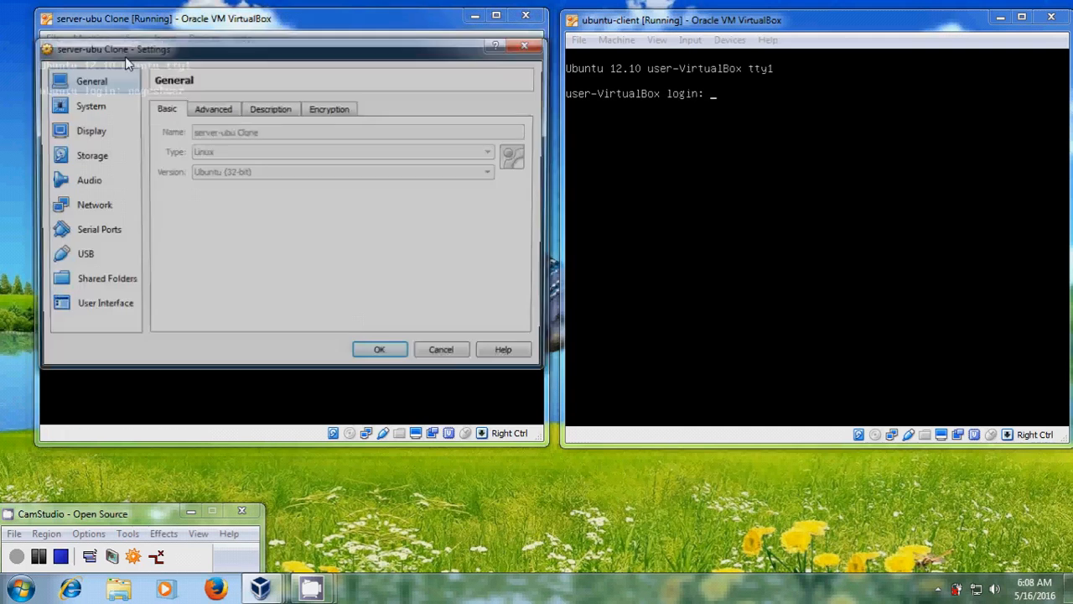
click(94, 205)
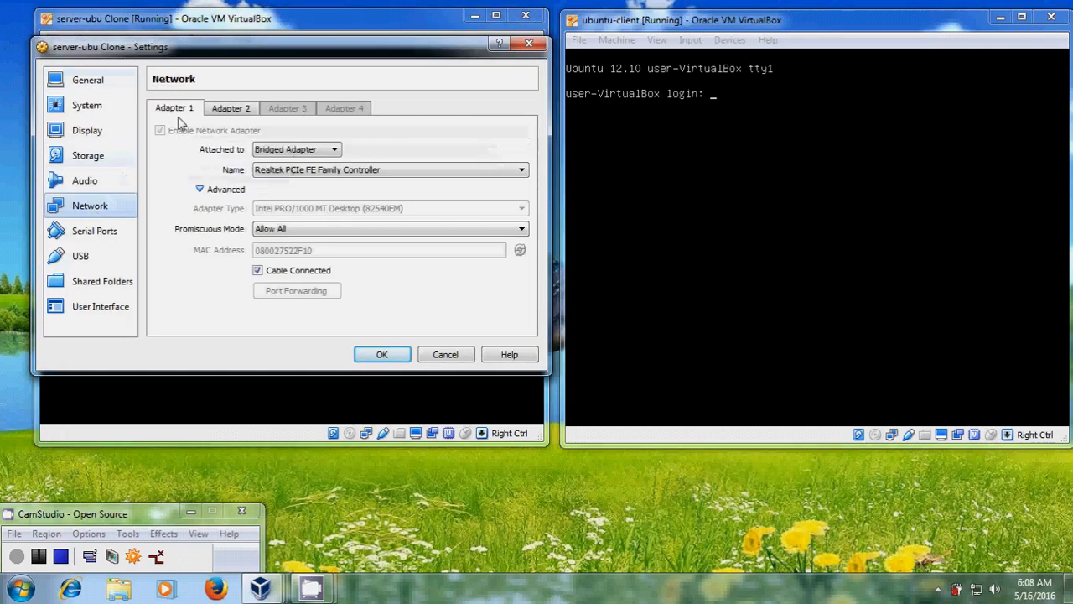
mouse_move(296, 150)
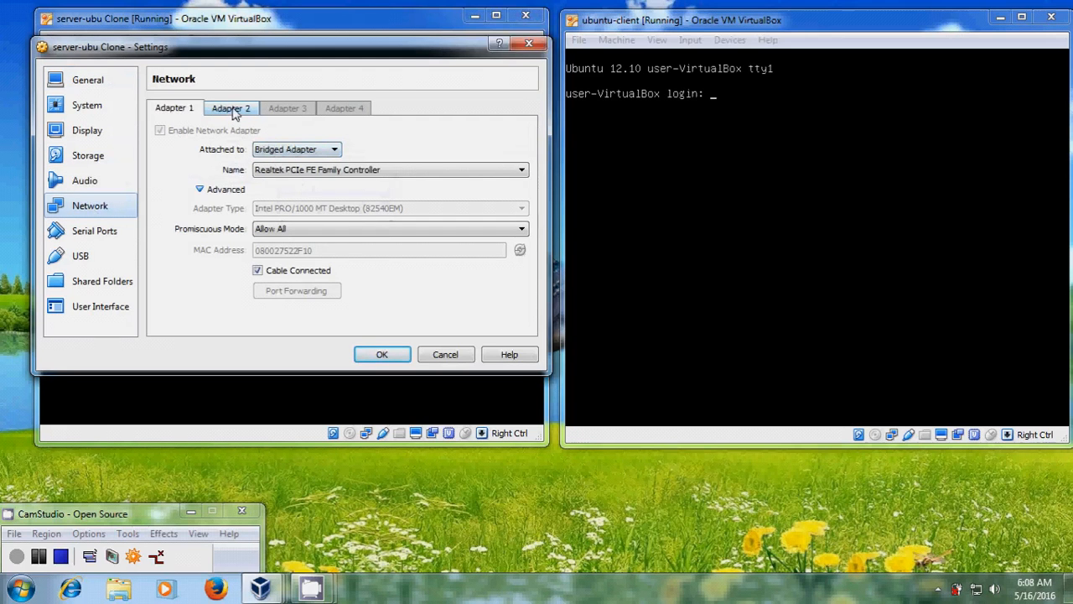
Attach Adapter 2 to internal network intnet with Promiscuous Mode Allow All and save with OK
click(334, 150)
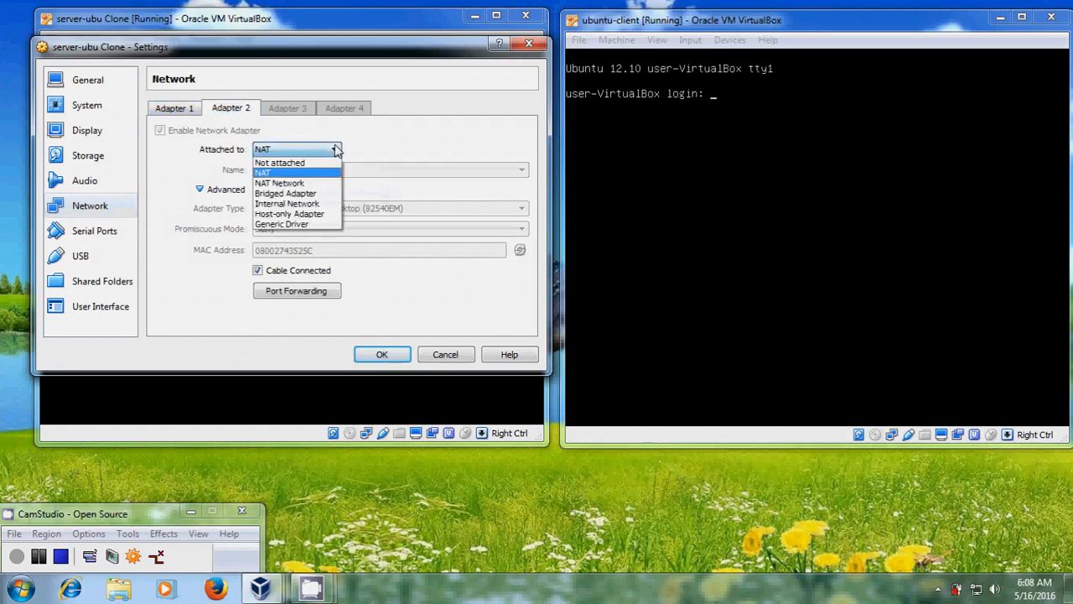
click(287, 203)
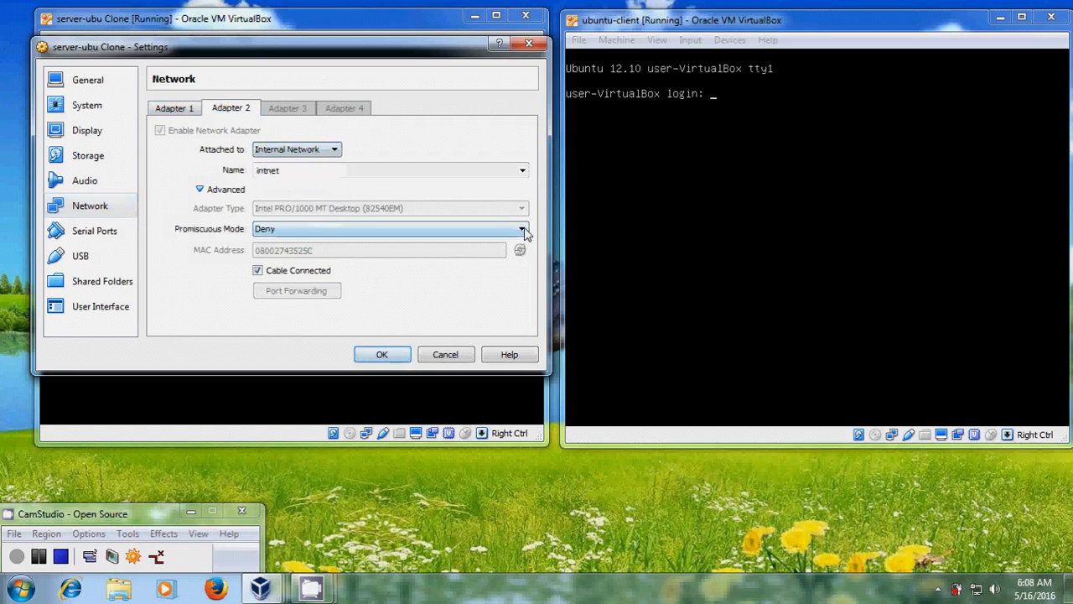
click(521, 228)
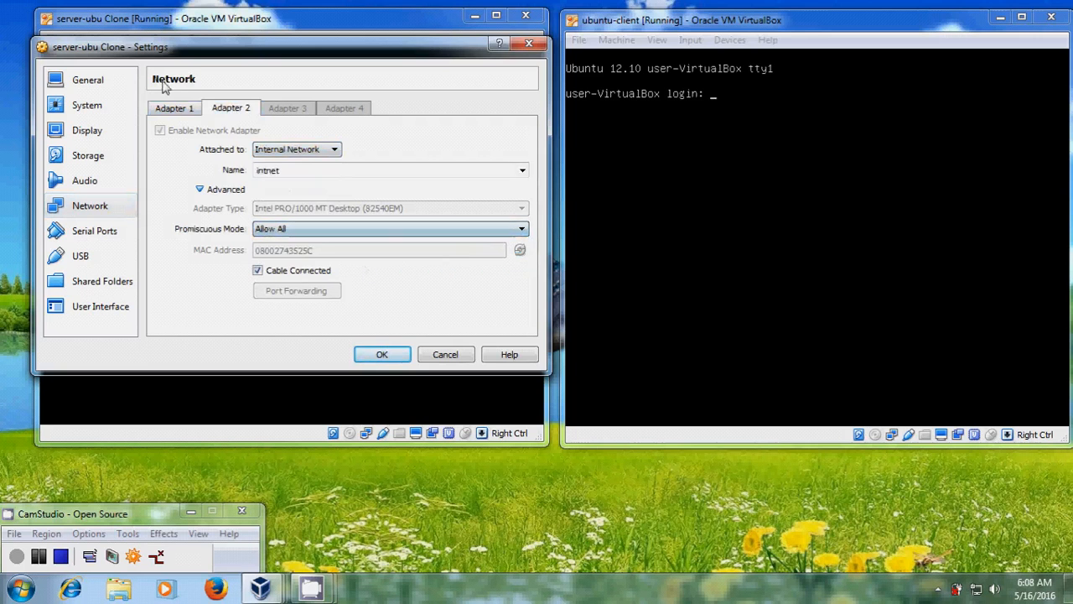
click(382, 354)
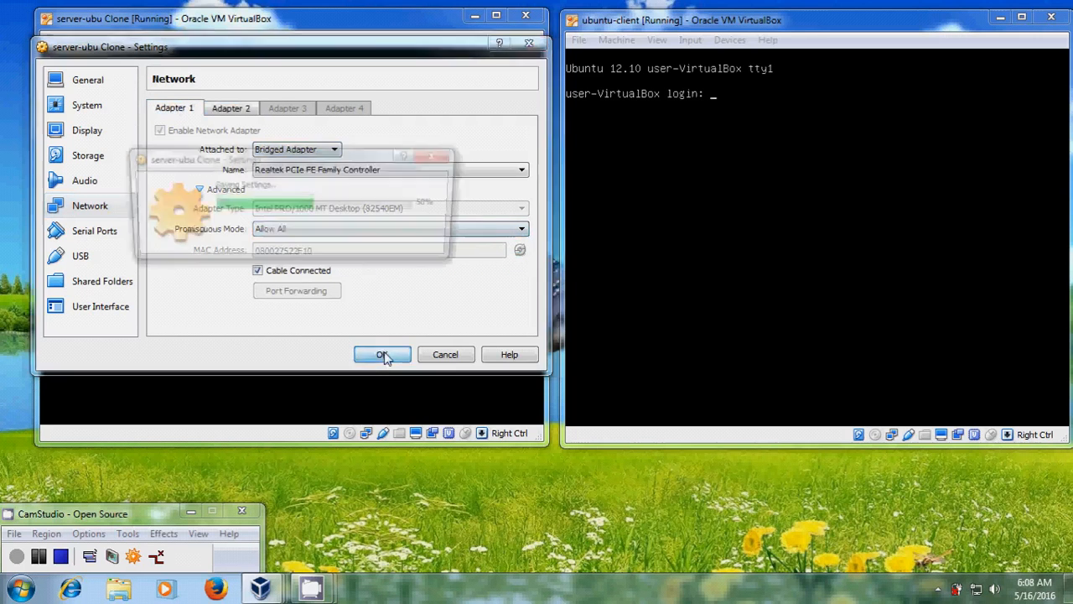
click(382, 354)
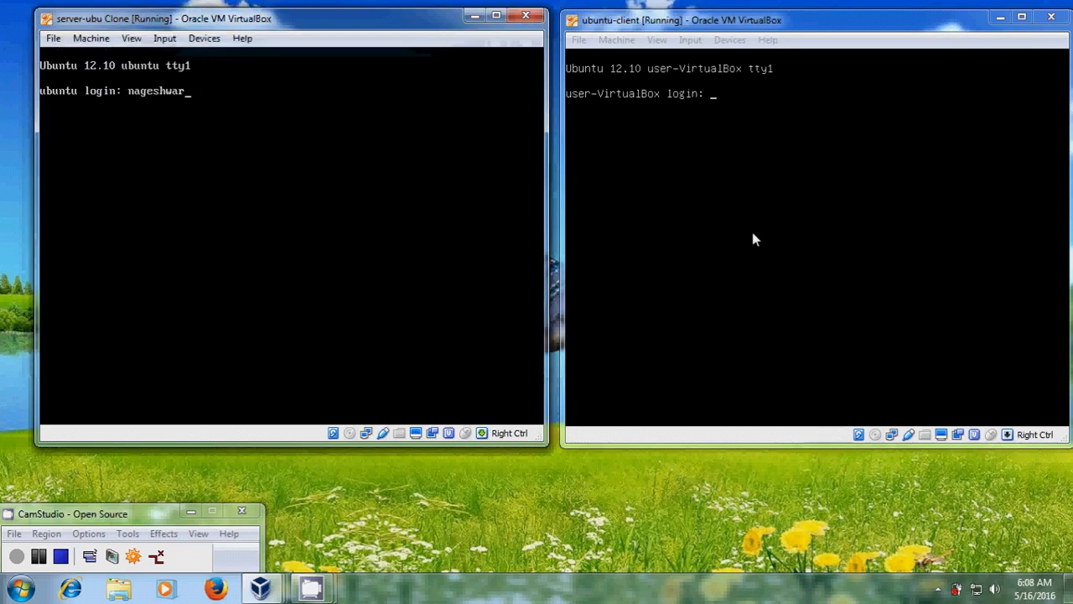
click(755, 238)
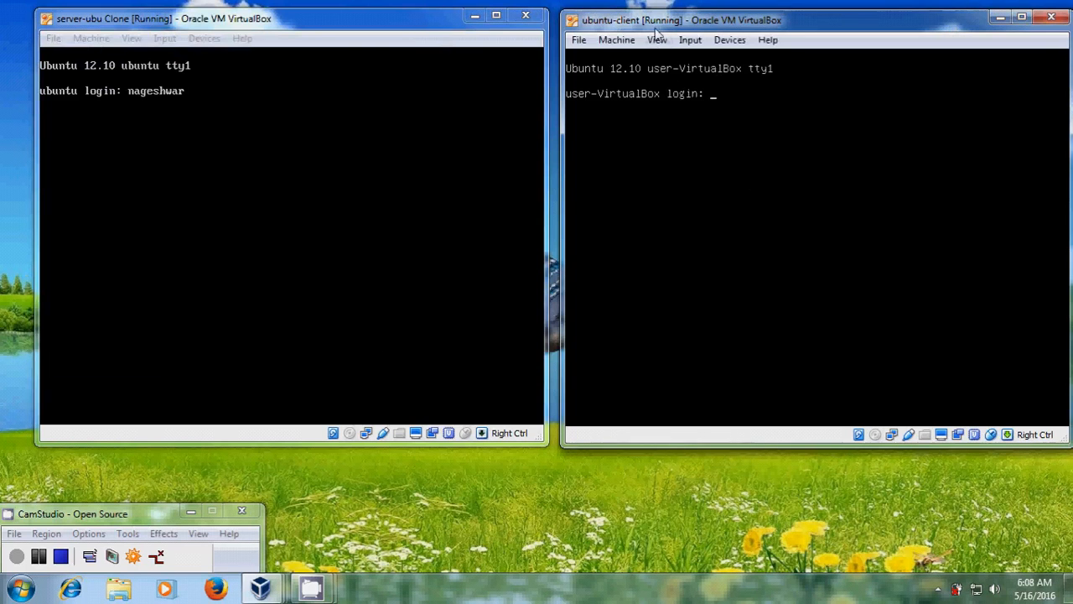
click(617, 40)
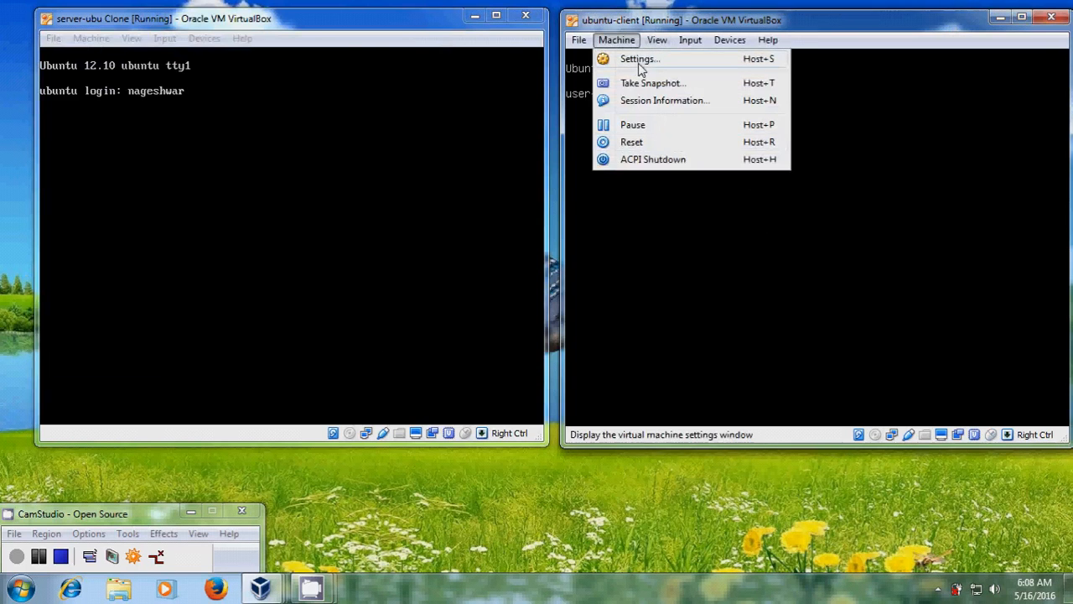
click(639, 59)
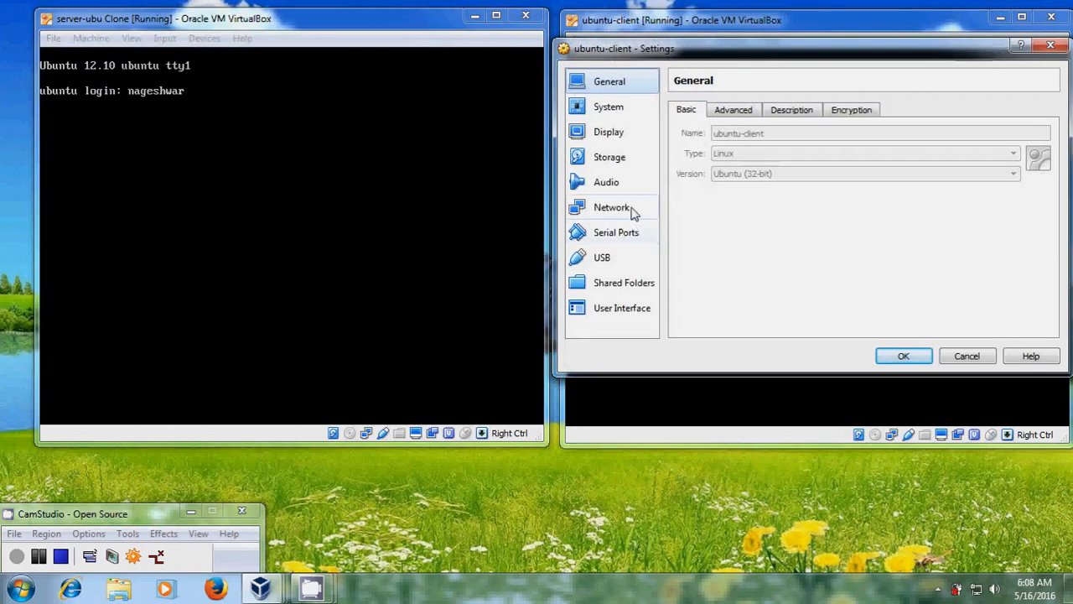
click(612, 208)
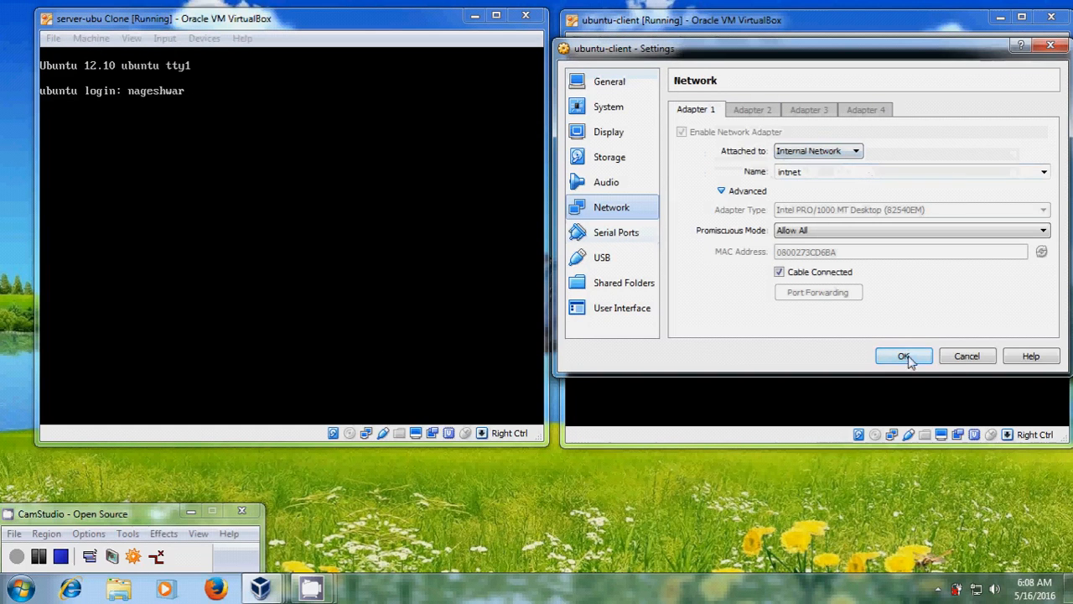
click(902, 355)
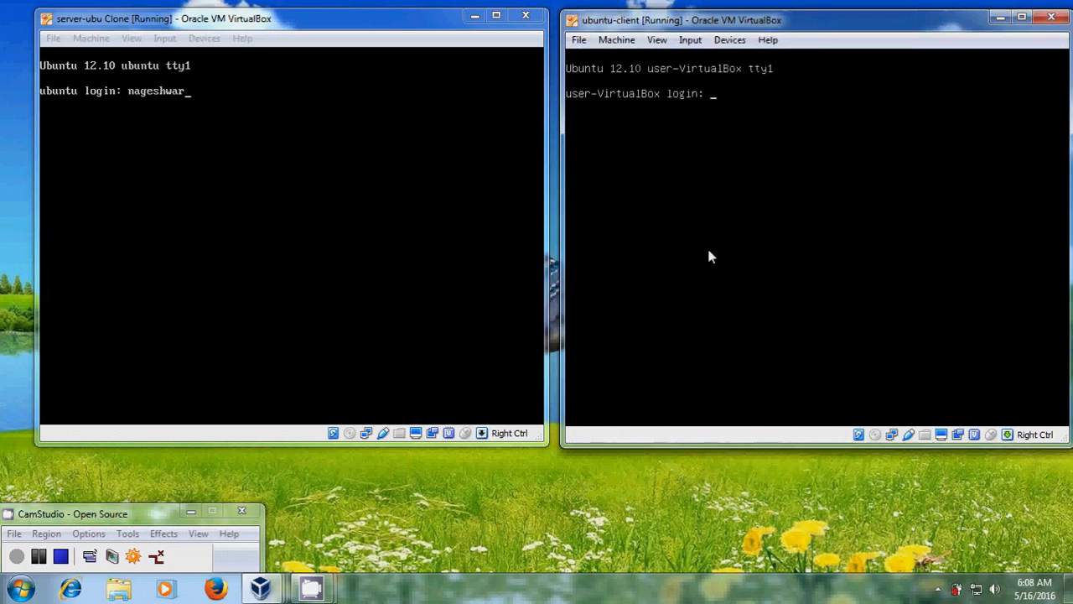
Log into the client VM as 'user' with its password
text(use)
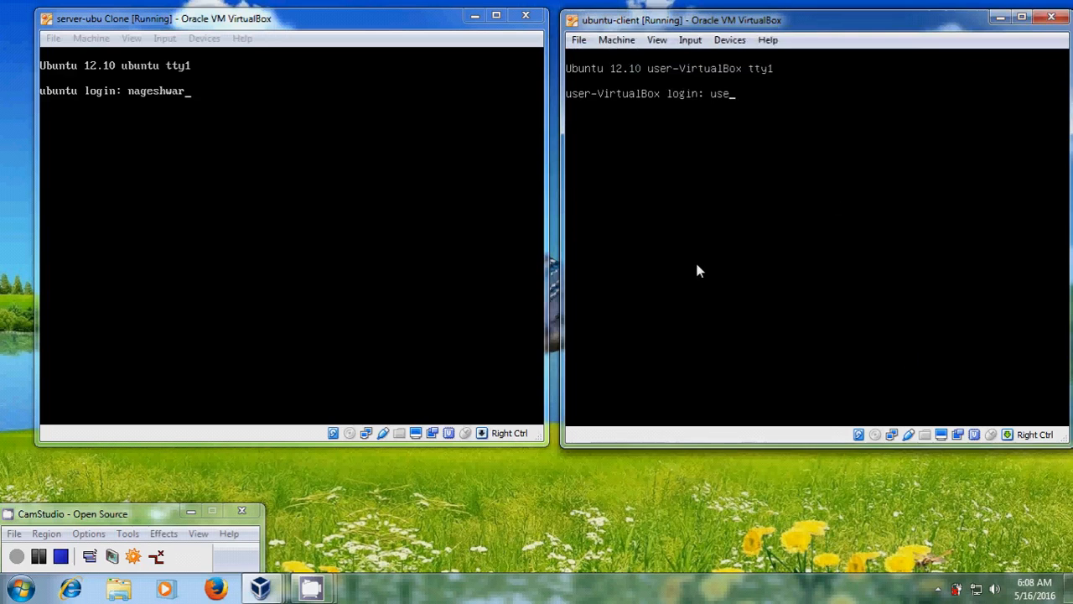
key(Return)
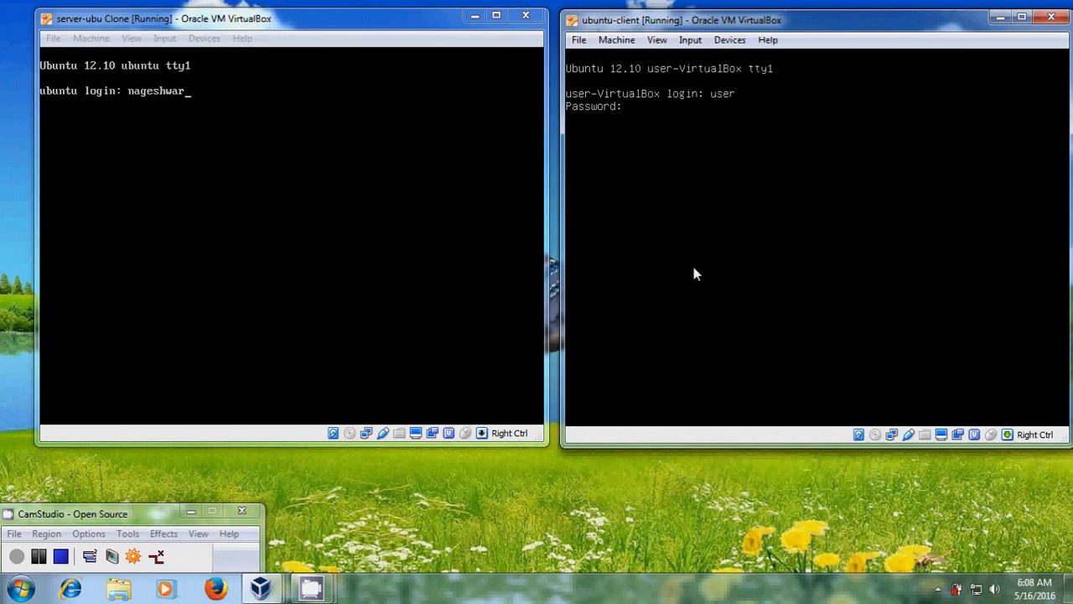
key(Return)
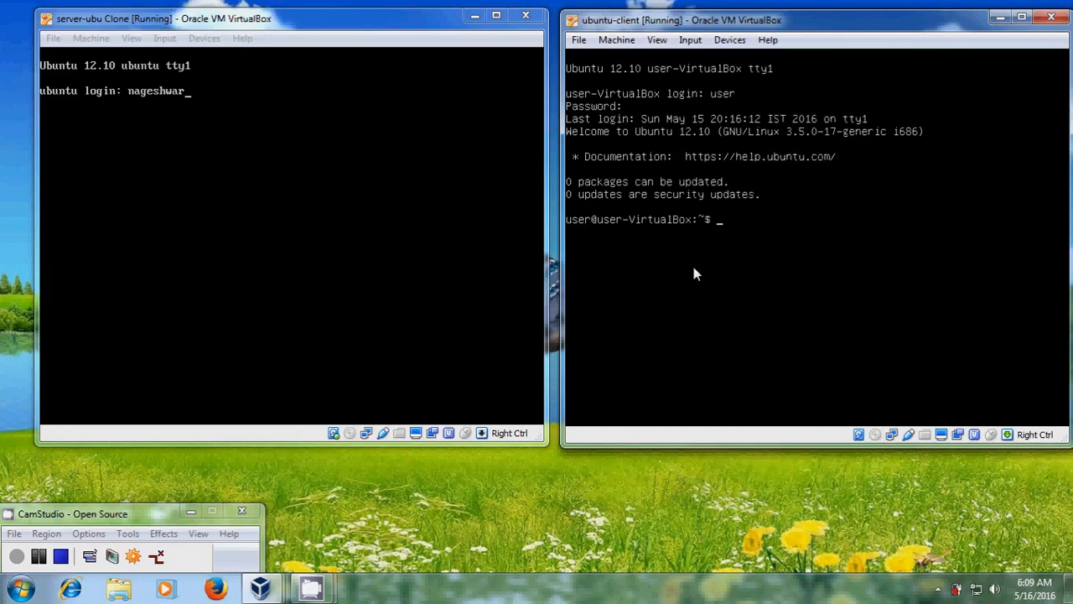
Run ifconfig on the client to list eth0 and loopback interfaces
text(ifconf)
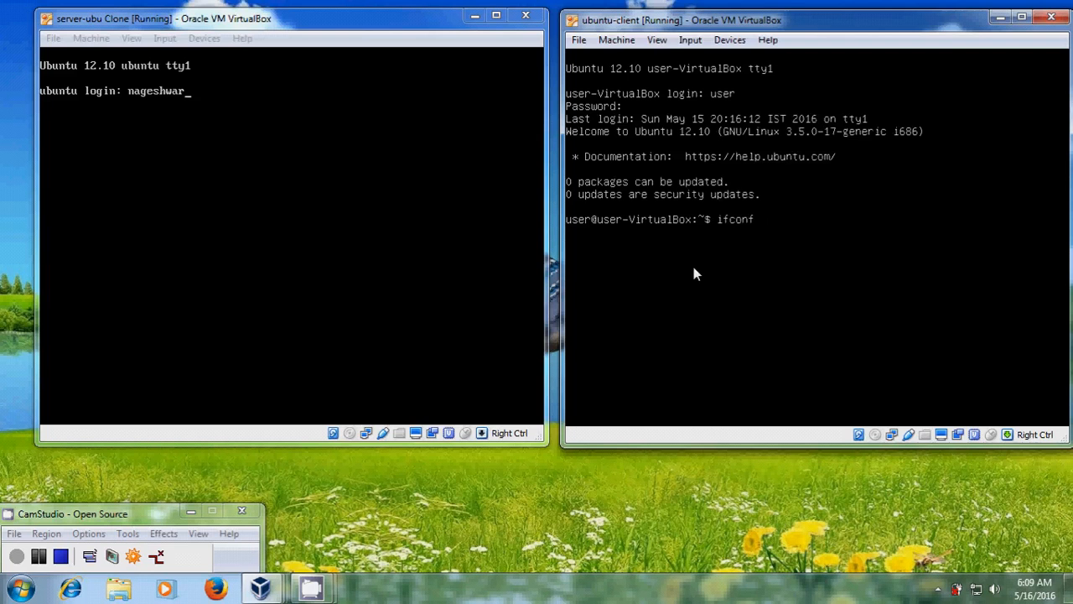
key(Return)
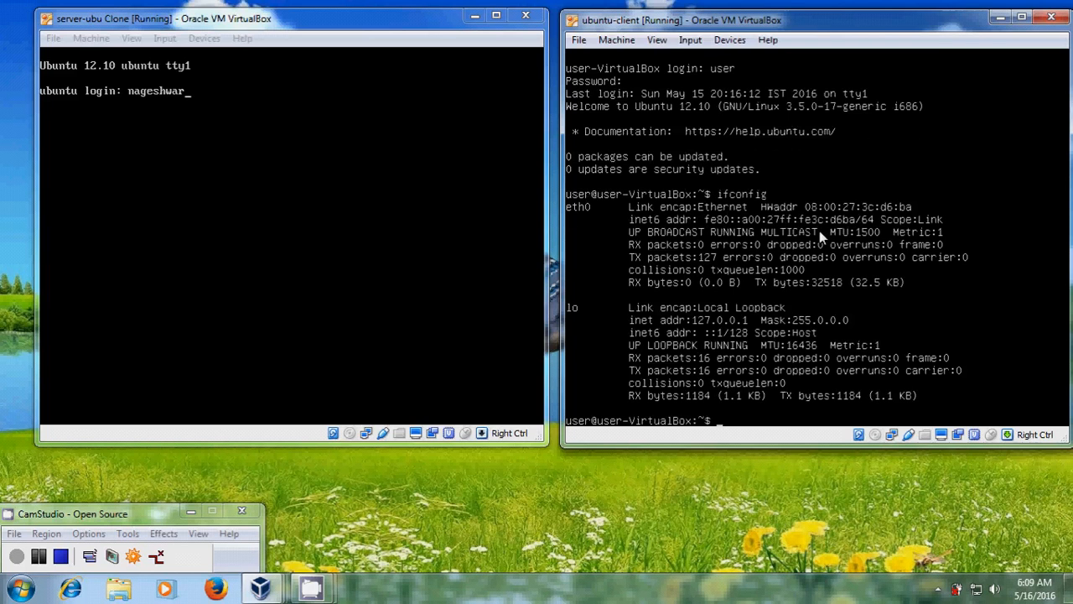
mouse_move(142, 206)
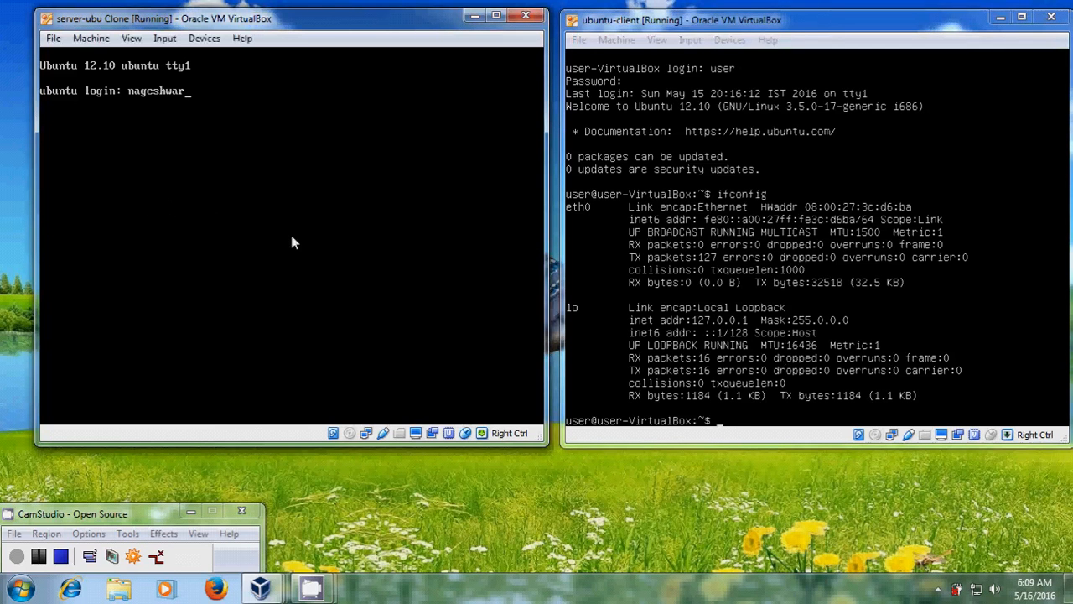
Log into the server as nageshwar, retrying after a 'Login incorrect' attempt
key(Return)
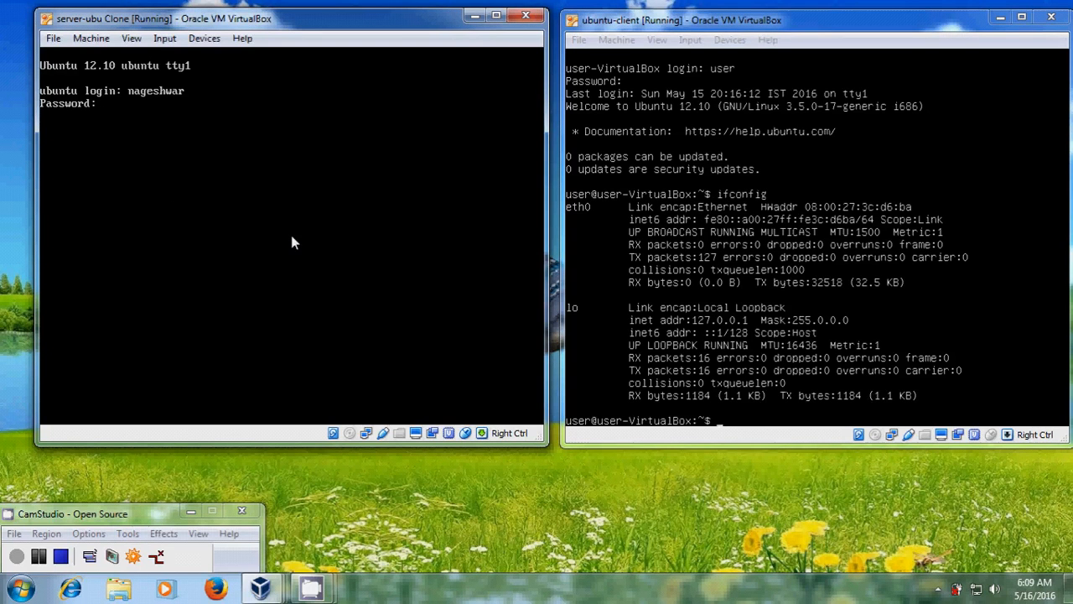
key(Return)
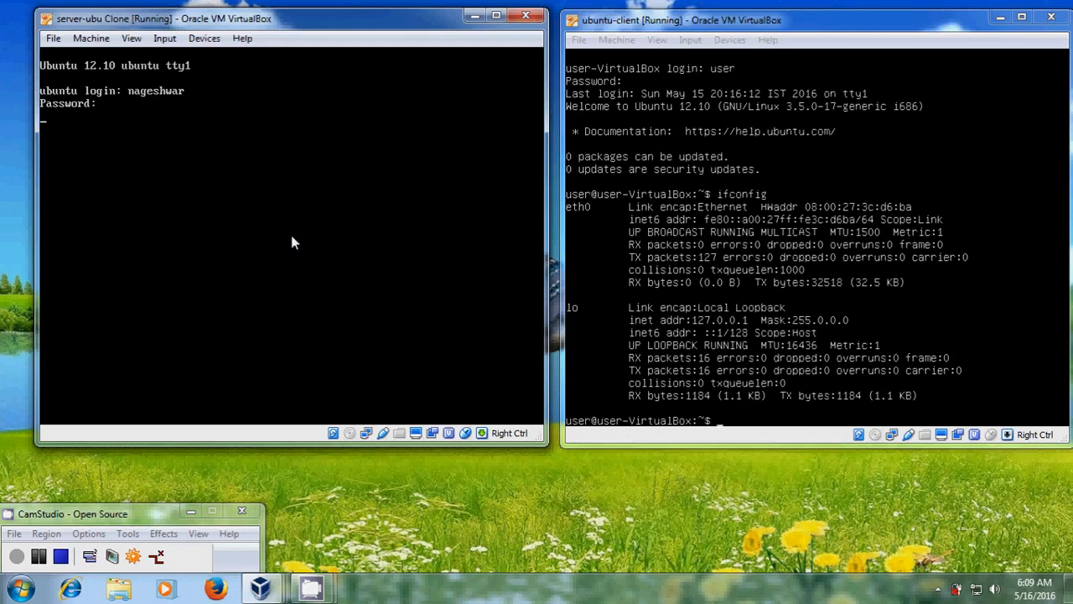
key(Return)
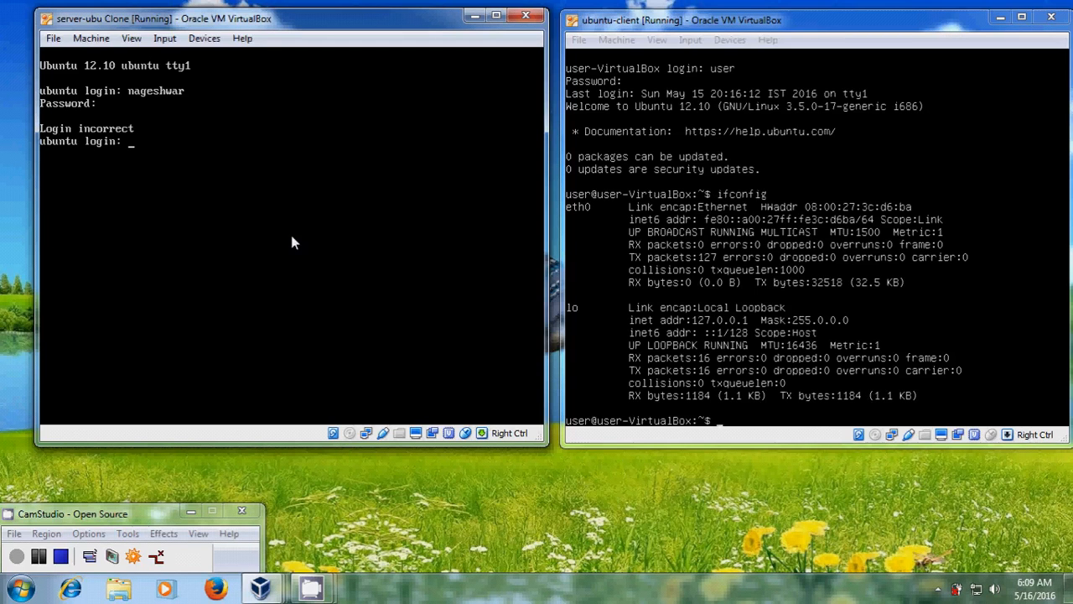
text(nagesh)
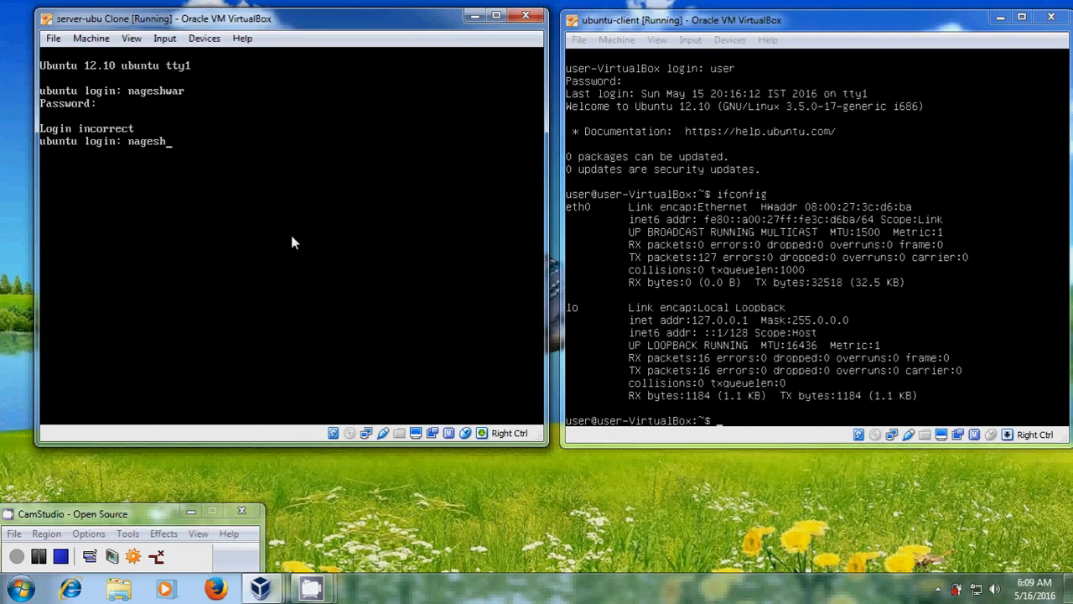
key(Return)
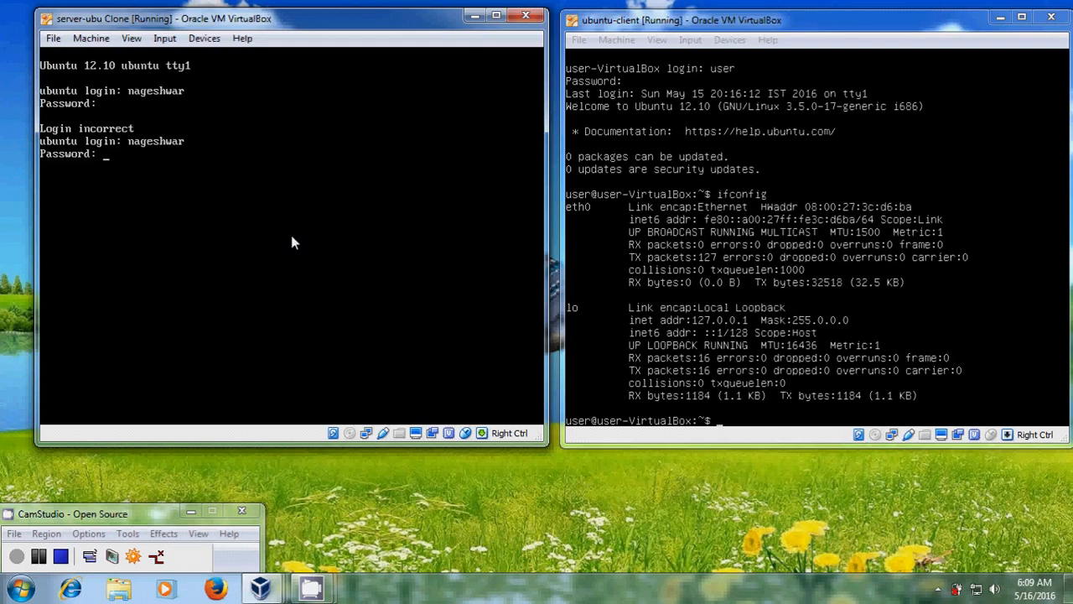
key(Return)
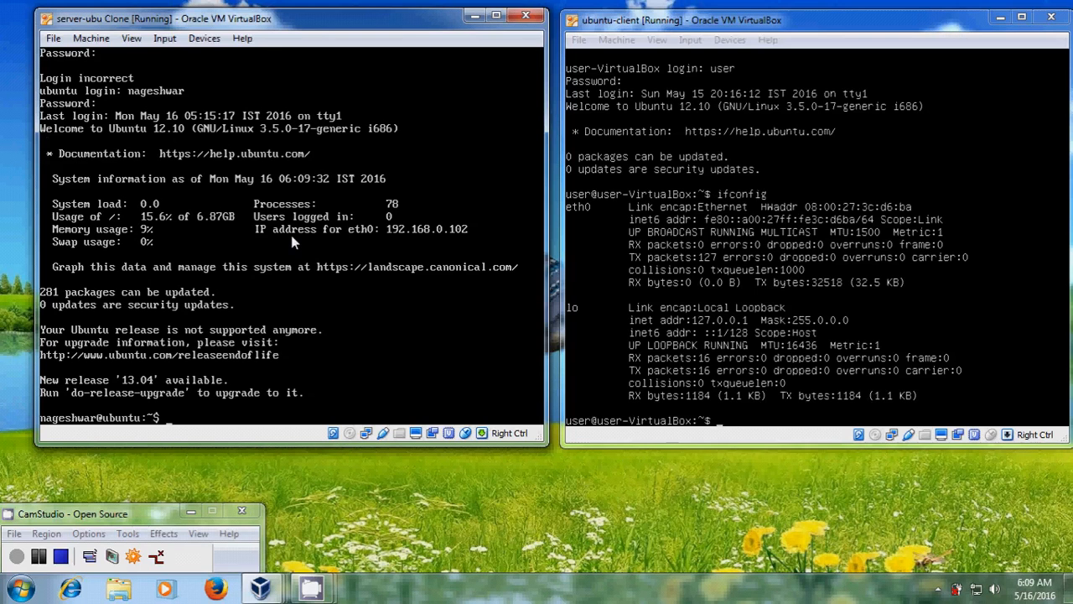
Clear the server terminal to a fresh shell prompt
text(clear)
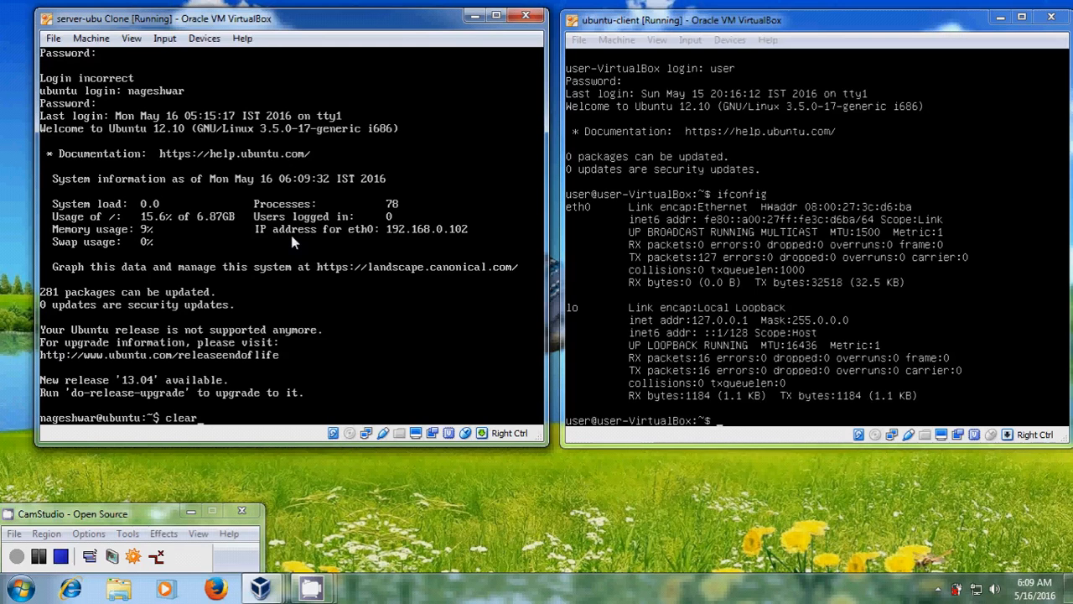
key(Return)
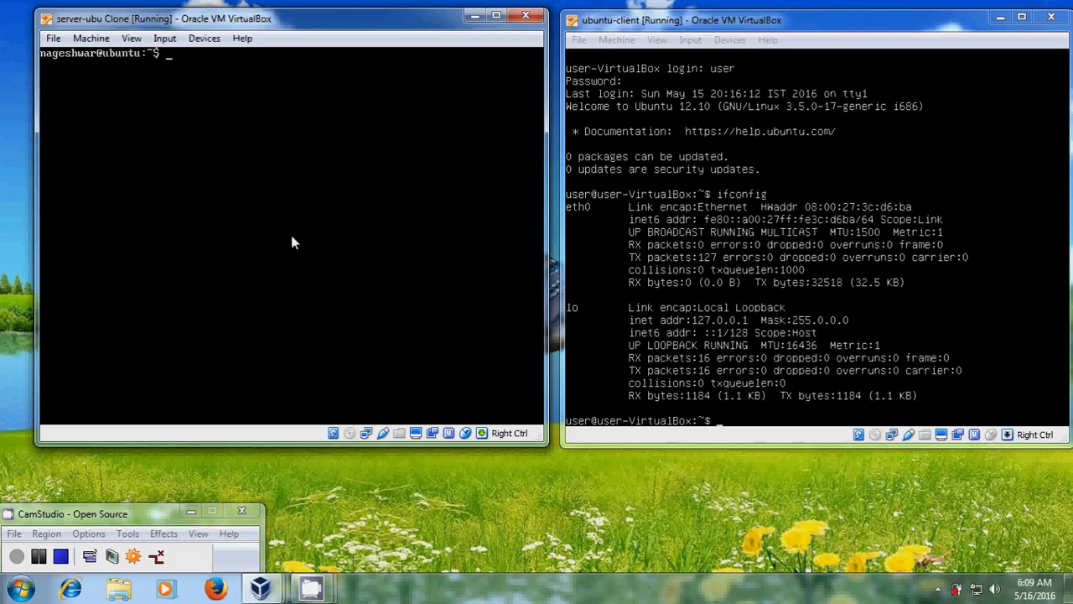
Run ifconfig -a on the server, listing eth0 at 192.168.0.102, eth1 unaddressed, and loopback
text(ifconfig -)
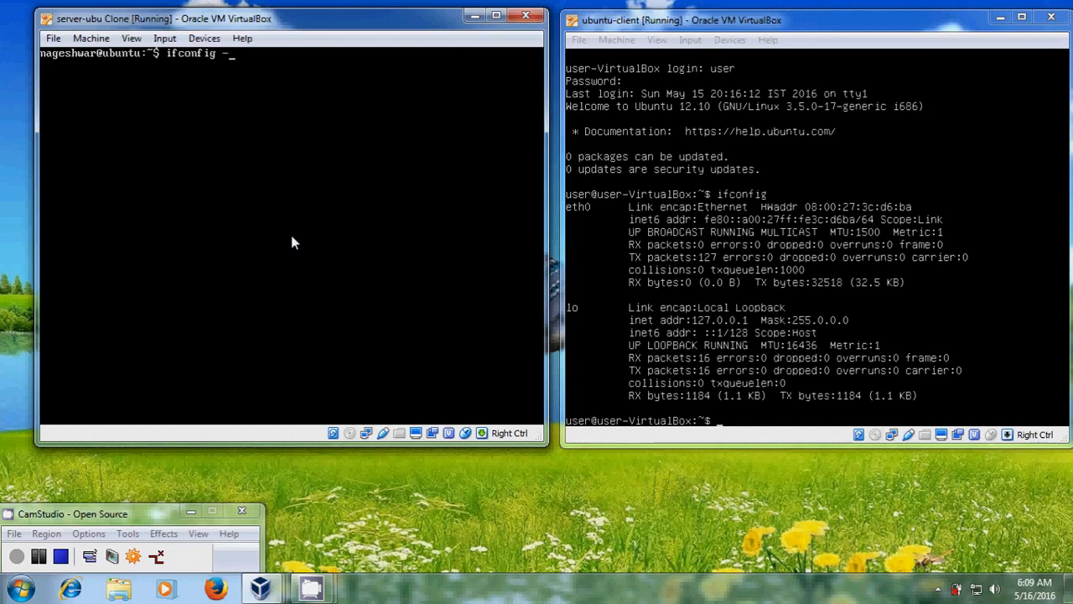
key(Return)
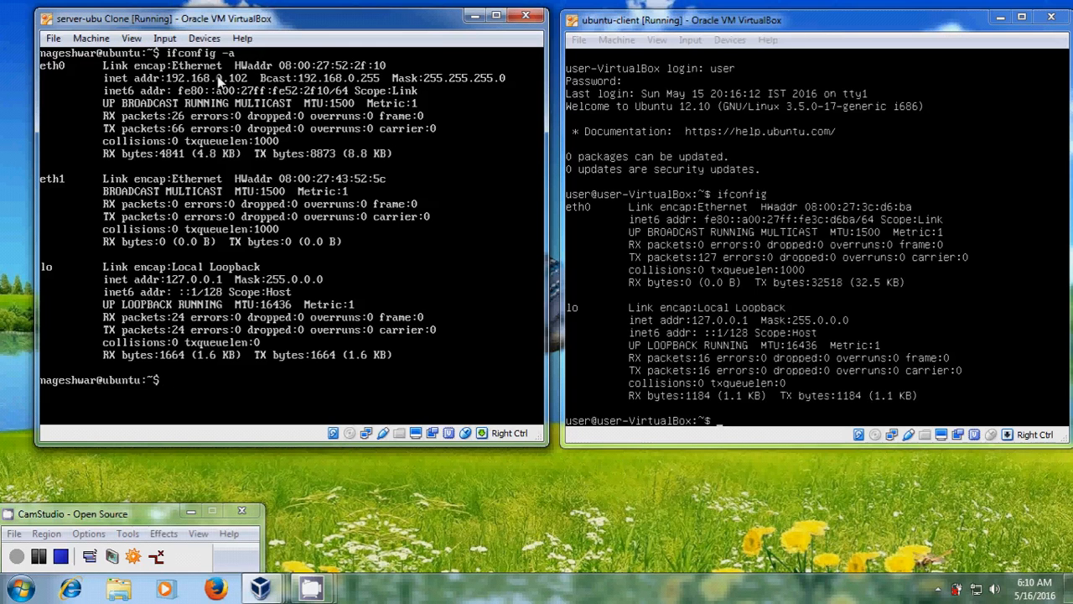
Clear the interface listing from the server terminal
text(cl)
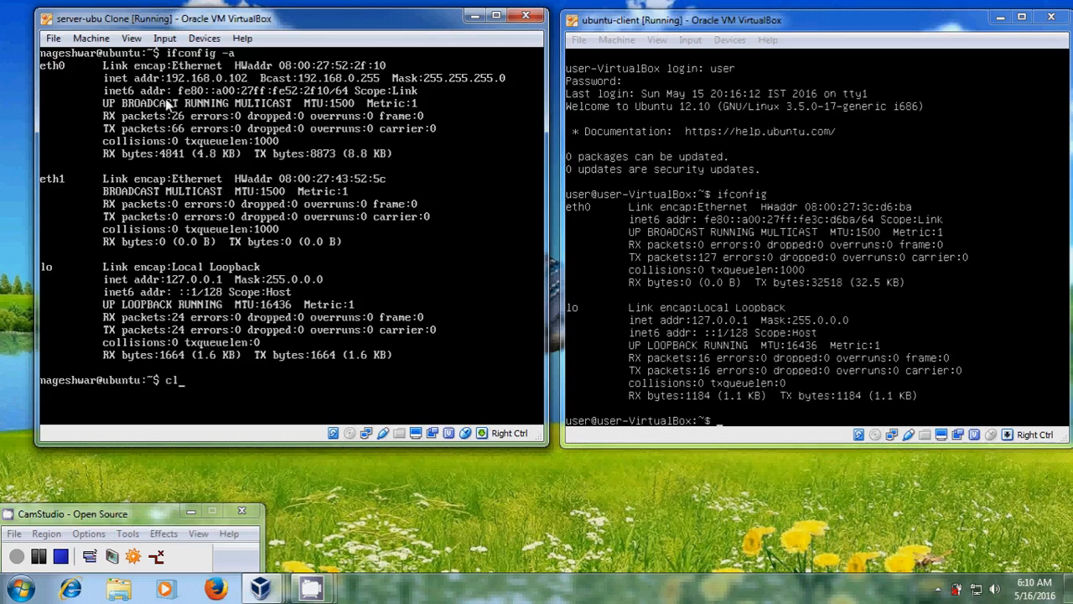
text(ear)
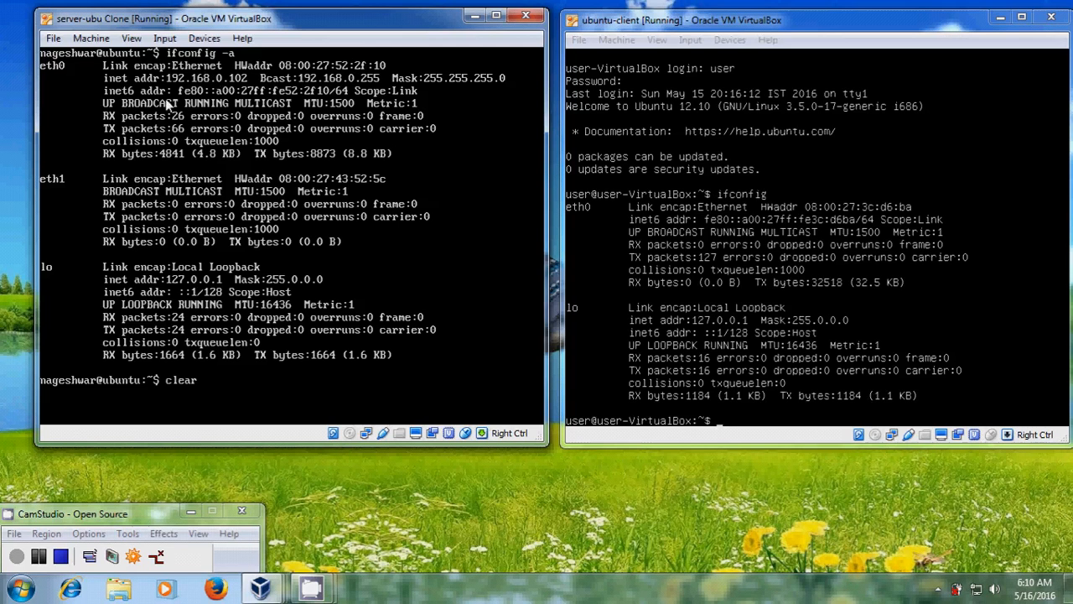
key(Return)
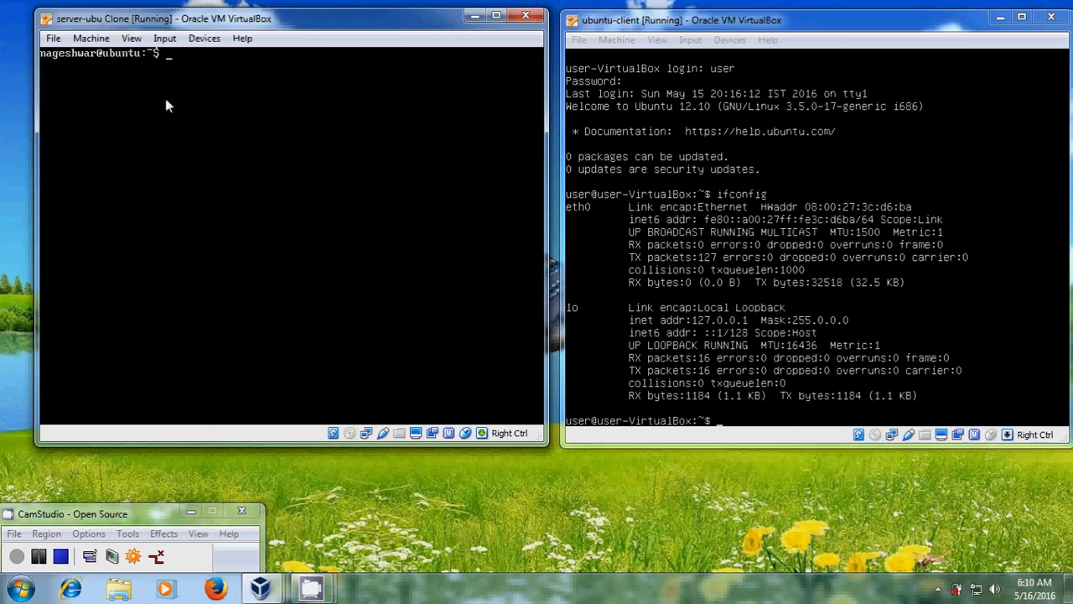
Edit /etc/network/interfaces with sudo vim on the server
text(sudo v)
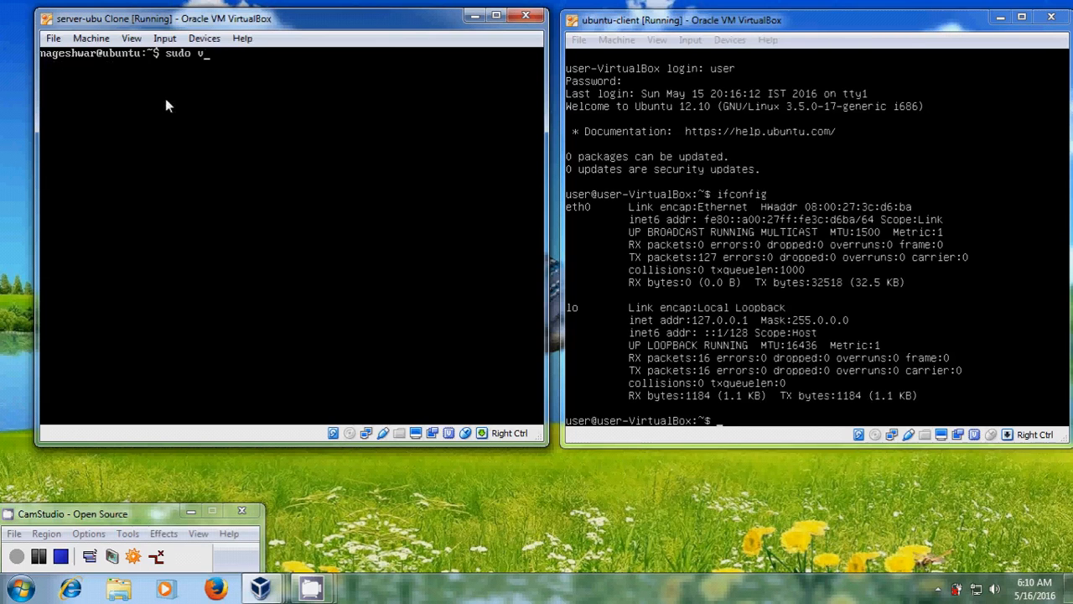
text(im)
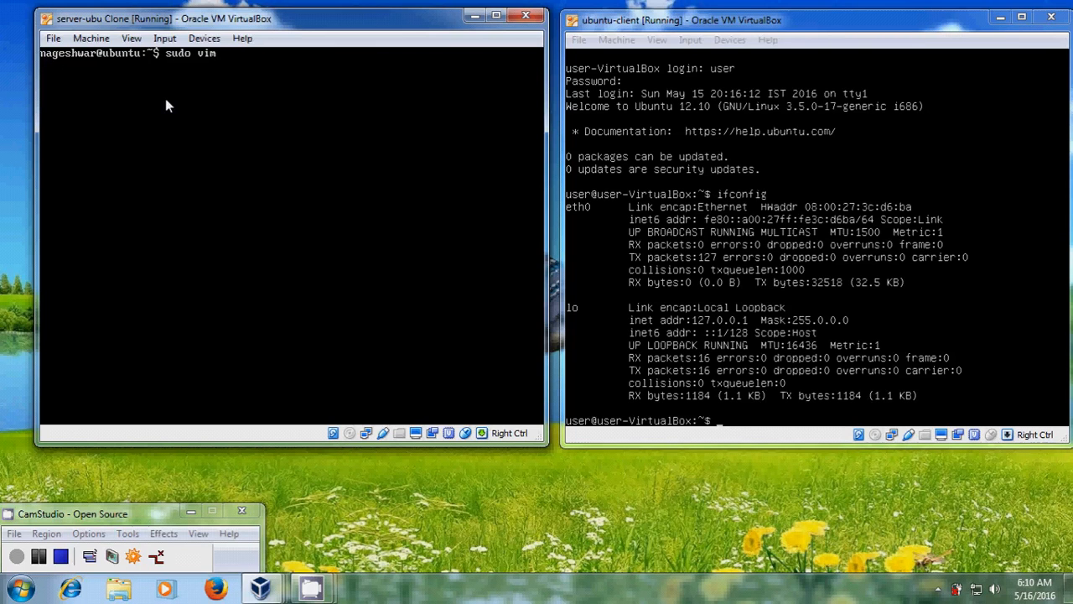
text(/etc/)
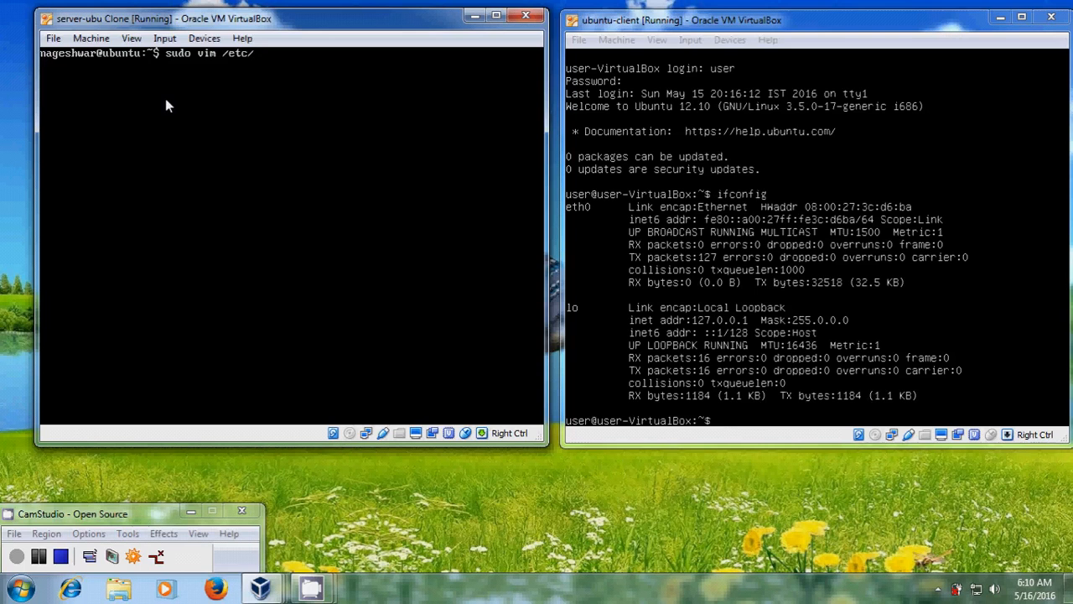
text(network)
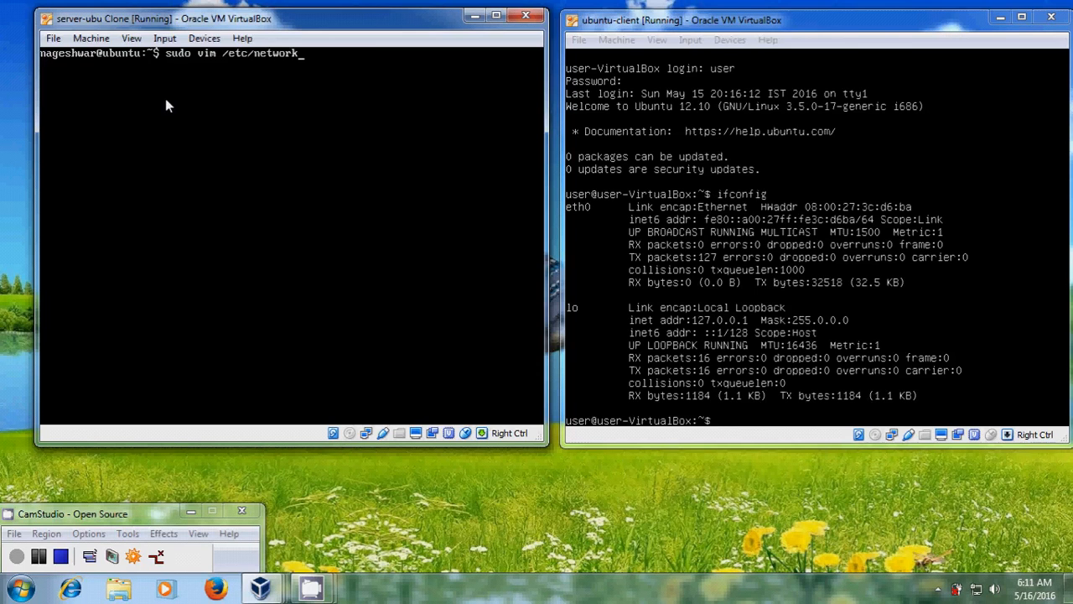
text(interf)
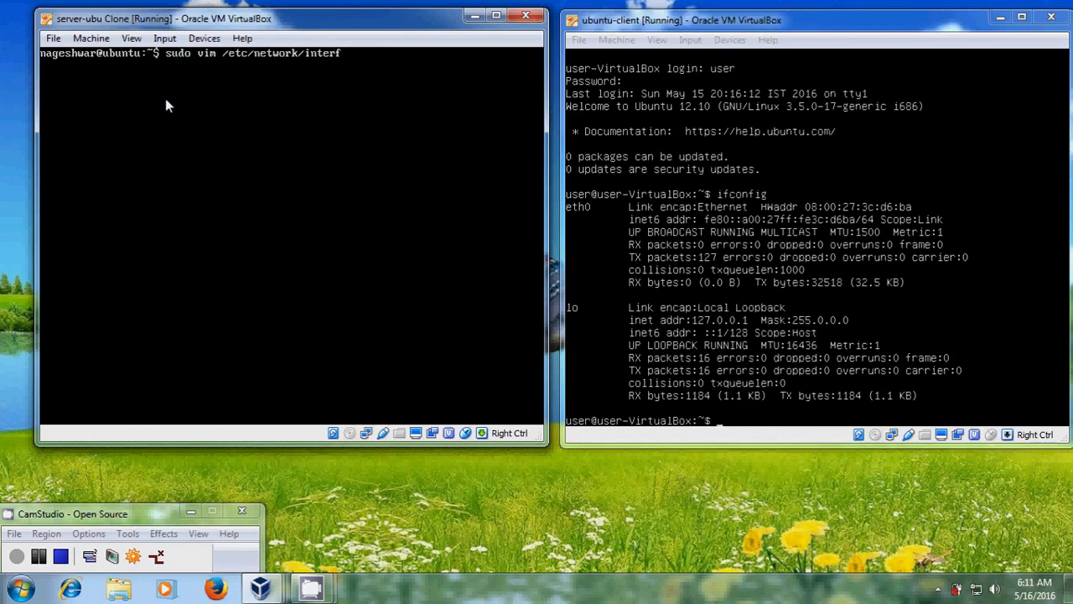
text(aces)
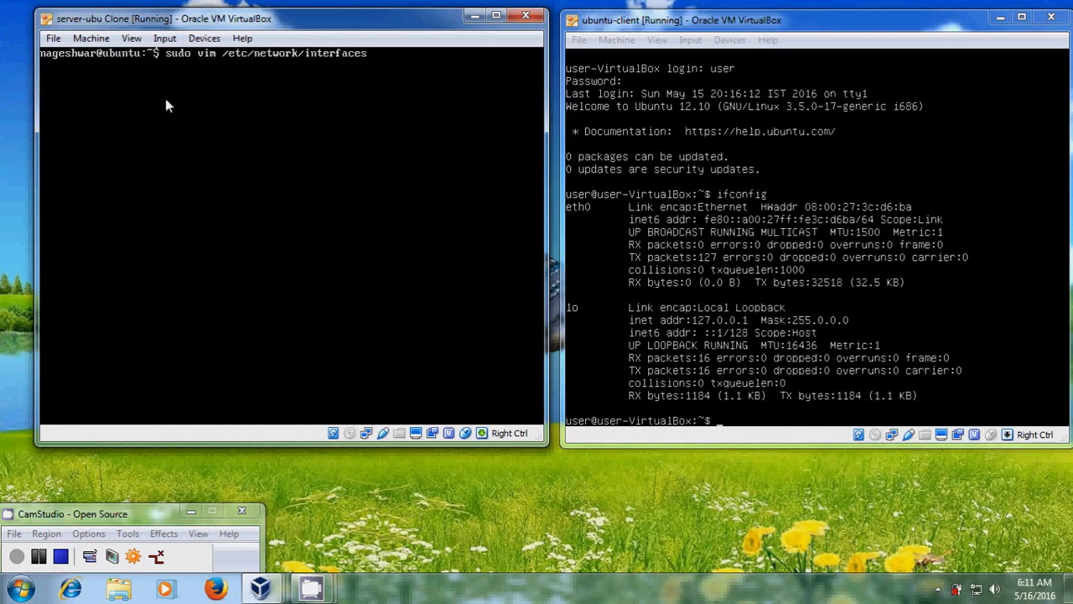
key(Return)
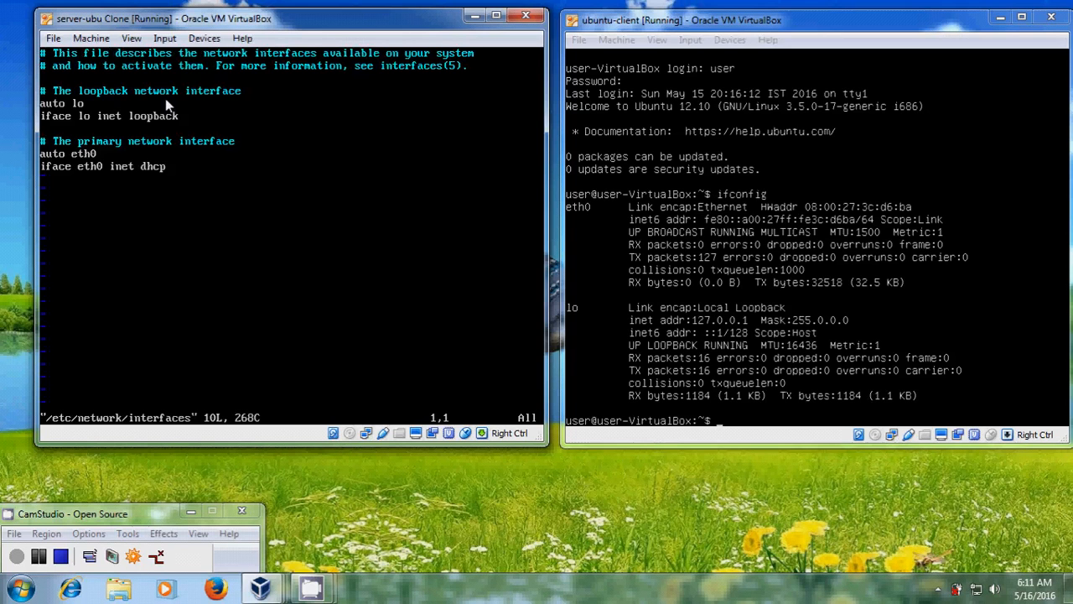
mouse_move(8, 67)
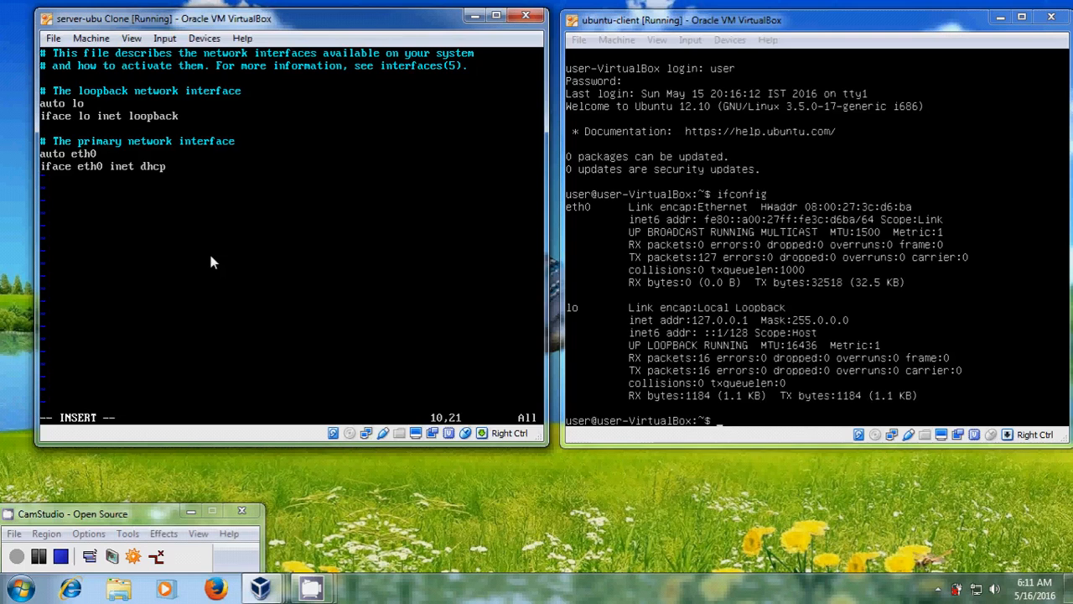
Add a comment line for the server's internal network (LAN) interface below the eth0 entry
key(Return)
text(# DHCP S)
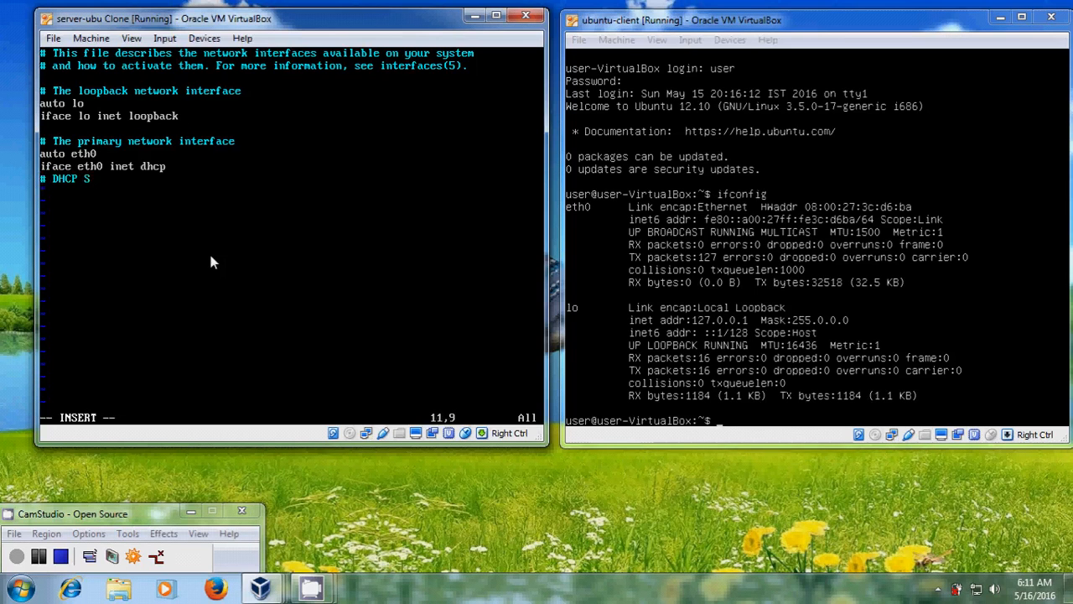
text(erver)
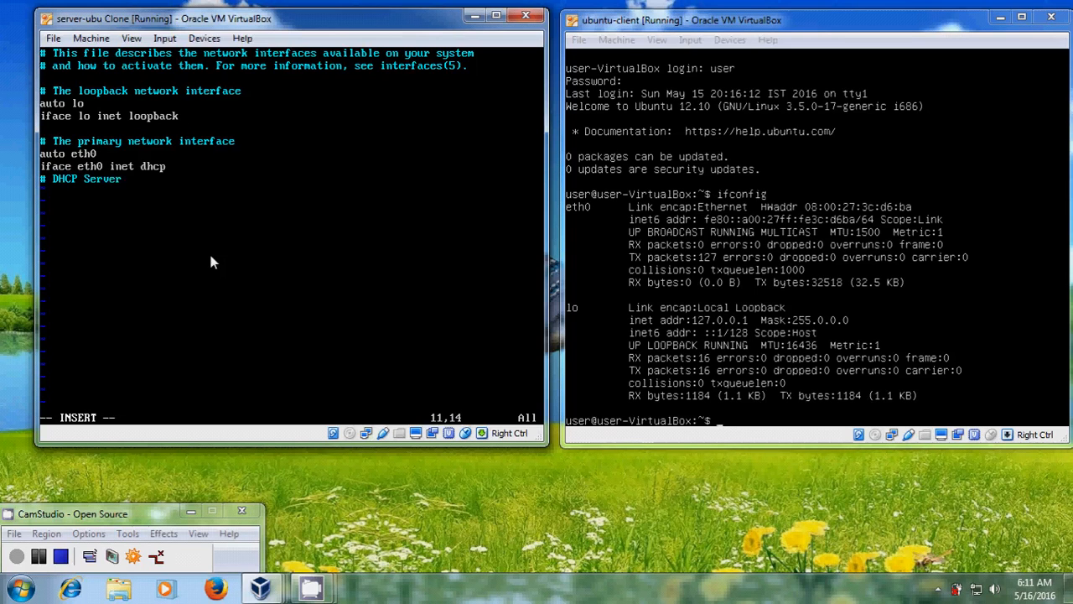
text(Int)
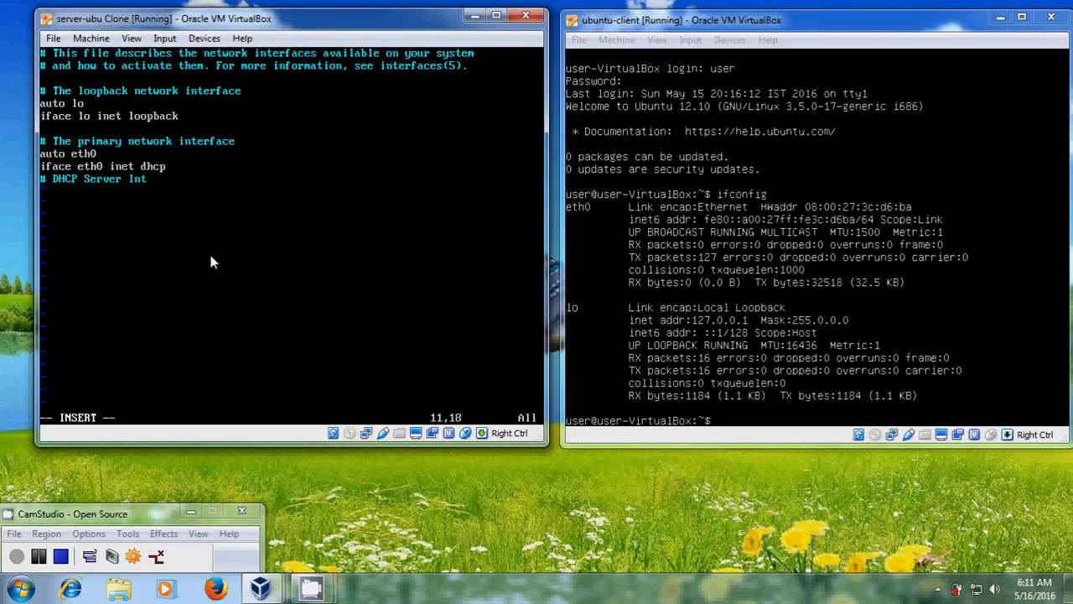
text(ernal Netw)
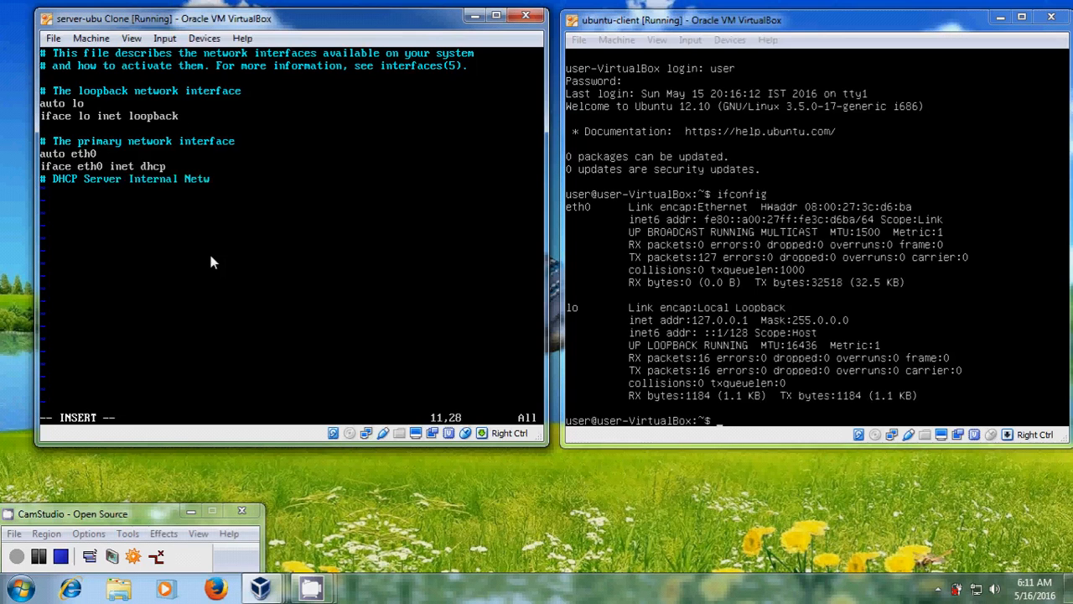
text(ork)
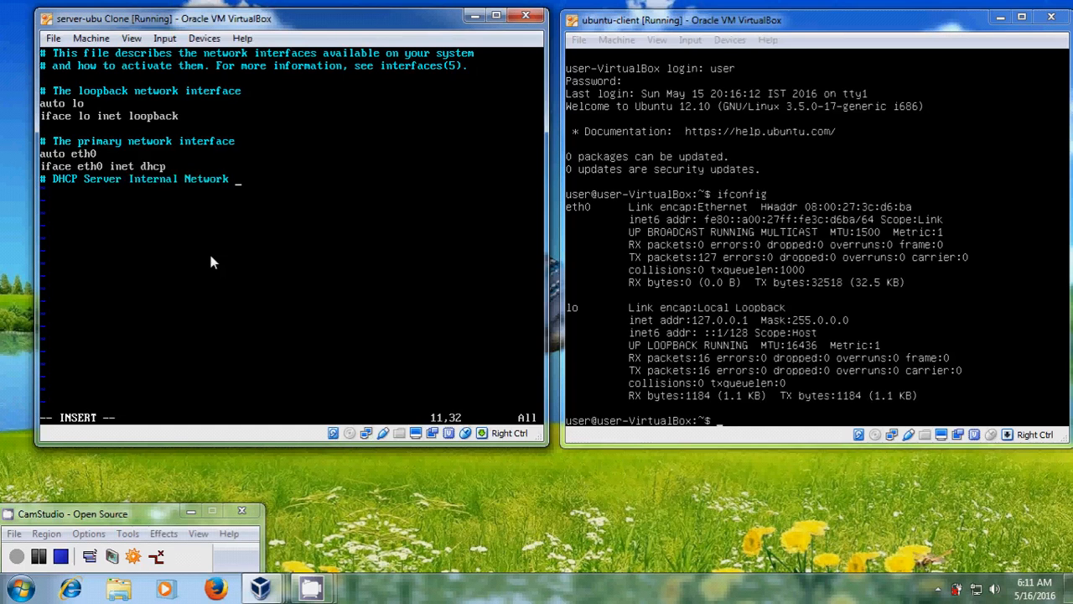
text((LAN)
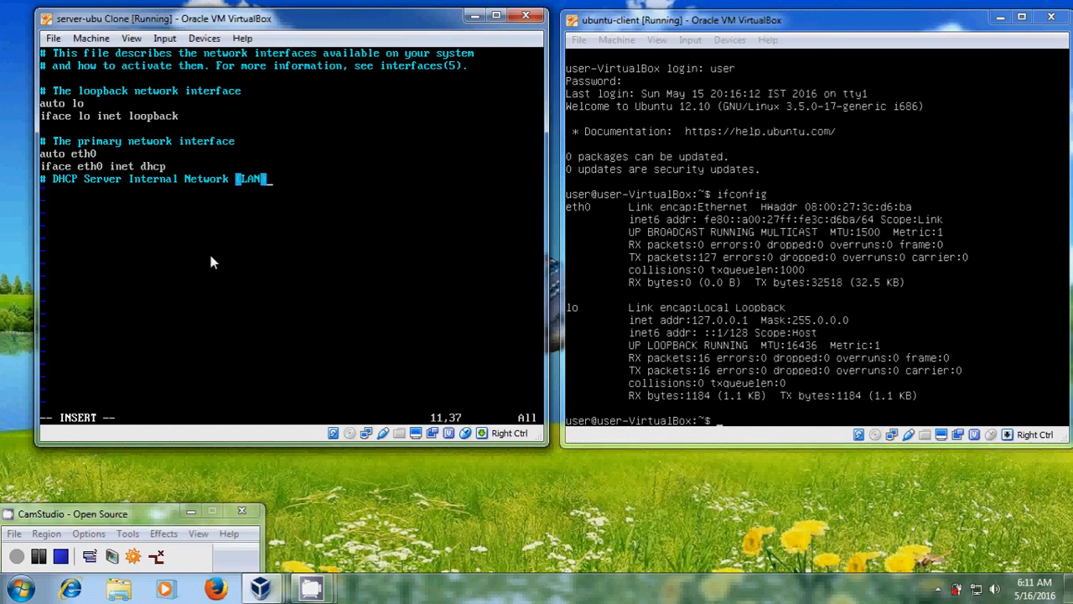
key(Return)
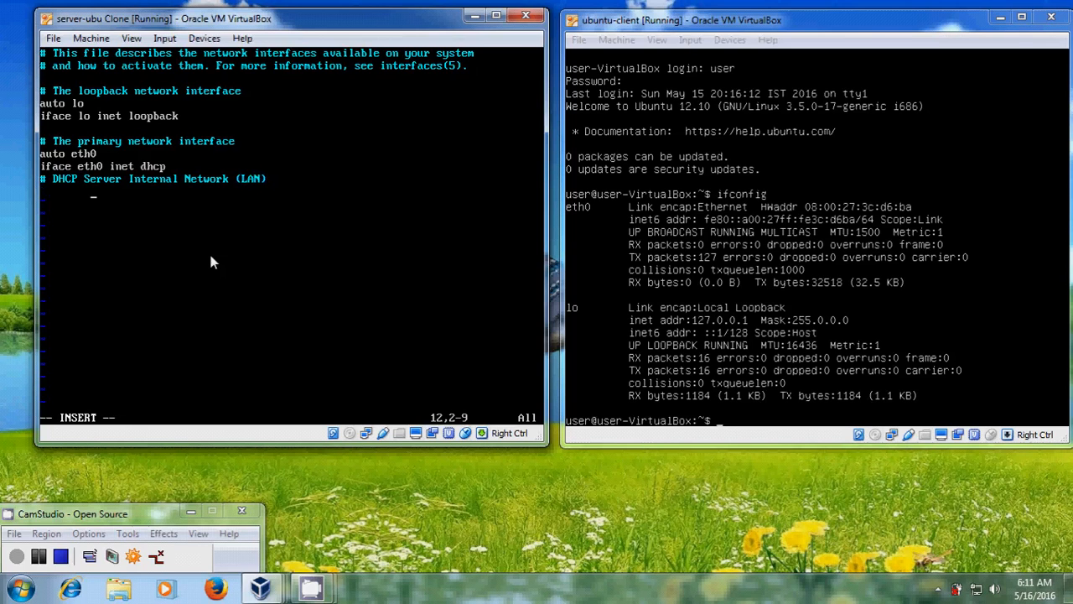
Add 'auto eth1' and 'iface eth1 inet static', correcting eth0 to eth1
text(a)
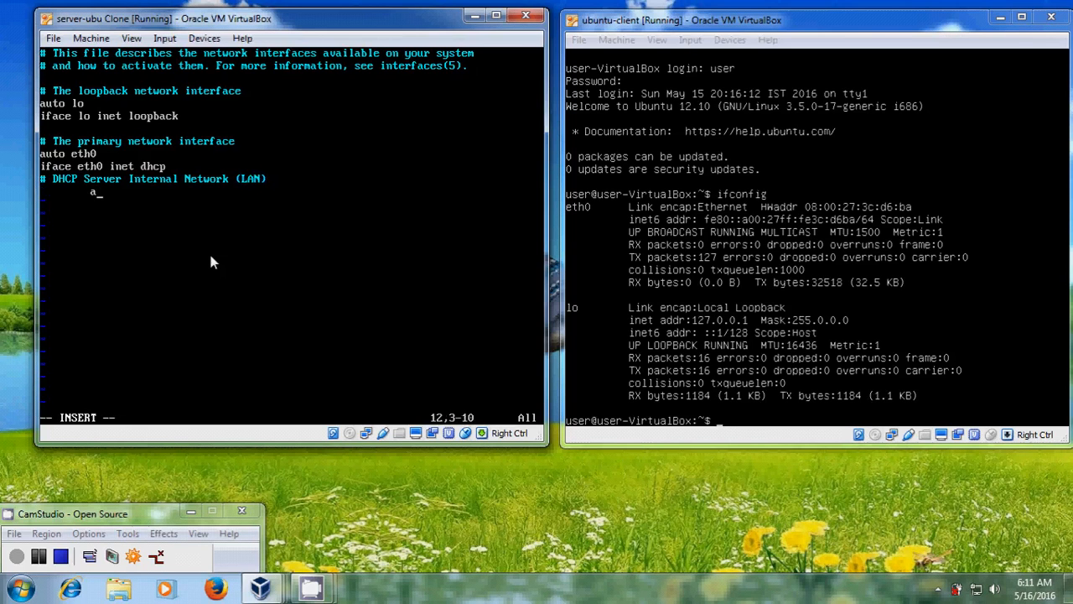
key(BackSpace)
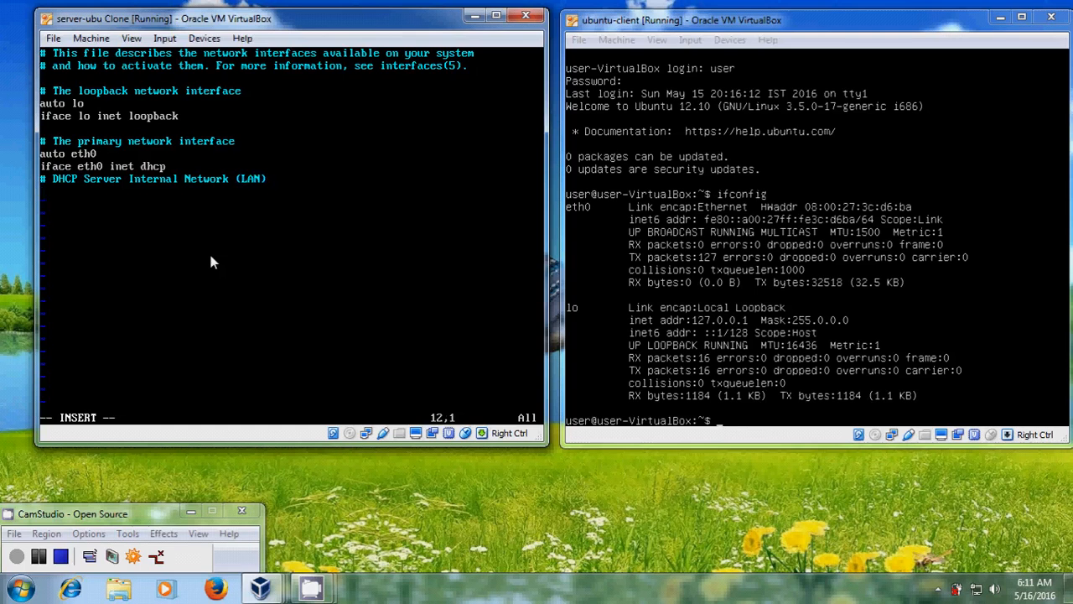
text(auto)
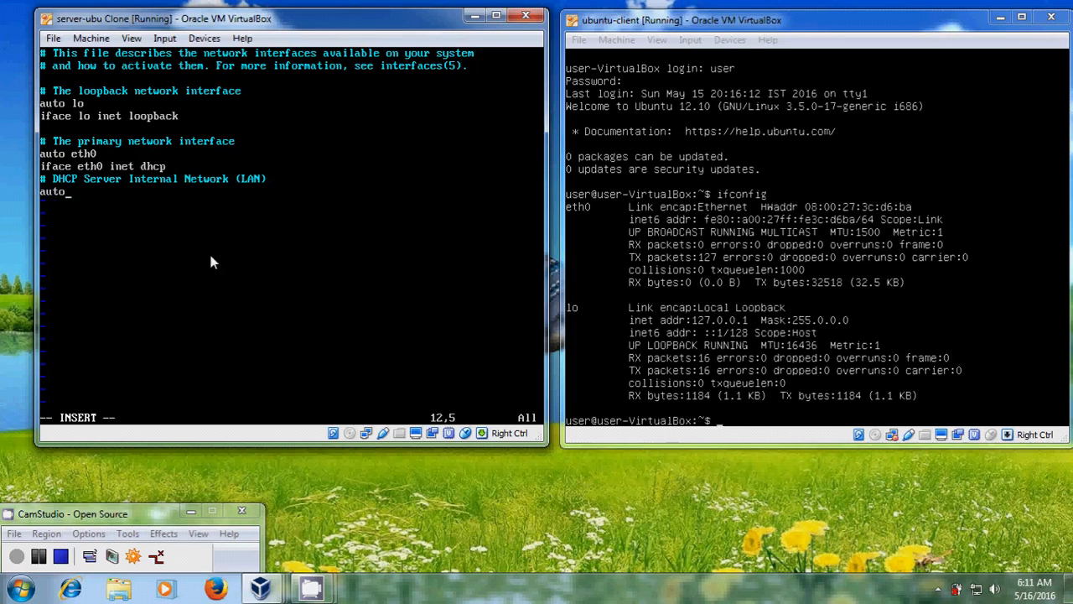
text(eth1)
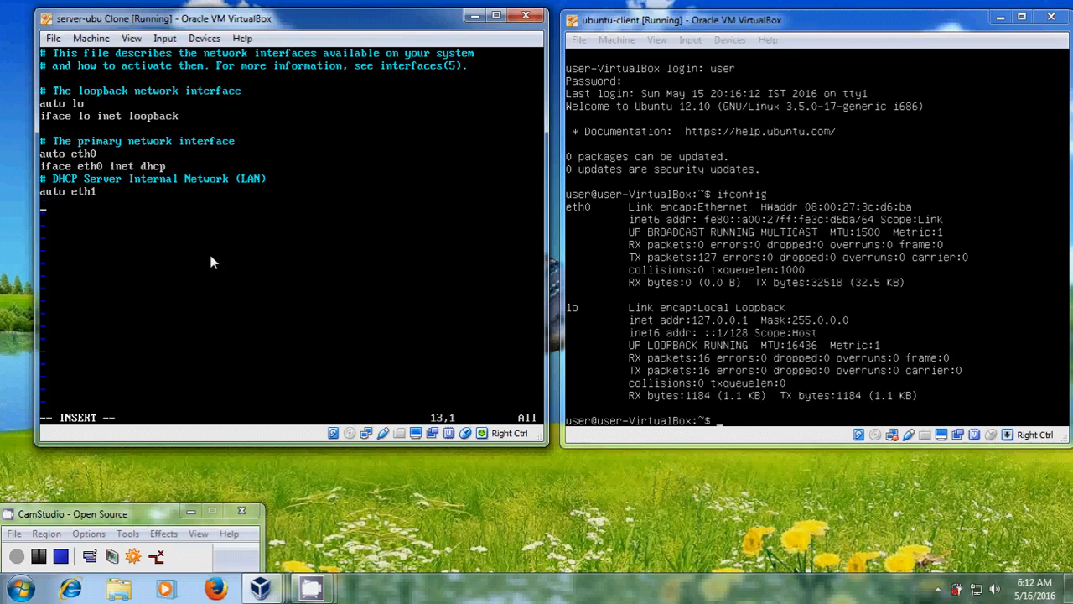
text(iface)
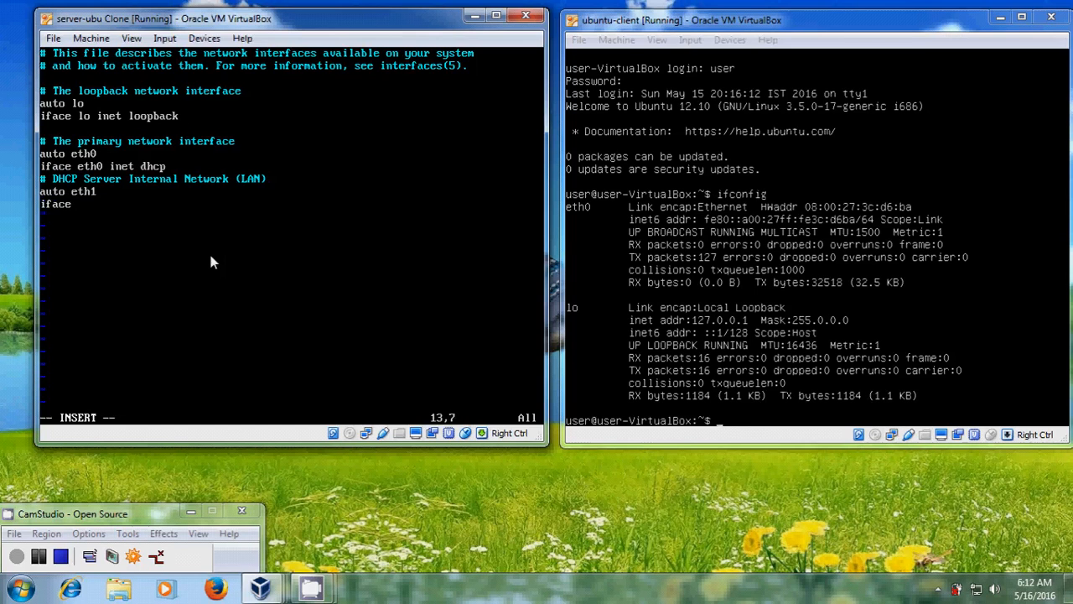
text(eth)
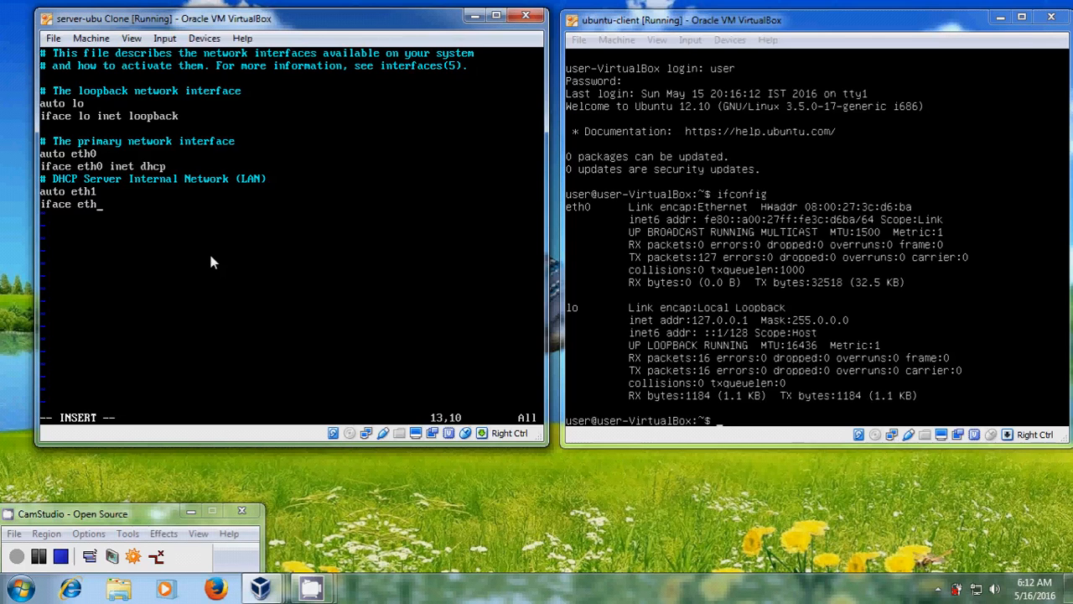
text(0)
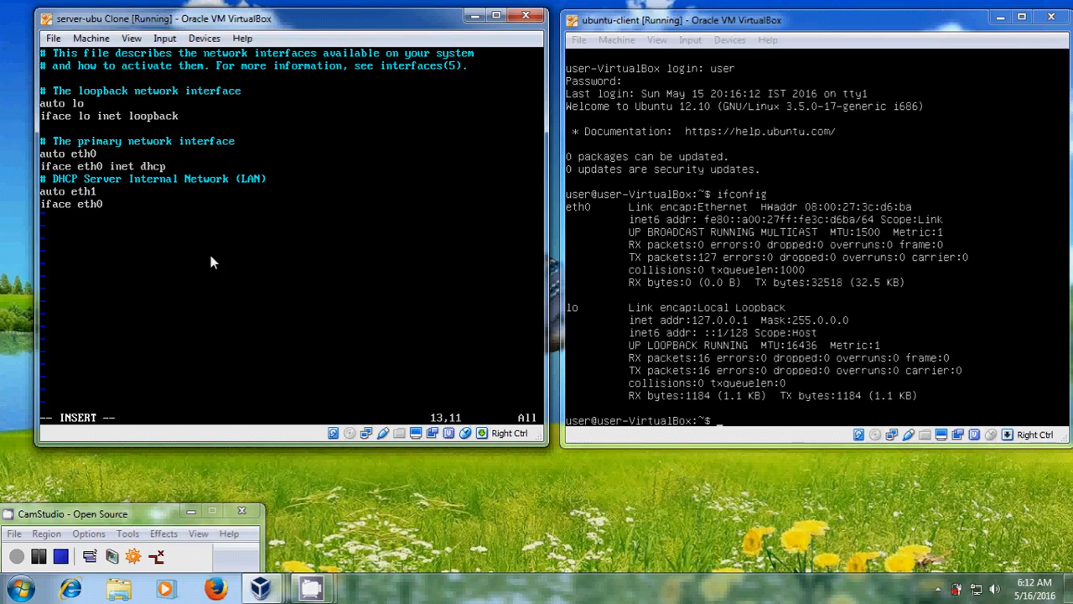
key(BackSpace)
text(1)
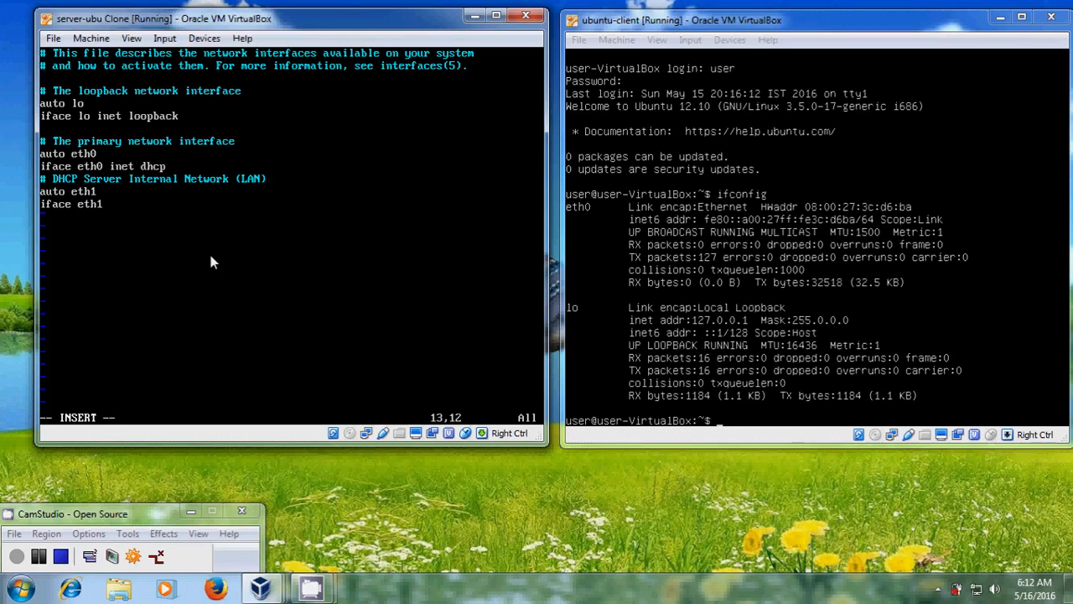
text(inet)
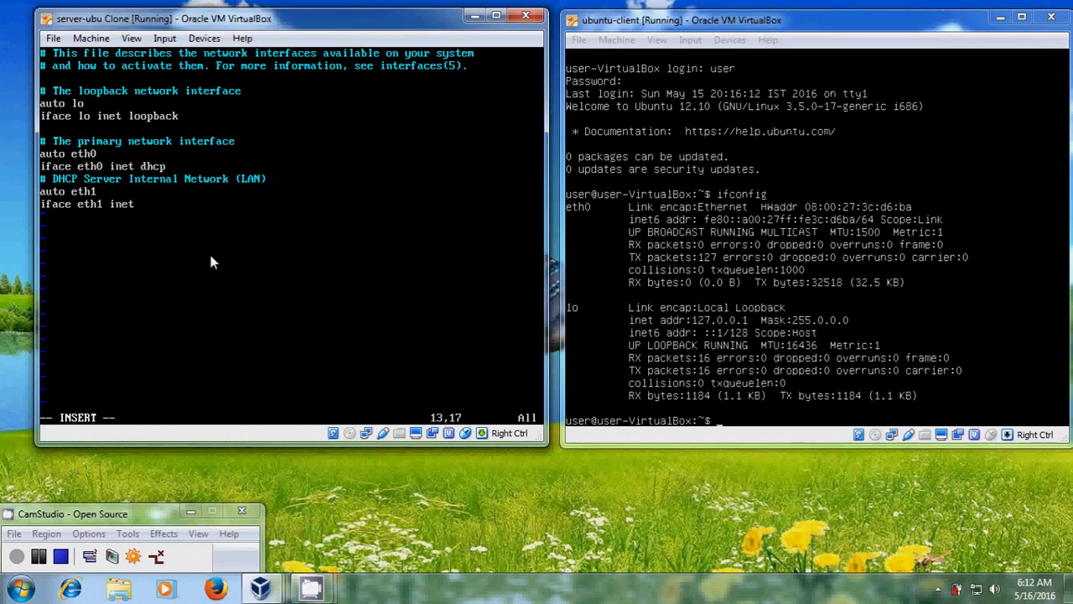
text(stat)
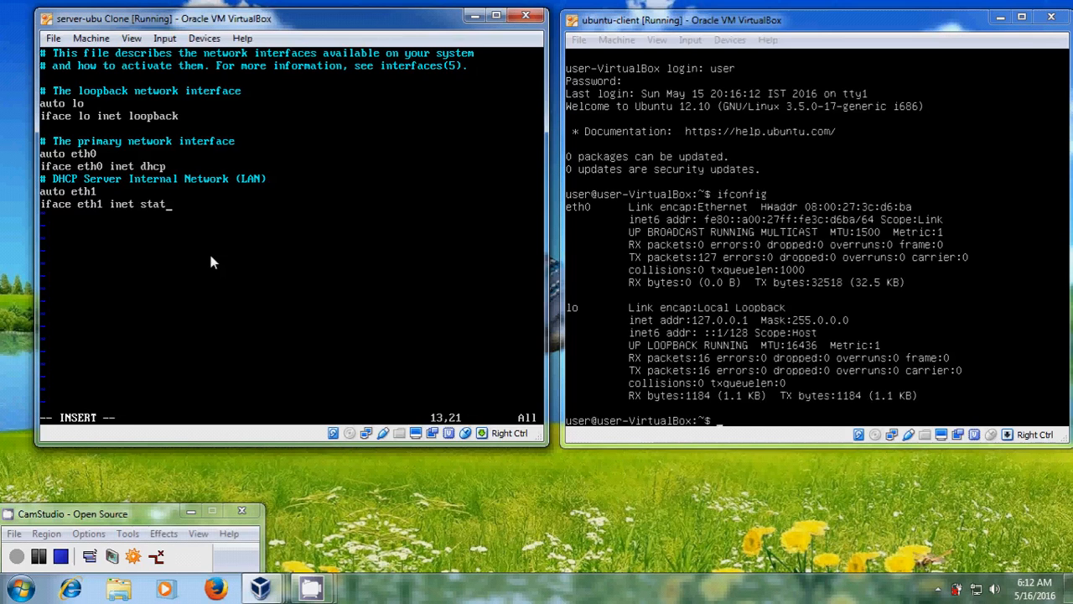
text(ic)
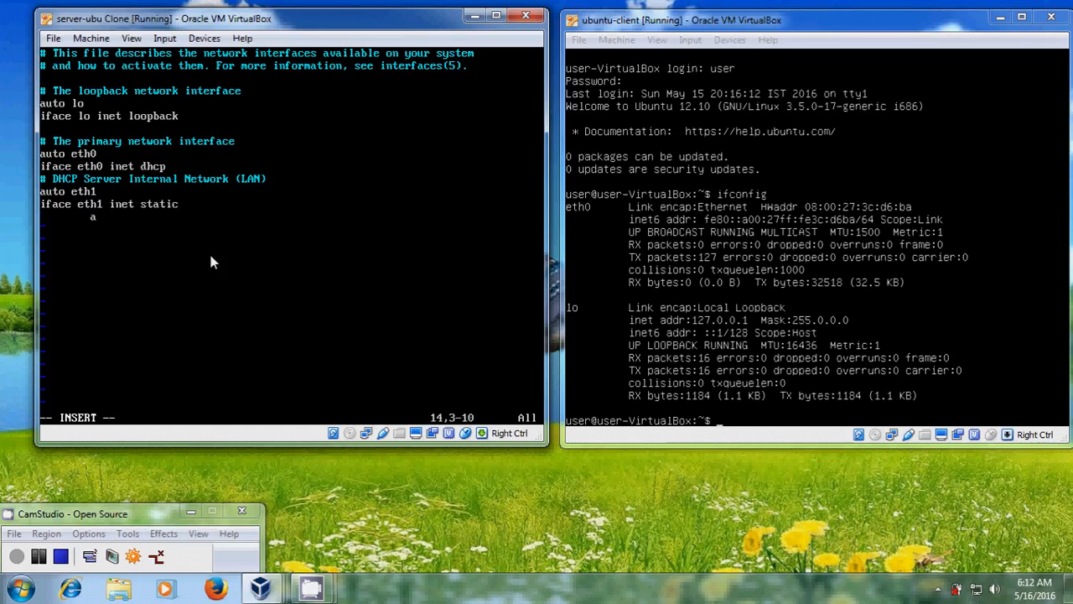
Add 'address 192.168.77.1' and 'netmask 255.255.255.0' for eth1
text(address)
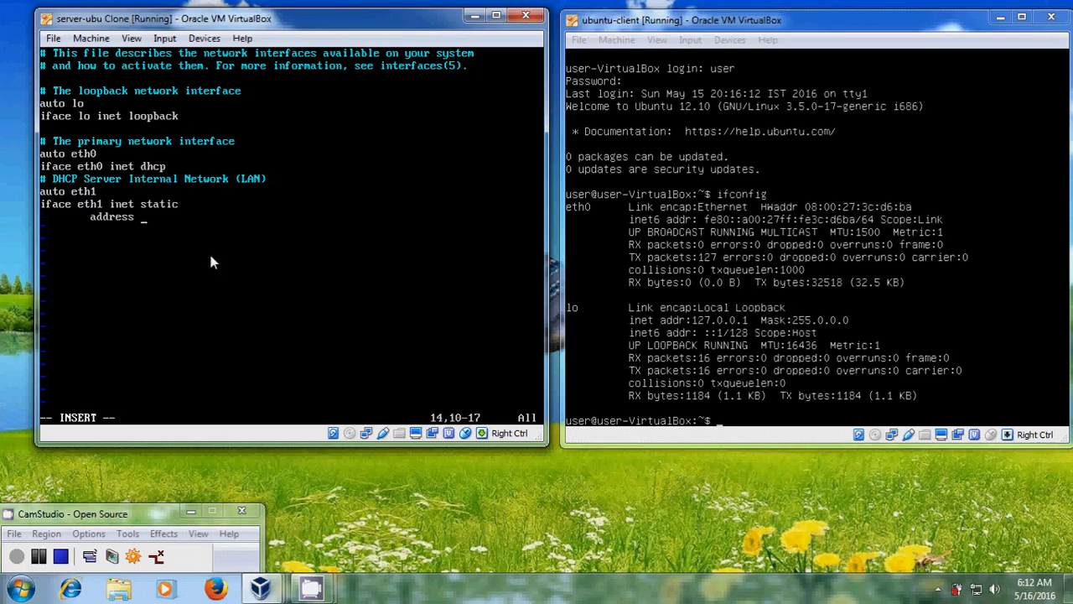
text(192.168)
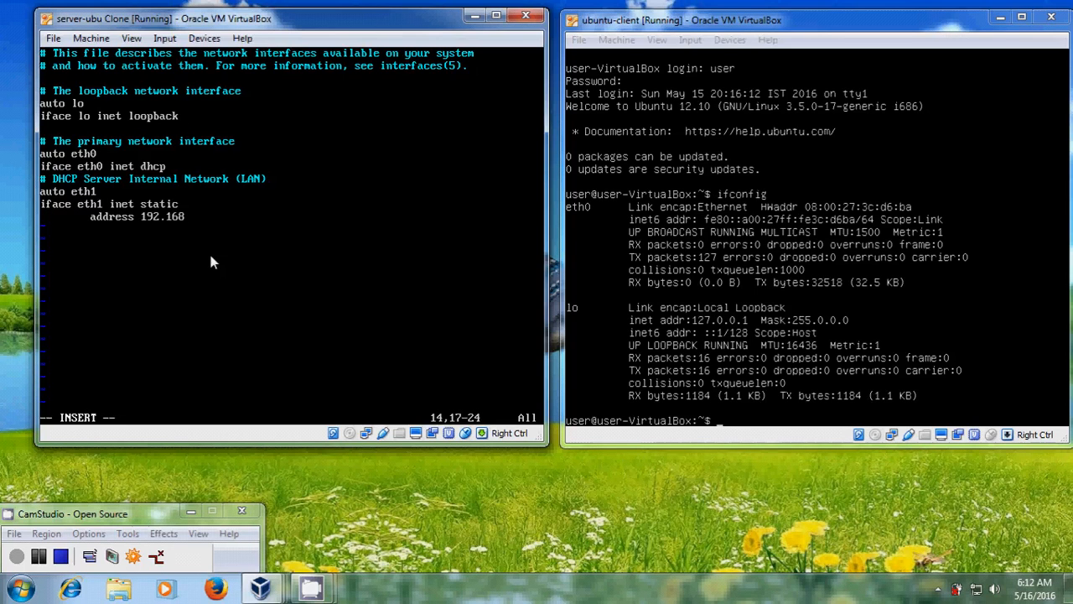
text(.77)
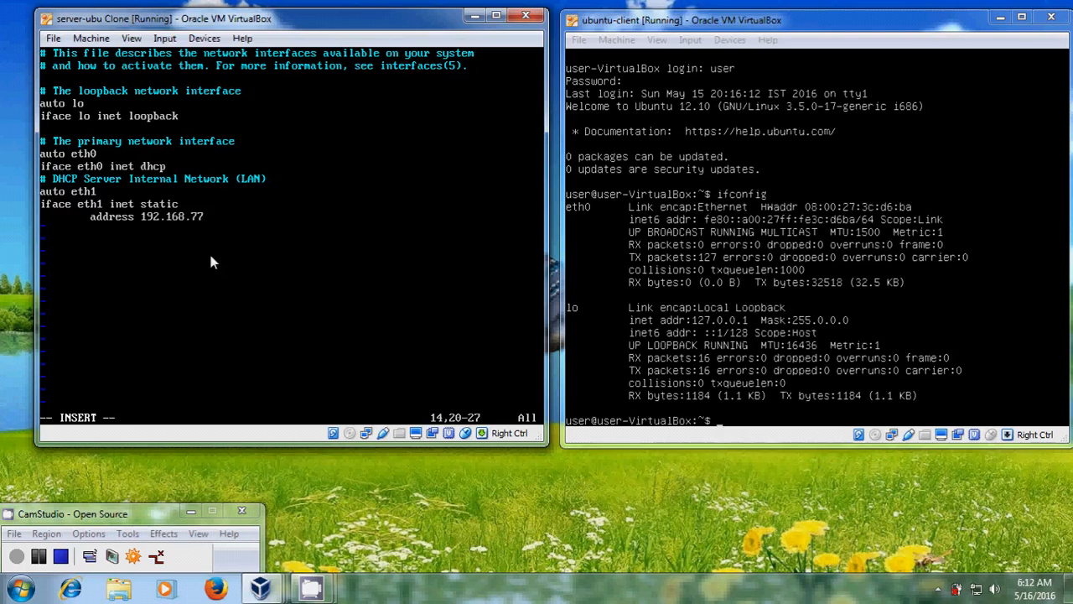
text(.1)
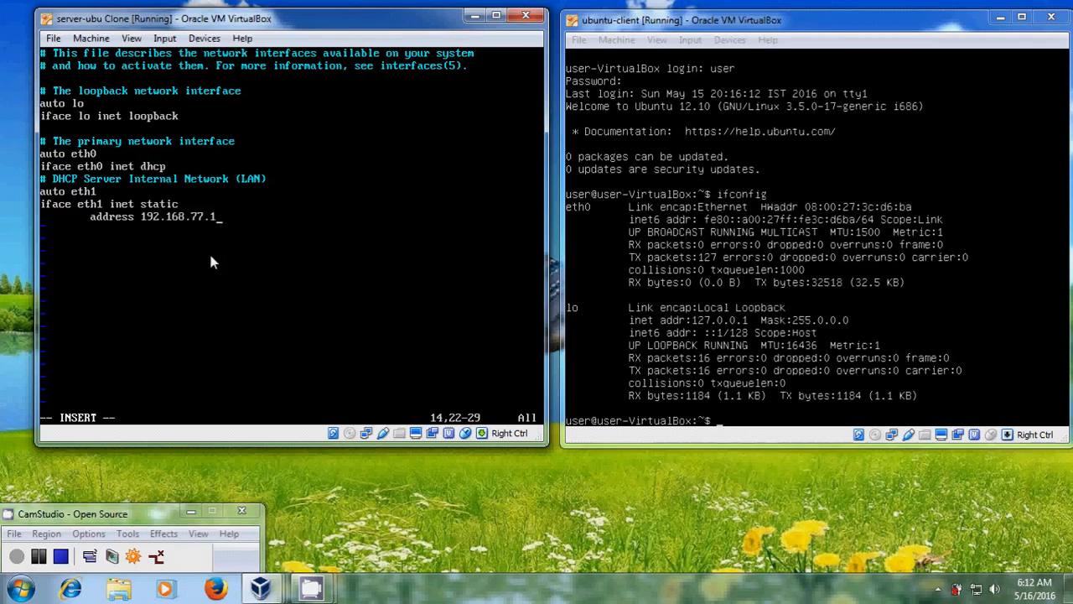
key(Return)
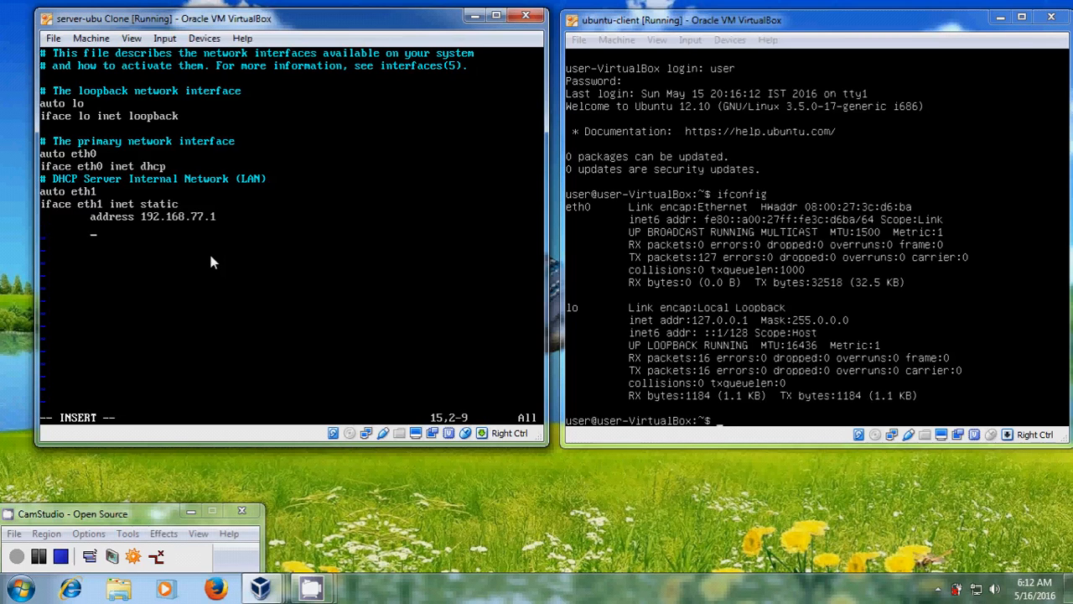
text(netmask)
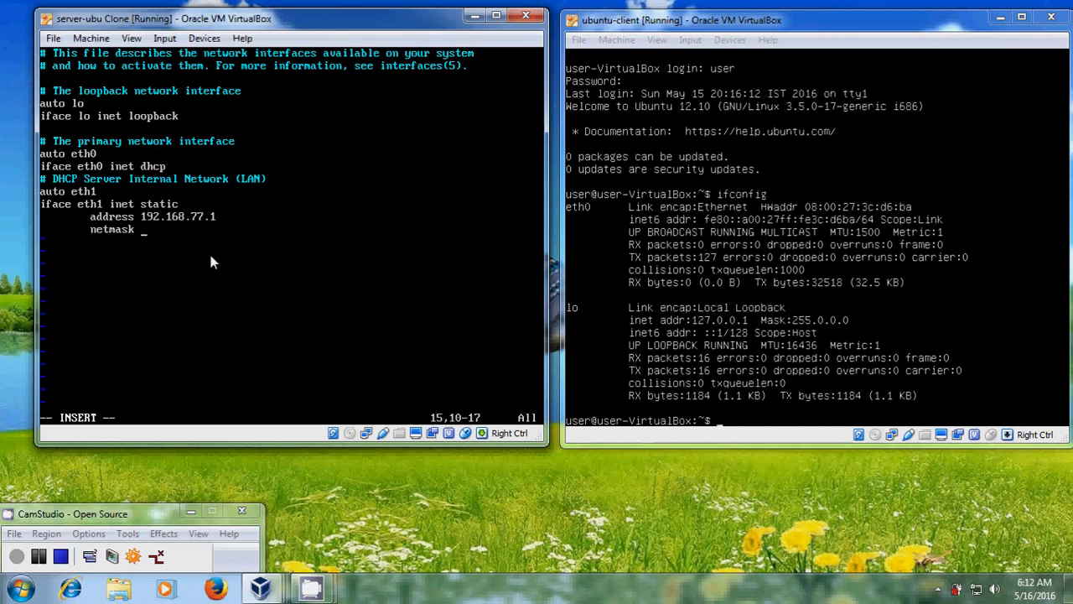
text(255.255.2)
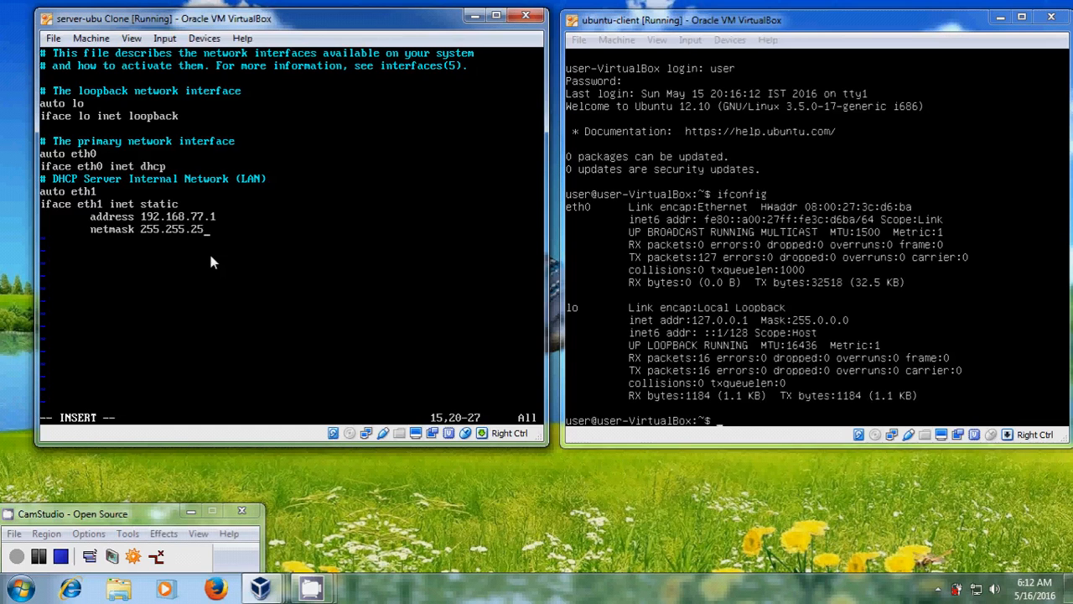
text(55.0)
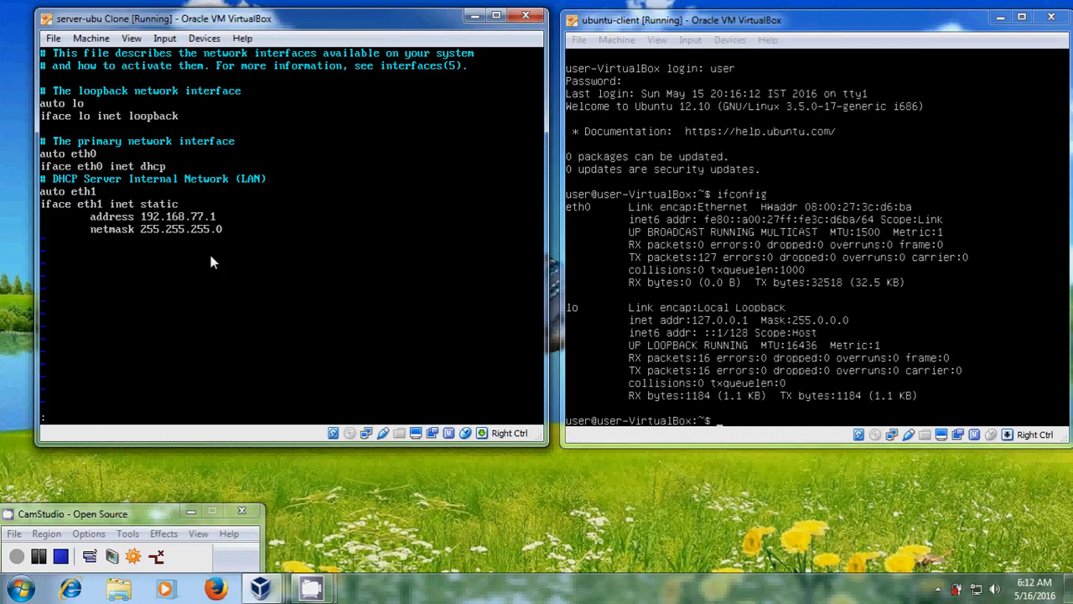
Save the interfaces file with :wq and bring up eth1 with 'sudo ifup eth1'
text(:wq)
text(cle)
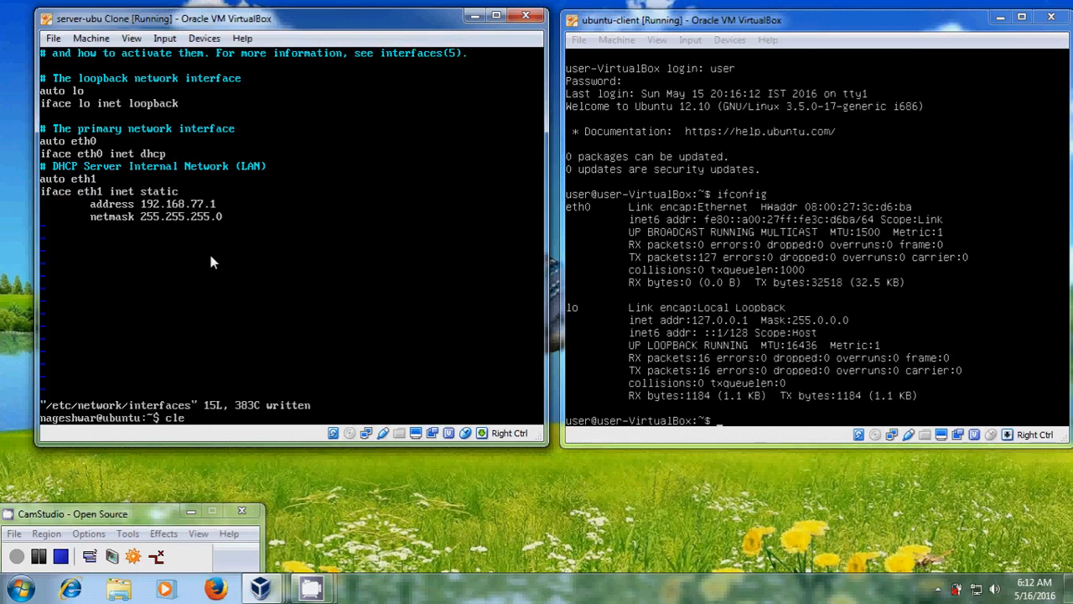
text(ar)
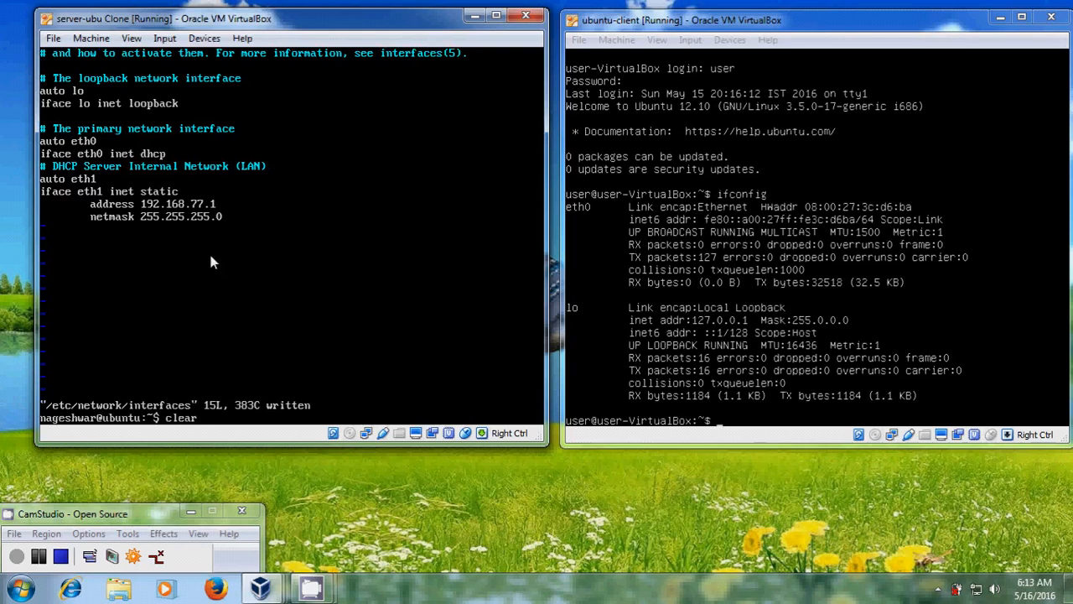
text(sudo if)
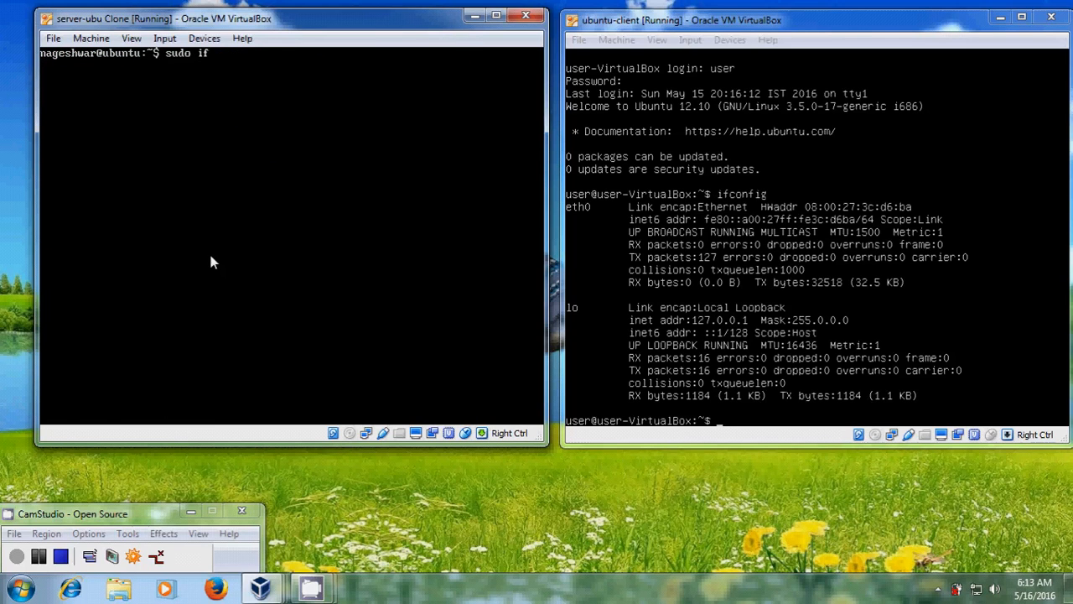
text(up eth)
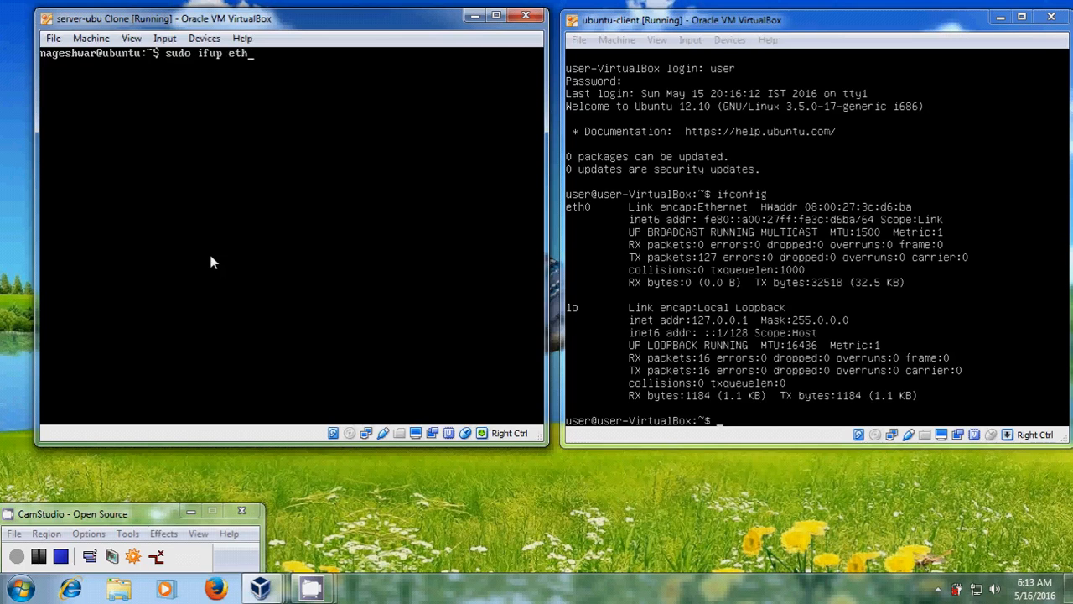
text(1)
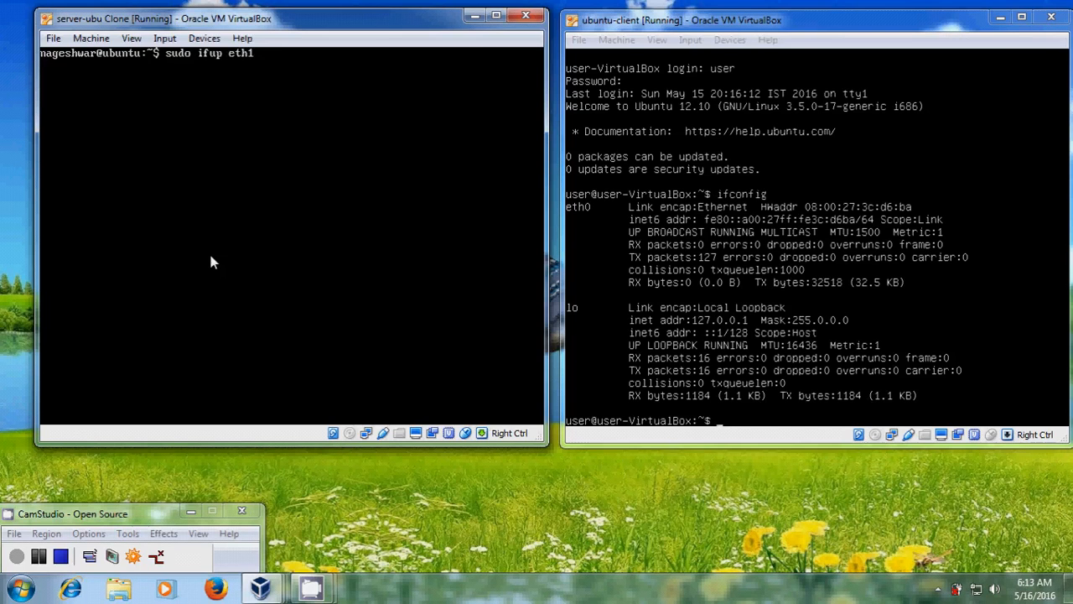
key(Return)
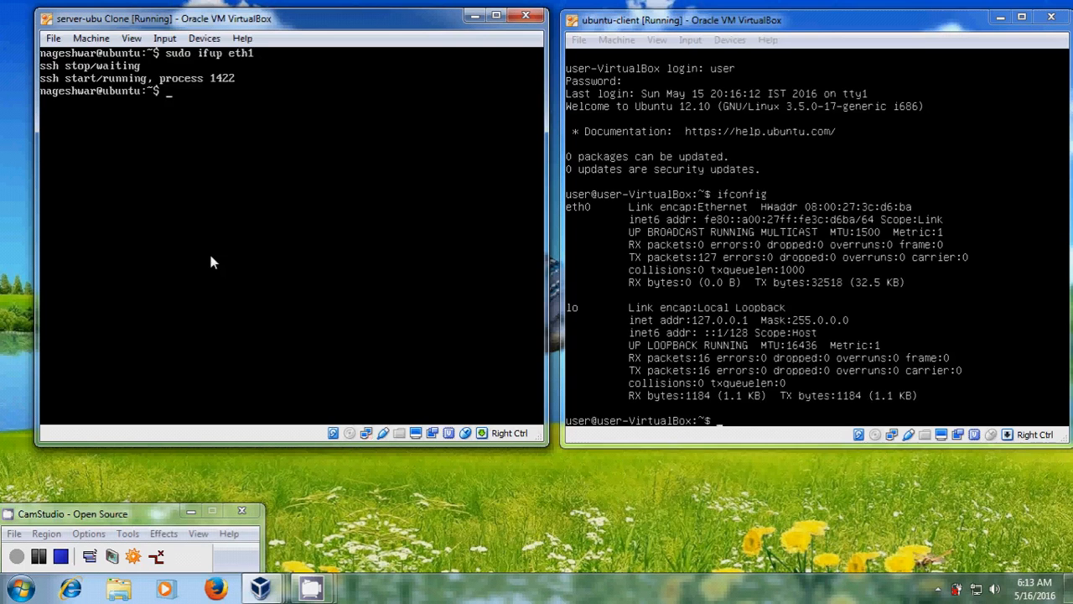
Verify eth1 is up at 192.168.77.1 with ifconfig, then clear the terminal
text(ifco)
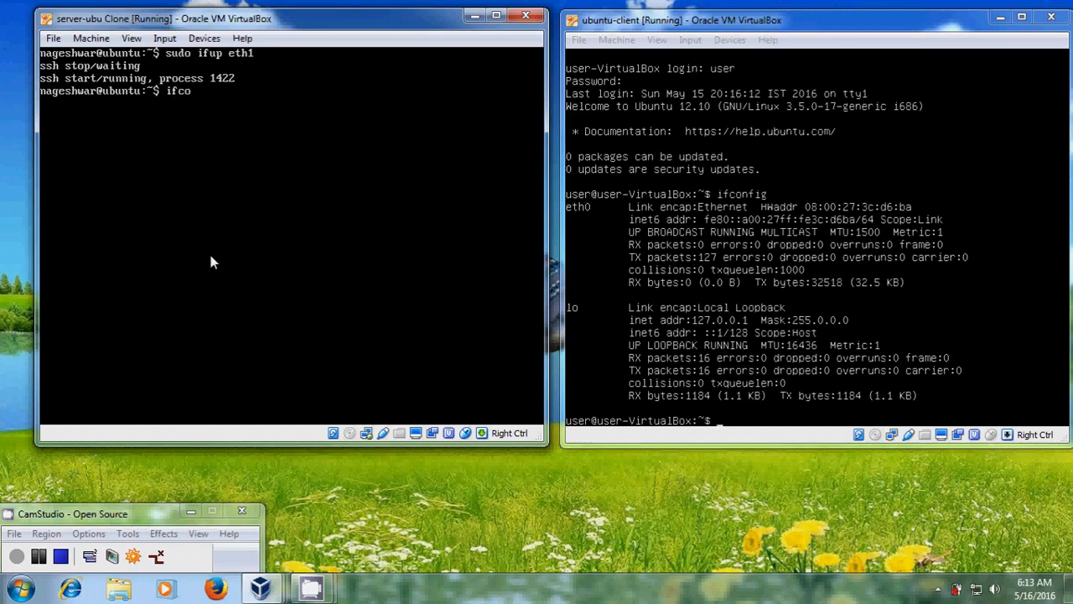
text(nfig)
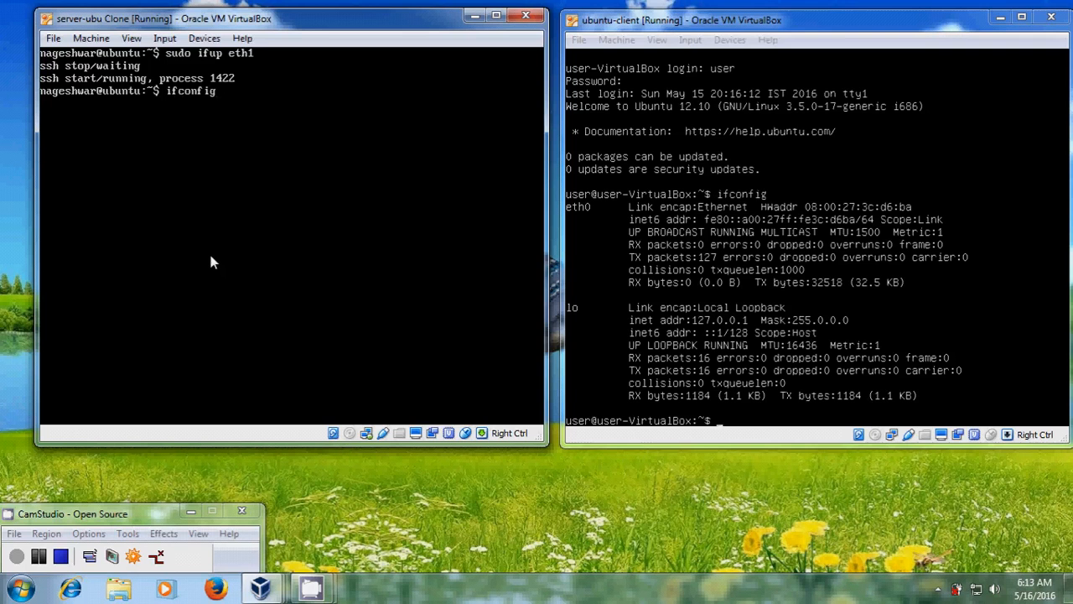
key(Return)
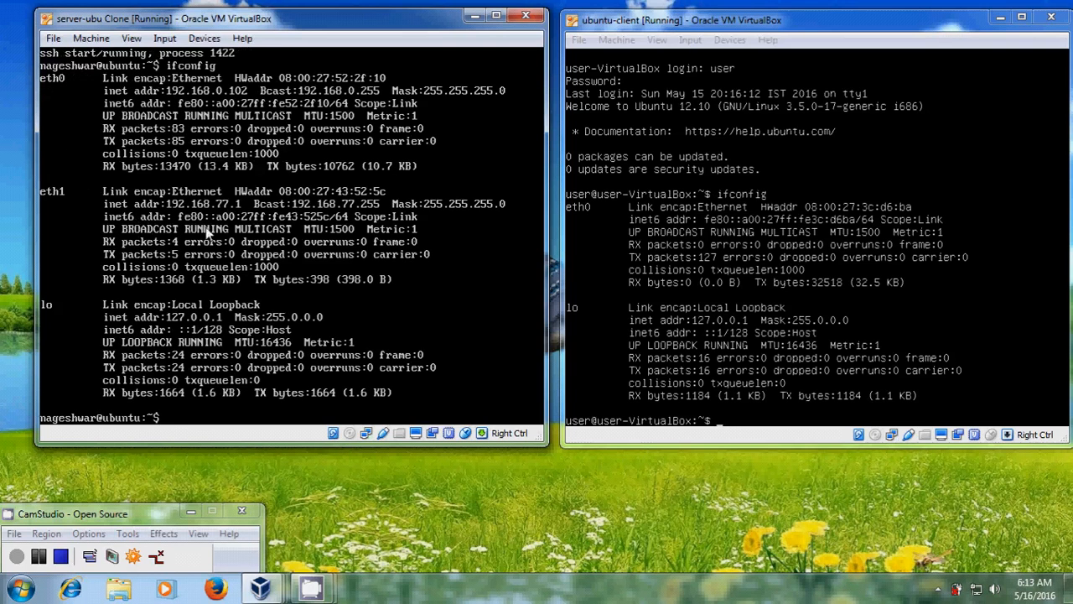
mouse_move(252, 241)
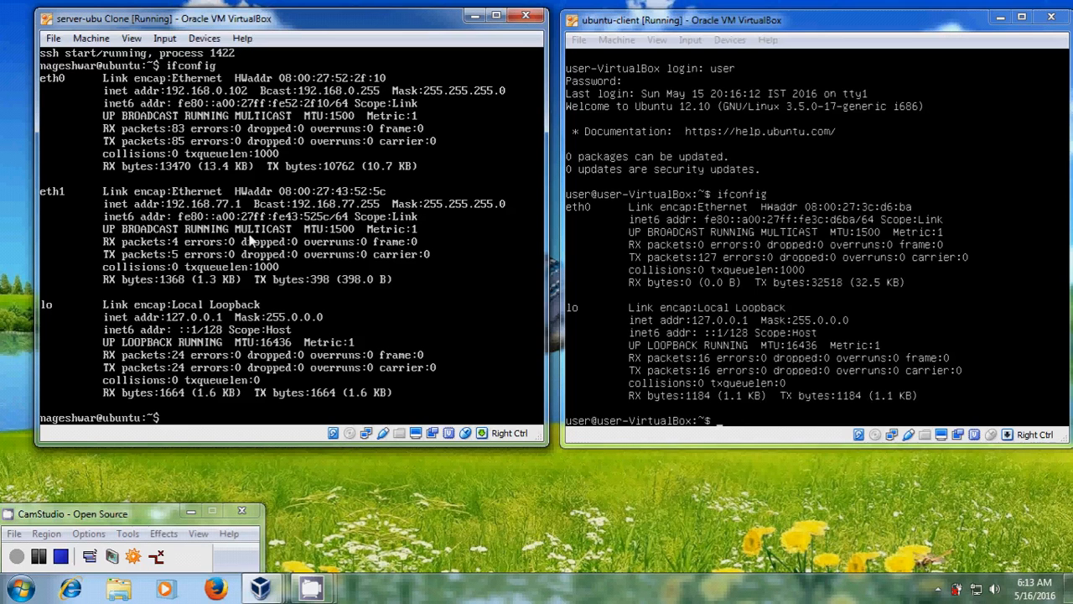
text(clear)
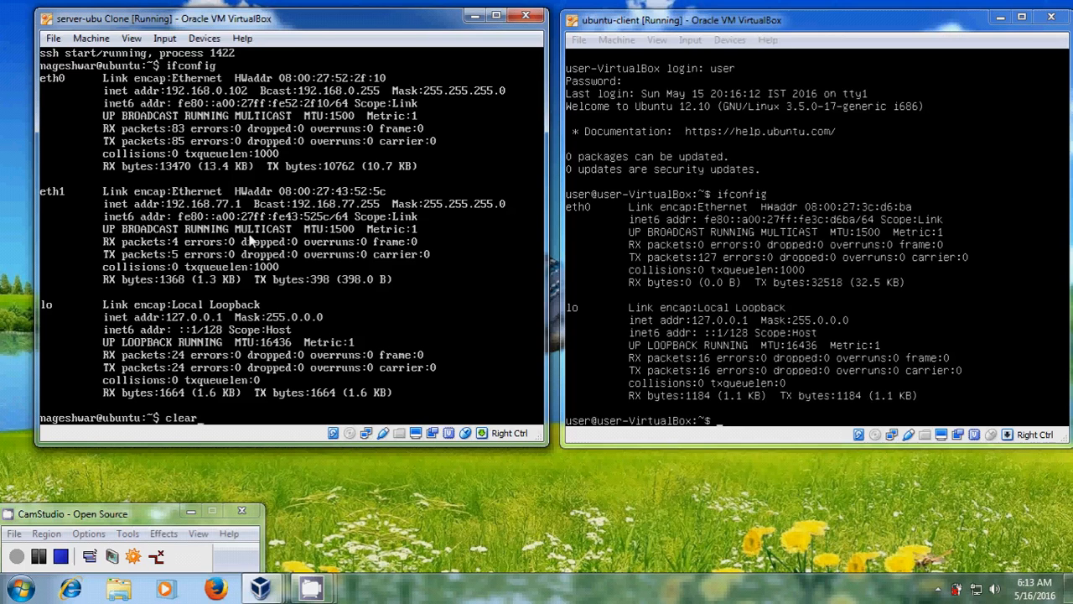
key(Return)
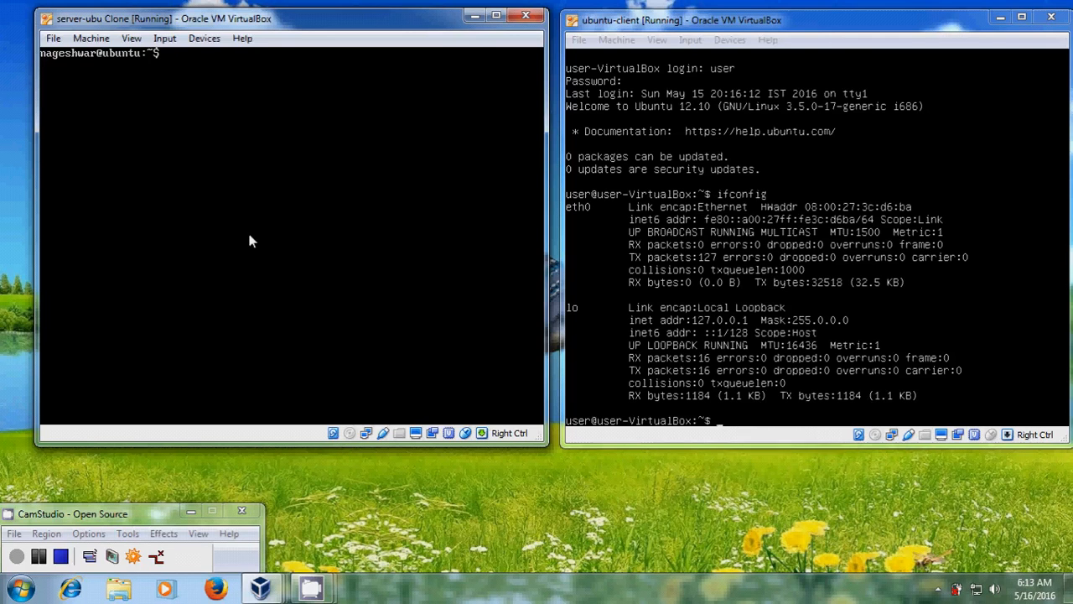
Run 'sudo apt-get install isc-dhcp-server' on the server
text(sudo)
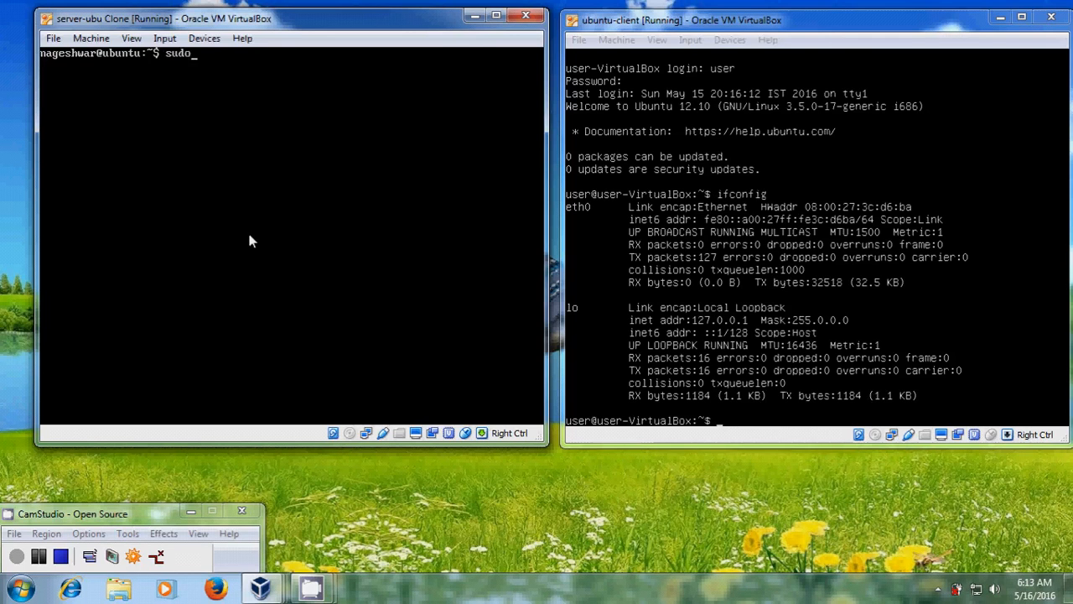
text(apt)
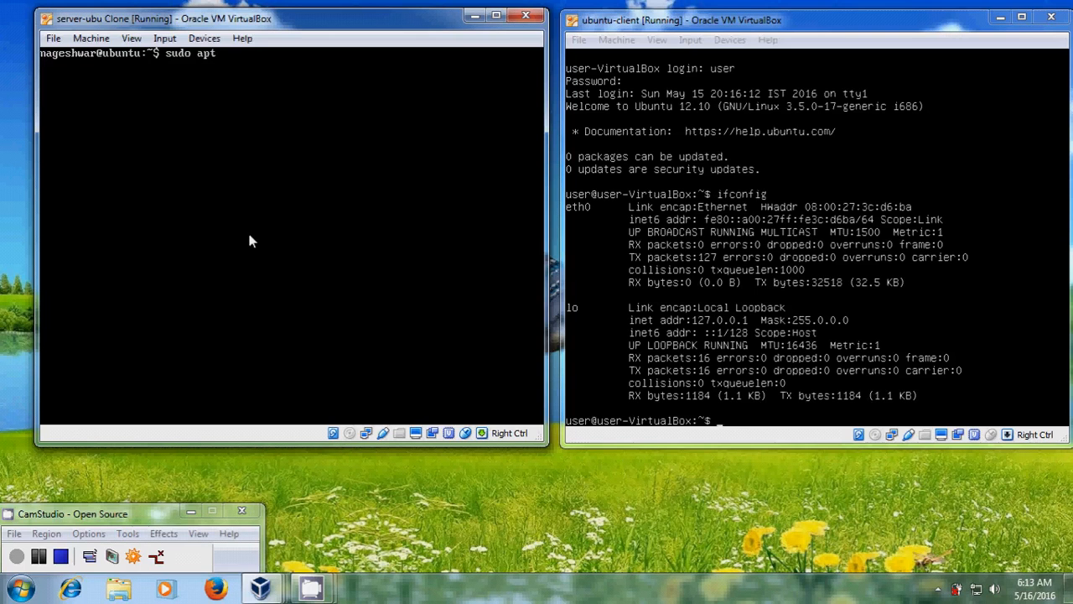
text(-get)
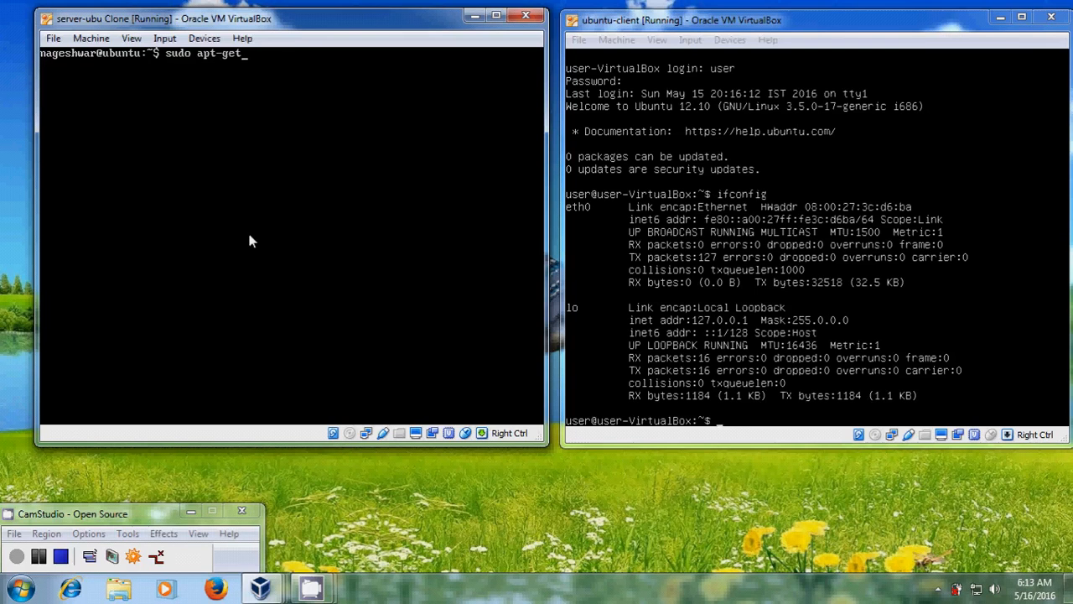
text(insta)
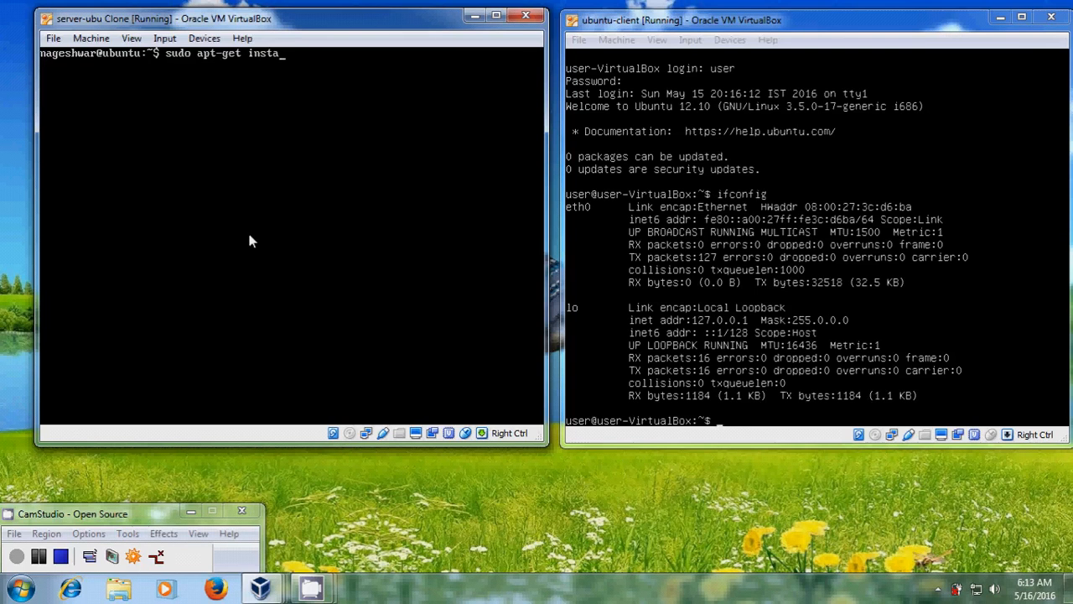
text(ll)
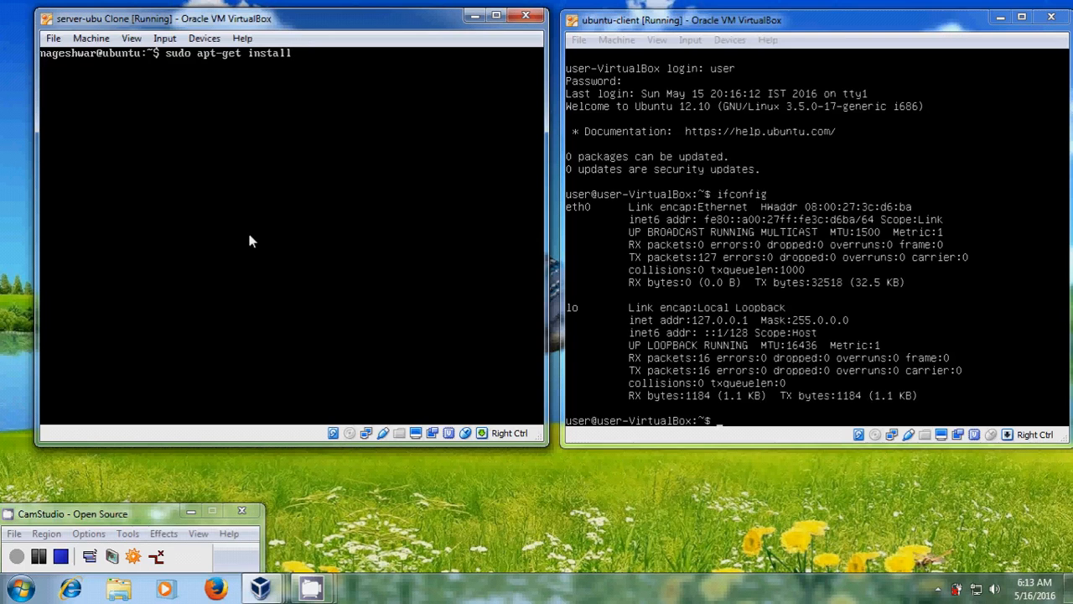
text(isc-d)
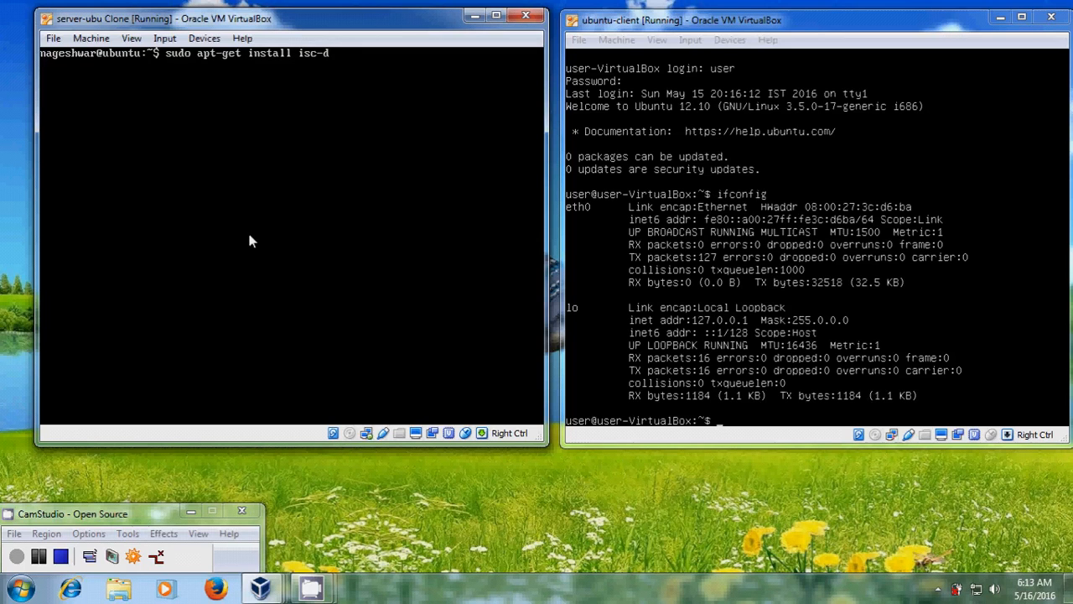
text(hcp-se)
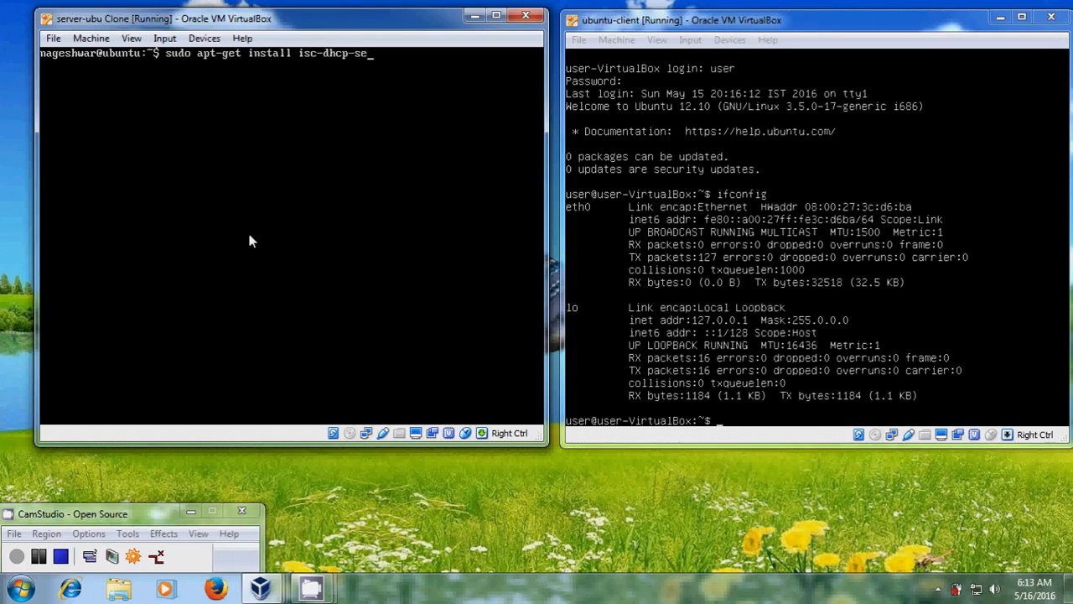
text(rver)
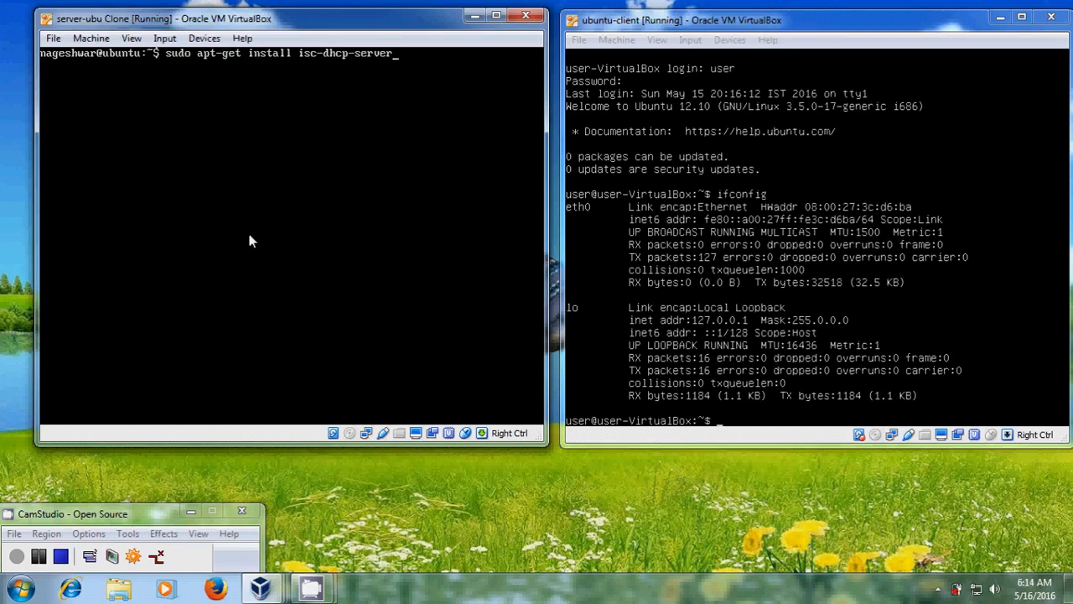
key(Return)
text(y)
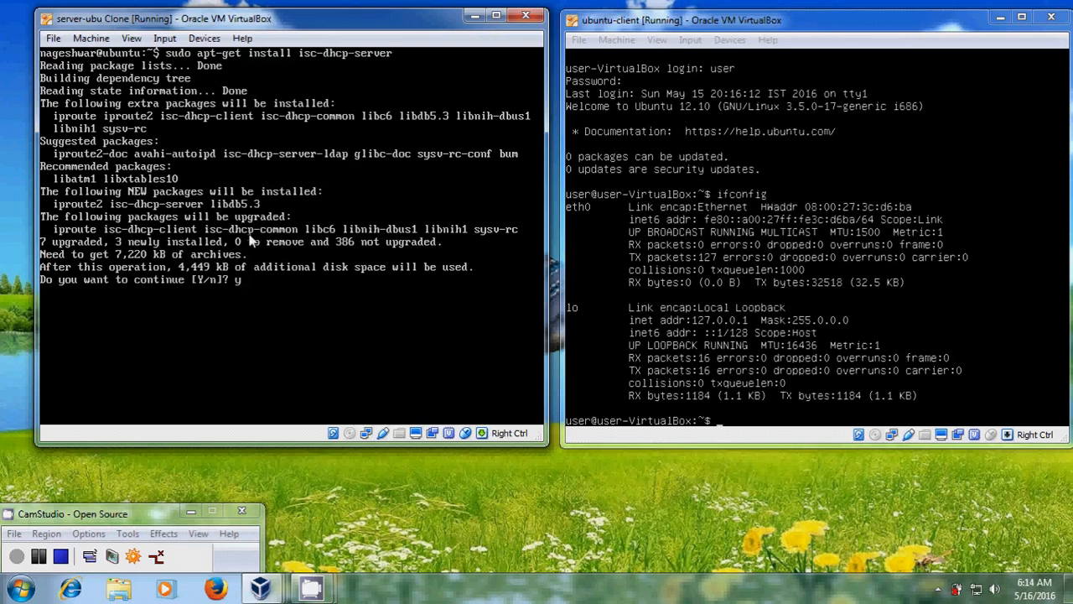
Confirm the install, choose Yes on the libc6 restart prompt, then clear the terminal
key(Return)
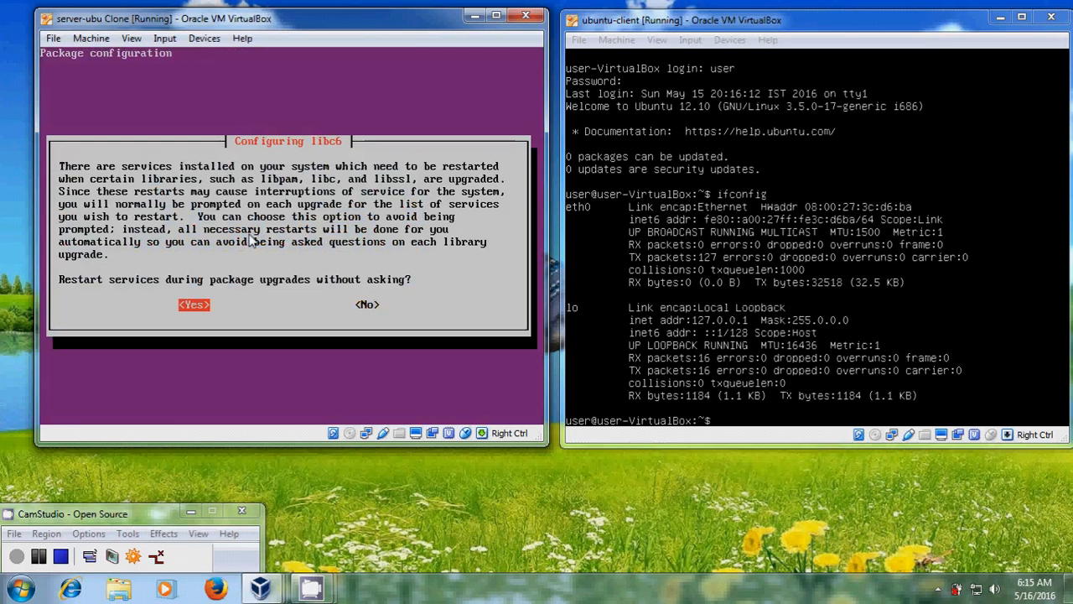
click(194, 305)
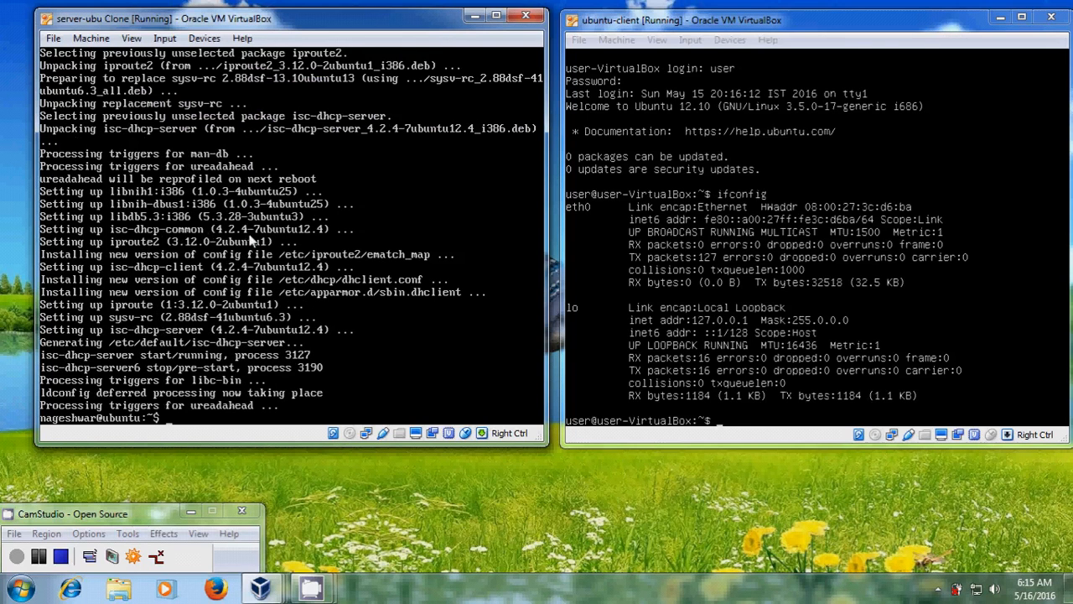
text(clear)
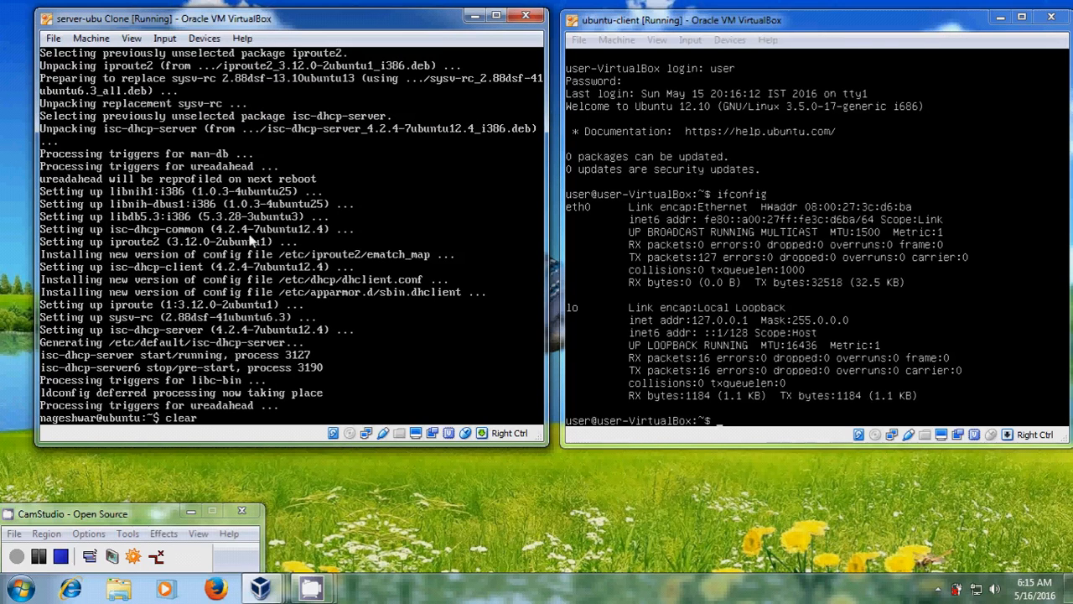
key(Return)
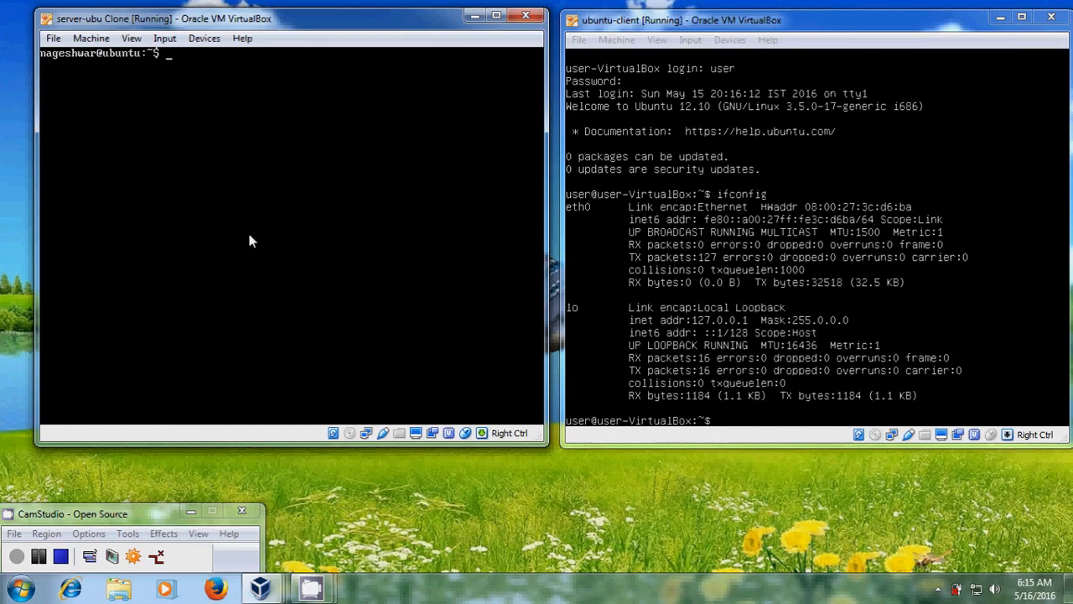
Edit /etc/dhcp/dhcpd.conf with sudo vim, showing the sample ISC DHCP configuration
text(s)
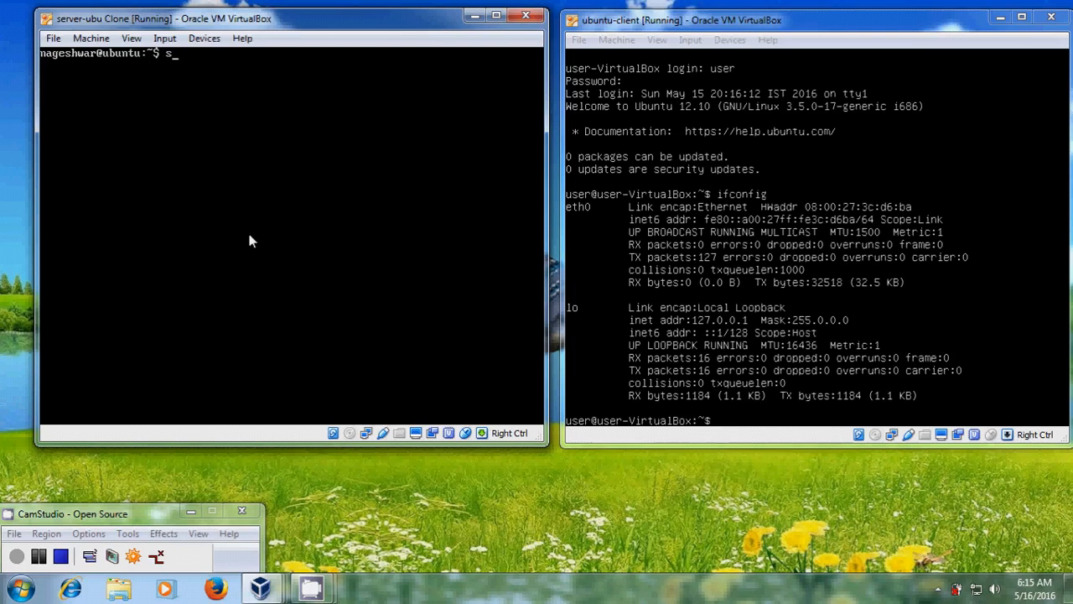
text(udo vim)
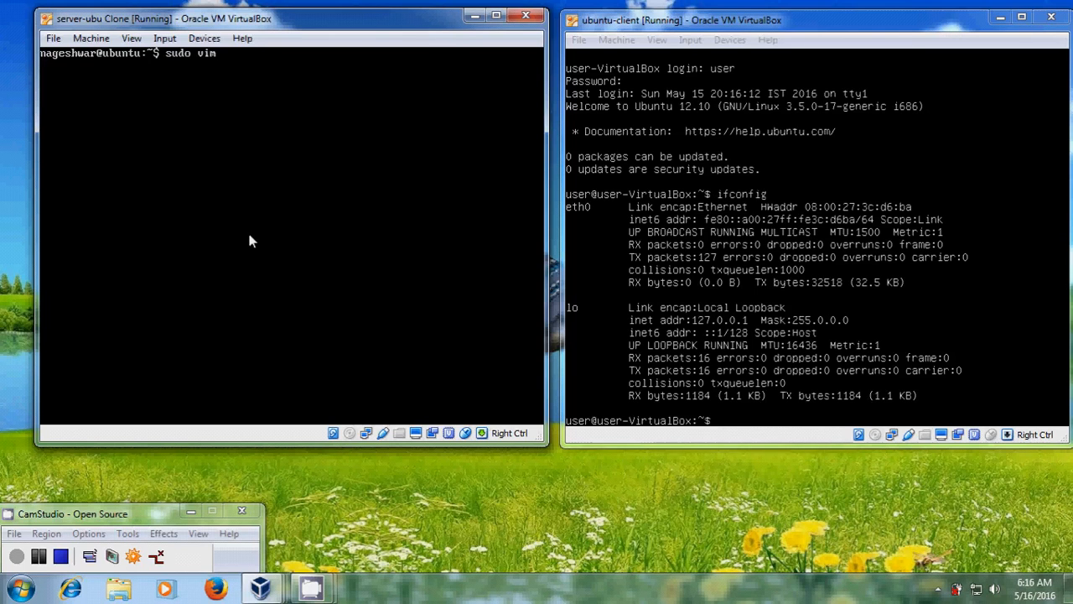
text(/etc)
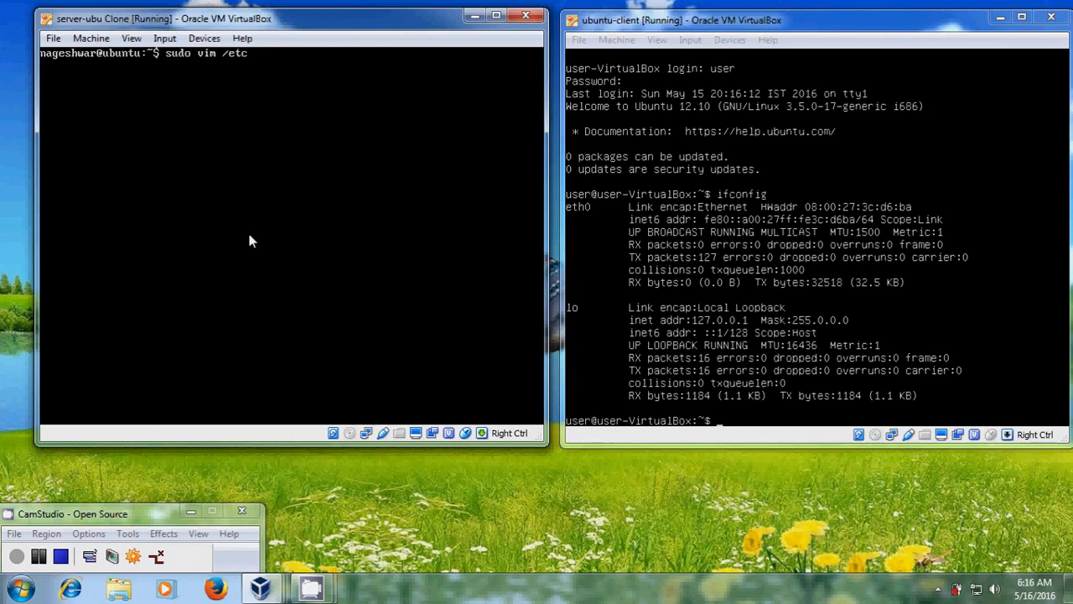
text(/dhcp/dh)
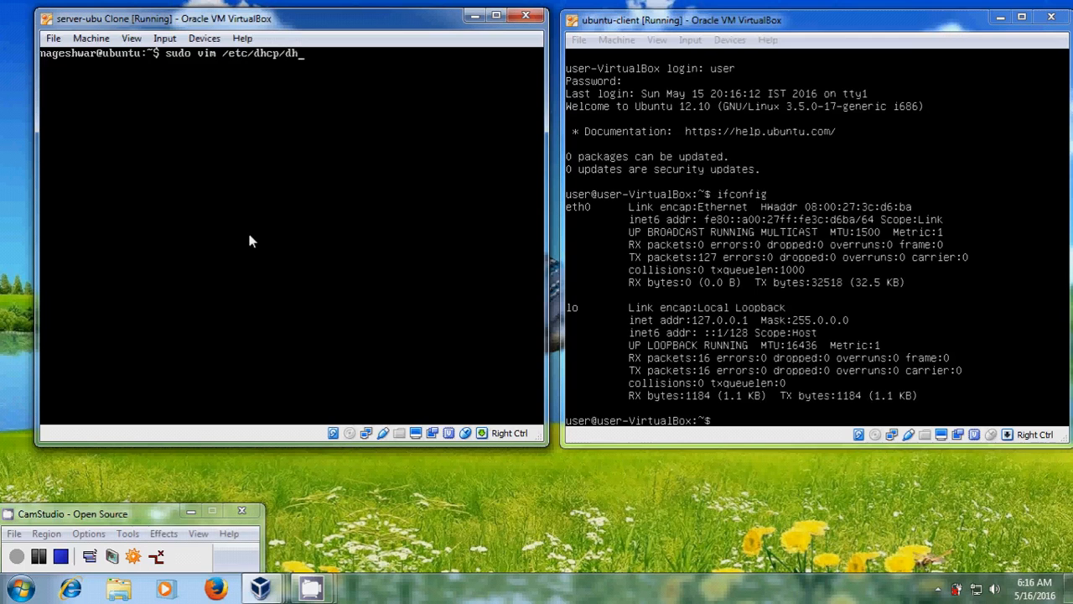
text(cpd)
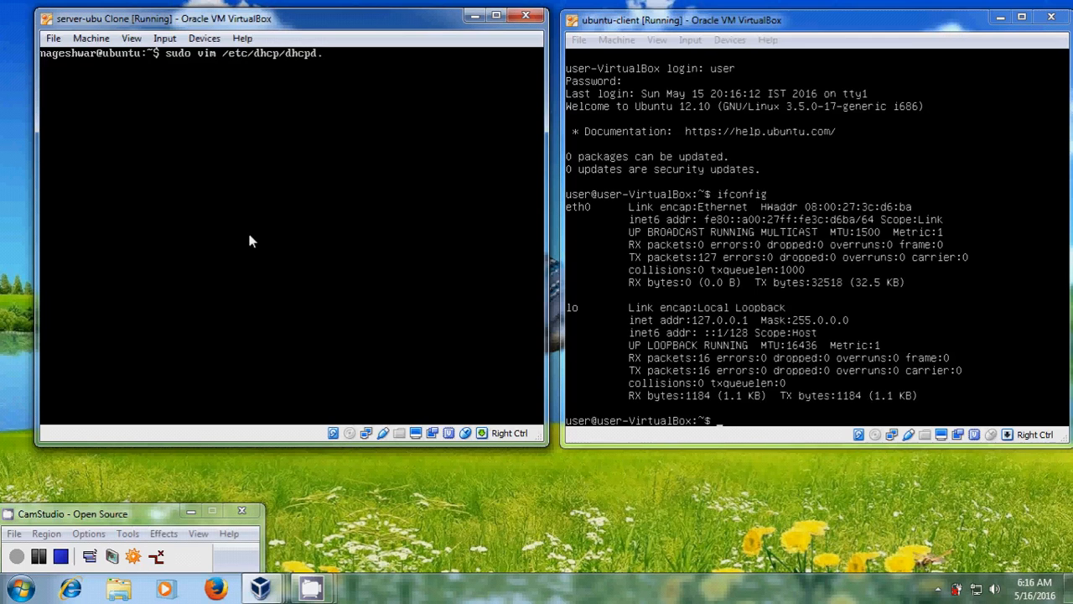
text(.conf)
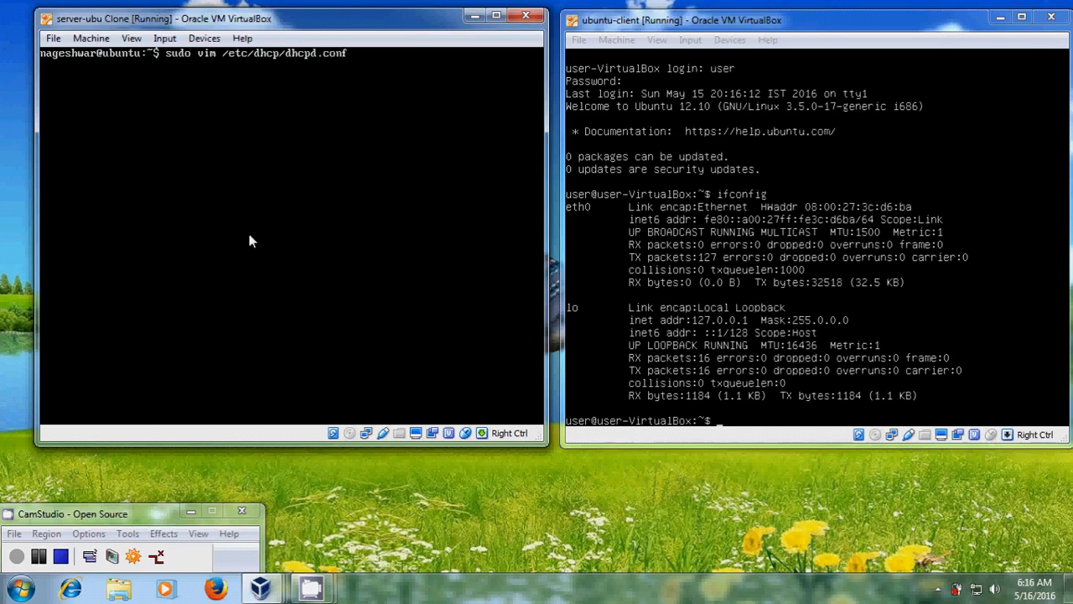
key(Return)
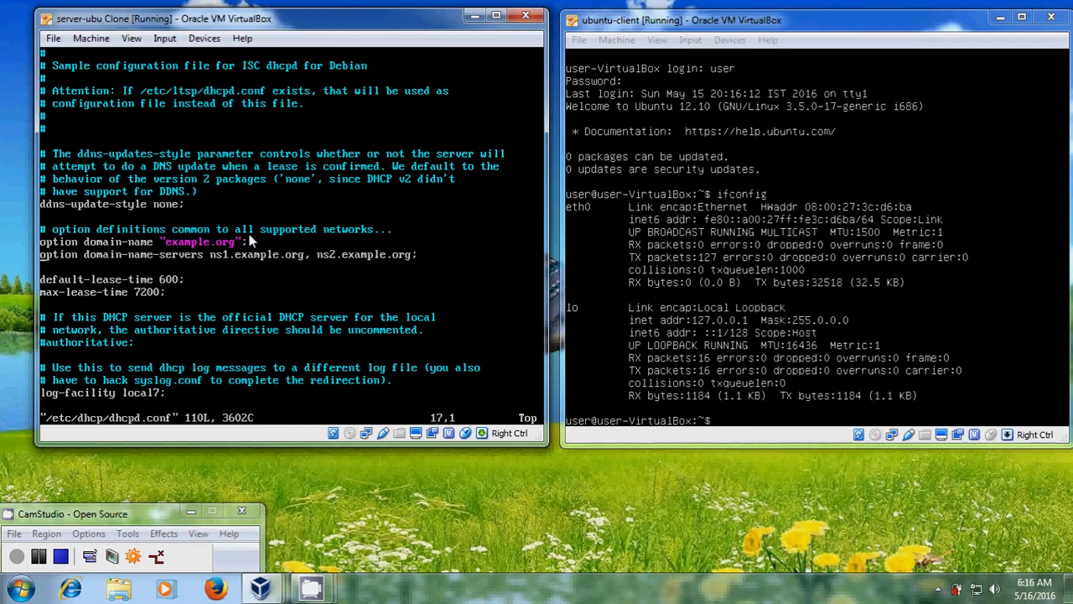
Reach the internal-subnet example in dhcpd.conf and begin editing it to declare 192.168.77.0
scroll(down, 3)
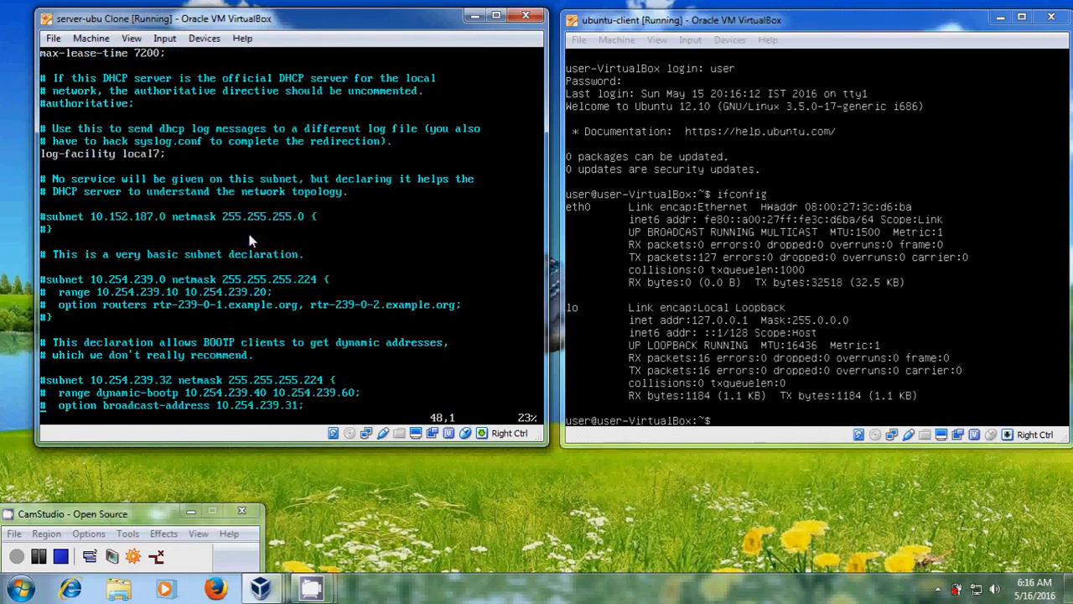
scroll(down, 3)
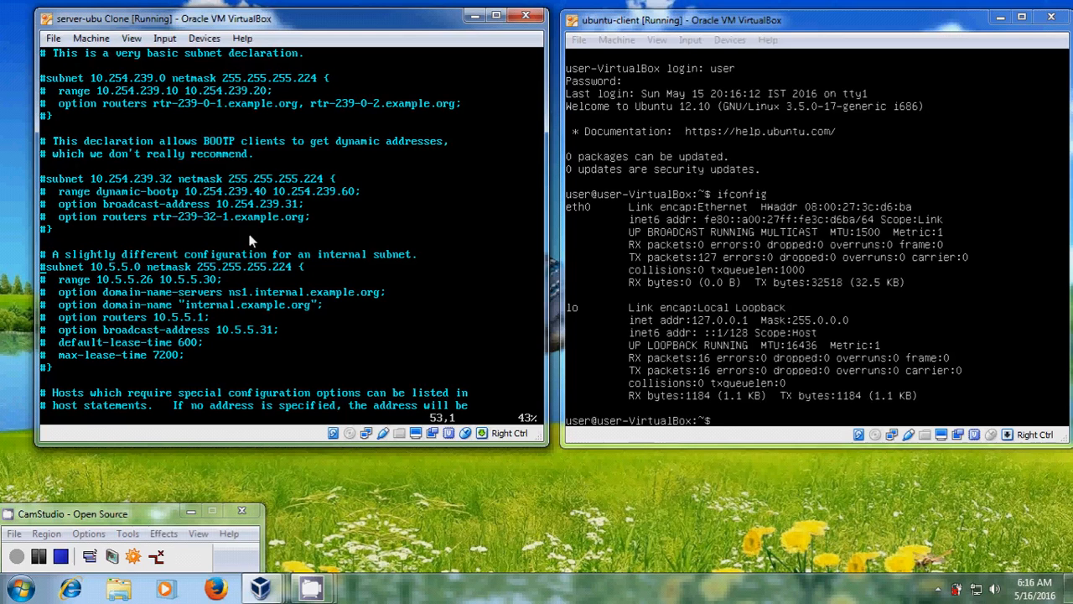
key(i)
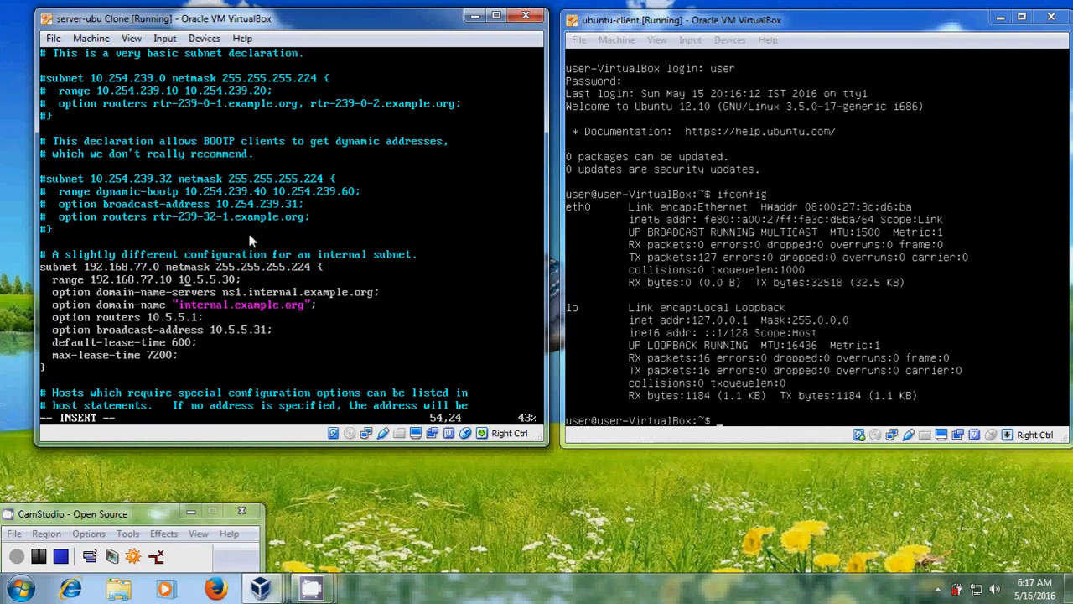
Rewrite the subnet's range, router and broadcast lines to 192.168.77.x addresses
text(192.168)
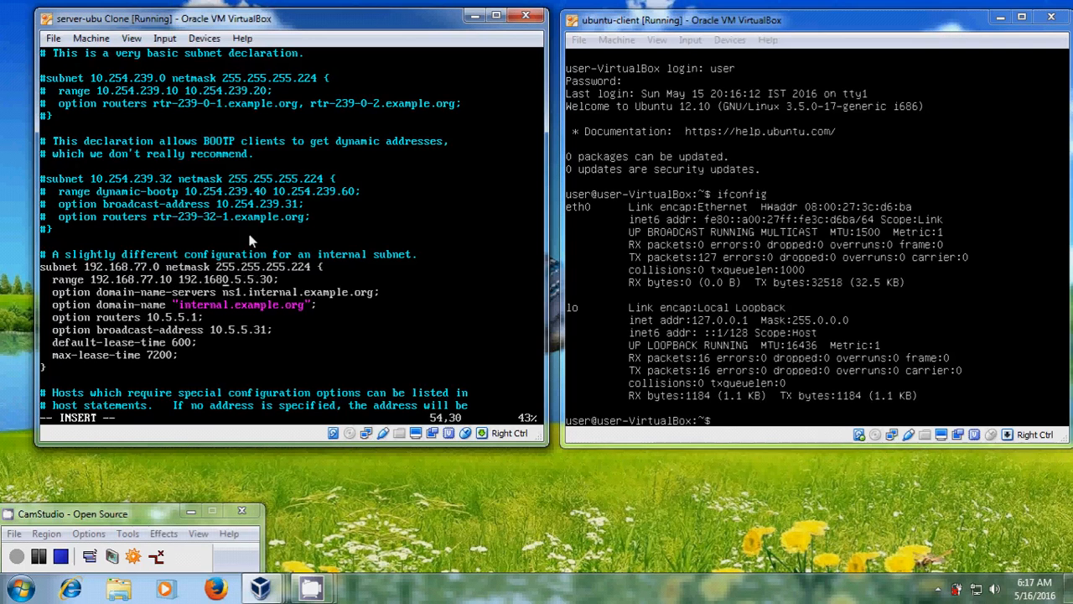
text(77)
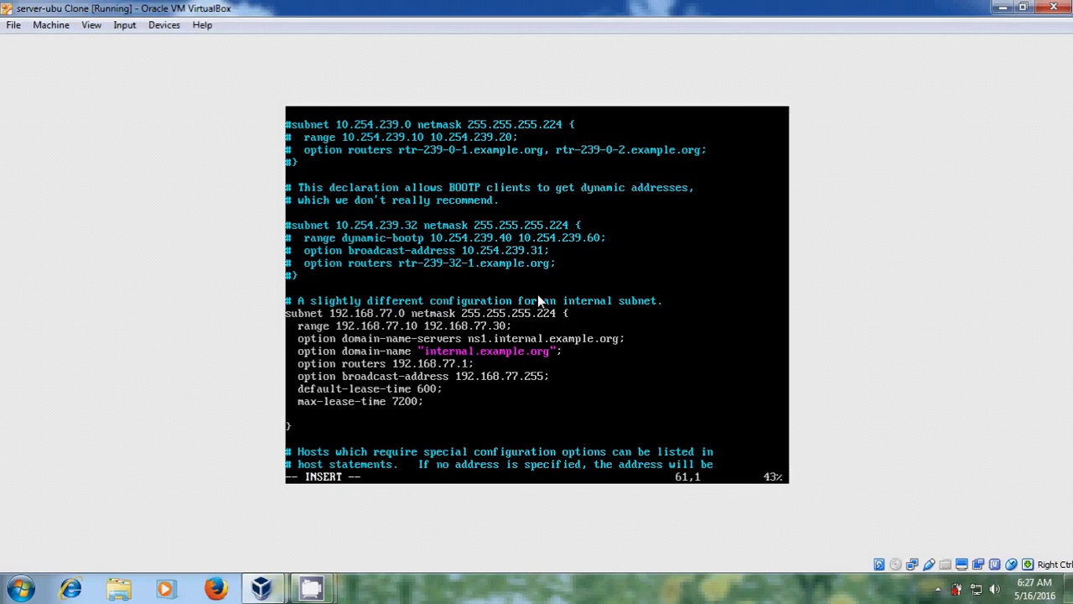
Write the 'host printer-office' entry header and start its body on a new line
text(s)
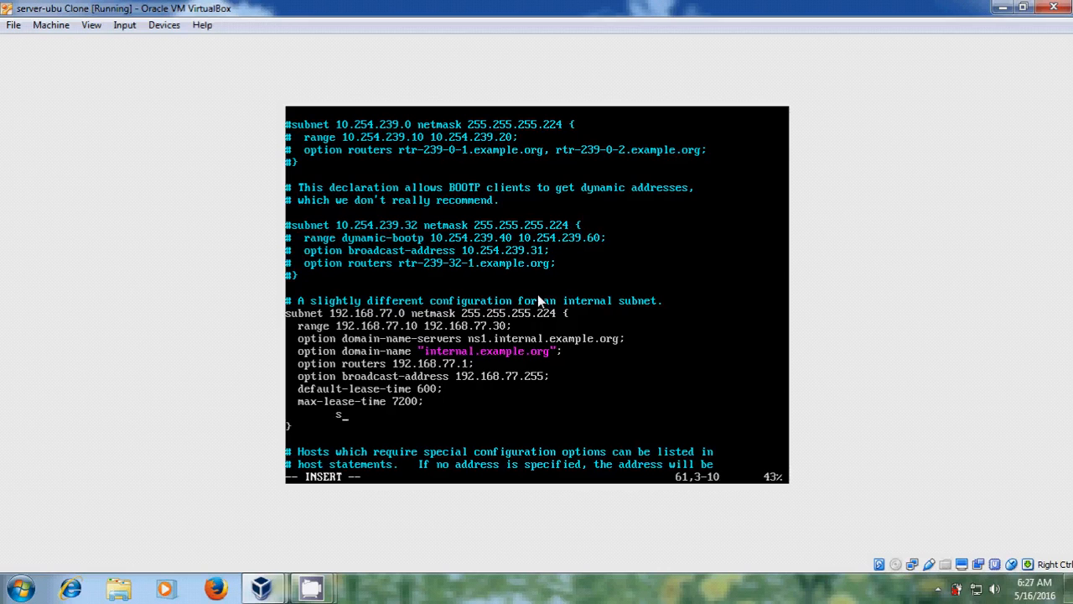
text(odt)
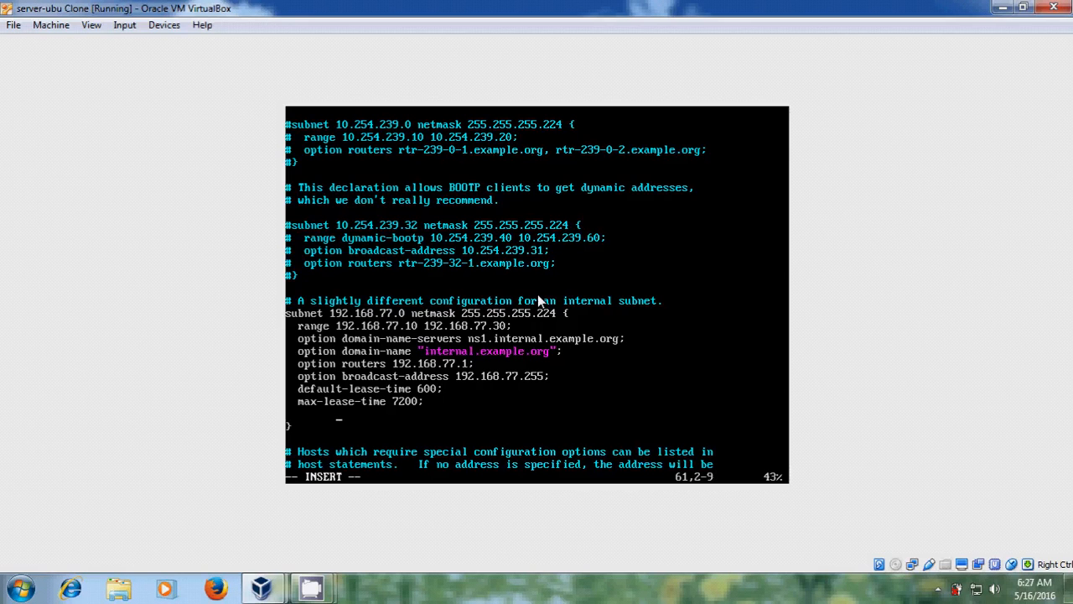
text(host)
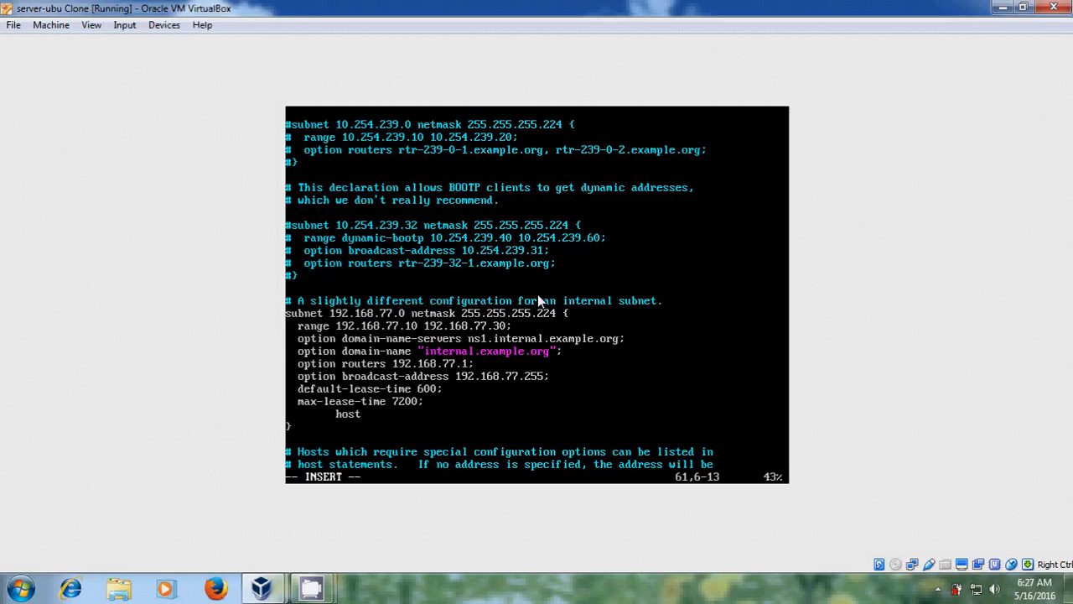
key(Right)
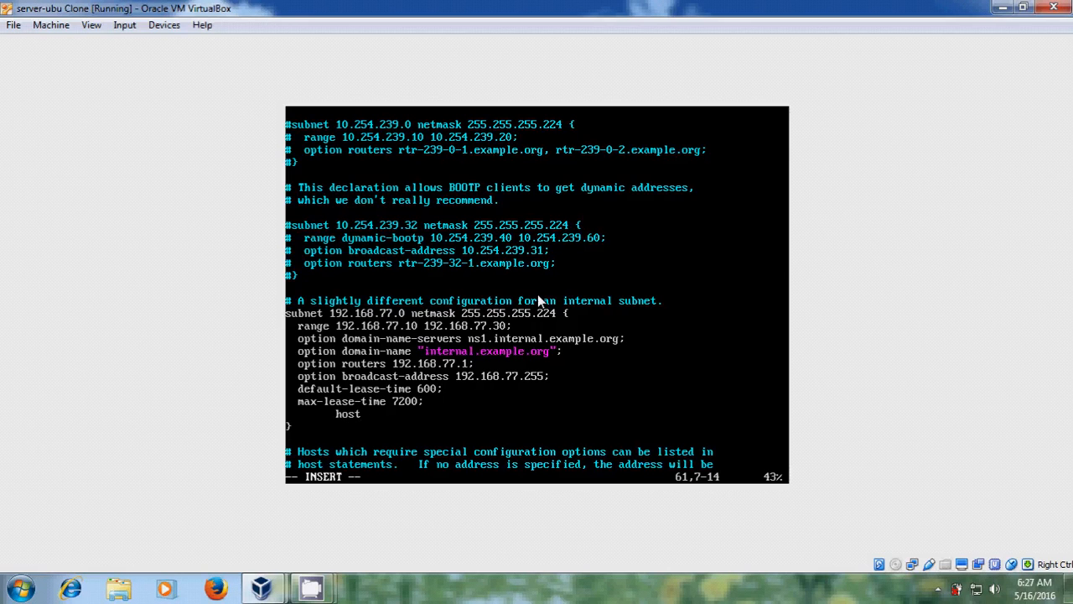
text(printer)
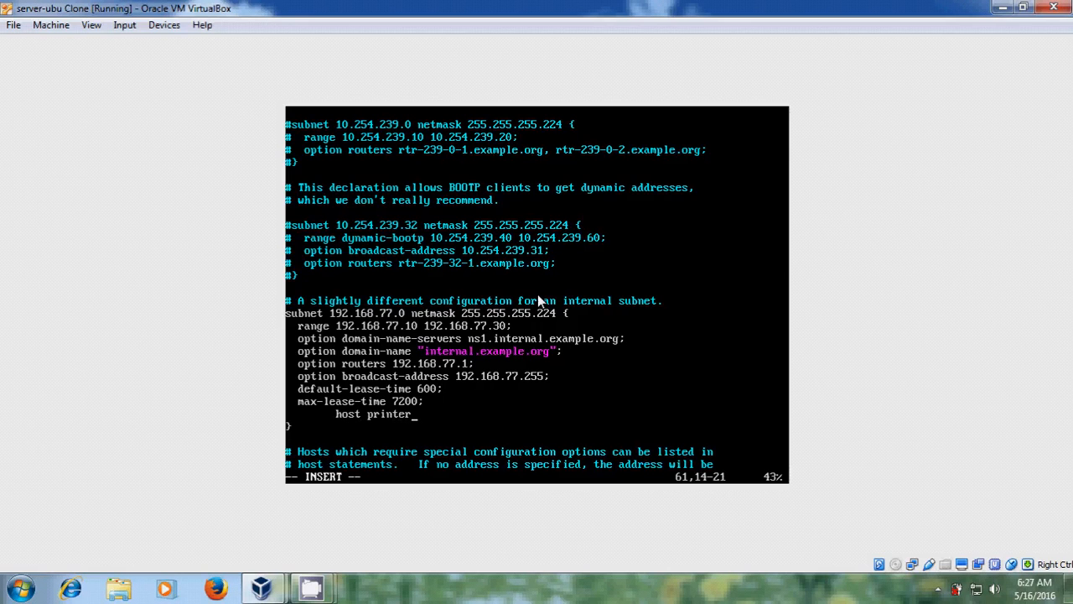
text(-)
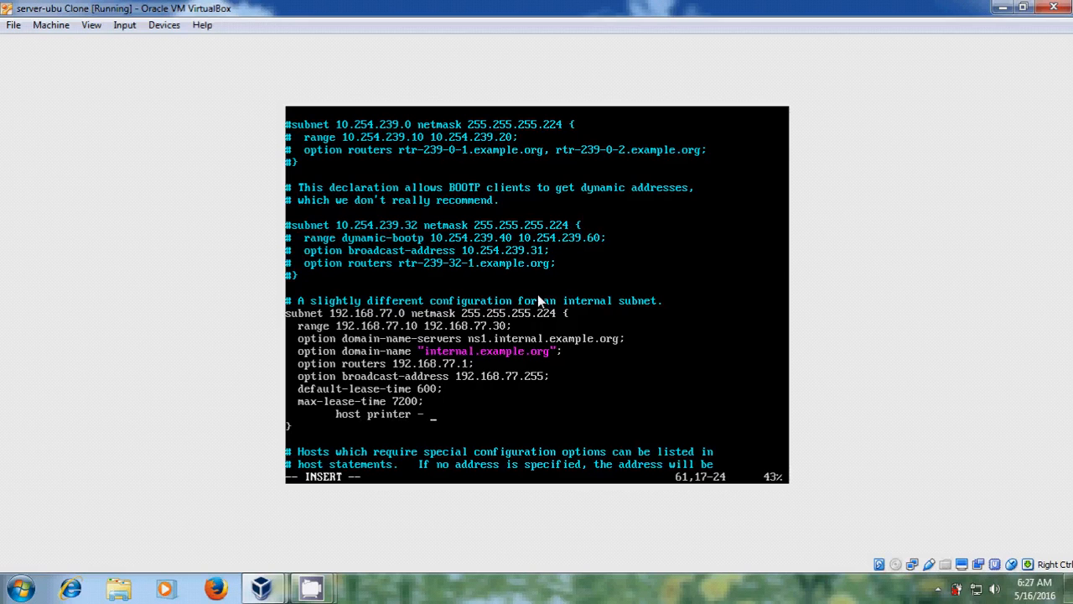
text(offic)
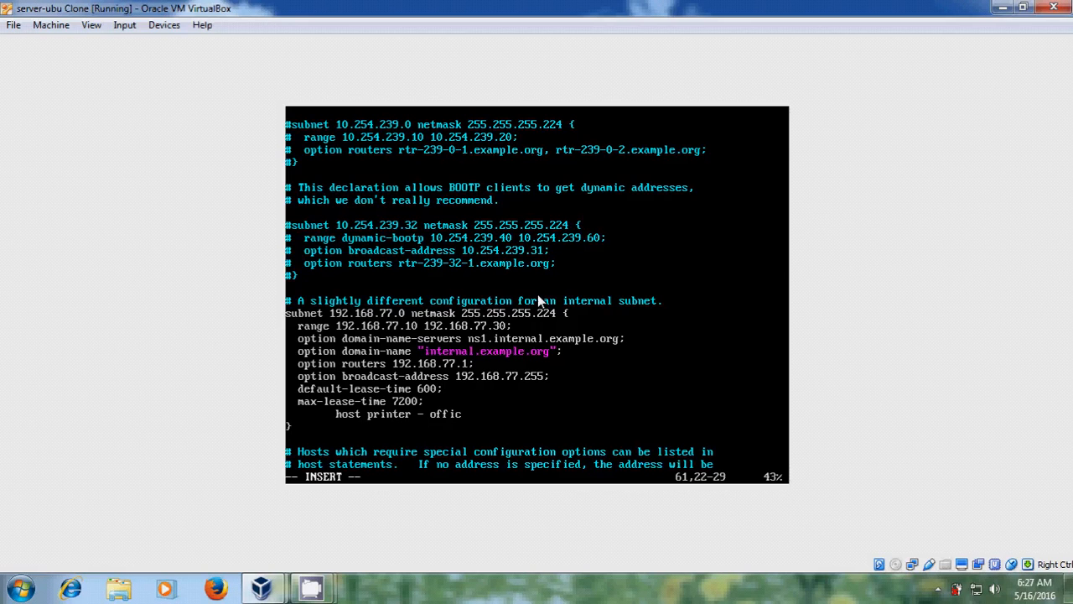
text(e {)
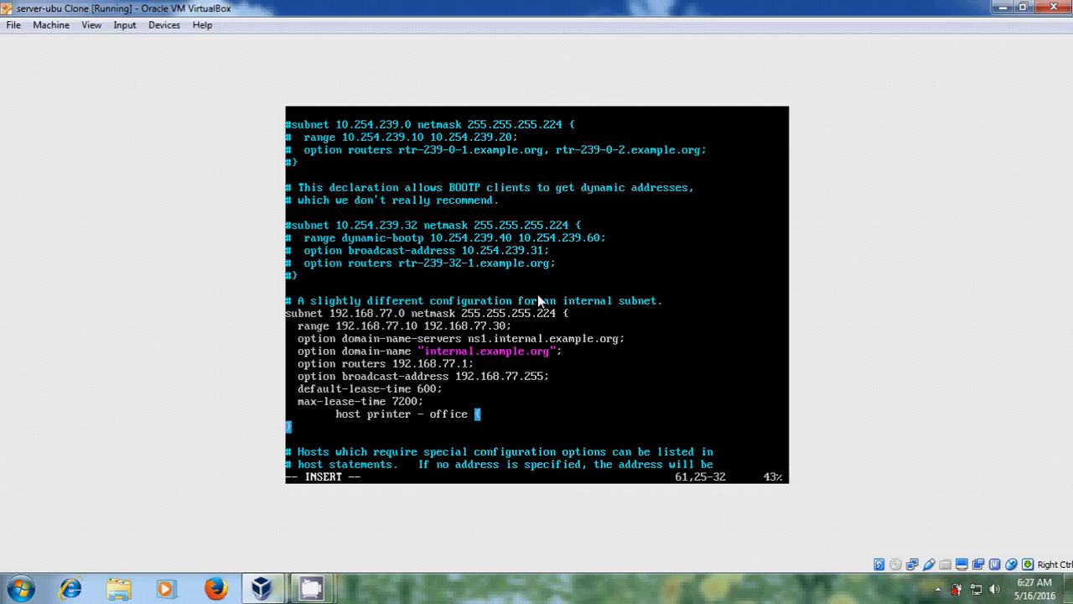
key(Return)
text(ha)
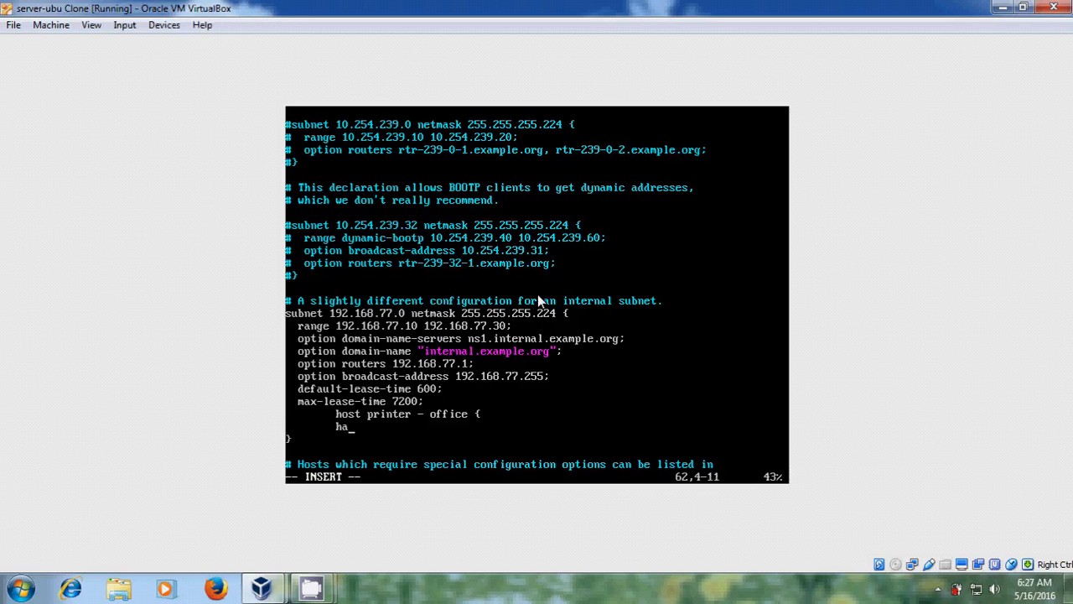
Add the line 'hardware ethernet 00:CD:EF:66:55:9F;' to the printer-office host block
text(rdware)
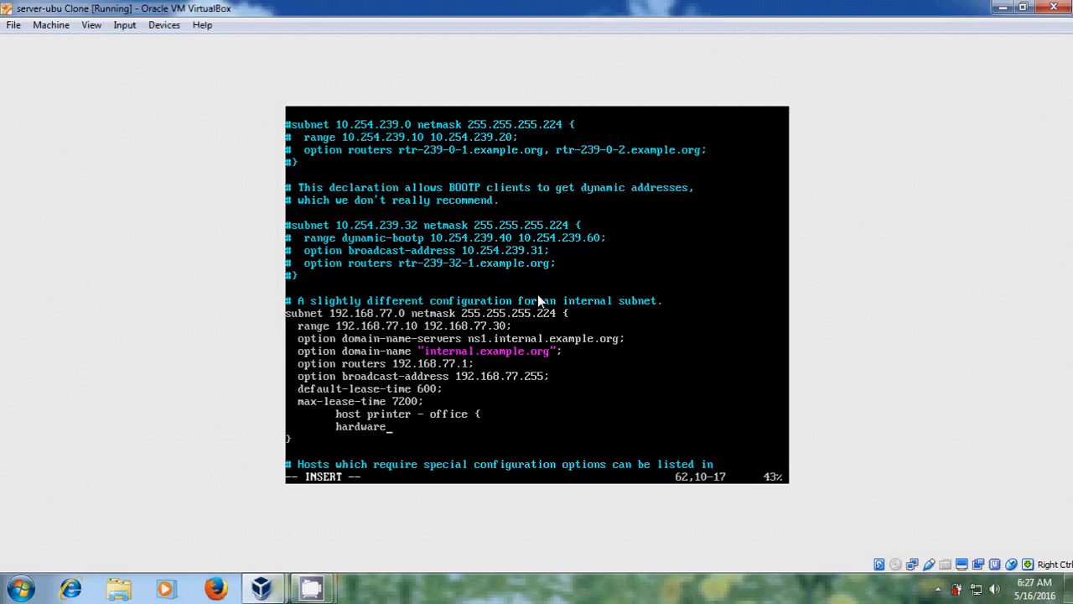
text(eth)
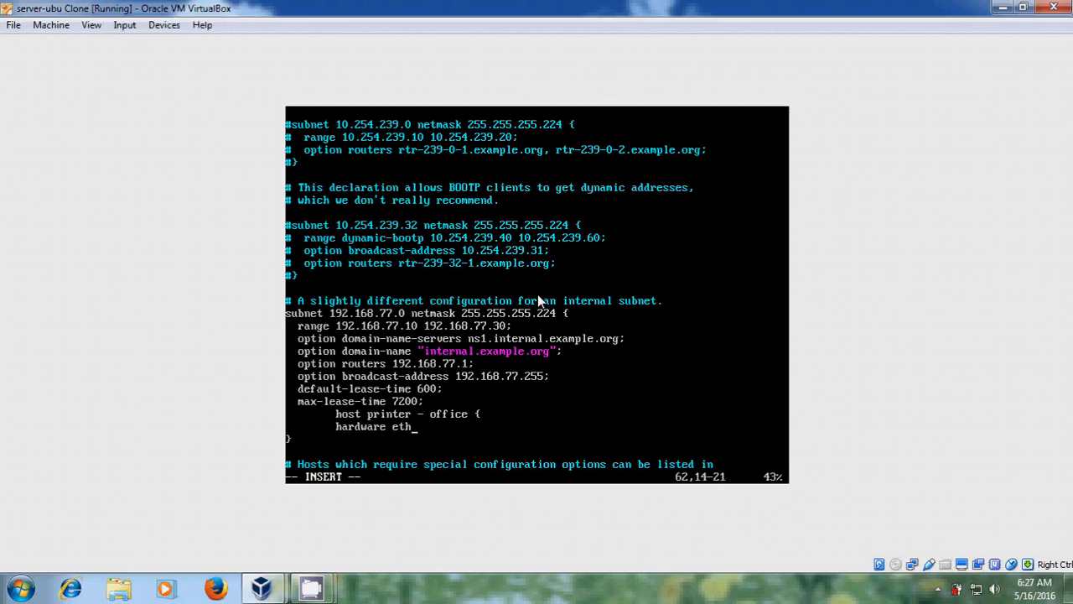
text(ernet)
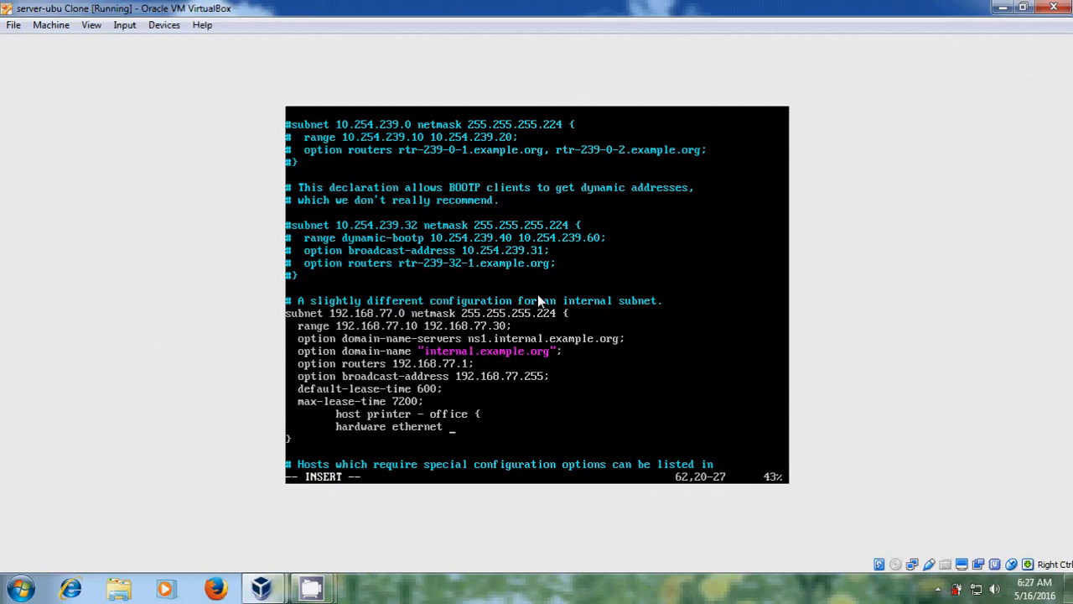
text(00:)
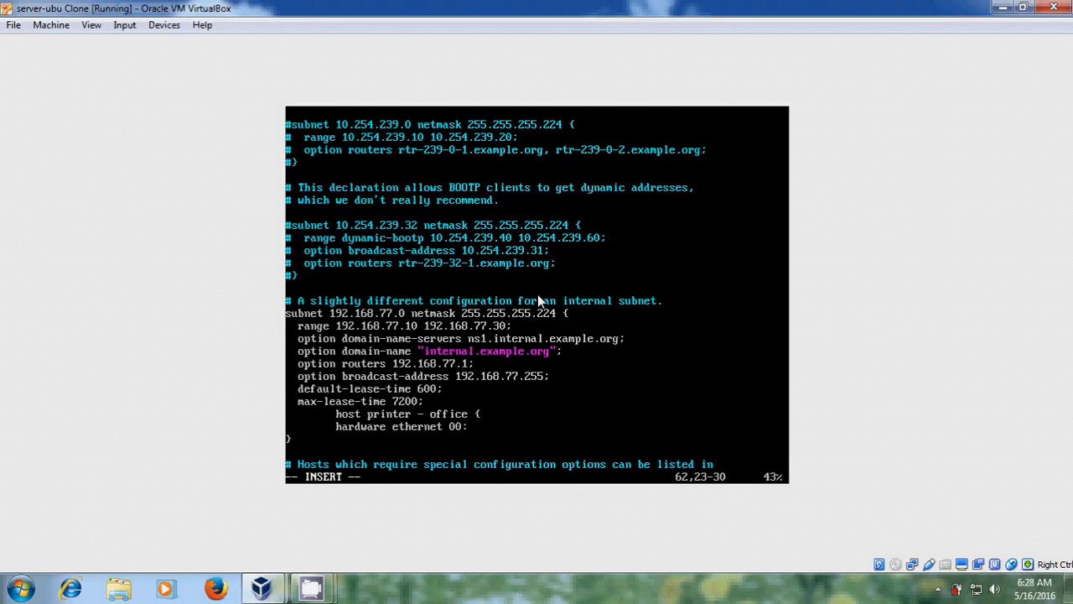
text(CD:)
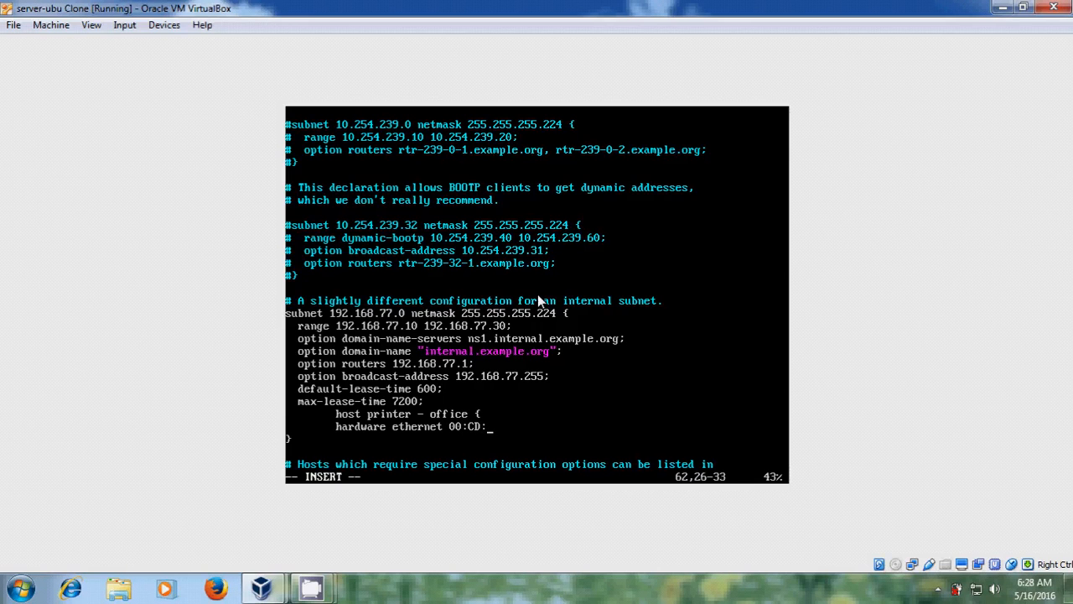
text(EF)
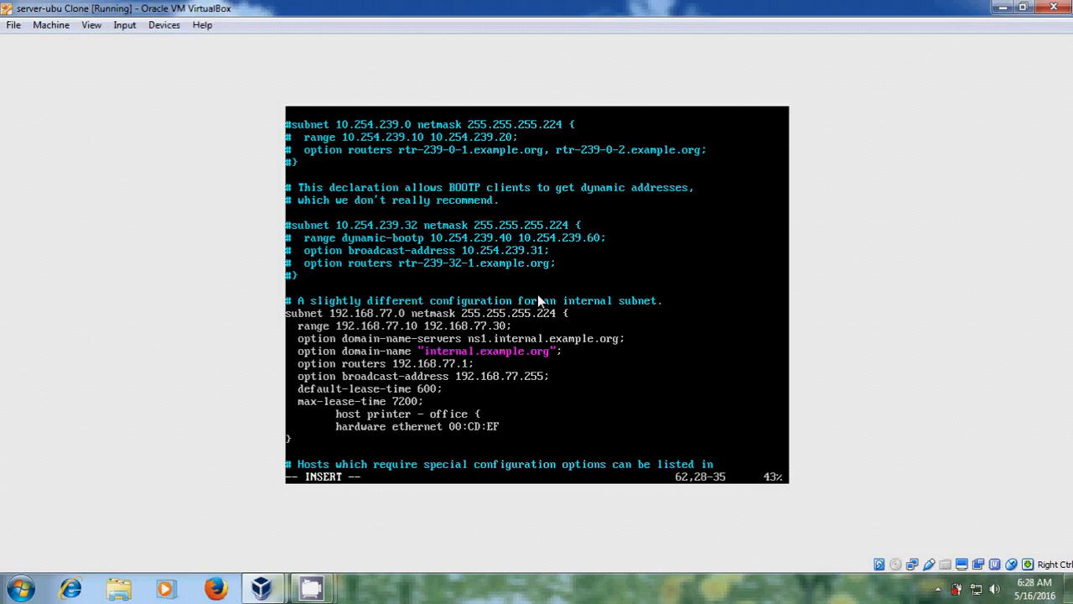
text(:)
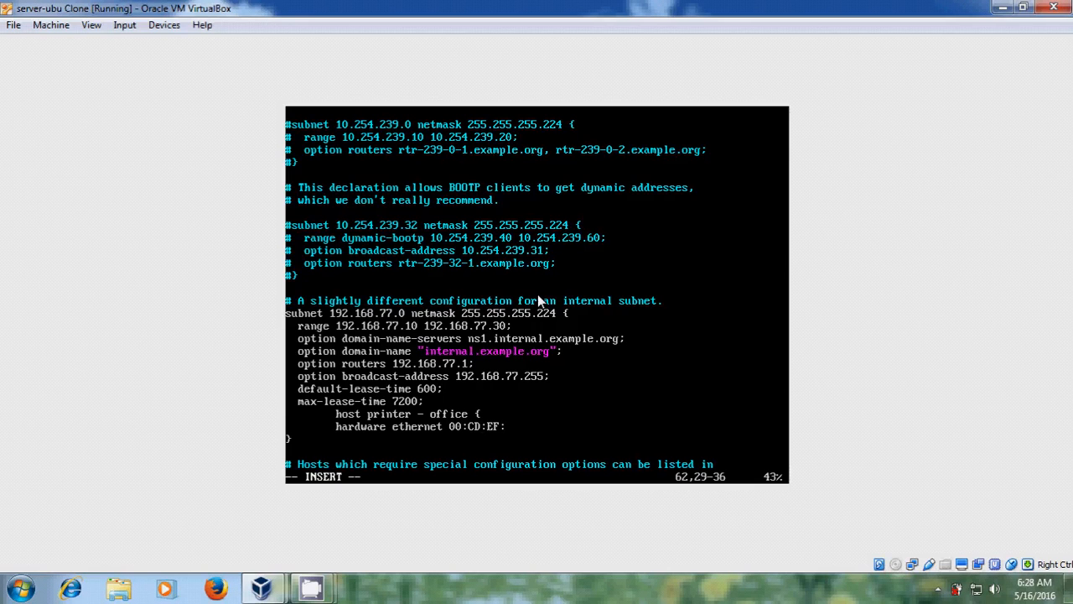
text(^)
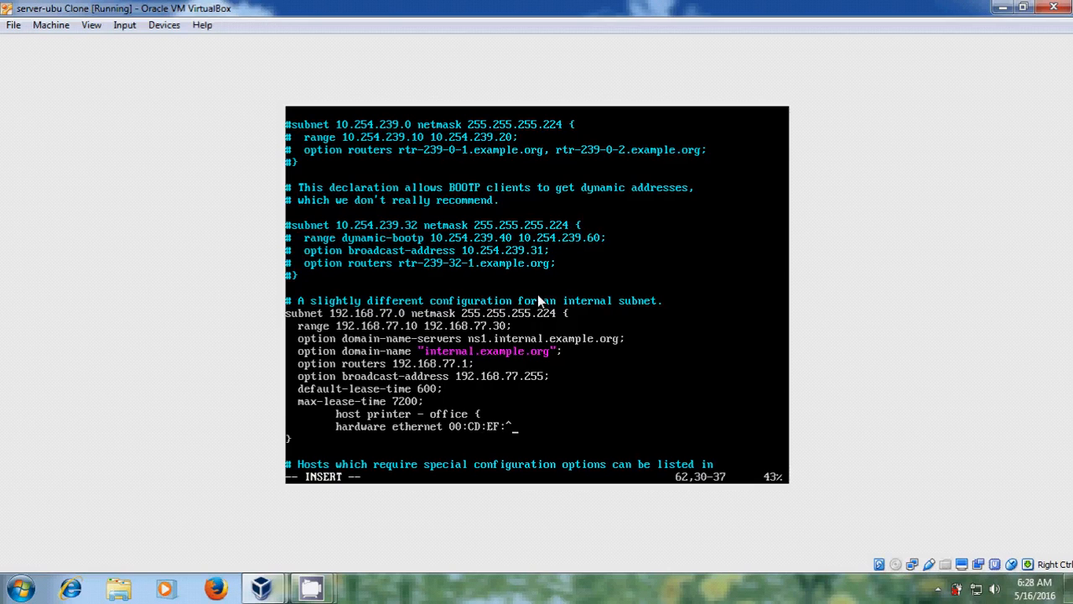
key(BackSpace)
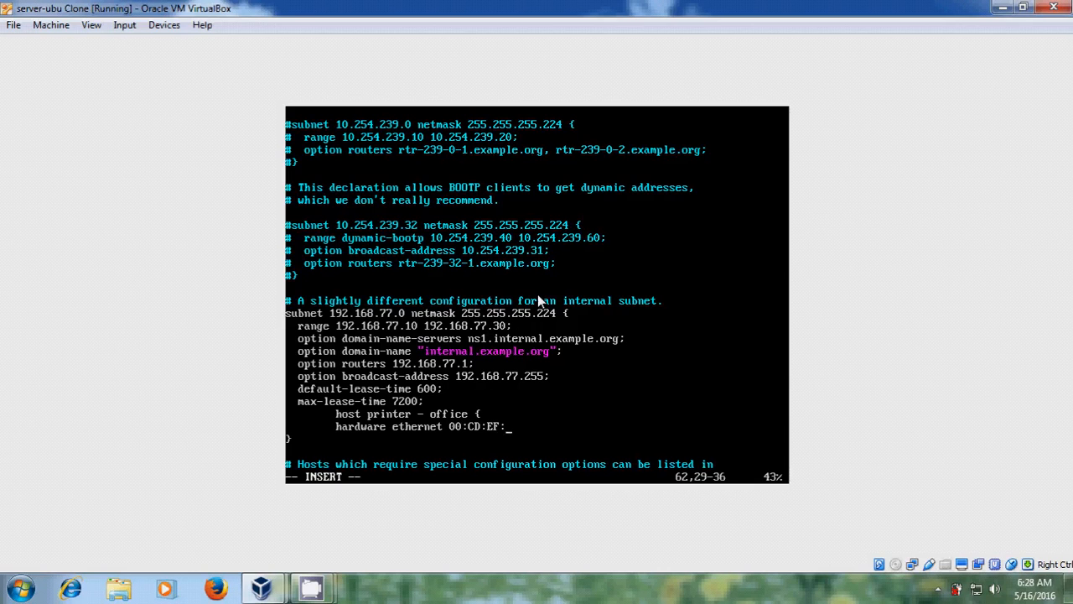
text(66)
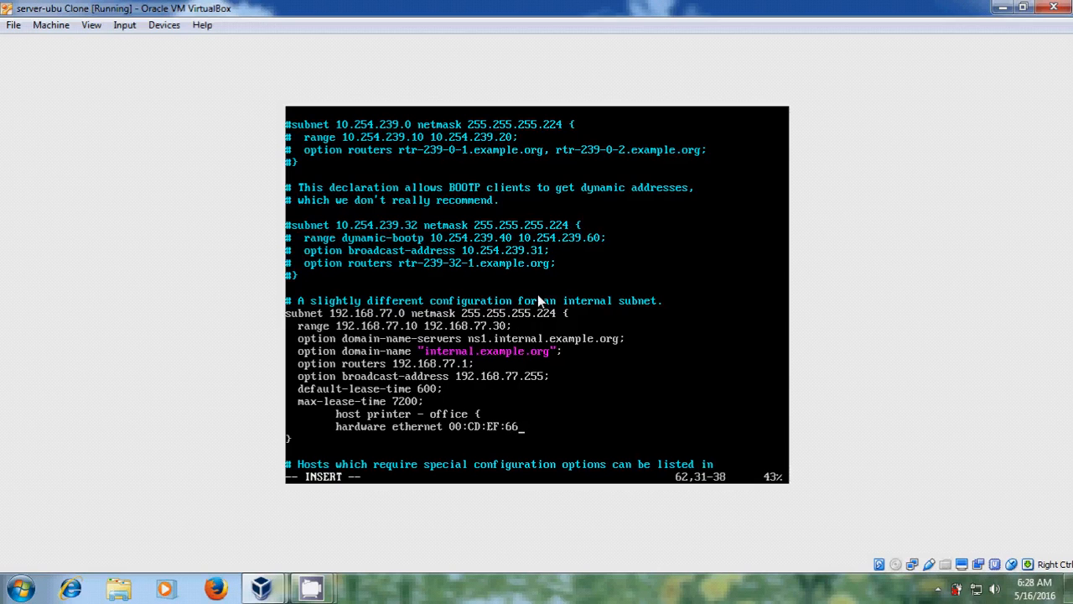
text(55:)
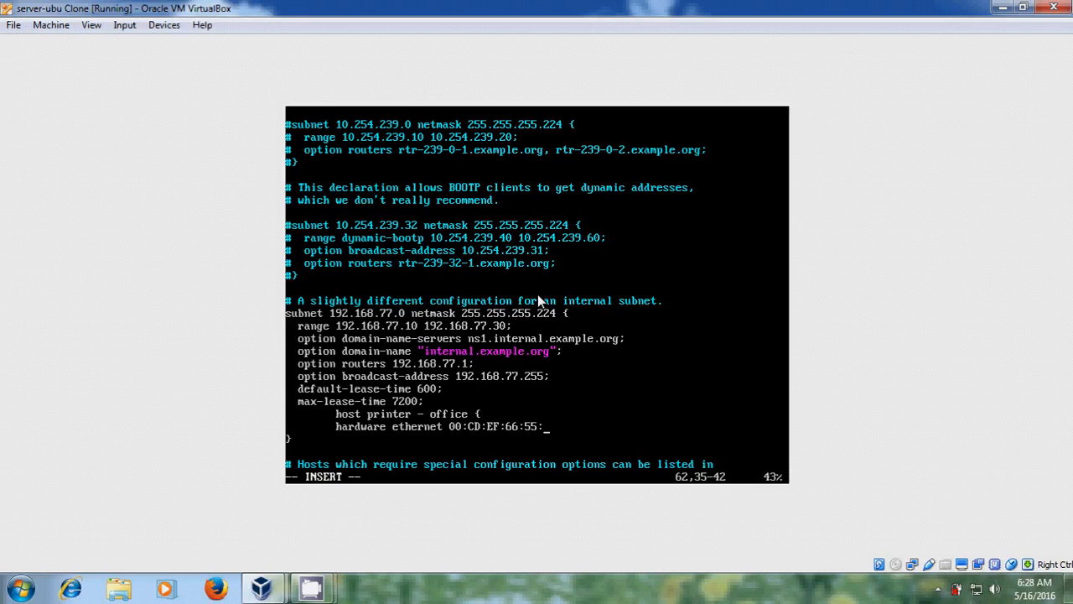
text(9)
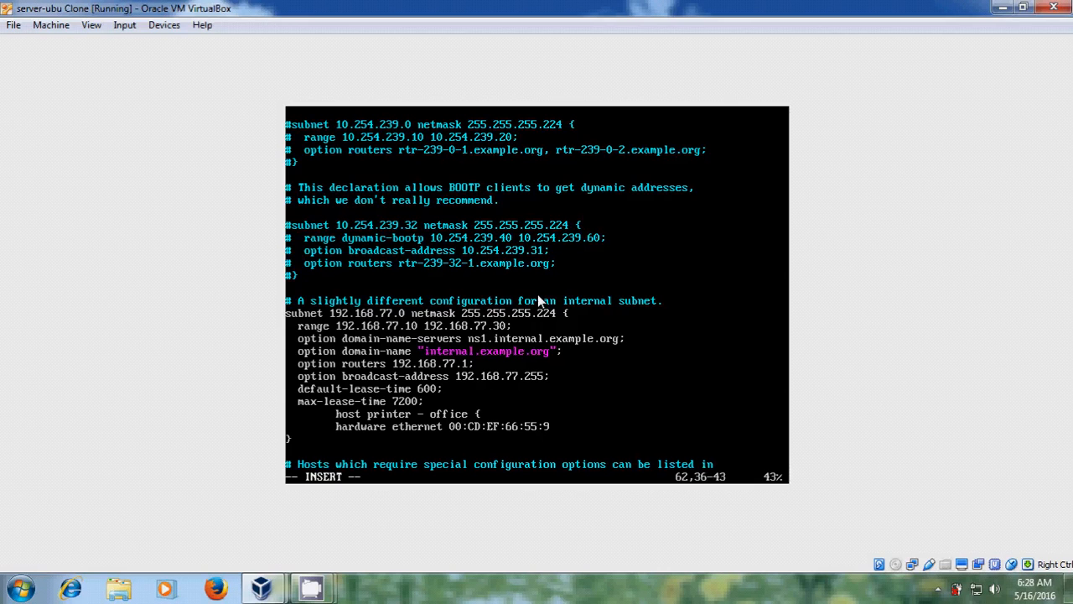
text(F;)
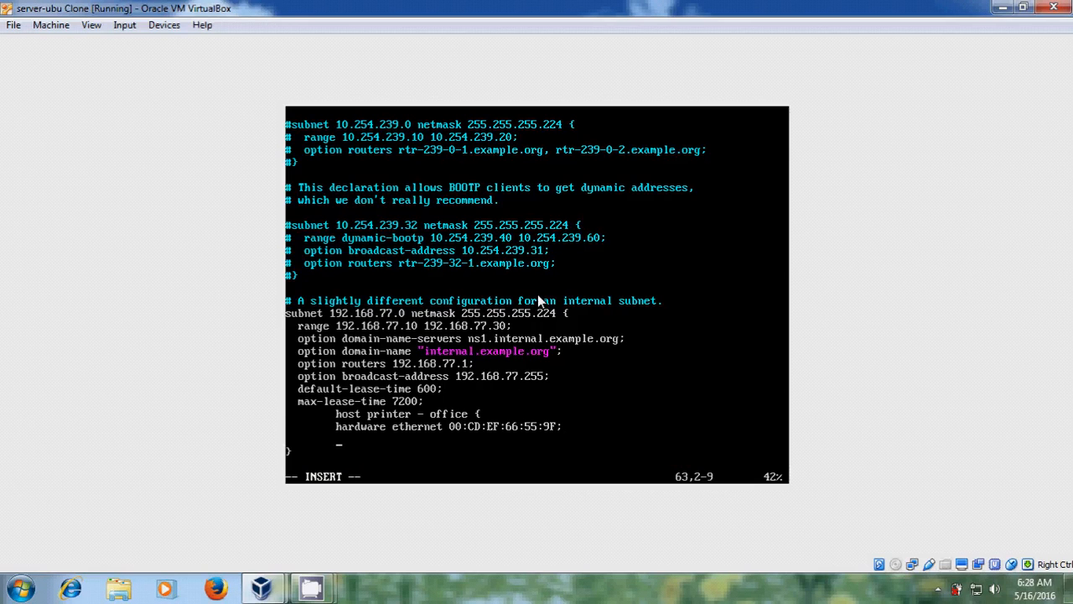
Add 'fixed-address 192.168.77.20;' below the hardware ethernet line of the host block
text(fixed)
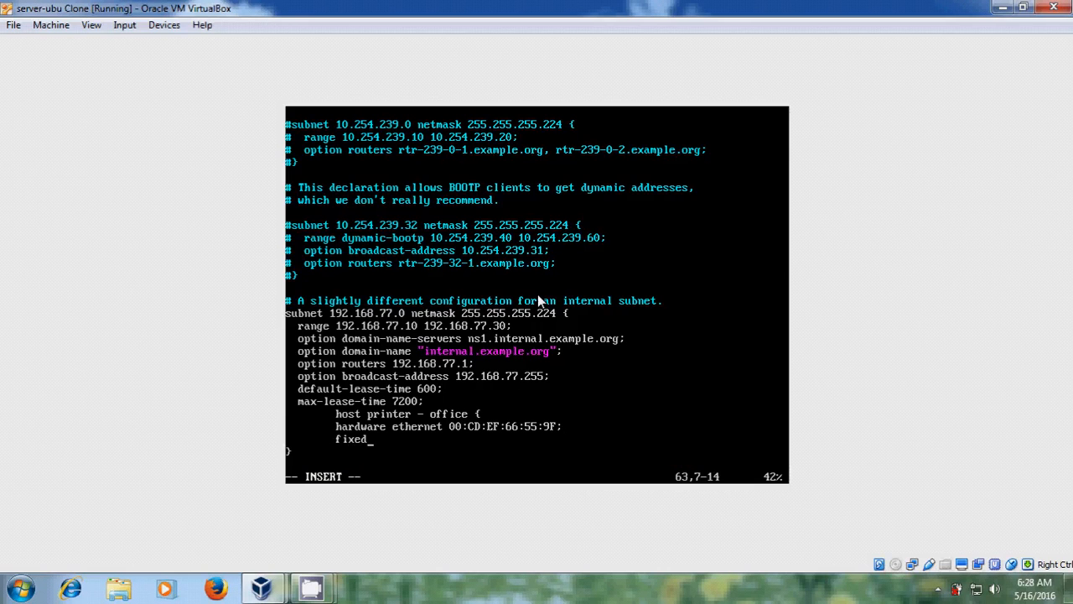
text(address)
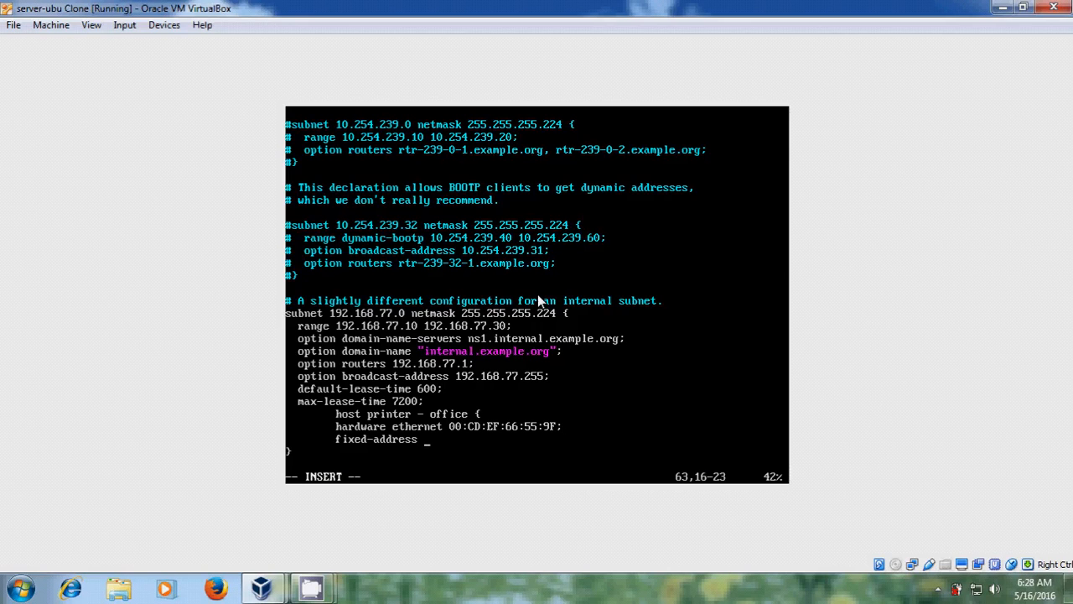
text(19)
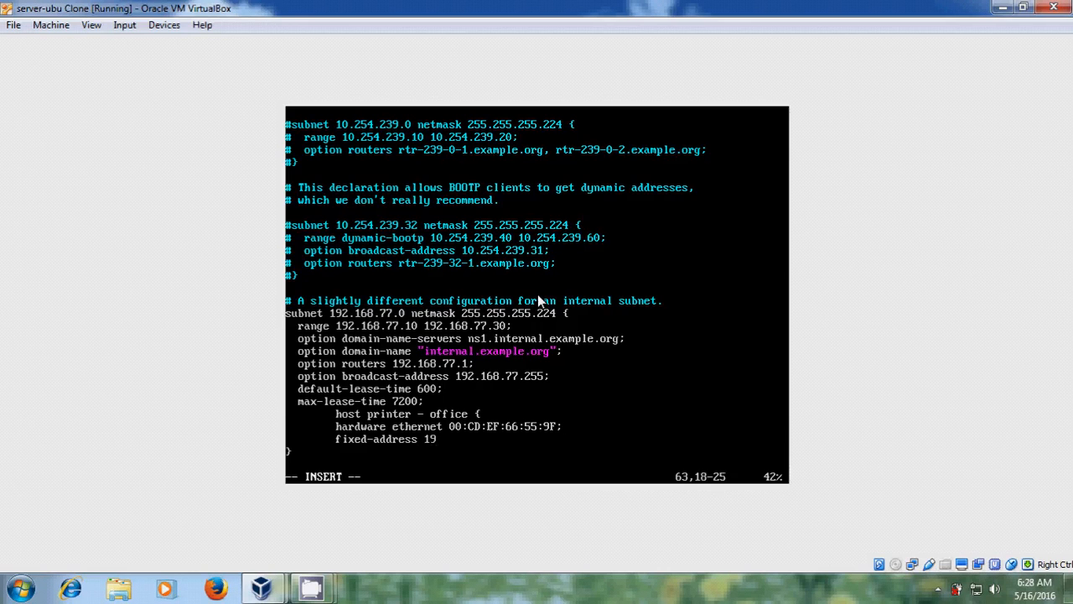
text(2.168.)
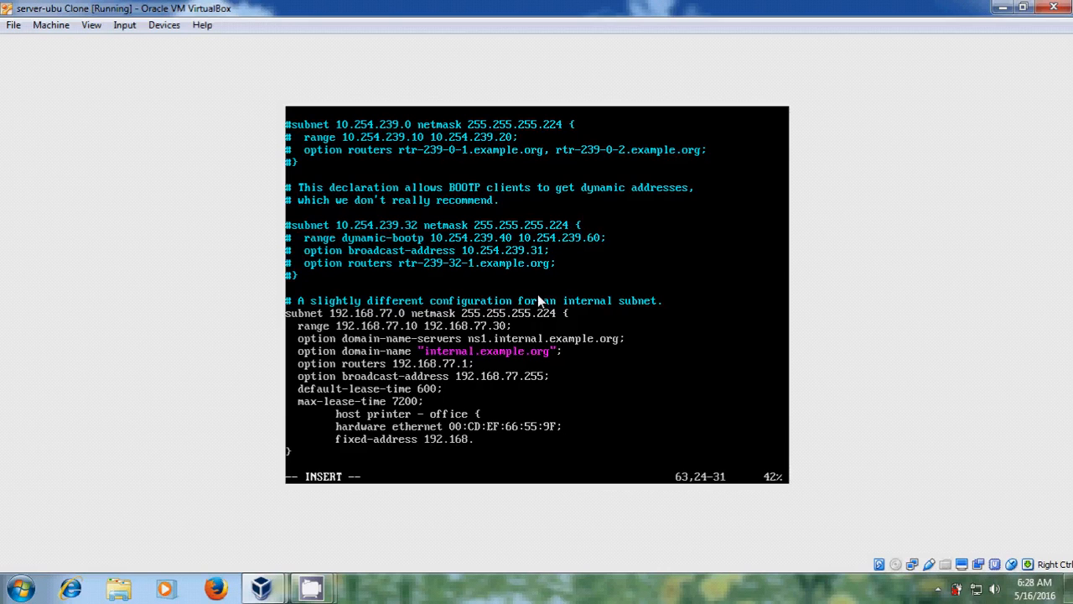
text(77.)
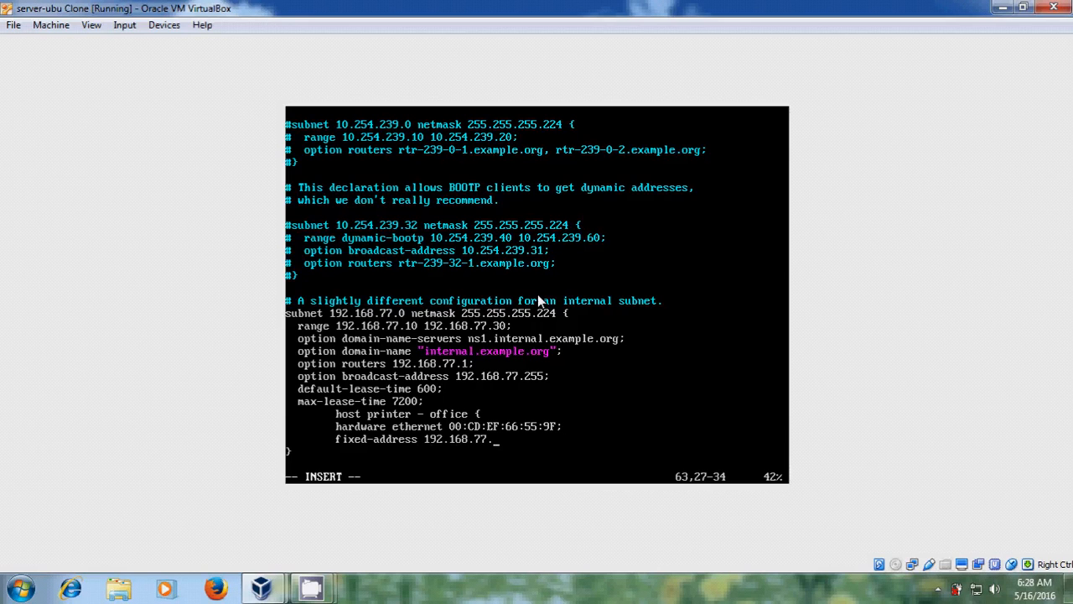
text(10)
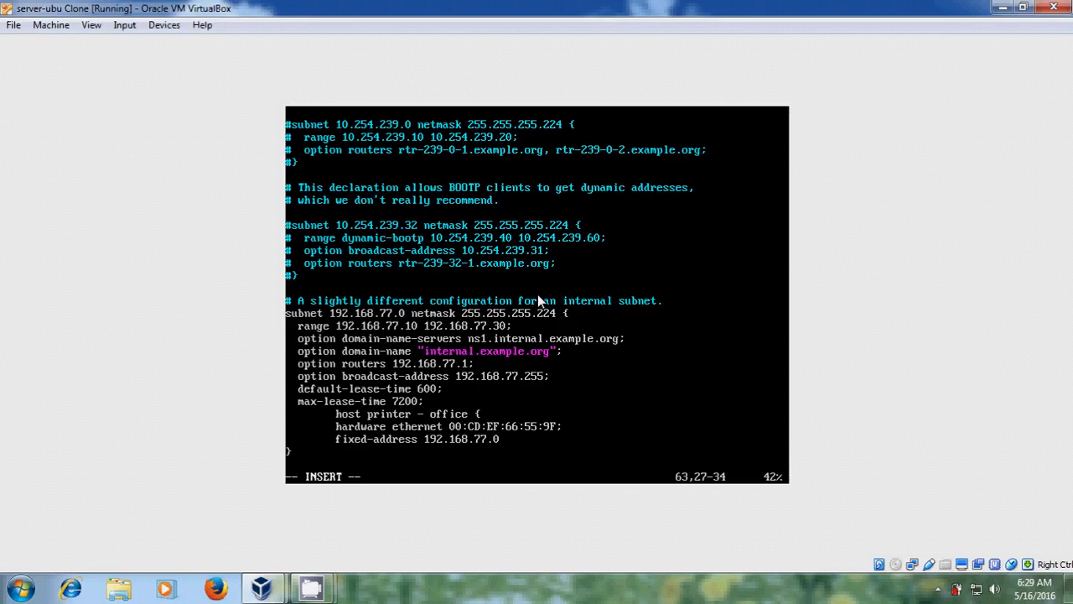
text(0)
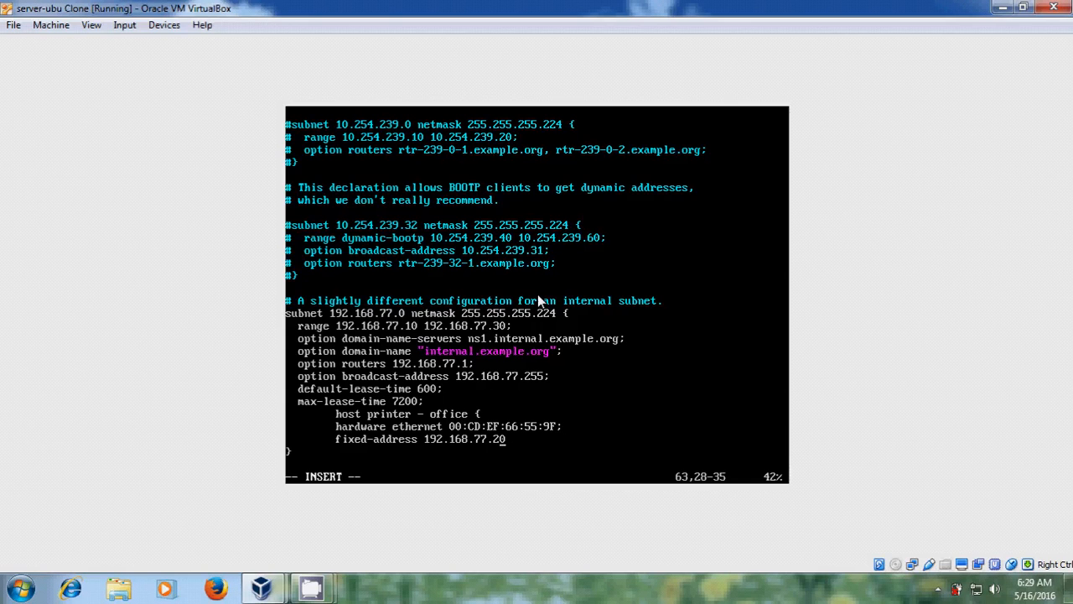
mouse_move(402, 97)
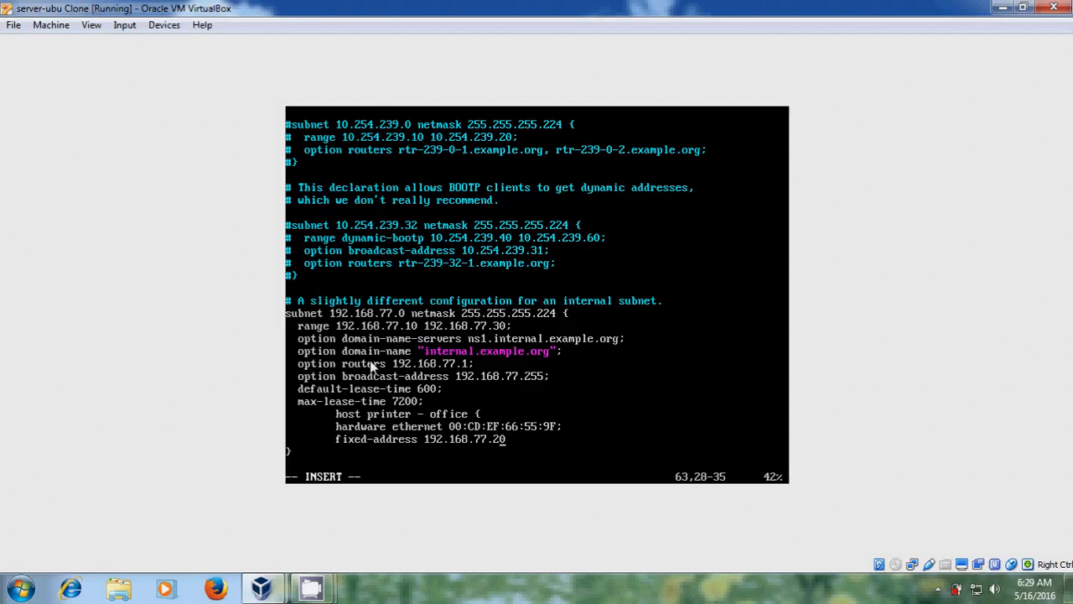
mouse_move(394, 401)
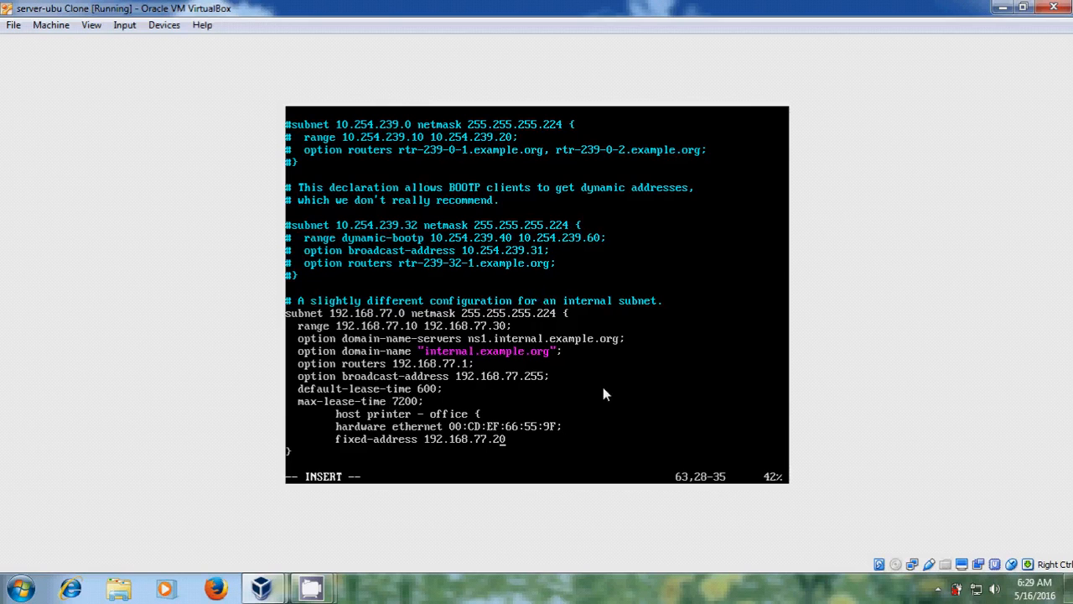
mouse_move(580, 384)
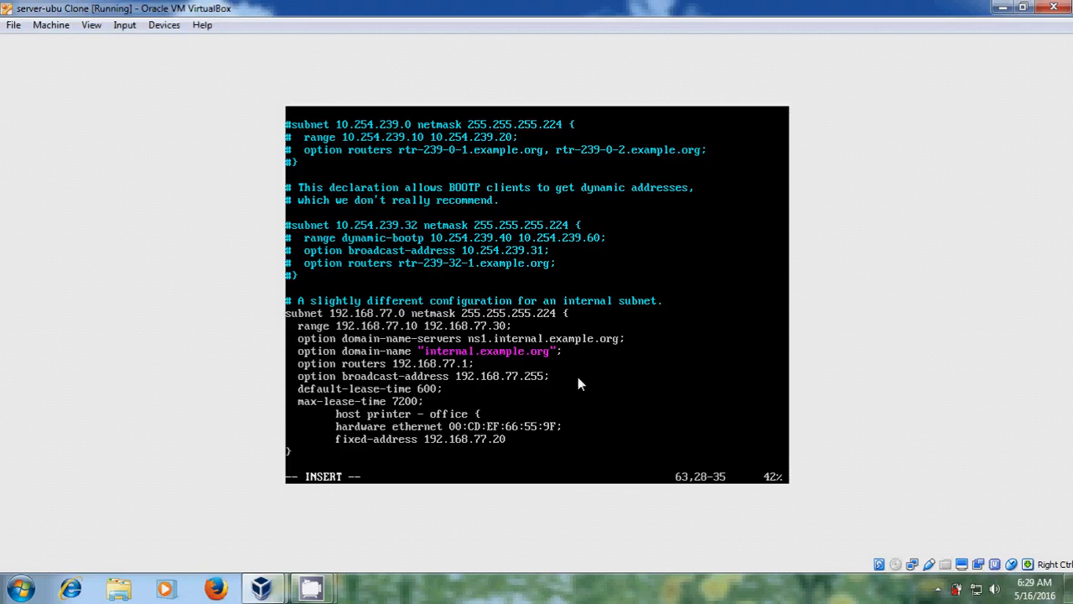
mouse_move(621, 414)
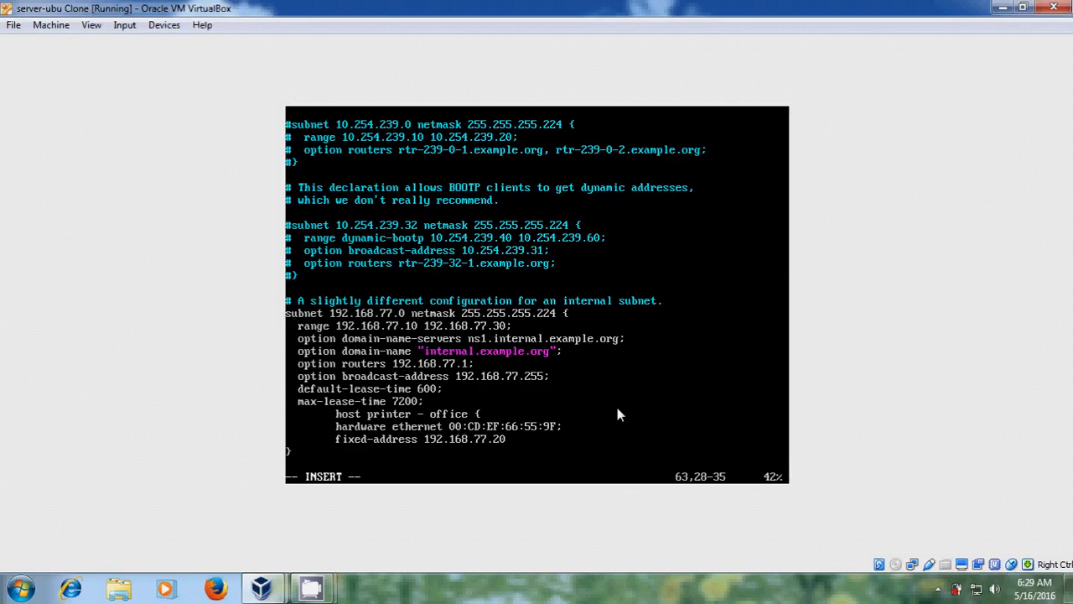
mouse_move(587, 412)
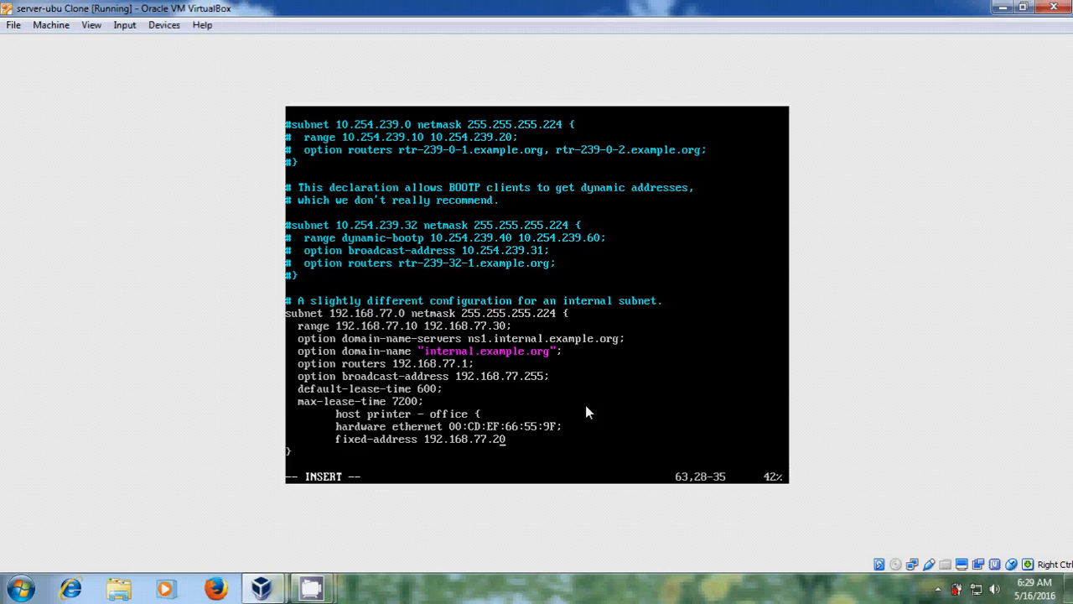
text(;)
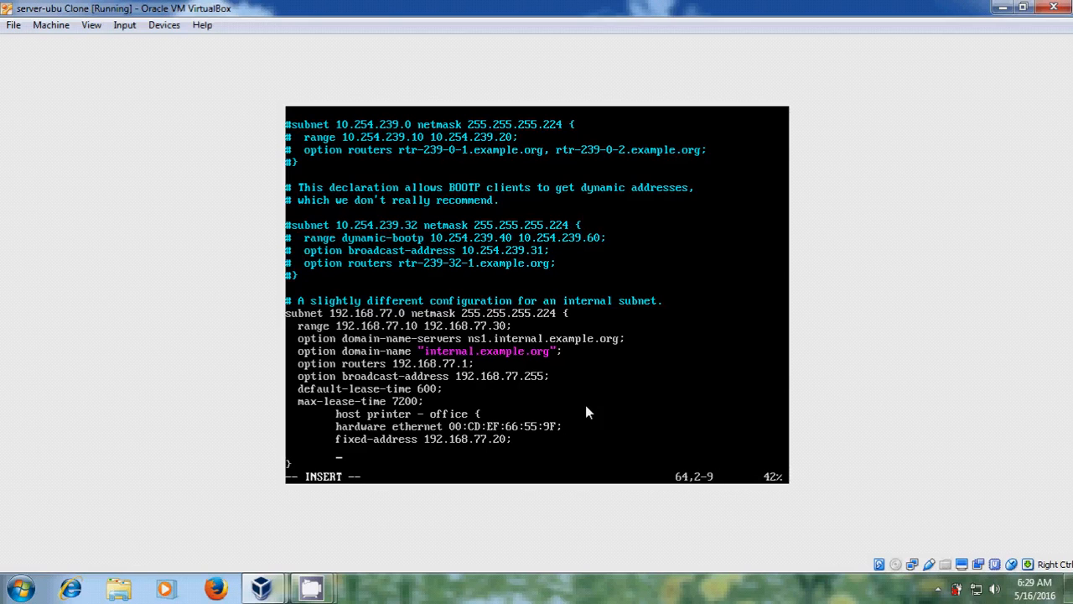
Save /etc/dhcp/dhcpd.conf with :wq, quit vim and clear the server terminal
key(Right)
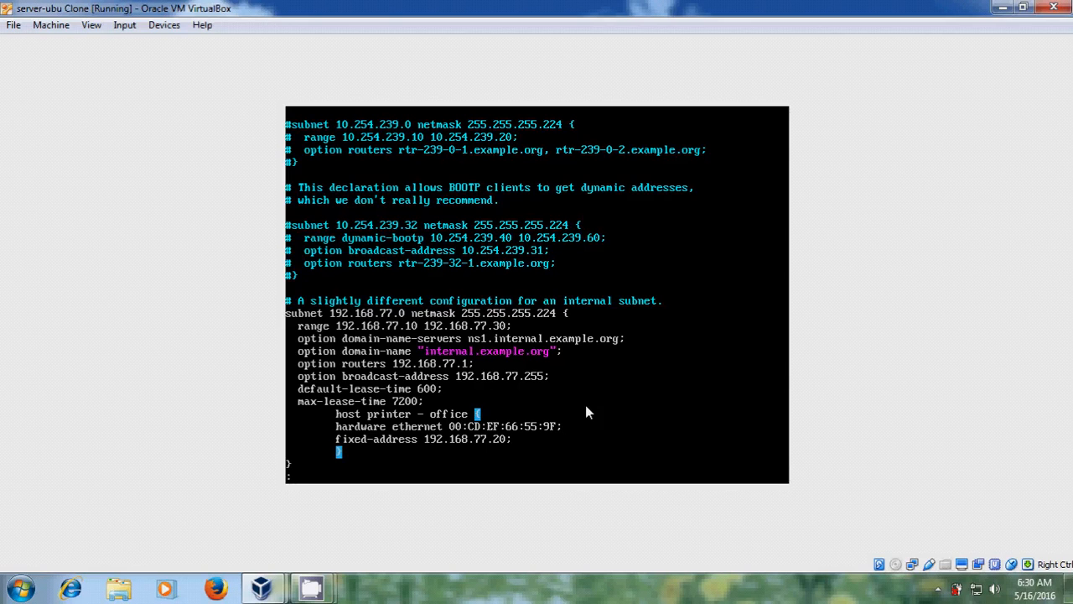
text(:wq)
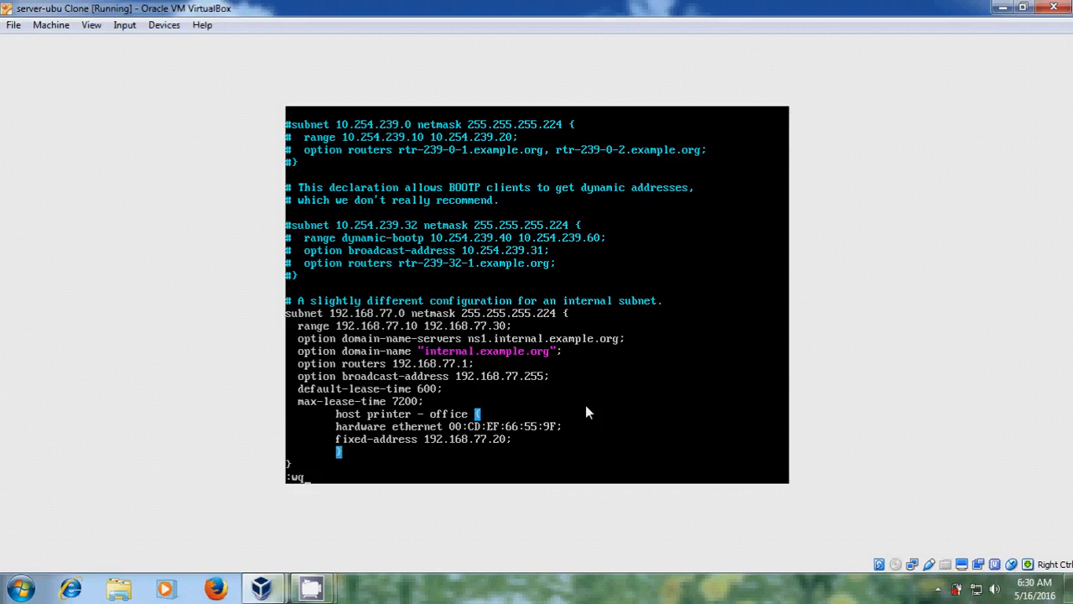
key(Return)
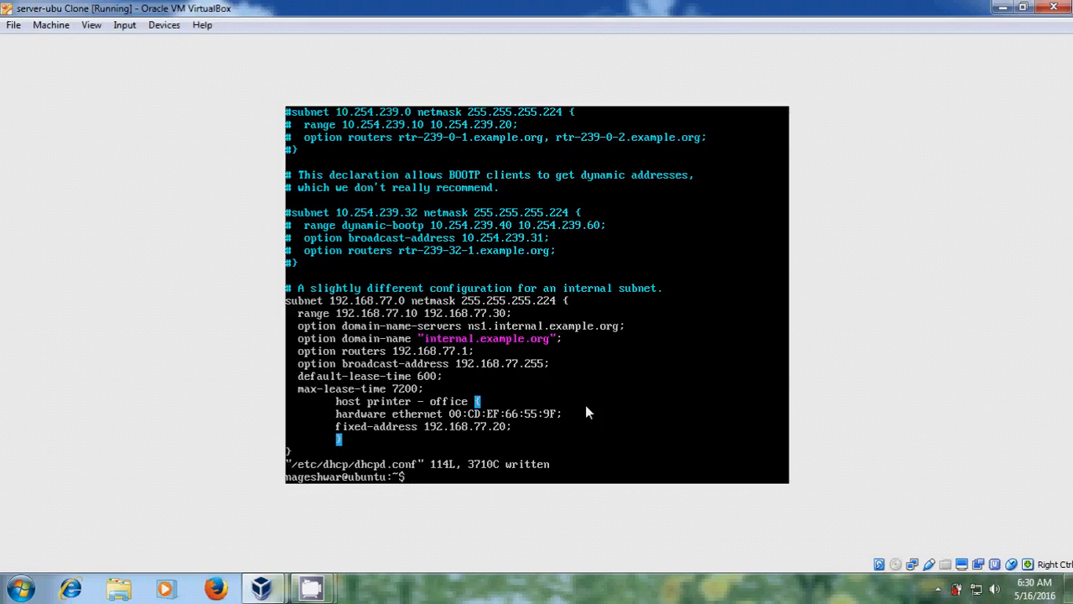
text(cl)
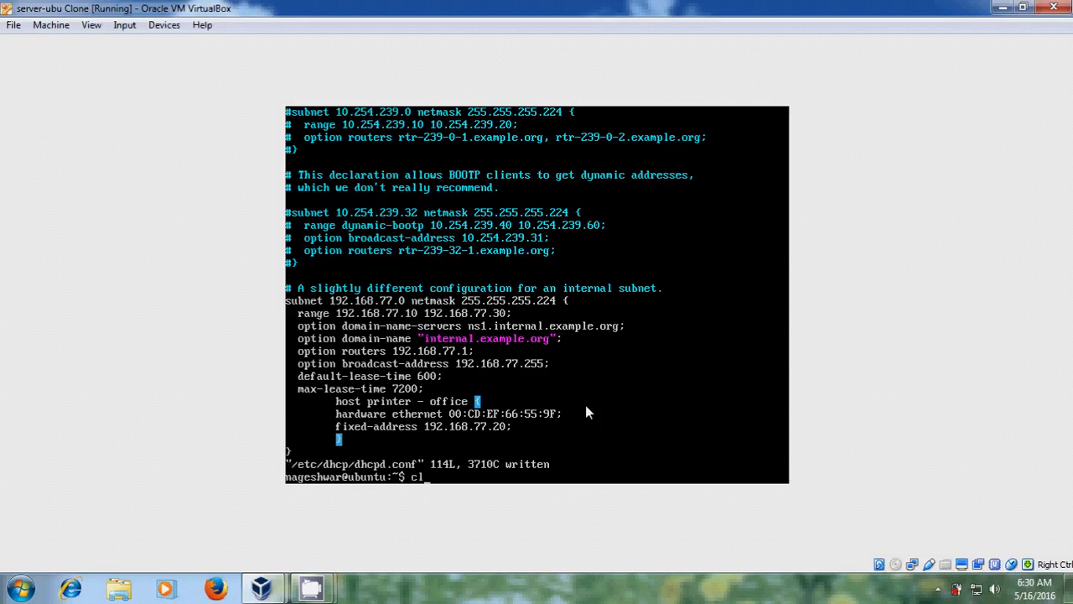
key(Return)
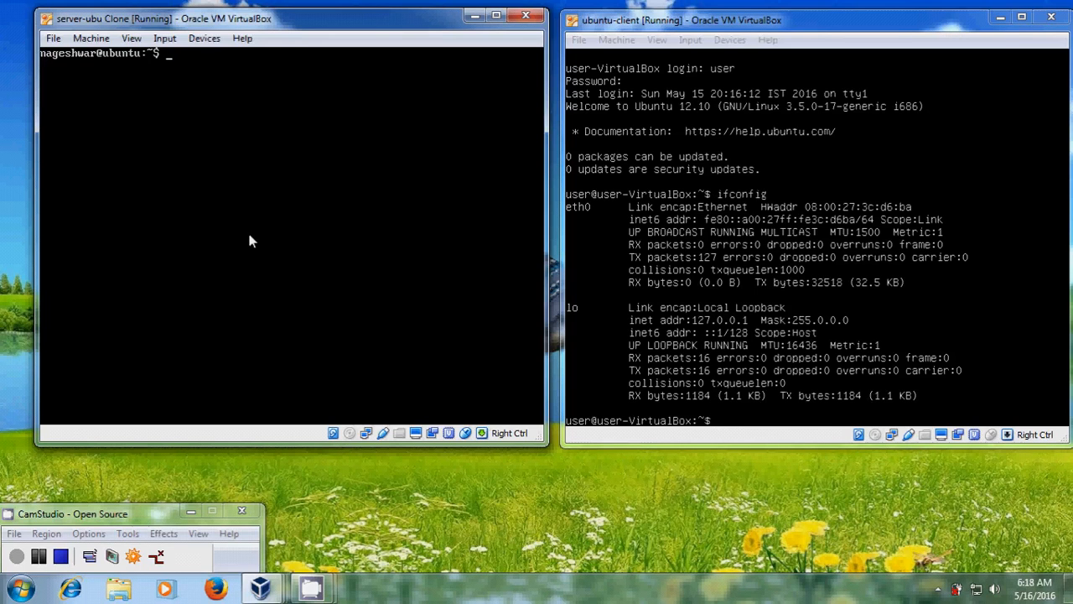
Run sudo vim /etc/default/isc-dhcp-server to edit the DHCP defaults file
text(sudo)
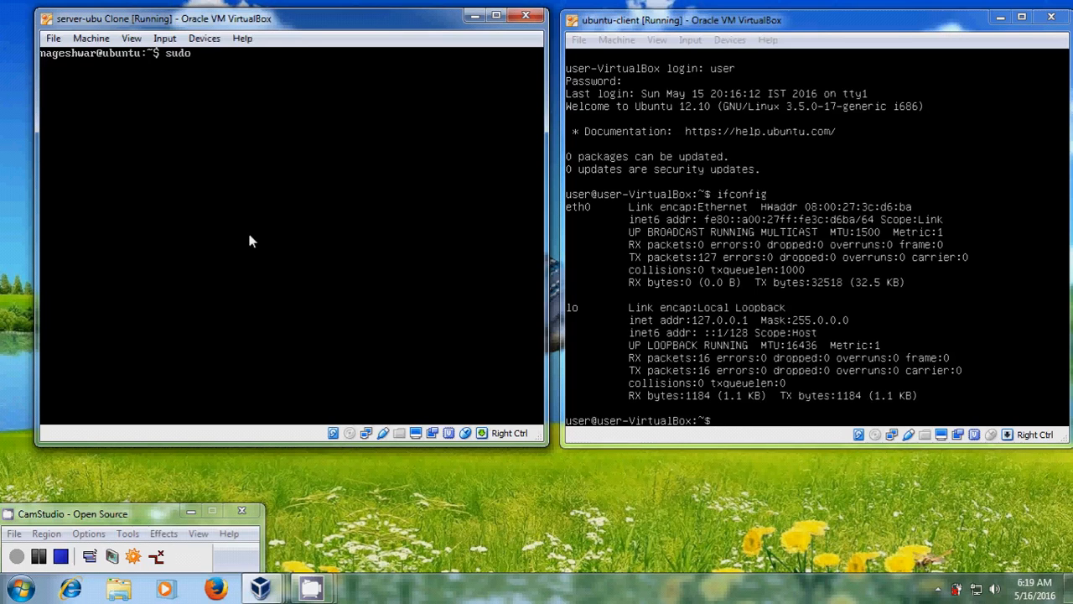
text(vim)
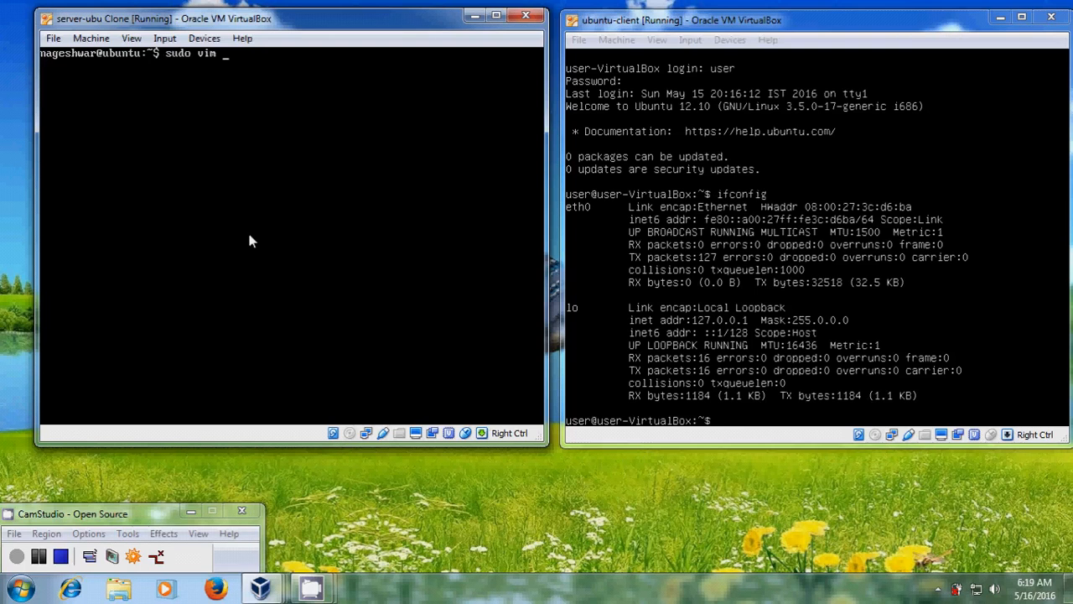
text(/e)
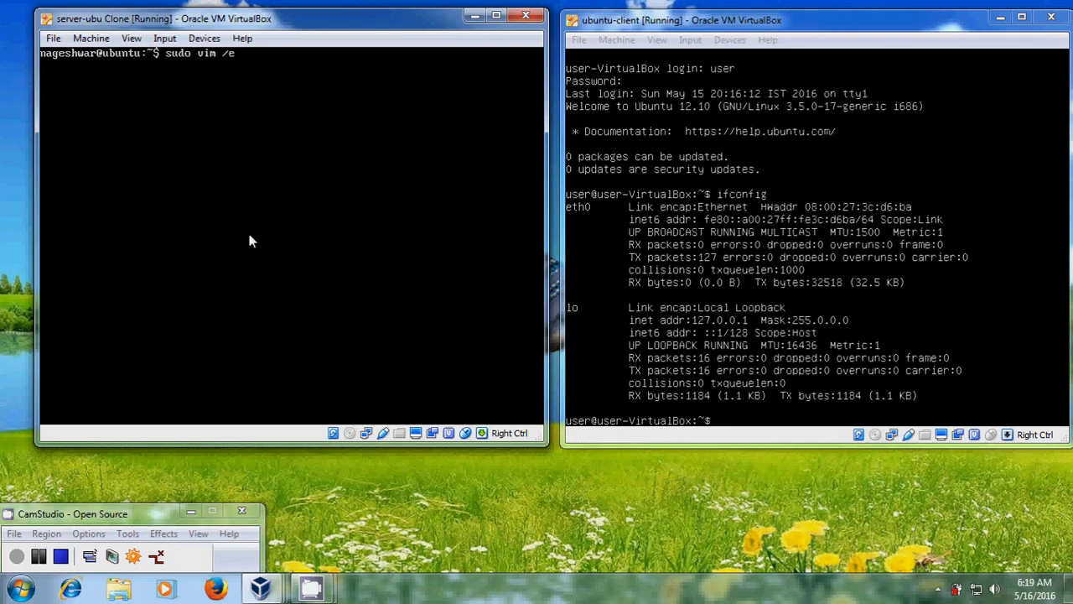
text(tc/def)
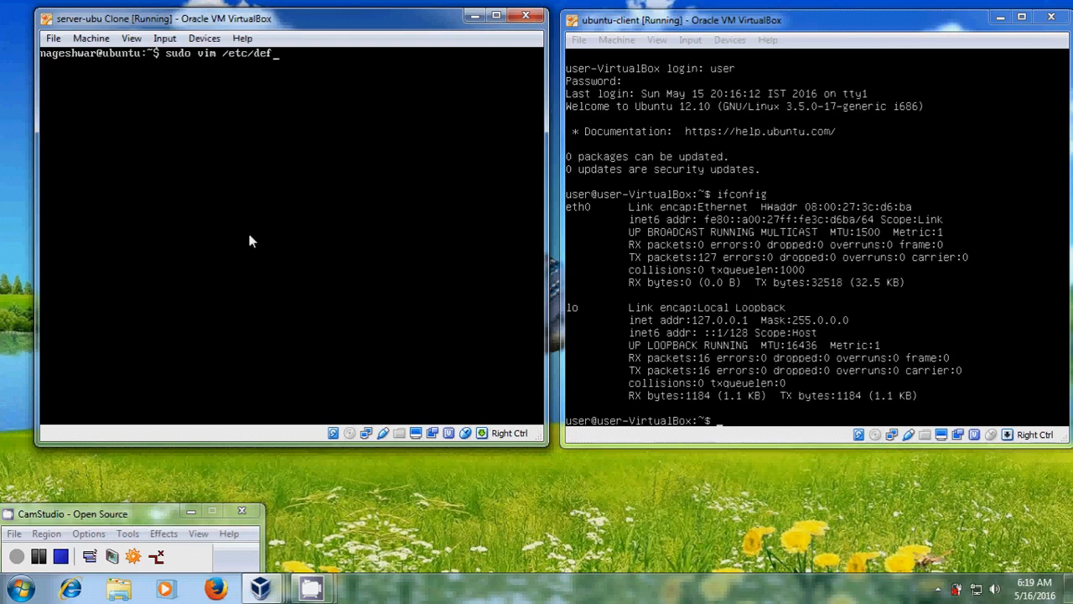
text(ault/isc-)
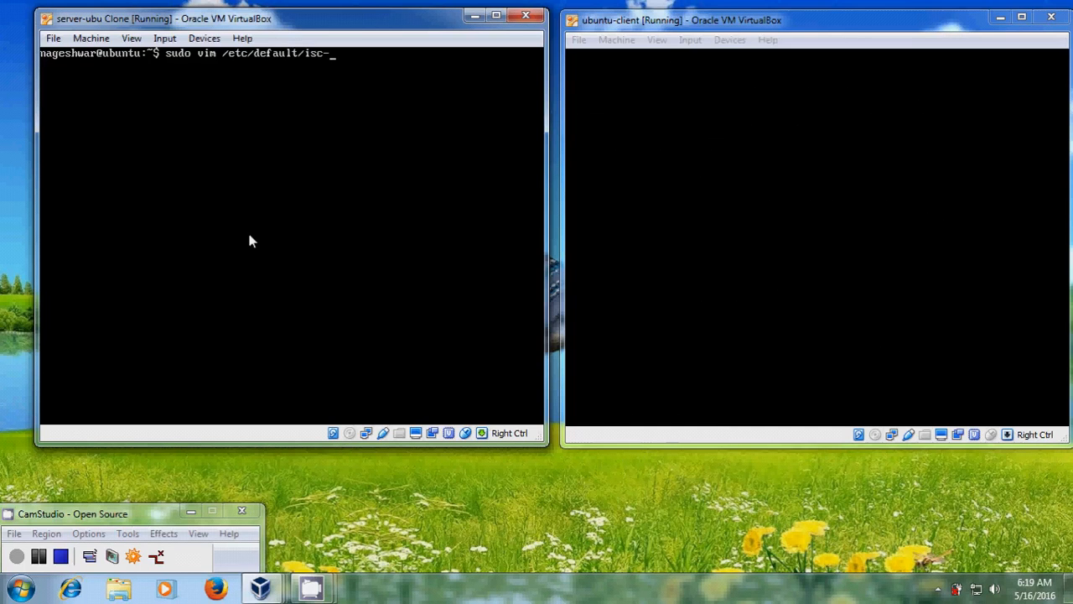
text(dhcp)
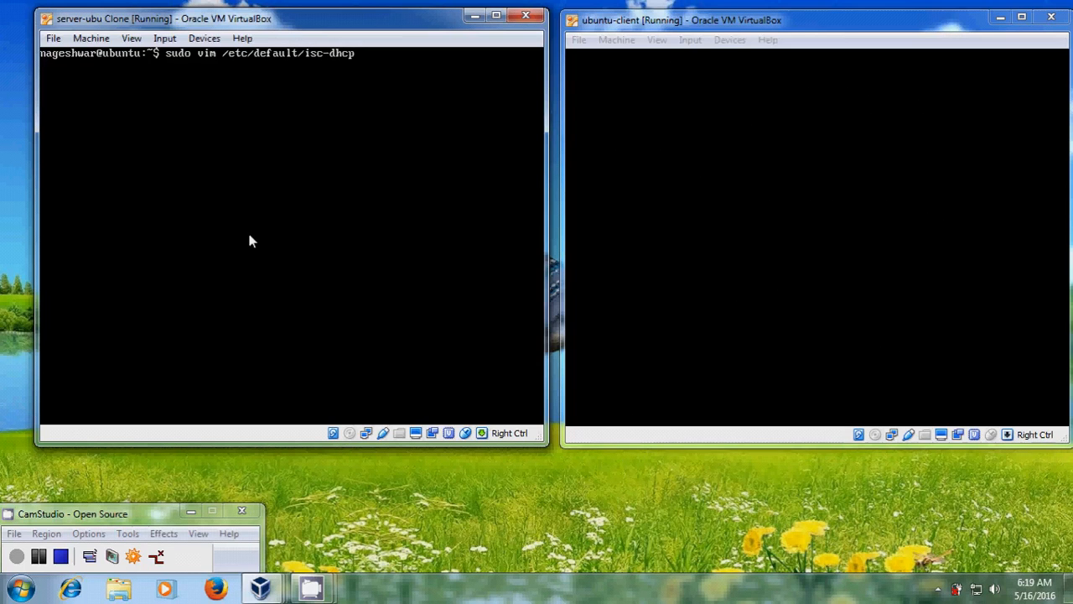
text(-server)
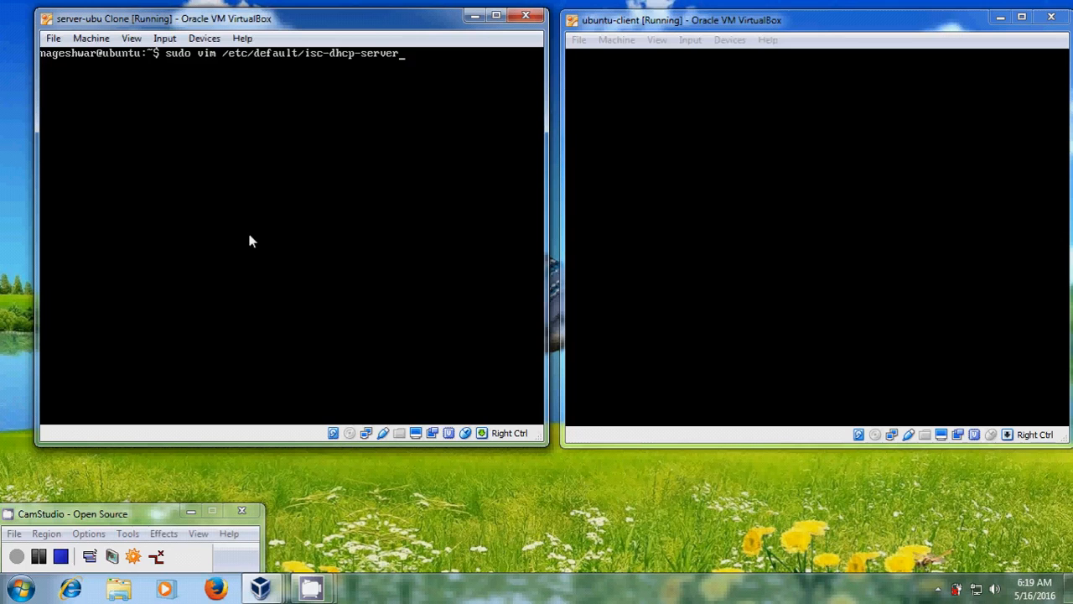
key(Return)
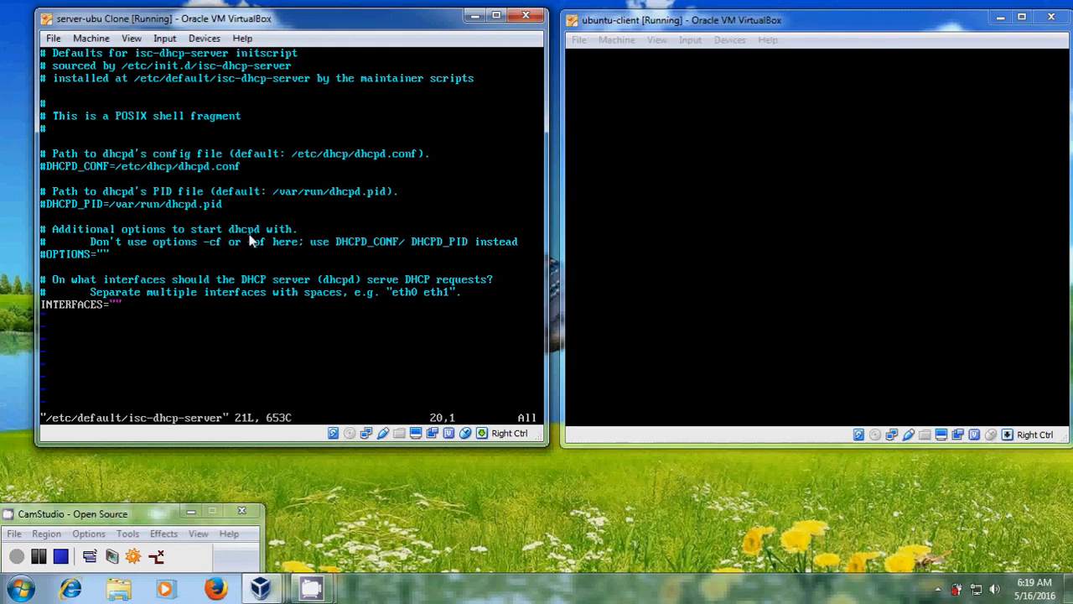
Set INTERFACES to "eth1" in the defaults file and save it
key(i)
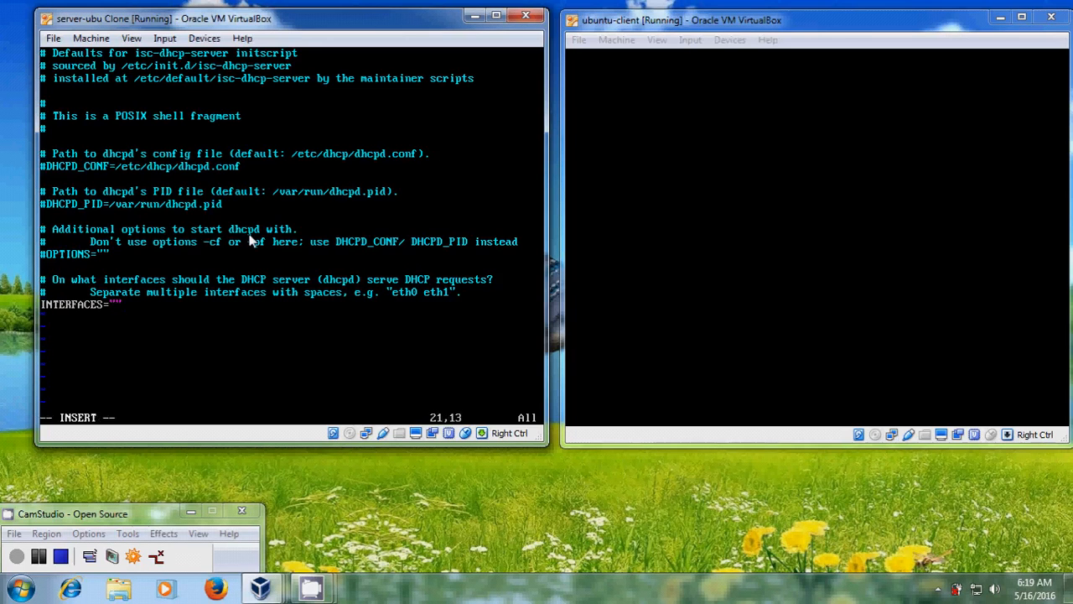
text(e)
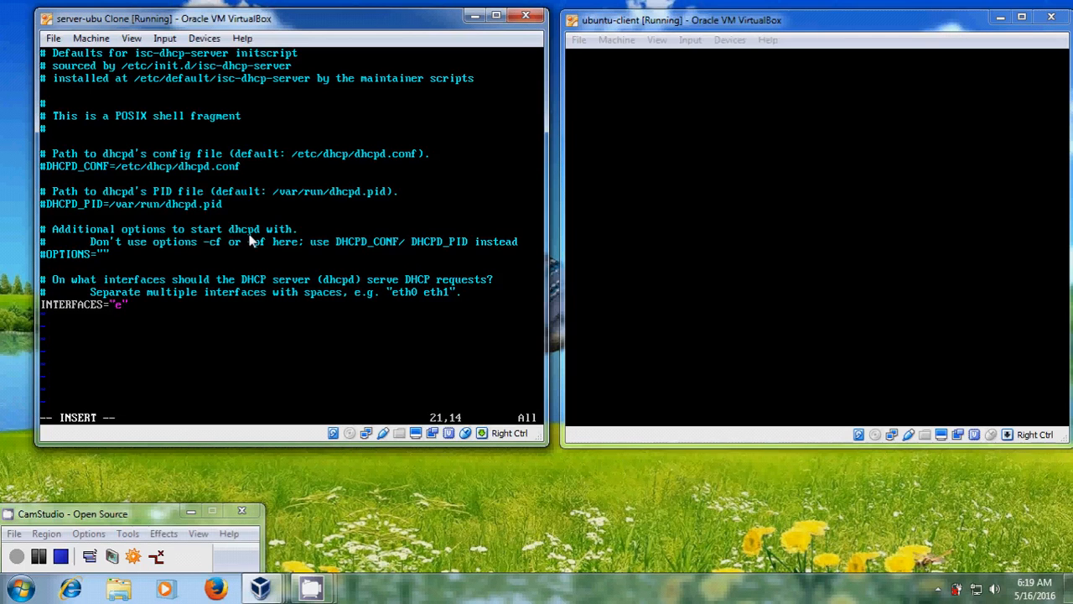
text(th)
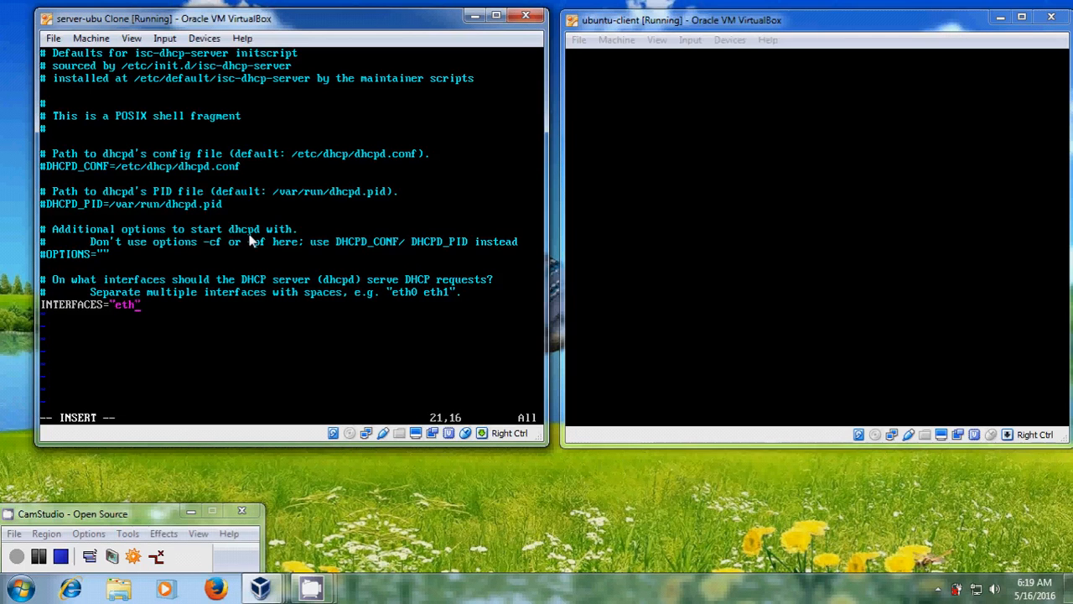
text(1)
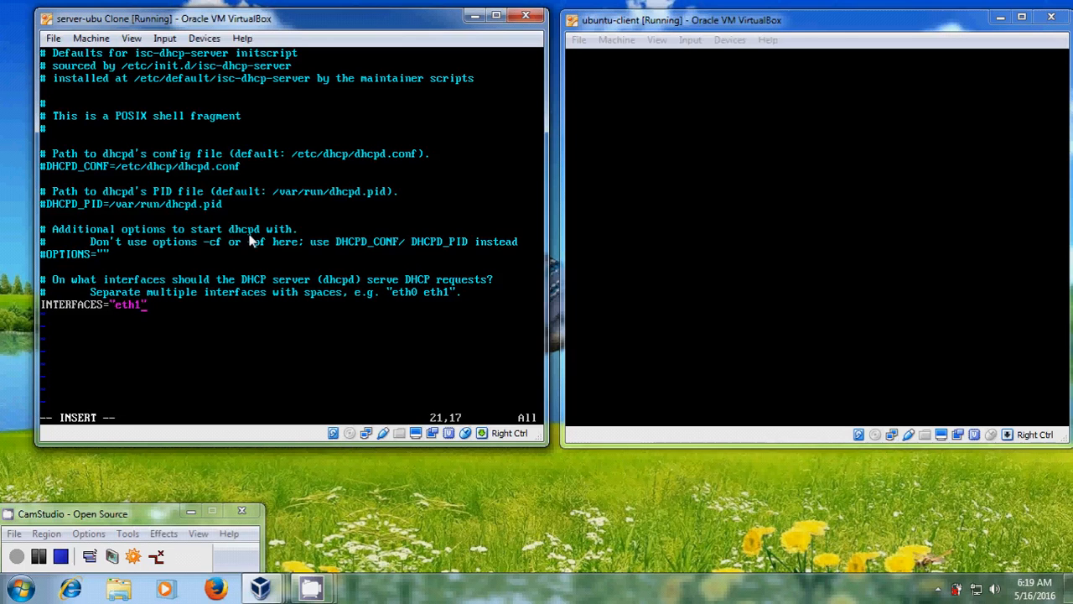
key(Escape)
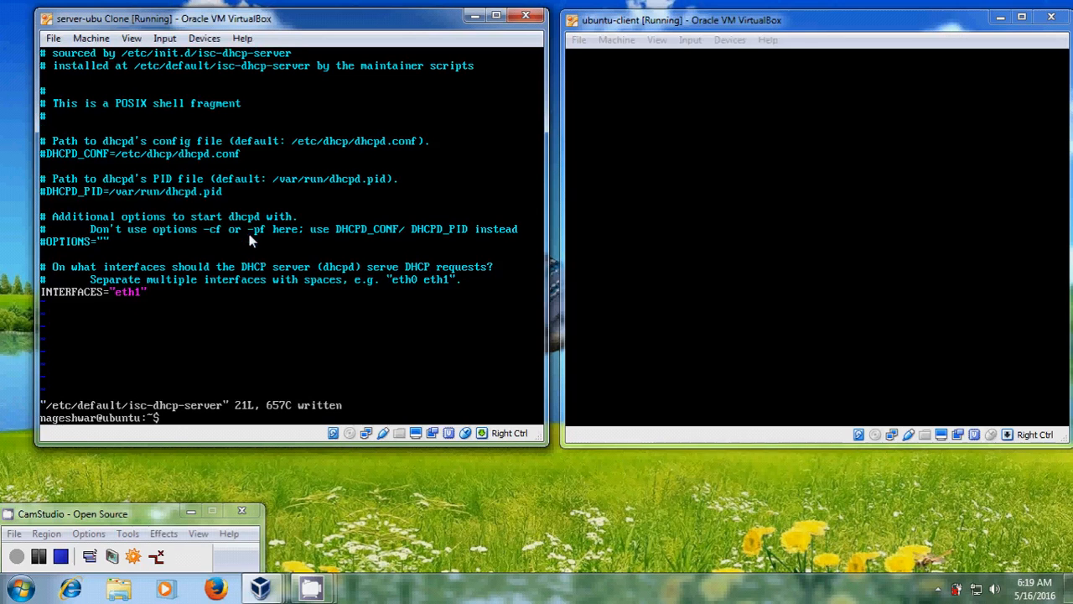
text(clear)
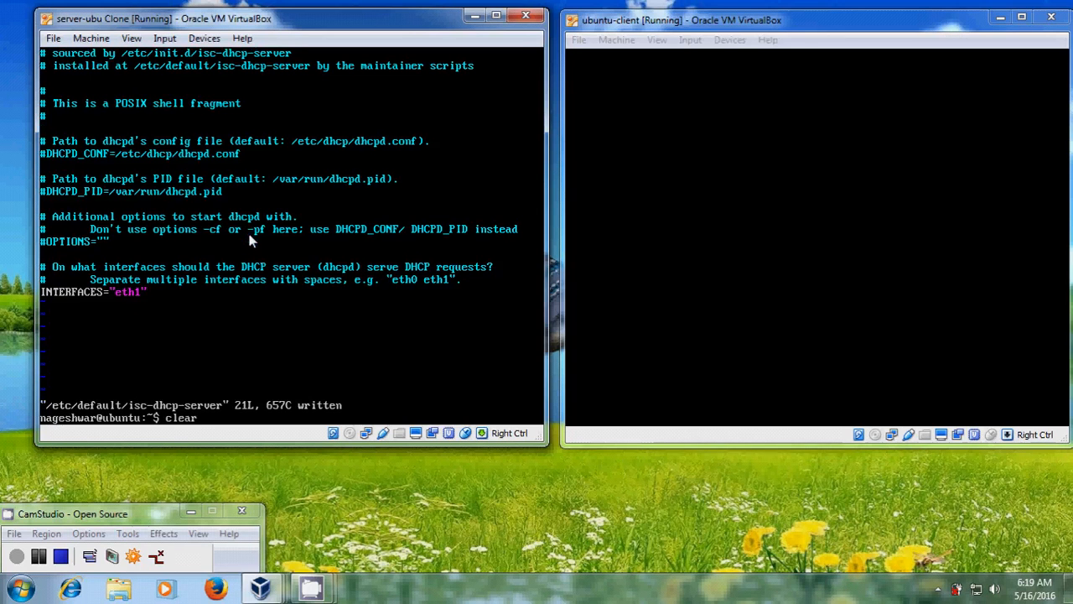
Clear the terminal and run sudo service isc-dhcp-server restart on the server VM
key(Return)
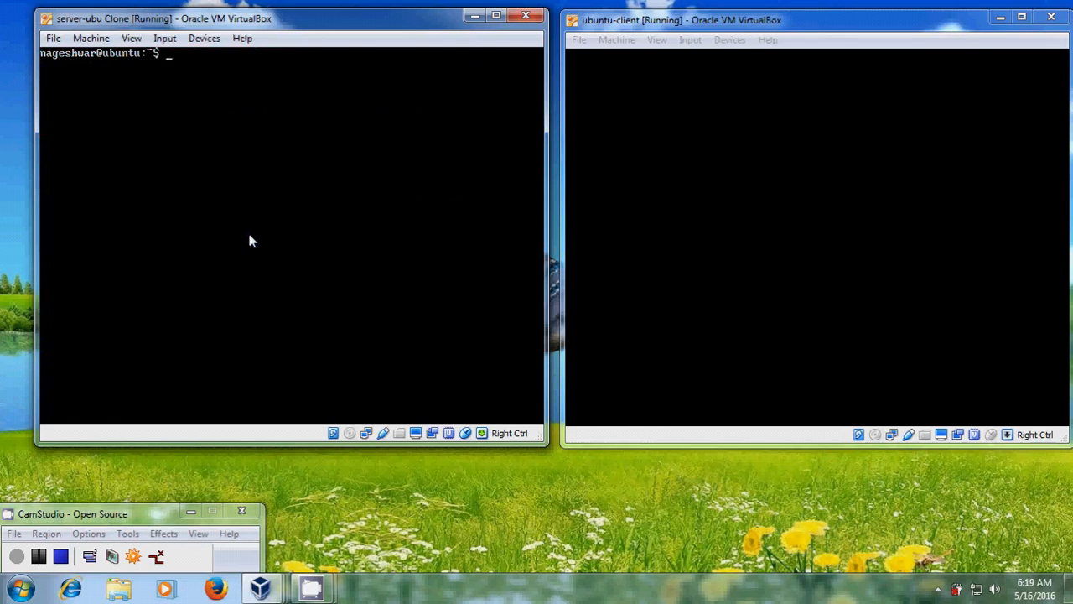
text(sudo)
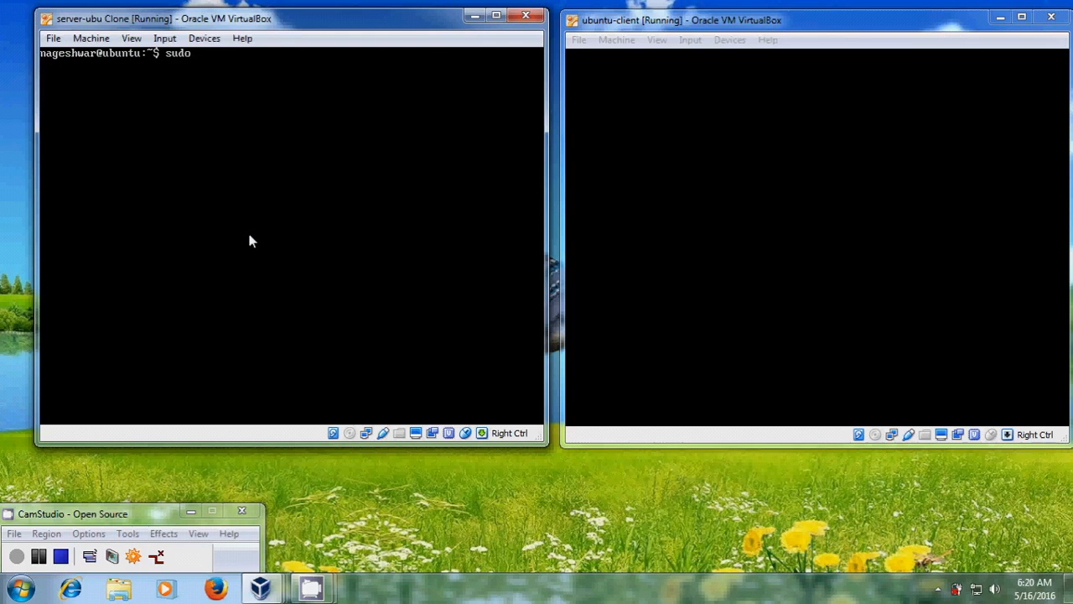
text(service)
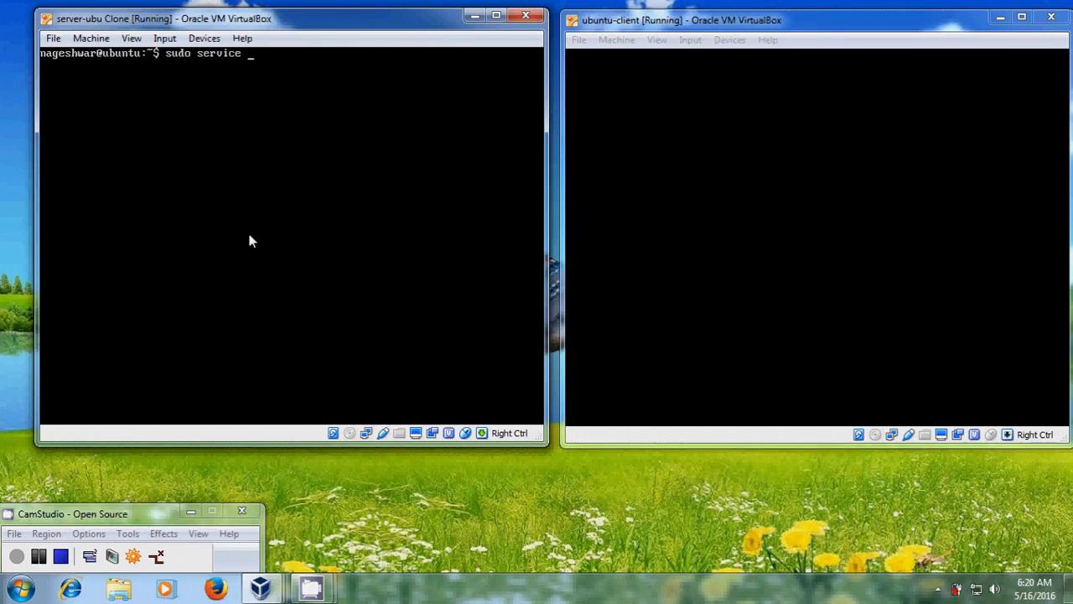
text(isc-d)
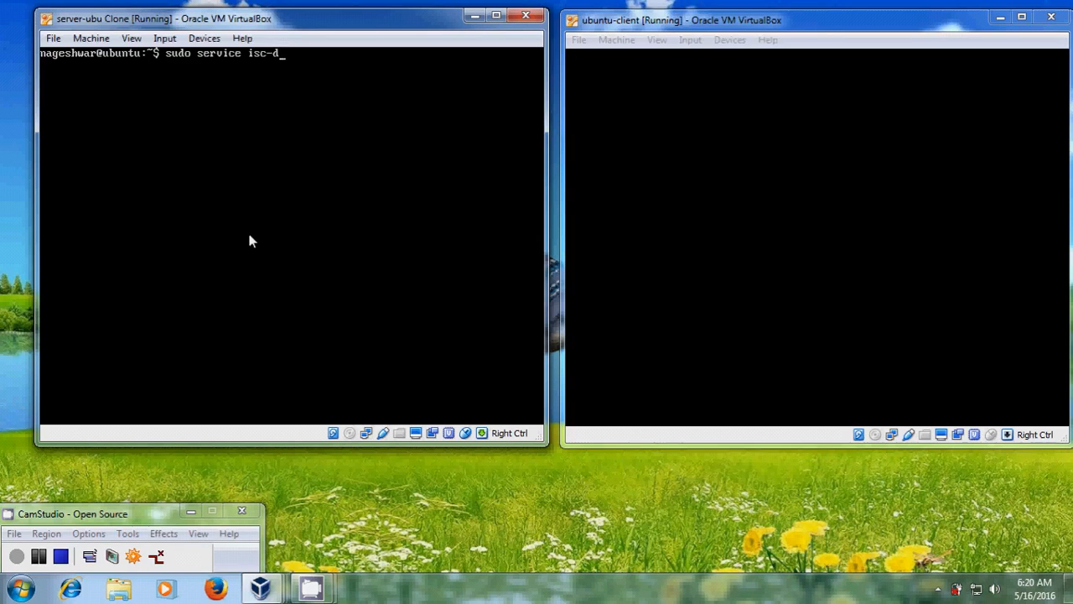
text(hcp-server resta)
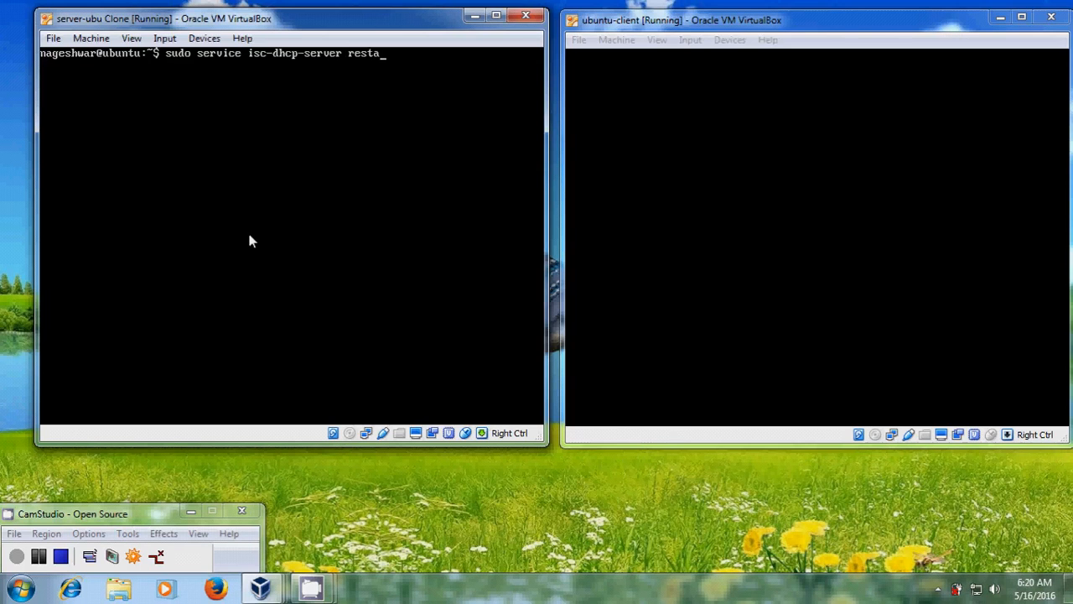
text(rt)
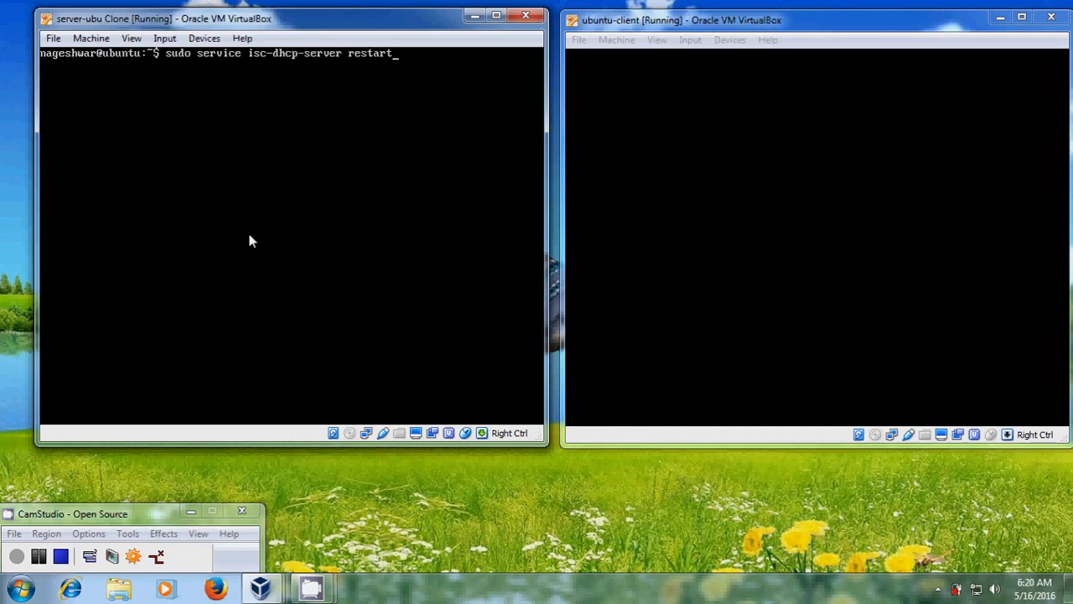
key(Return)
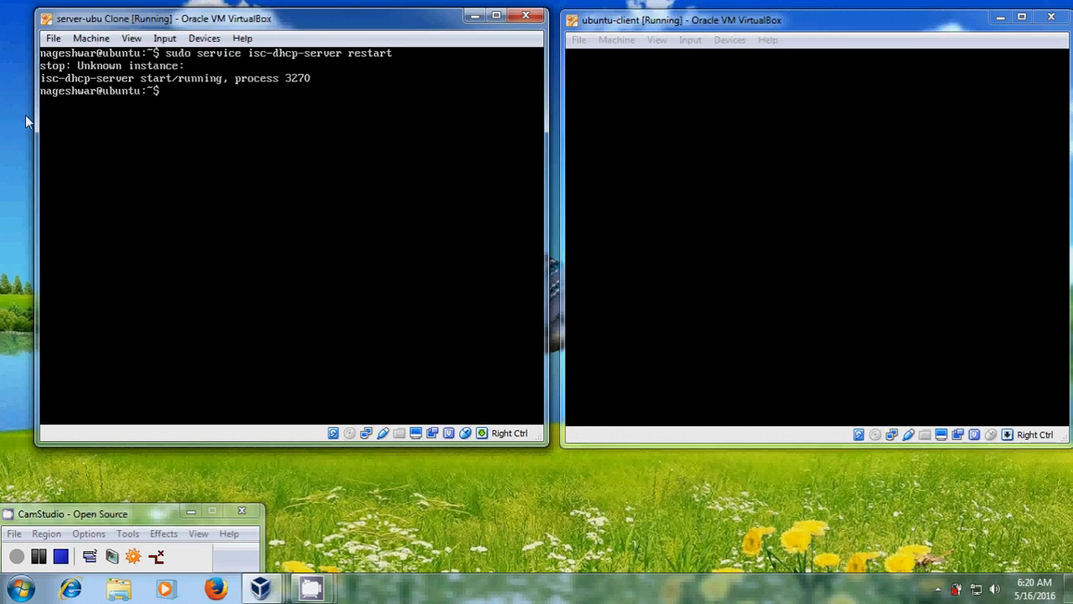
mouse_move(811, 183)
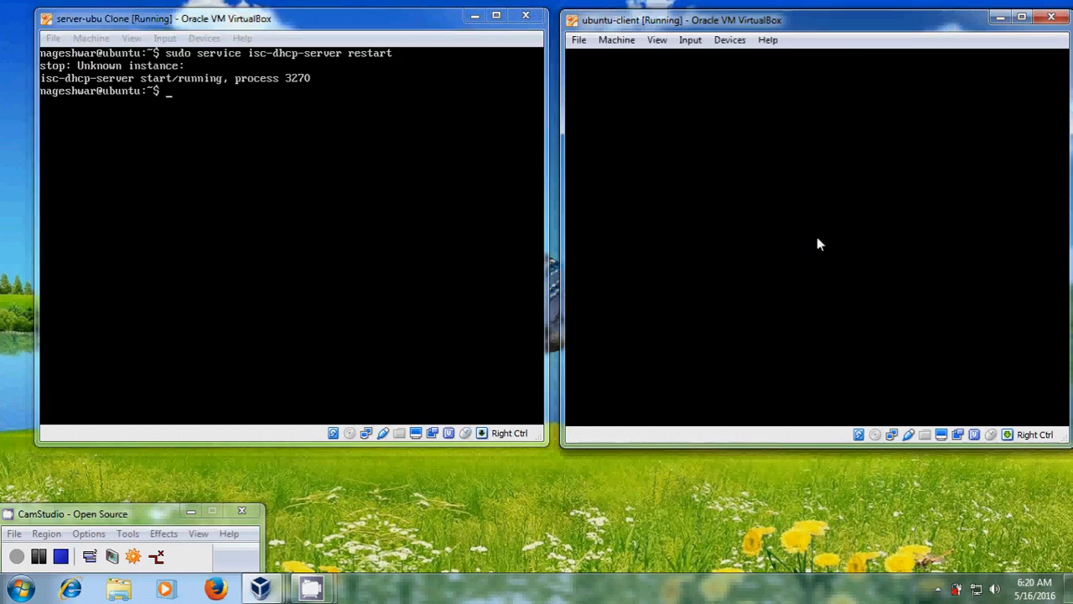
mouse_move(959, 258)
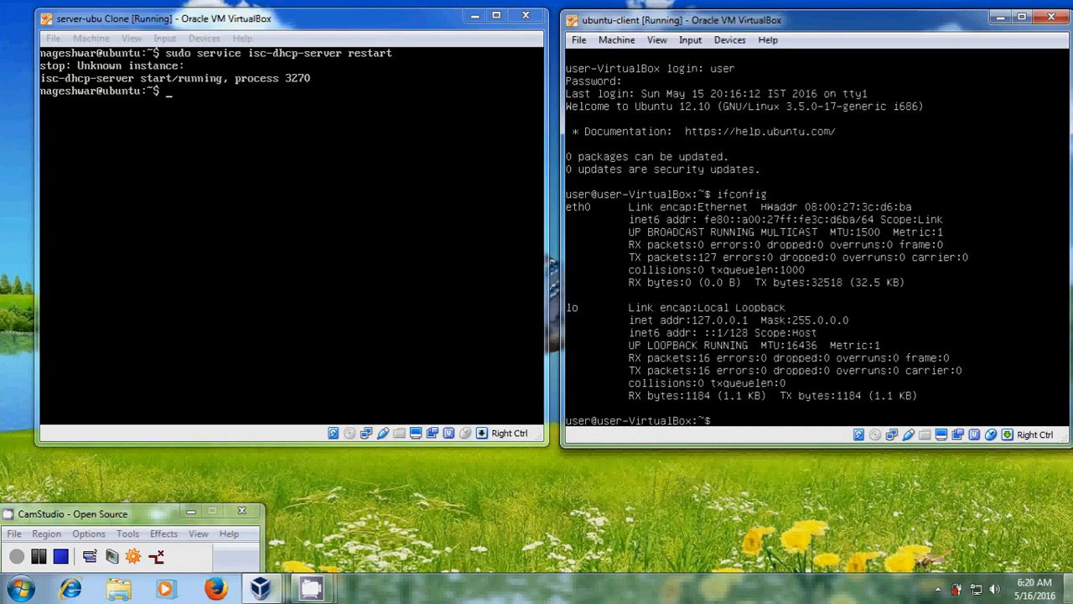
mouse_move(796, 276)
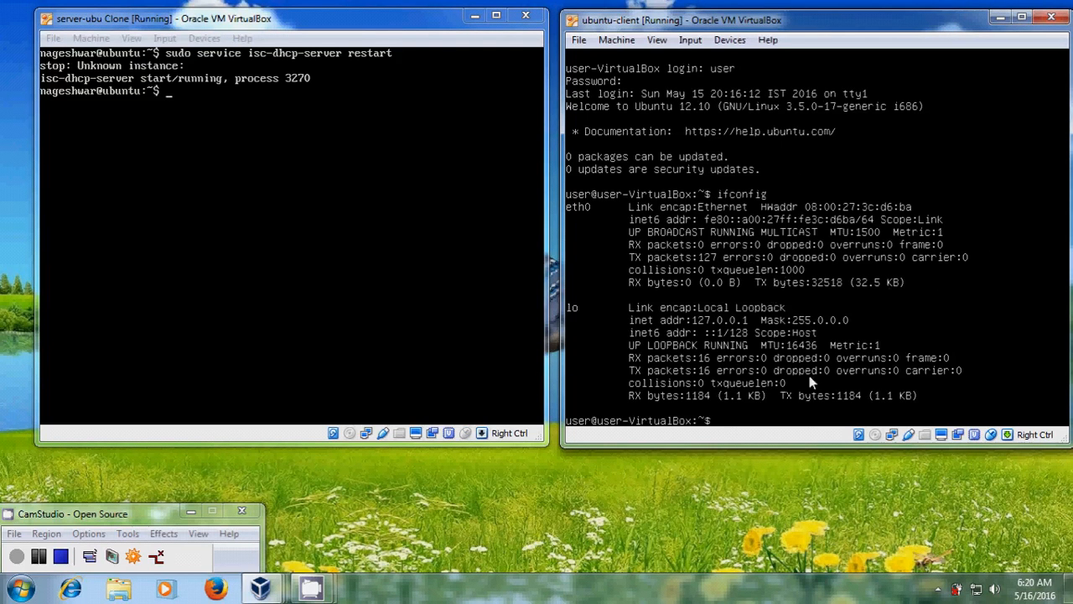
Reboot the client VM with sudo reboot and enter the username at the login prompt
text(sudo reb)
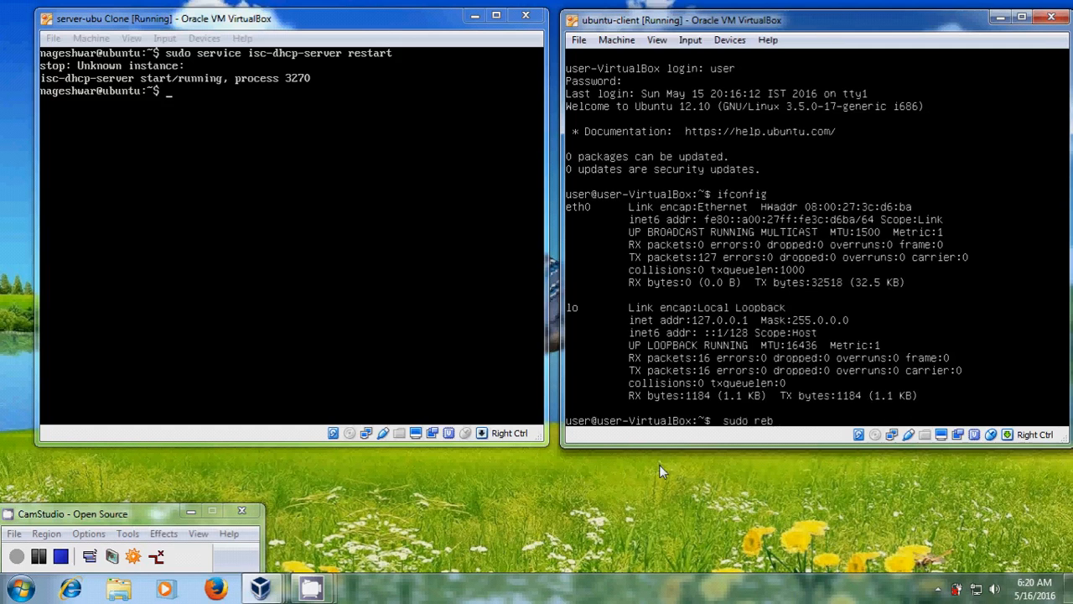
text(oot)
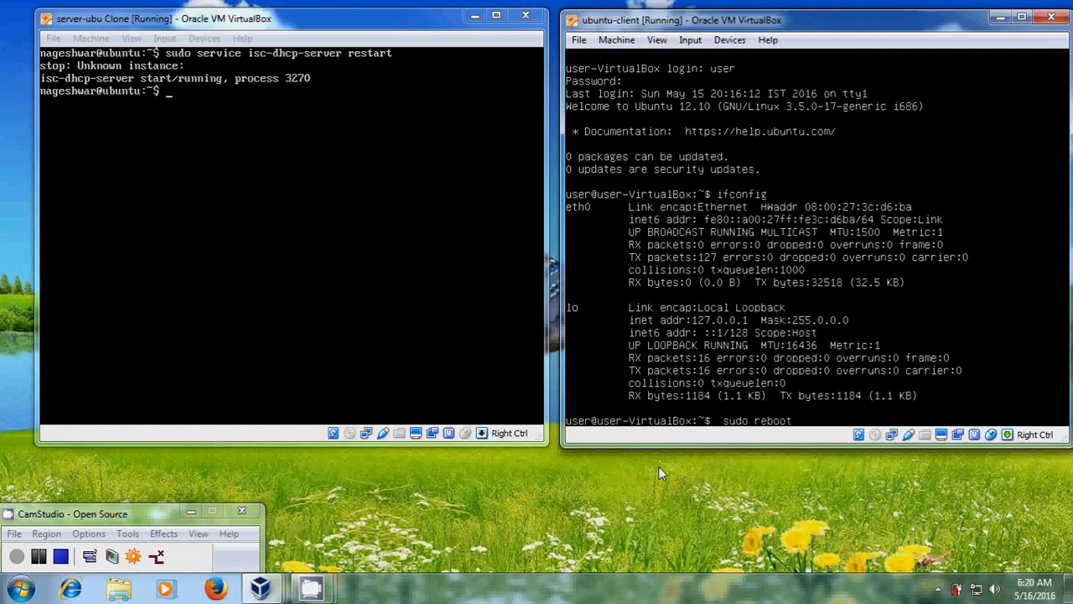
key(Return)
text(user)
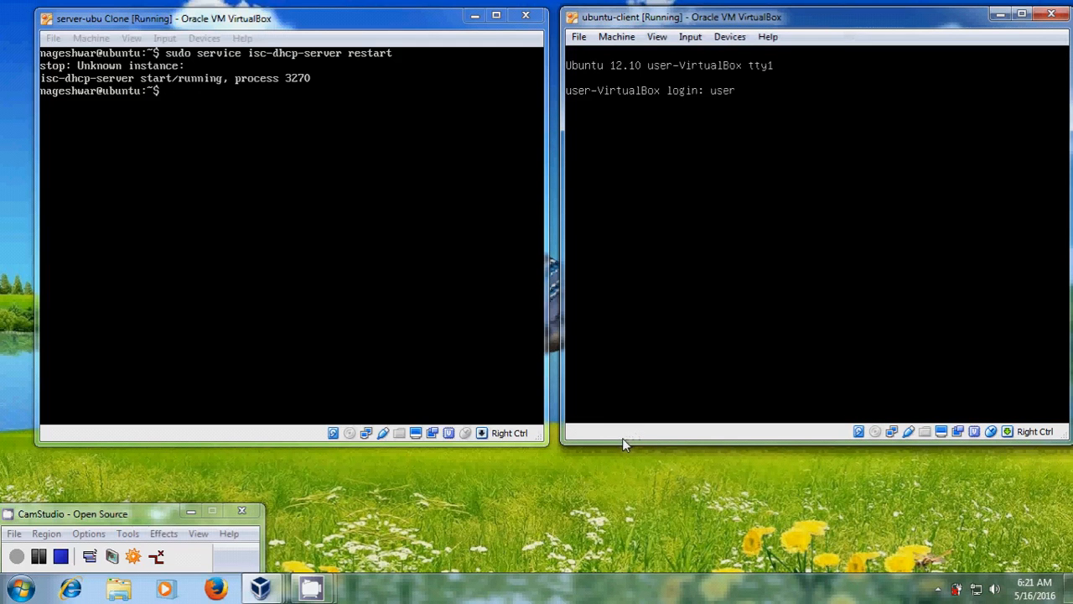
key(Return)
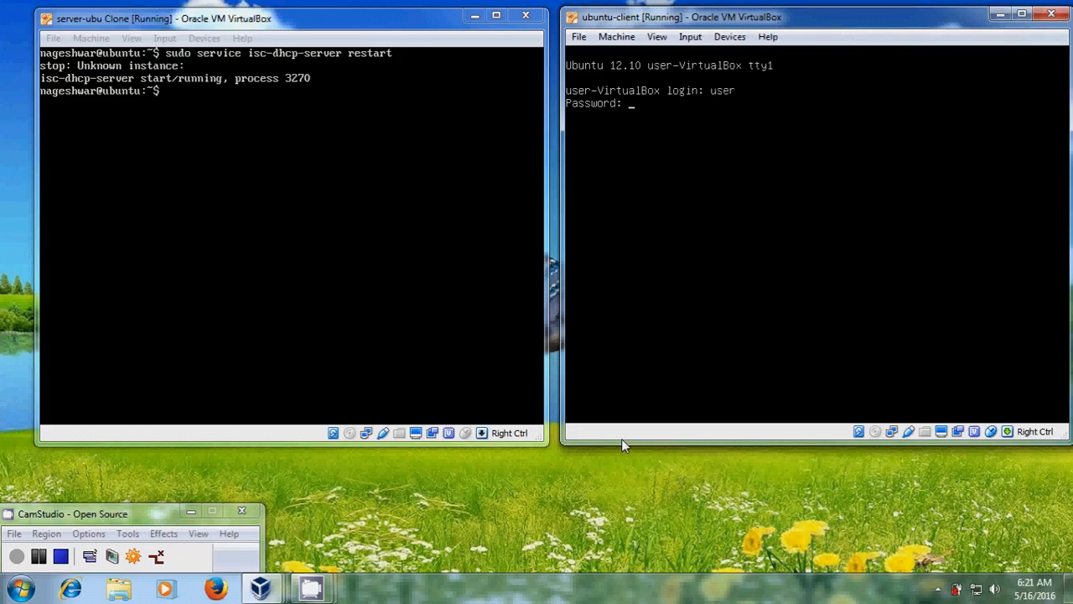
Log into the client VM, check ifconfig shows eth0 with a 192.168.77.x lease, then clear the console
key(Return)
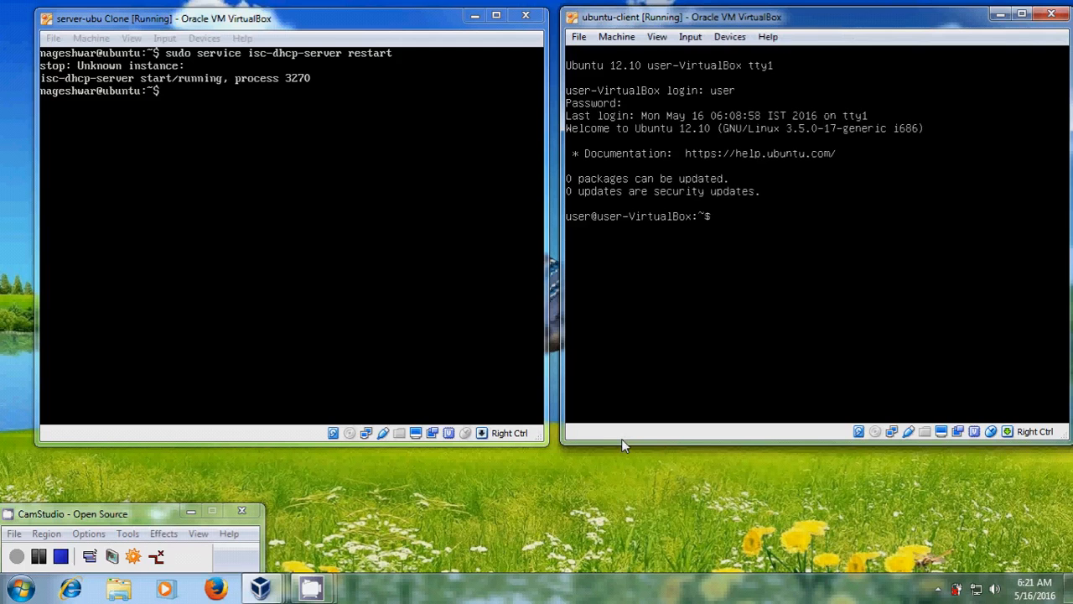
text(ifc)
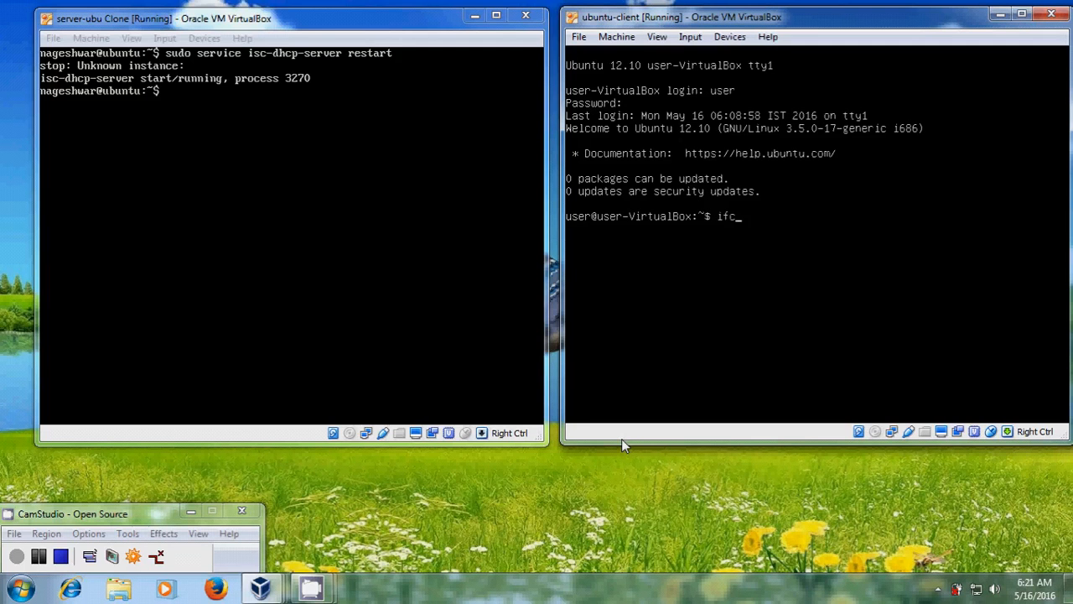
text(onfig)
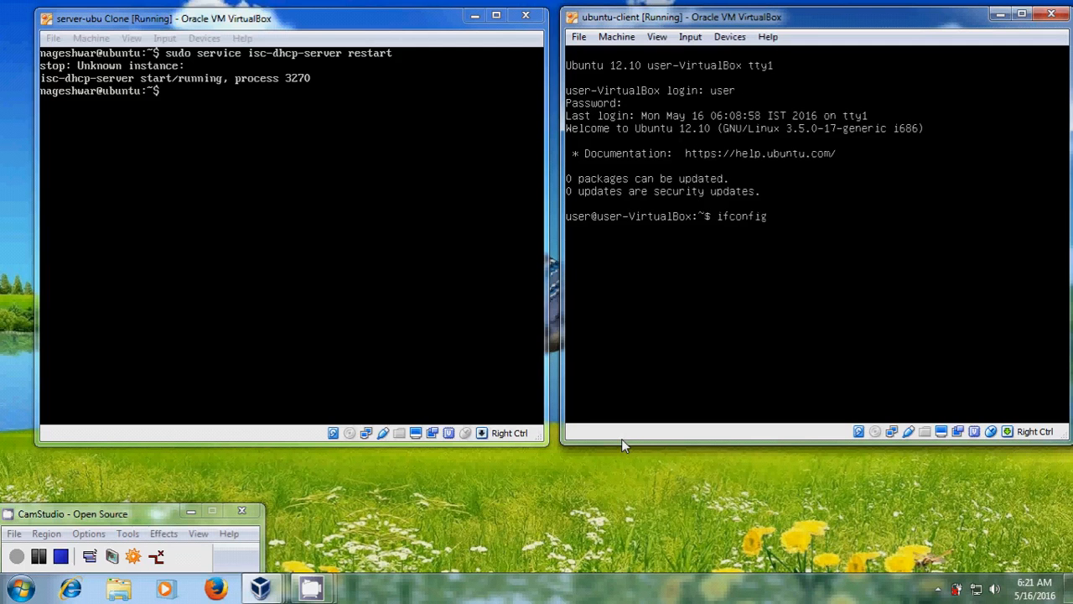
key(Return)
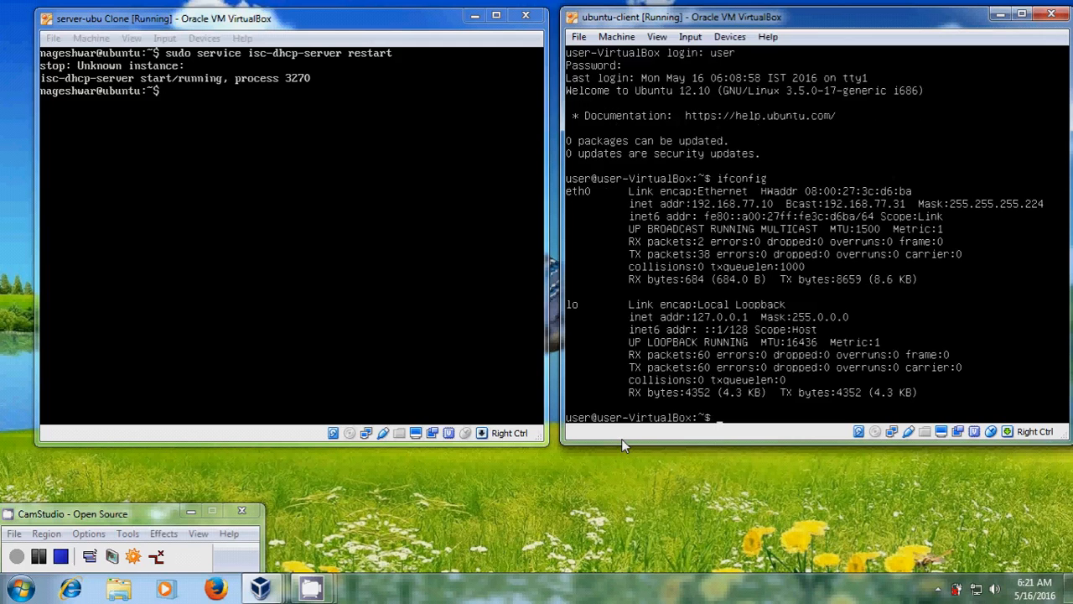
mouse_move(566, 335)
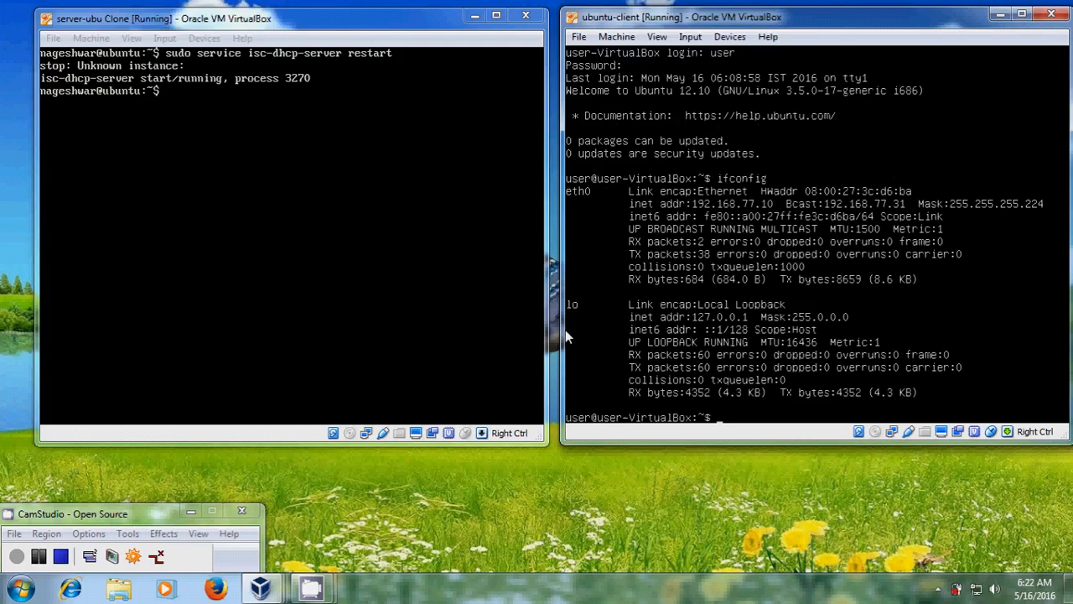
mouse_move(779, 218)
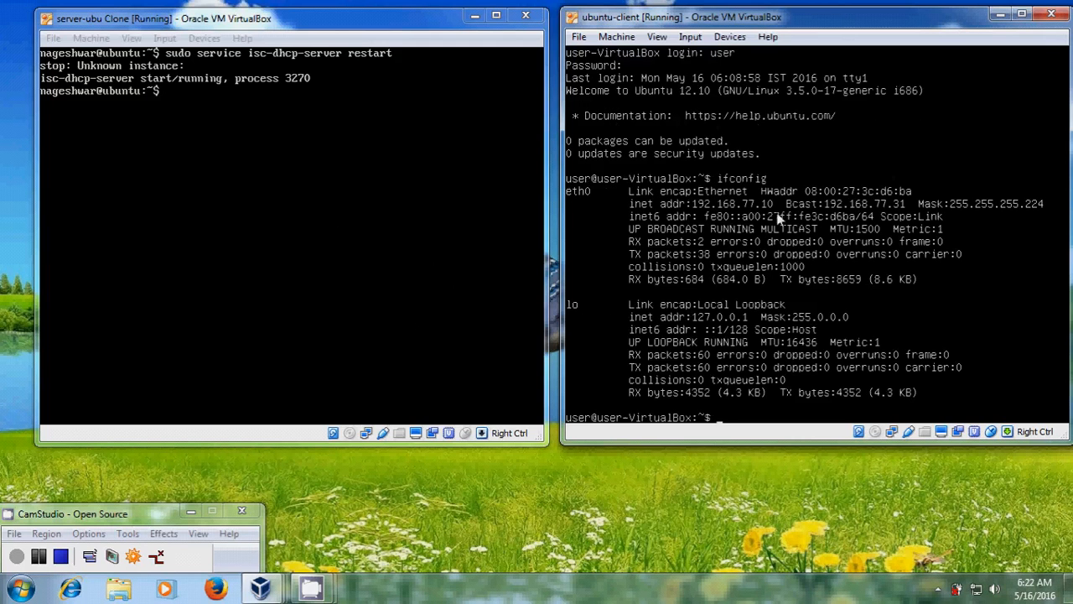
mouse_move(942, 199)
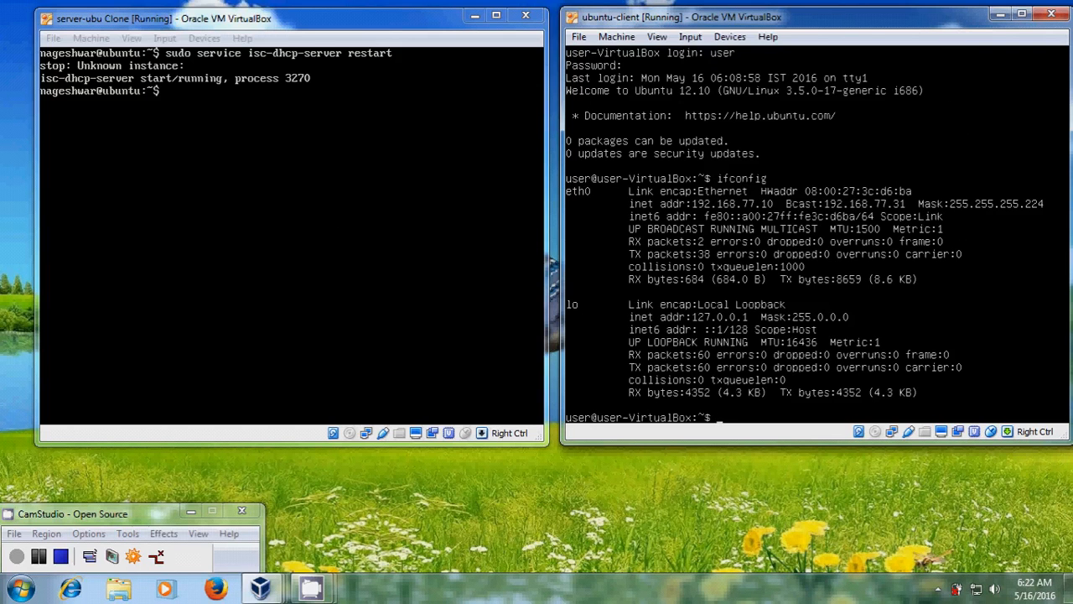
mouse_move(835, 191)
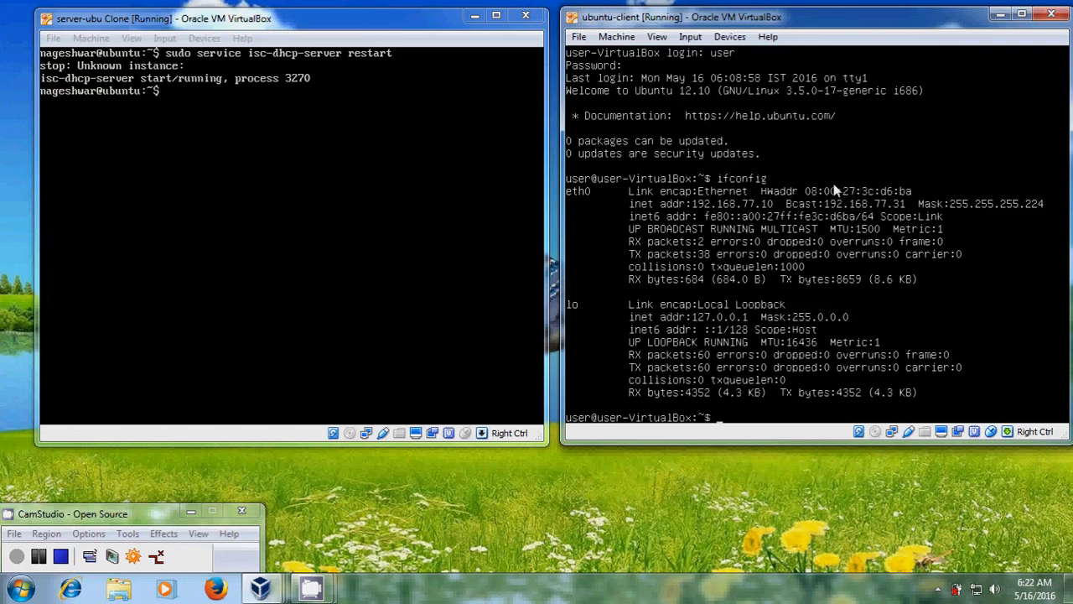
mouse_move(764, 218)
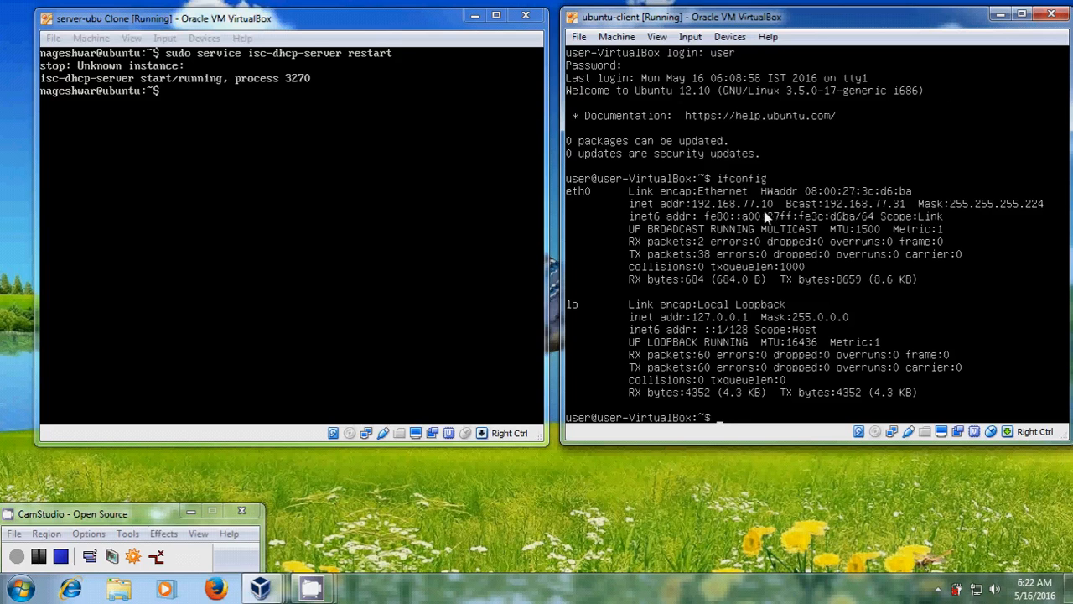
mouse_move(633, 265)
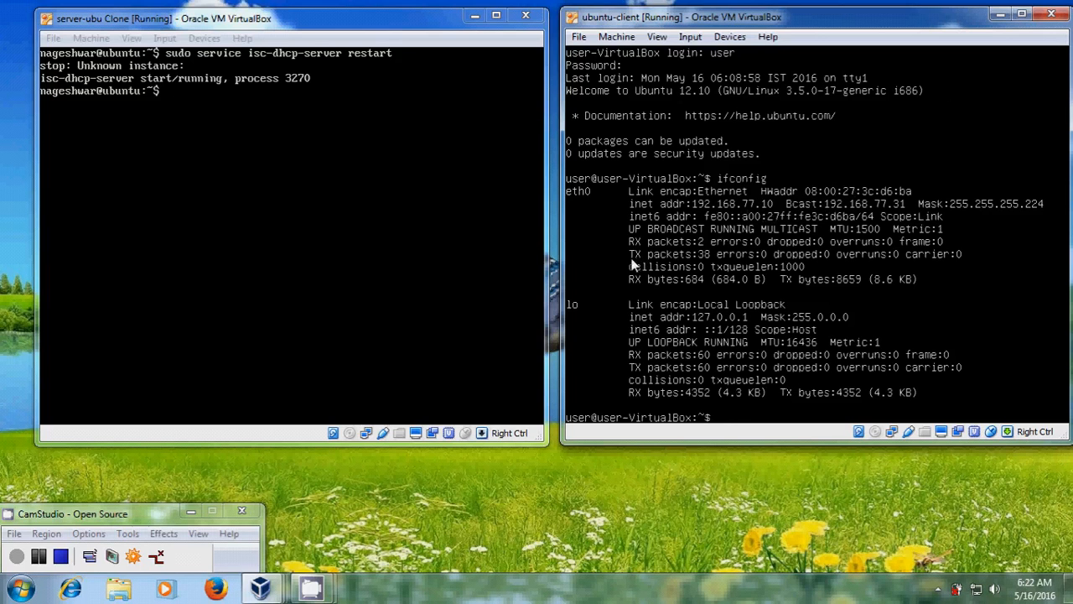
text(clea)
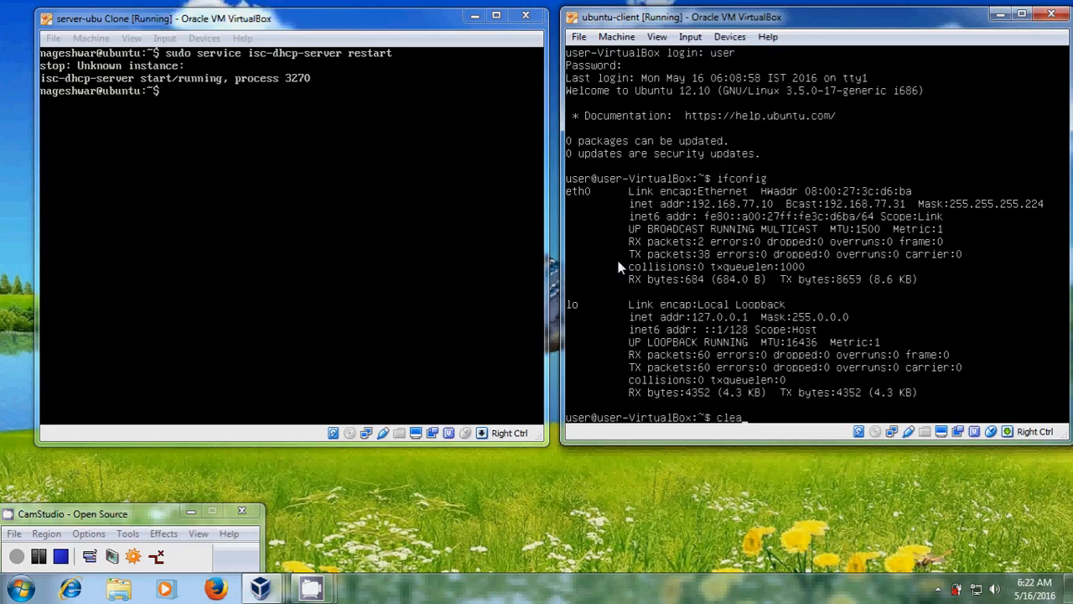
key(Return)
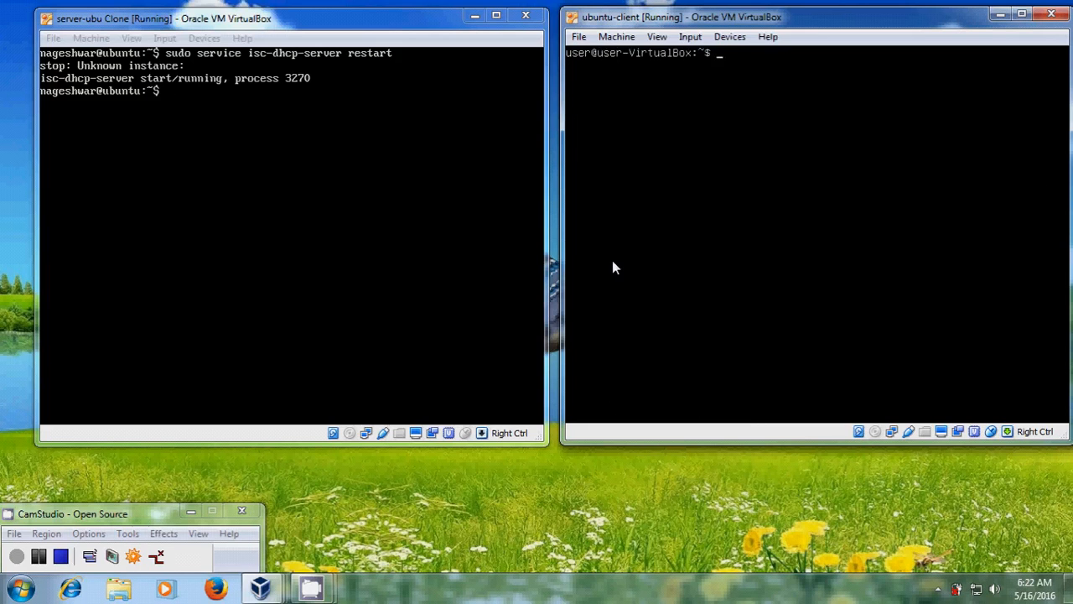
Run ifconfig on the server VM, showing eth0 192.168.0.102, eth1 192.168.77.1 and loopback
click(293, 243)
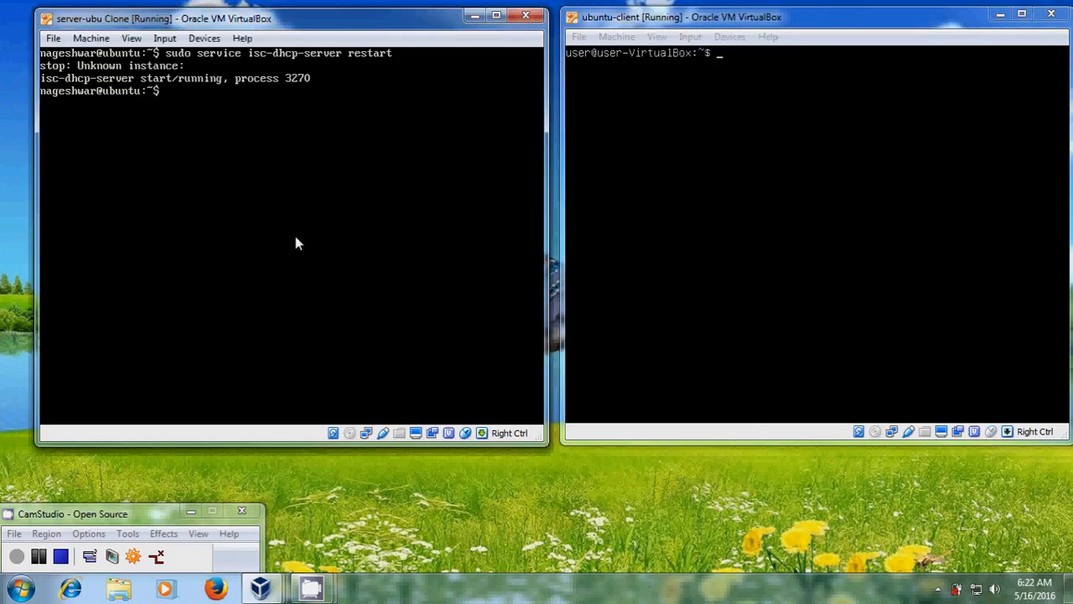
text(if)
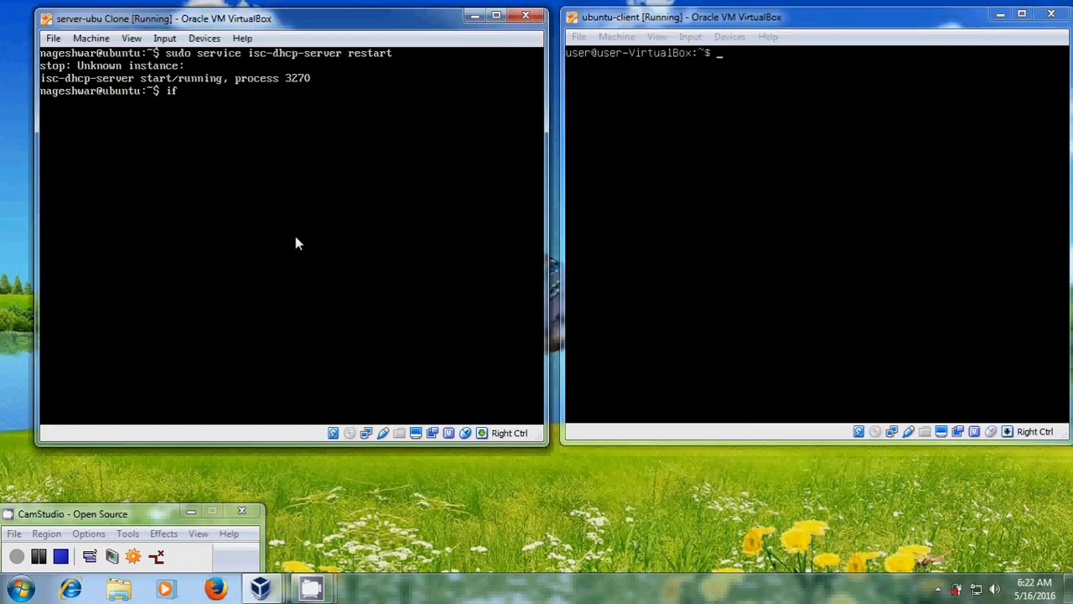
text(config)
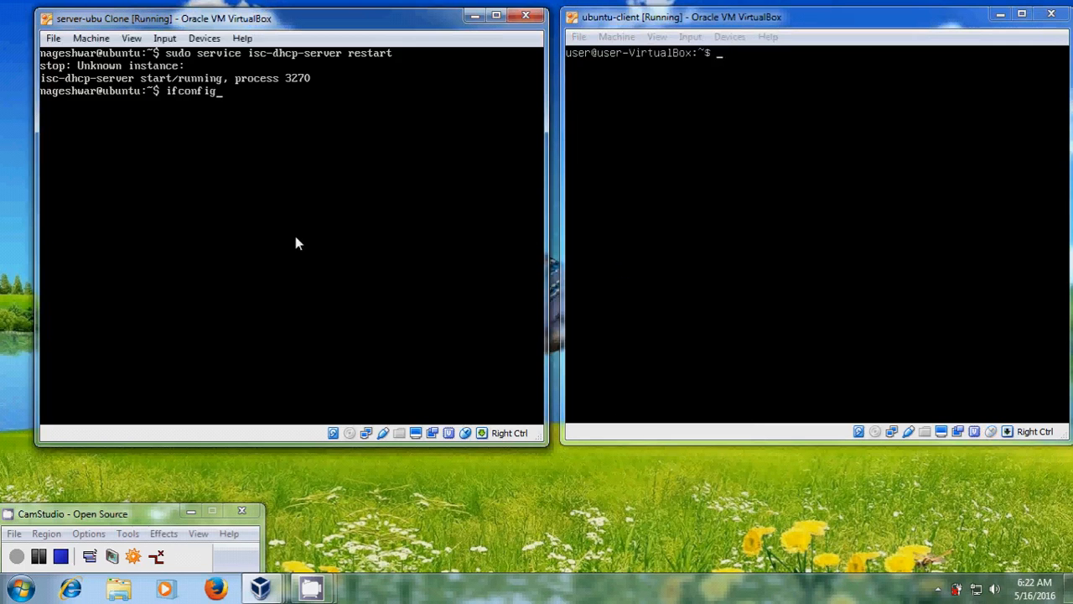
key(Return)
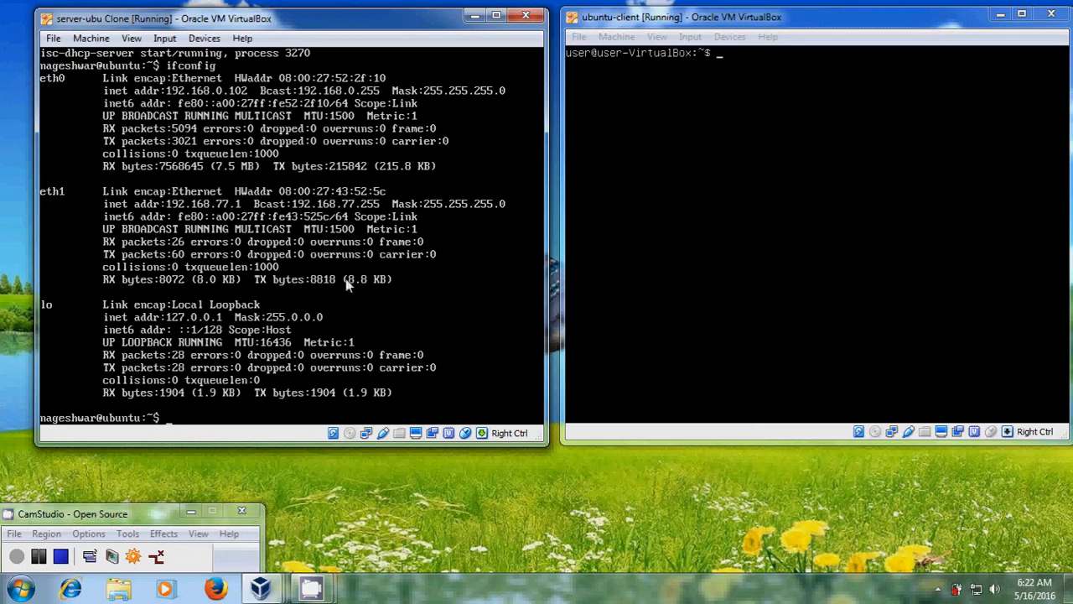
mouse_move(272, 221)
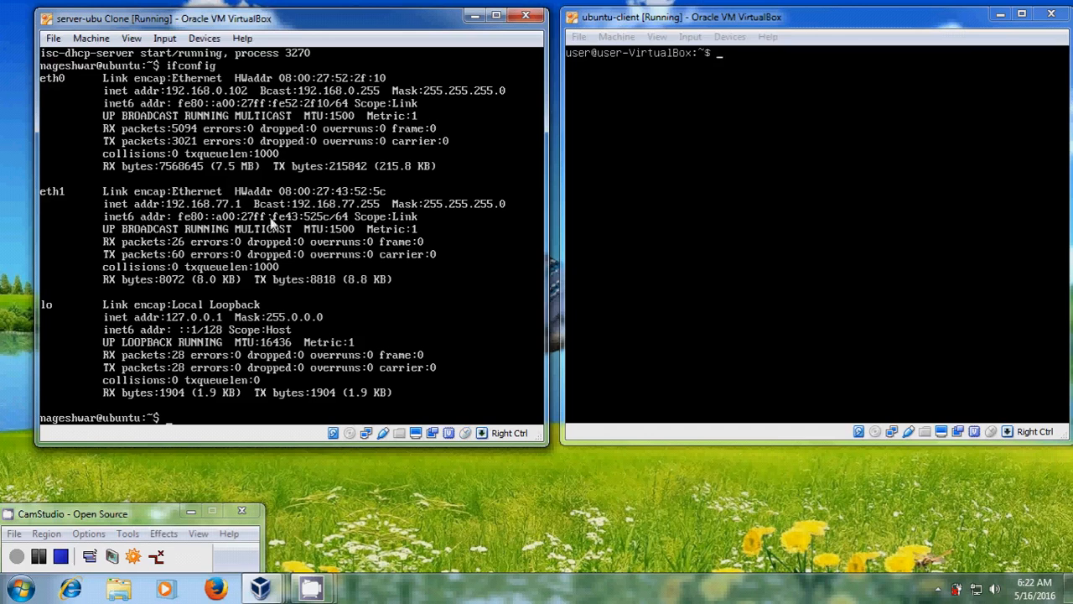
click(654, 350)
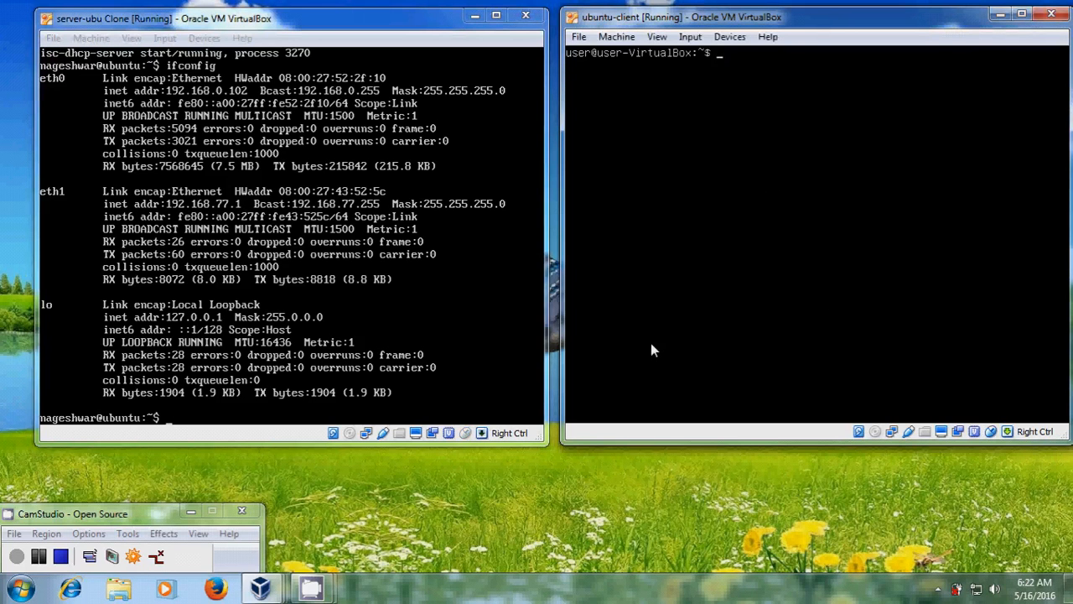
From the client VM, ping the server at 192.168.77.1 and confirm replies arrive
text(pin)
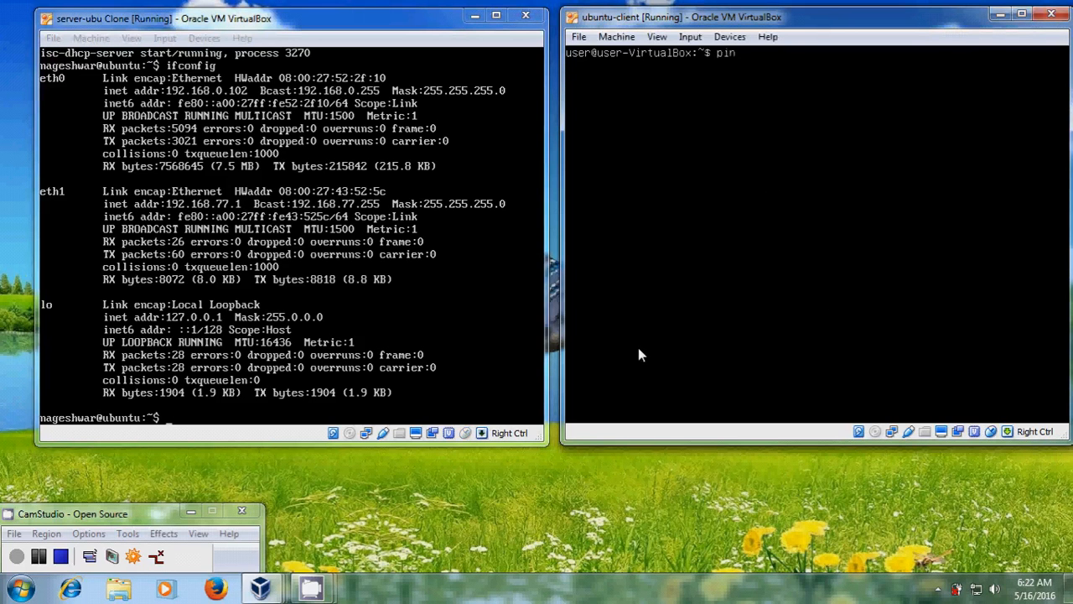
text(g)
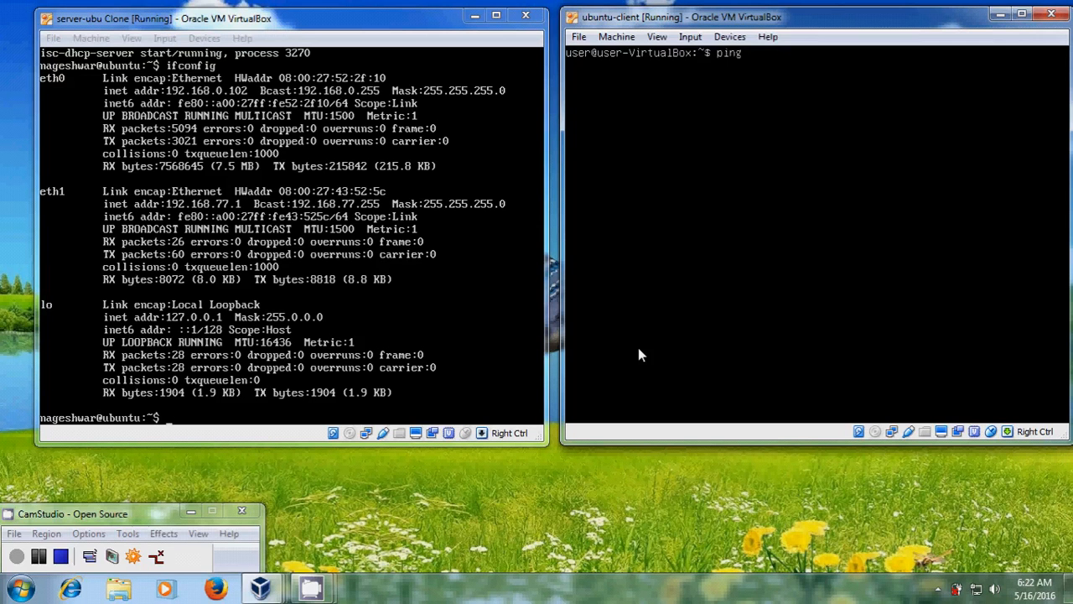
text(192.168)
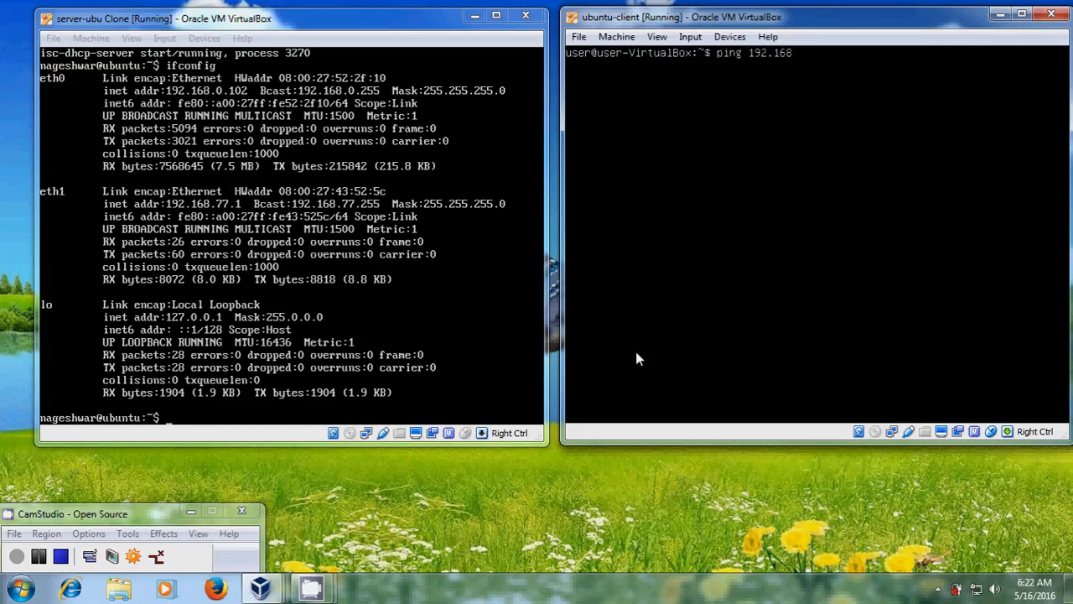
text(.)
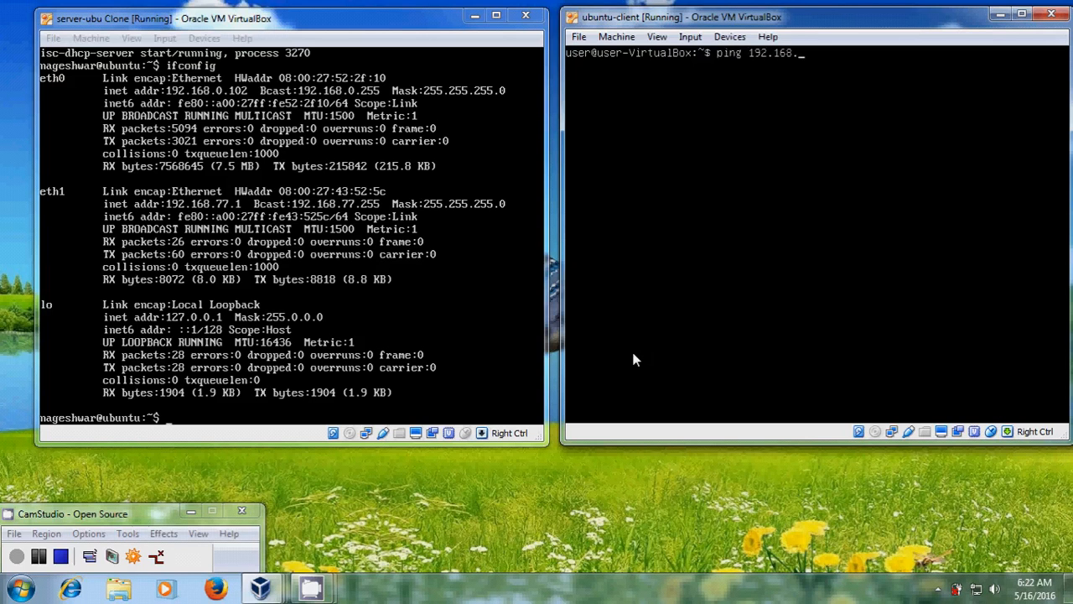
text(77.)
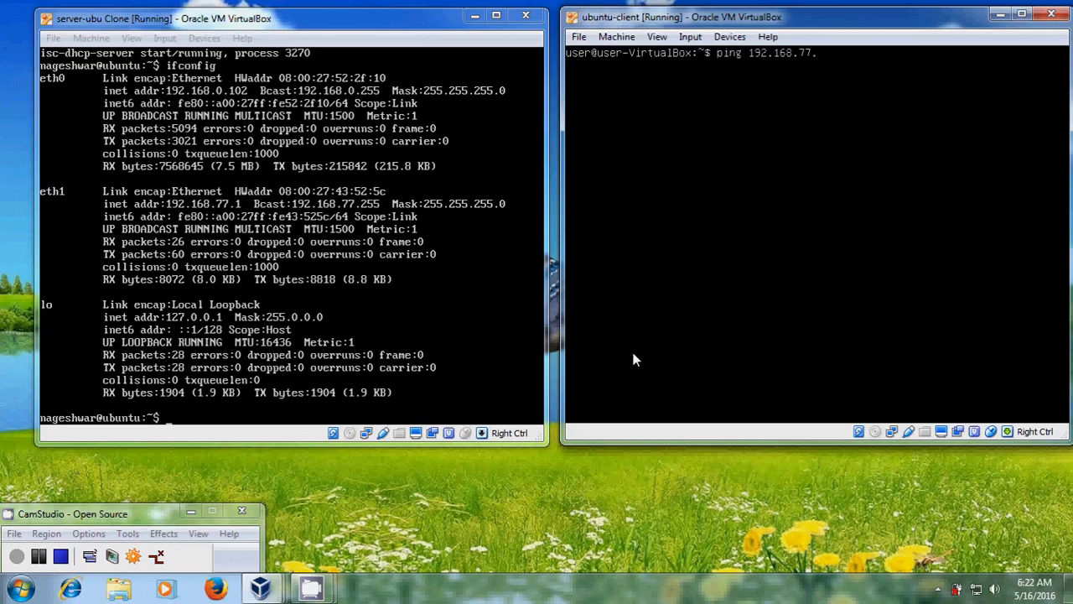
text(1)
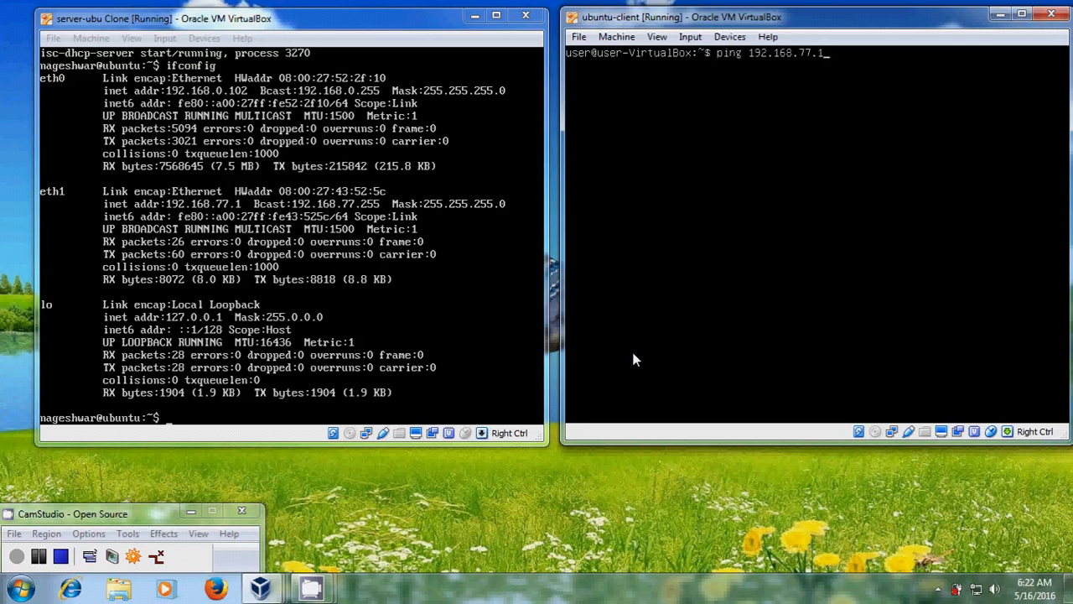
key(Return)
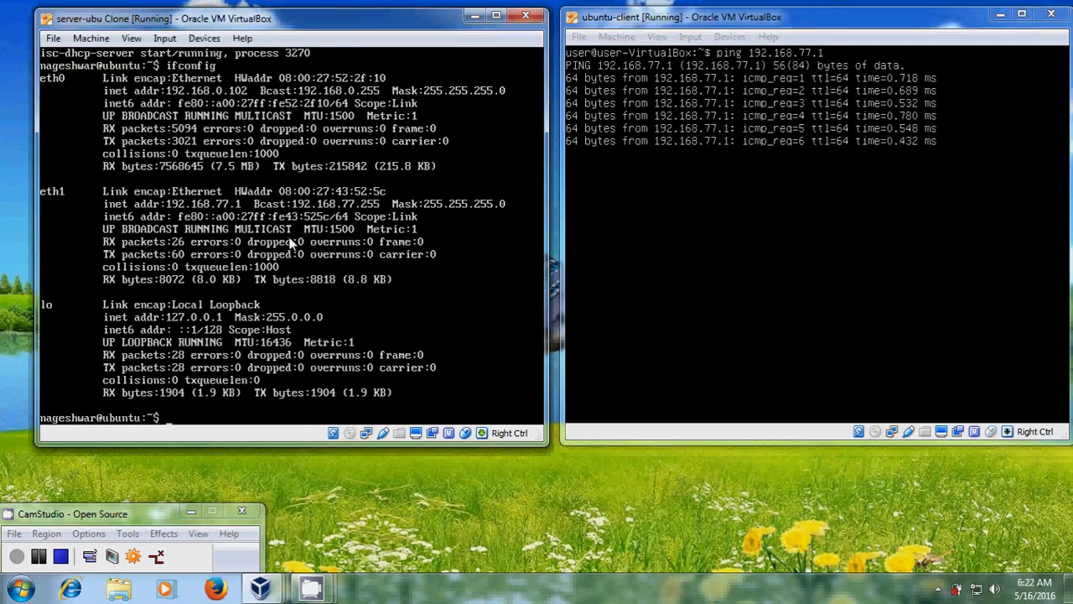
text(cle)
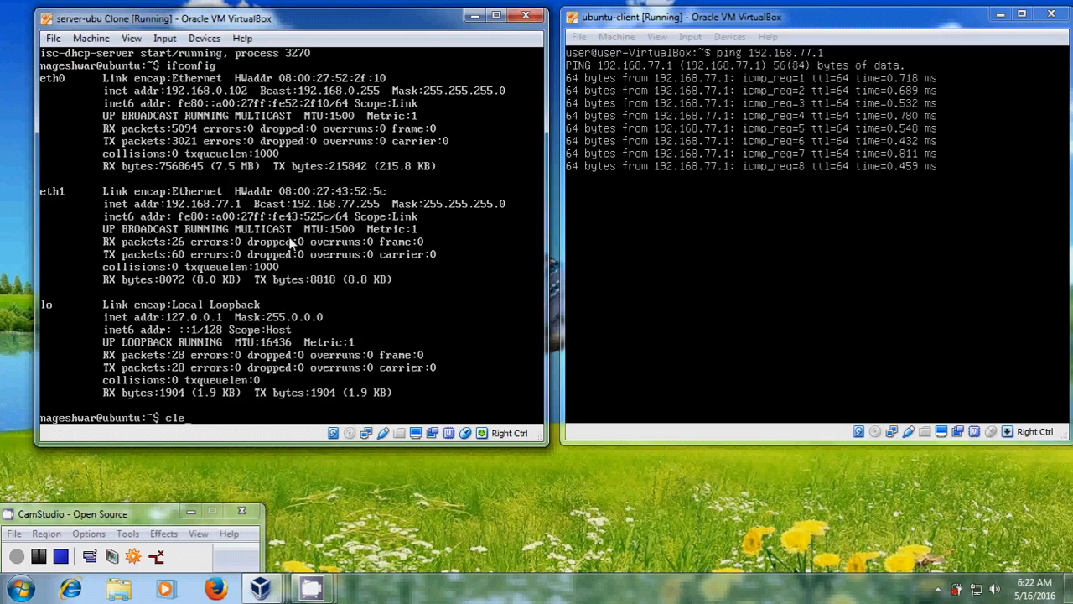
From the server VM, ping the client at 192.168.77.10, then stop both pings with 0% packet loss
key(Return)
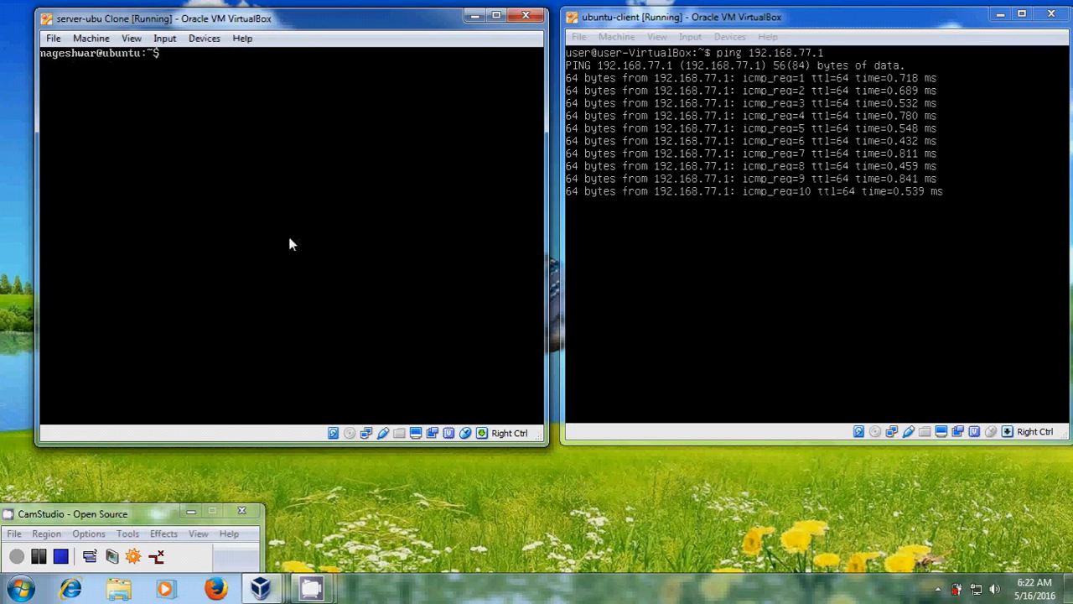
text(ping)
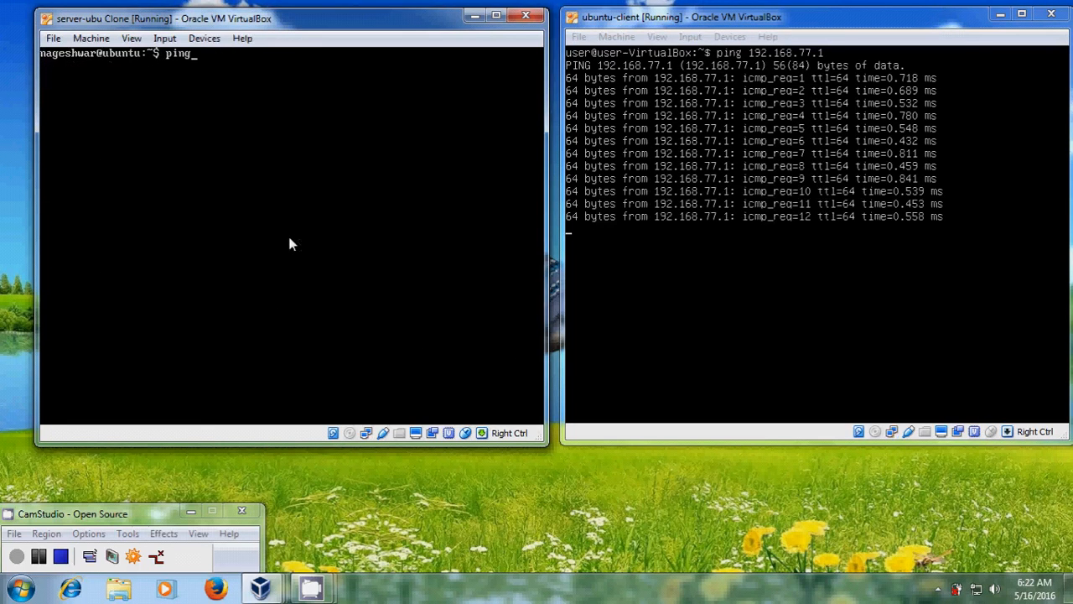
text(192.168.)
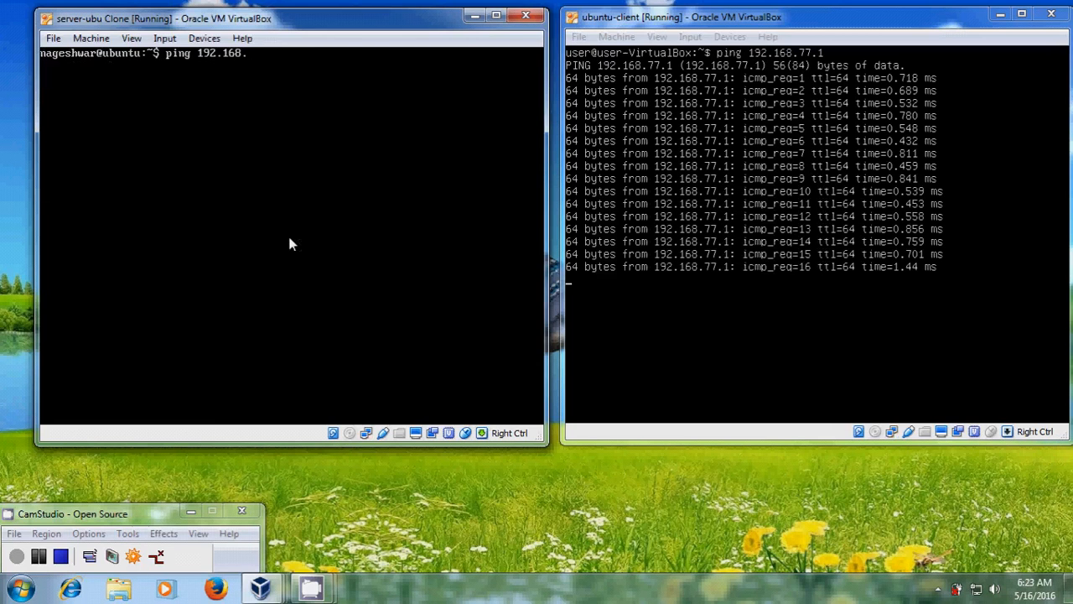
text(77.10)
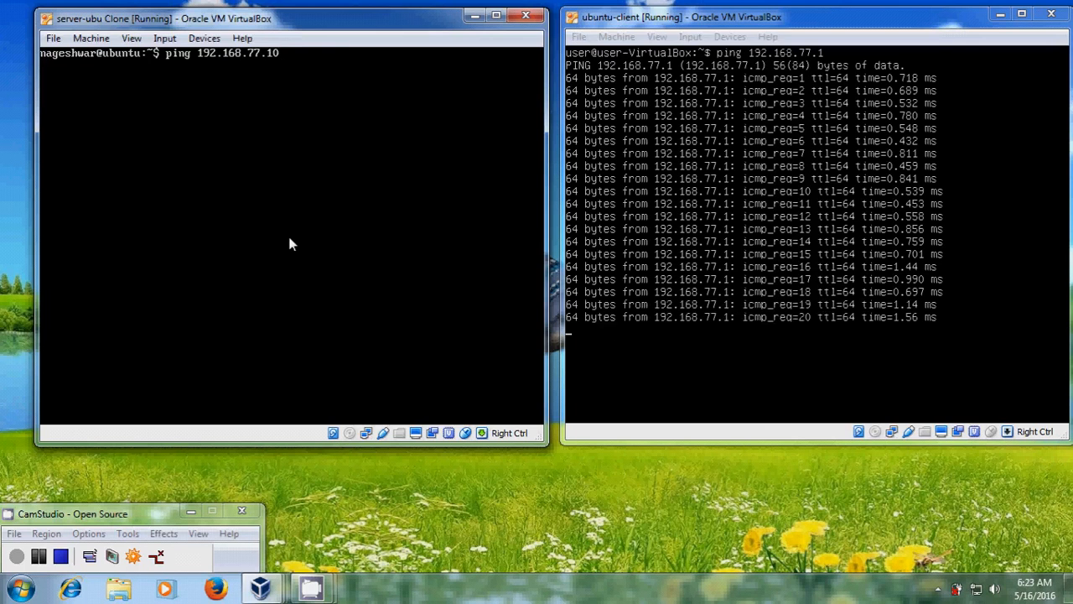
key(Return)
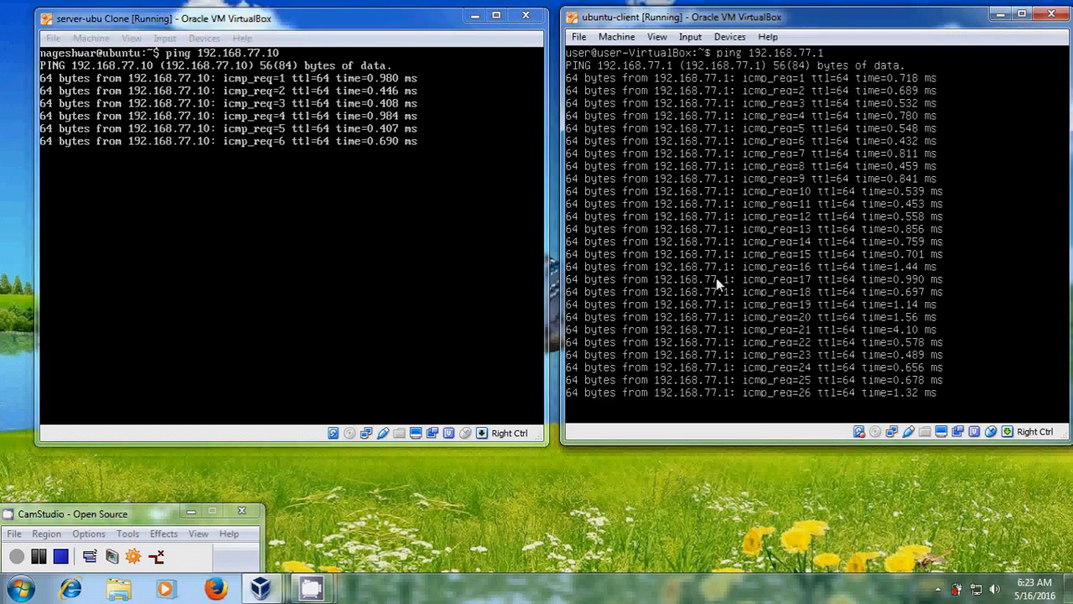
key(ctrl+c)
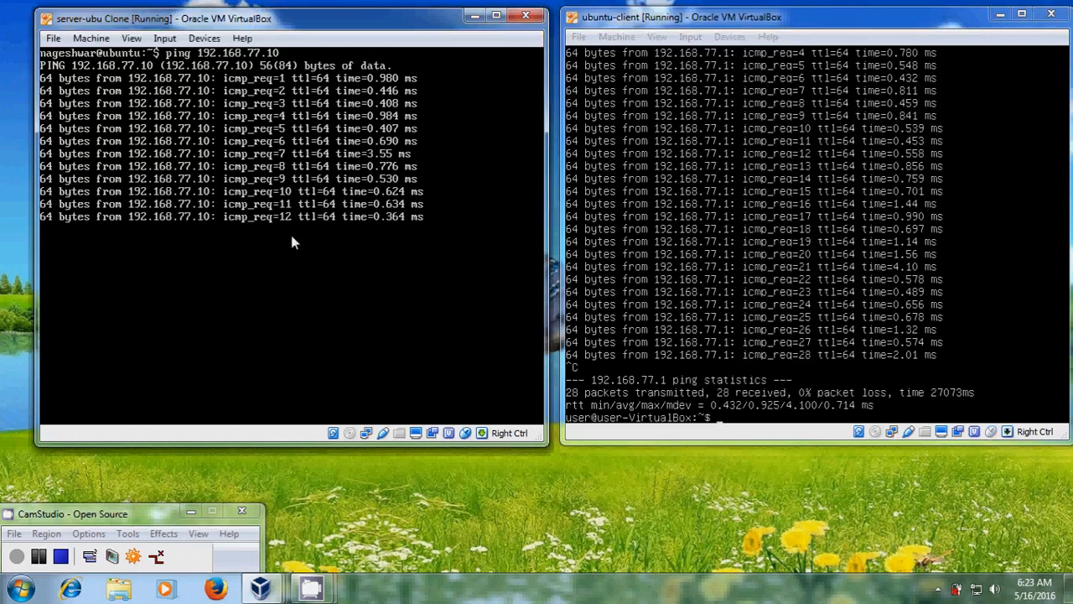
key(ctrl+c)
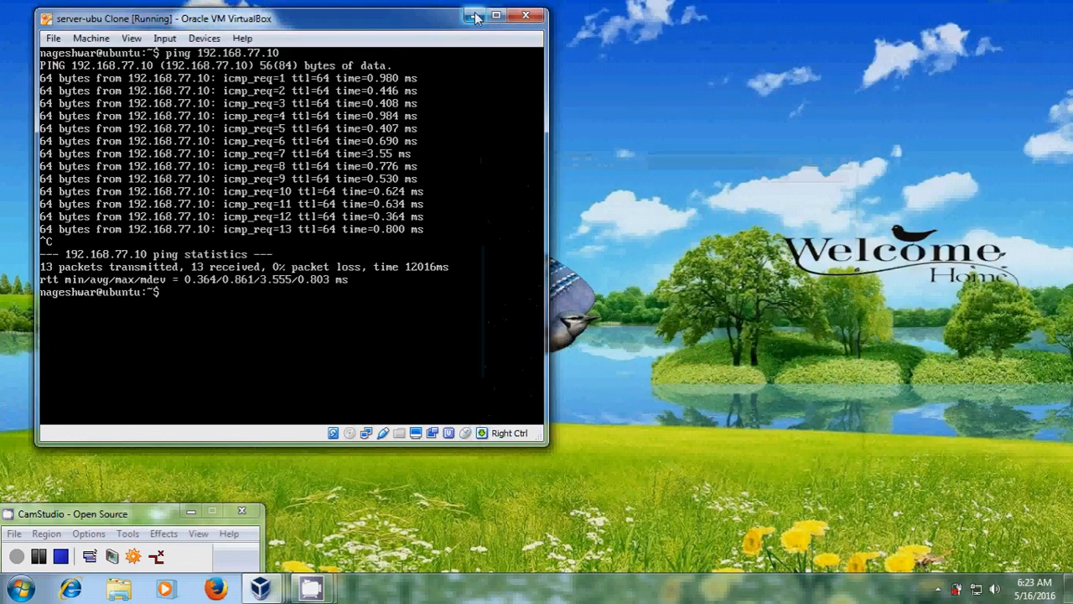
Put away the remaining server VM window, leaving the desktop showing
click(477, 15)
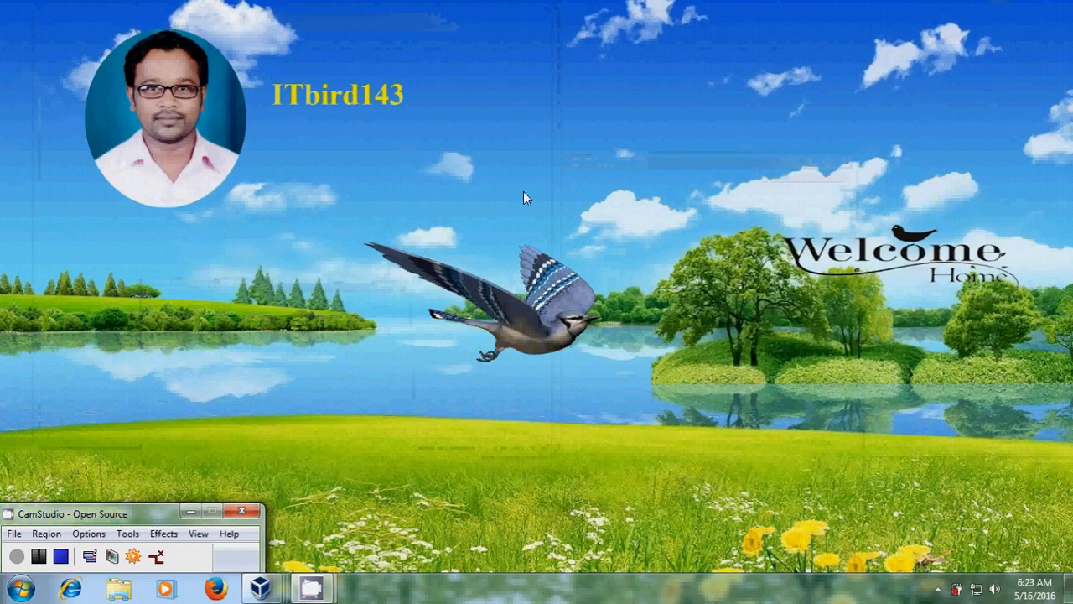